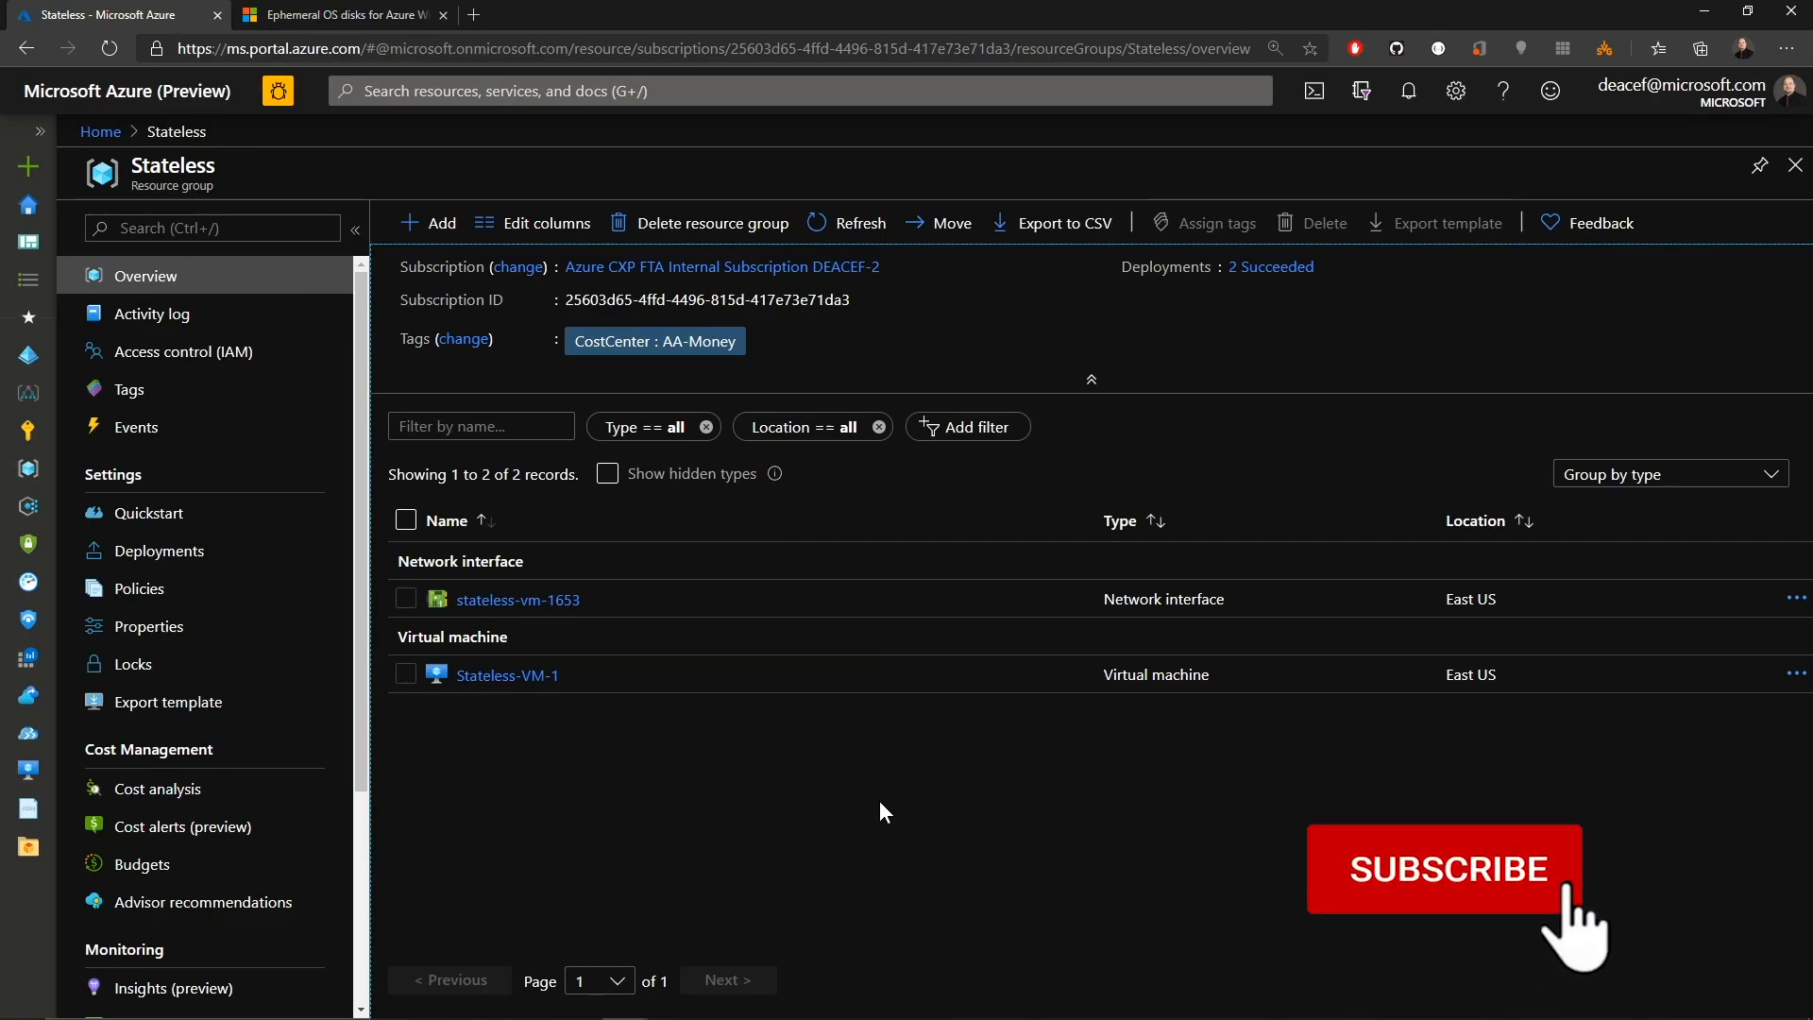
Step: Run MicrosoftEdgeSetup from C:\temp to install Microsoft Edge, then restart the server
{"action": "left_click", "coordinate": [1442, 869]}
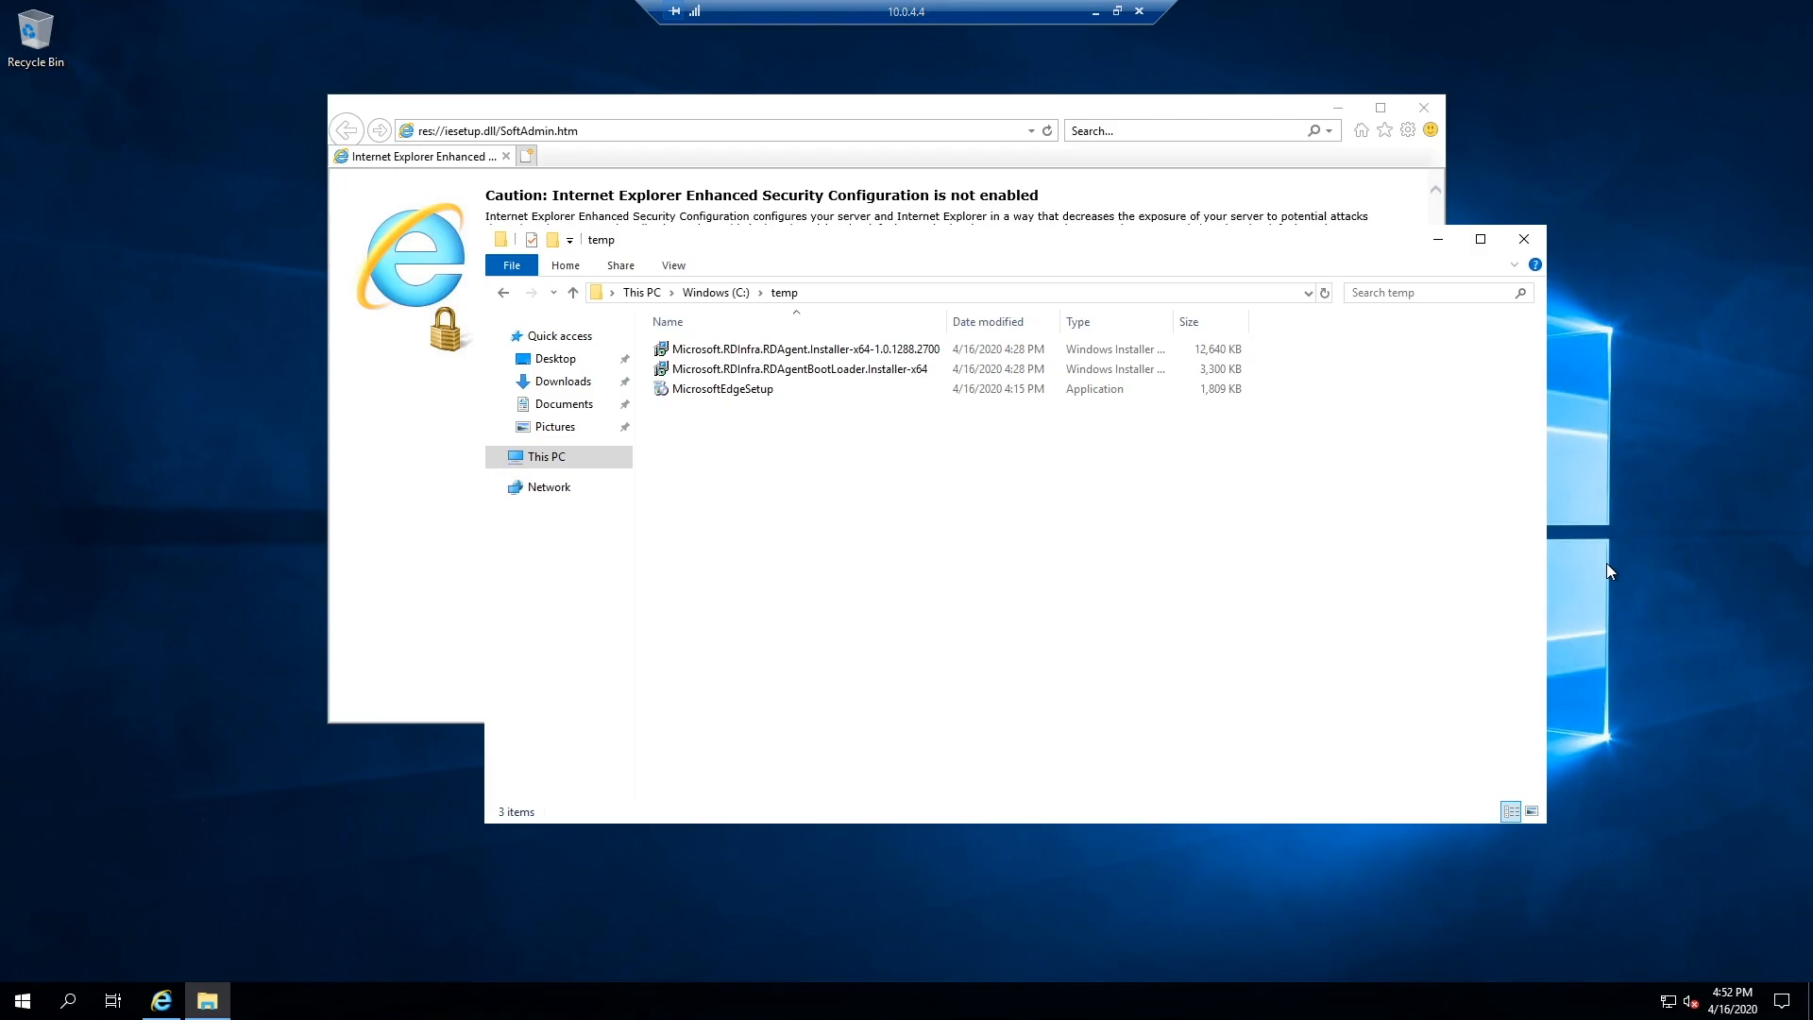
{"action": "left_click", "coordinate": [724, 388]}
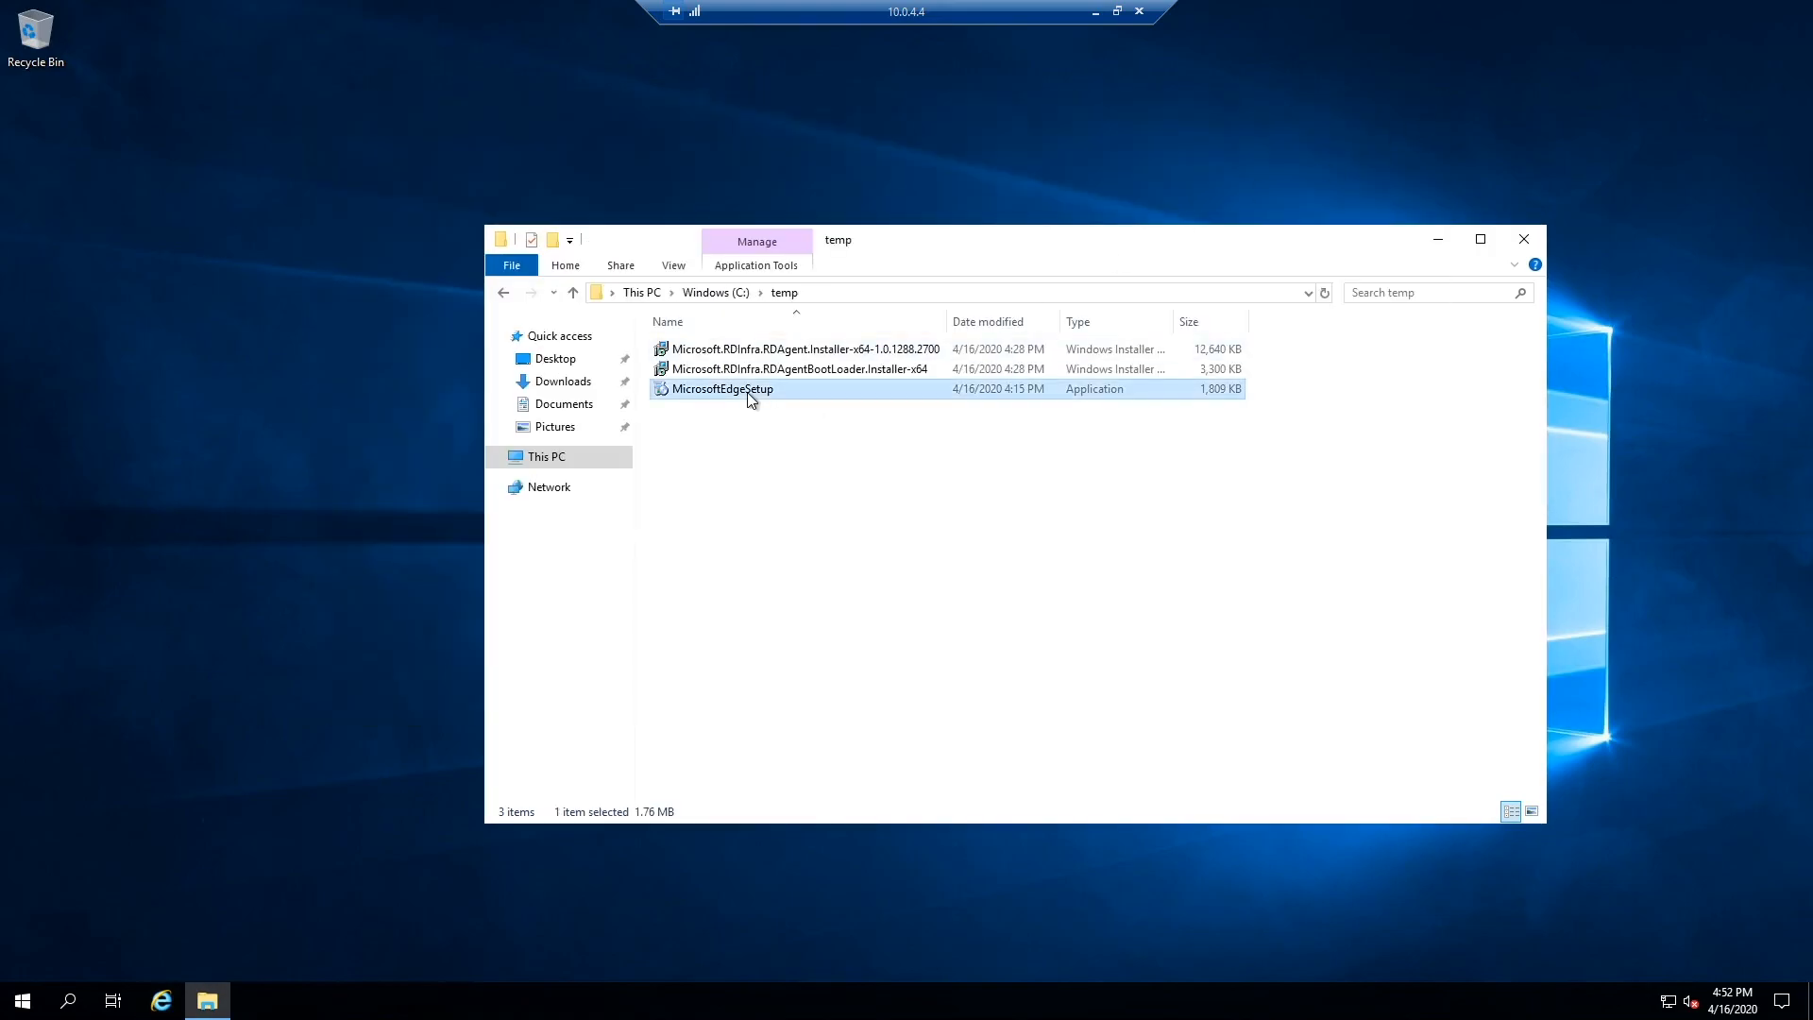
{"action": "double_click", "coordinate": [721, 388]}
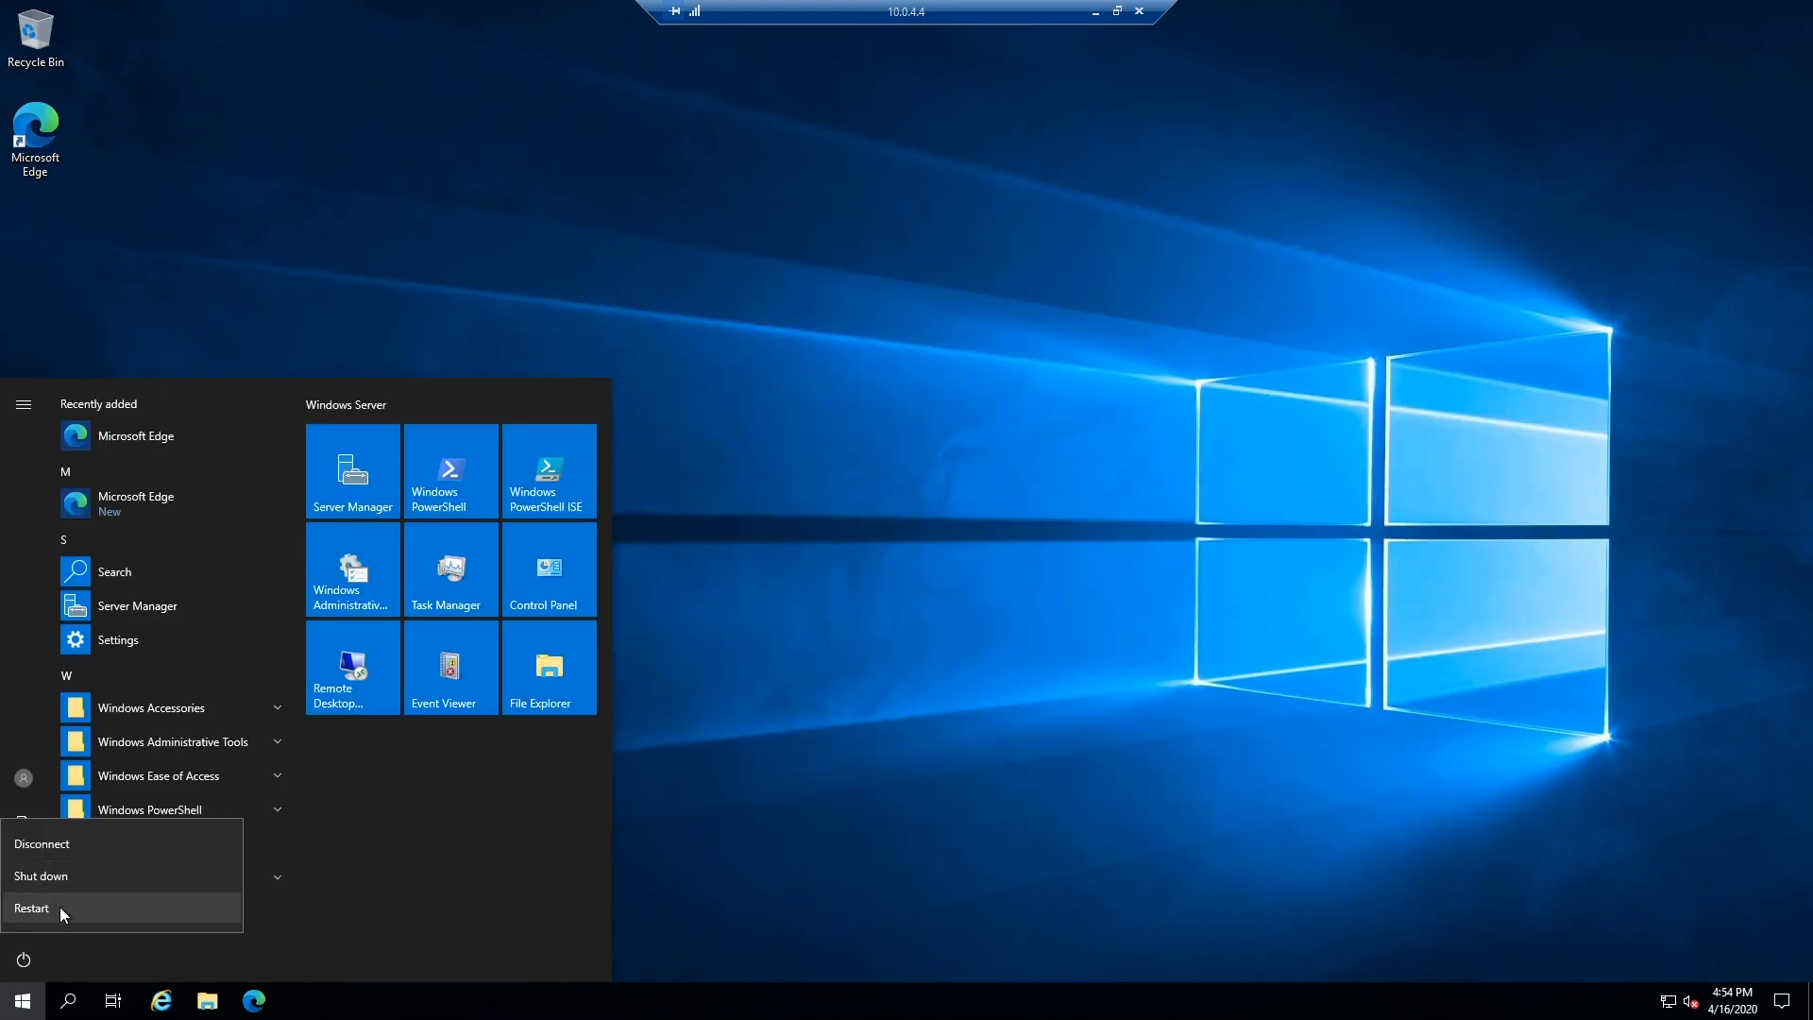
{"action": "left_click", "coordinate": [31, 907]}
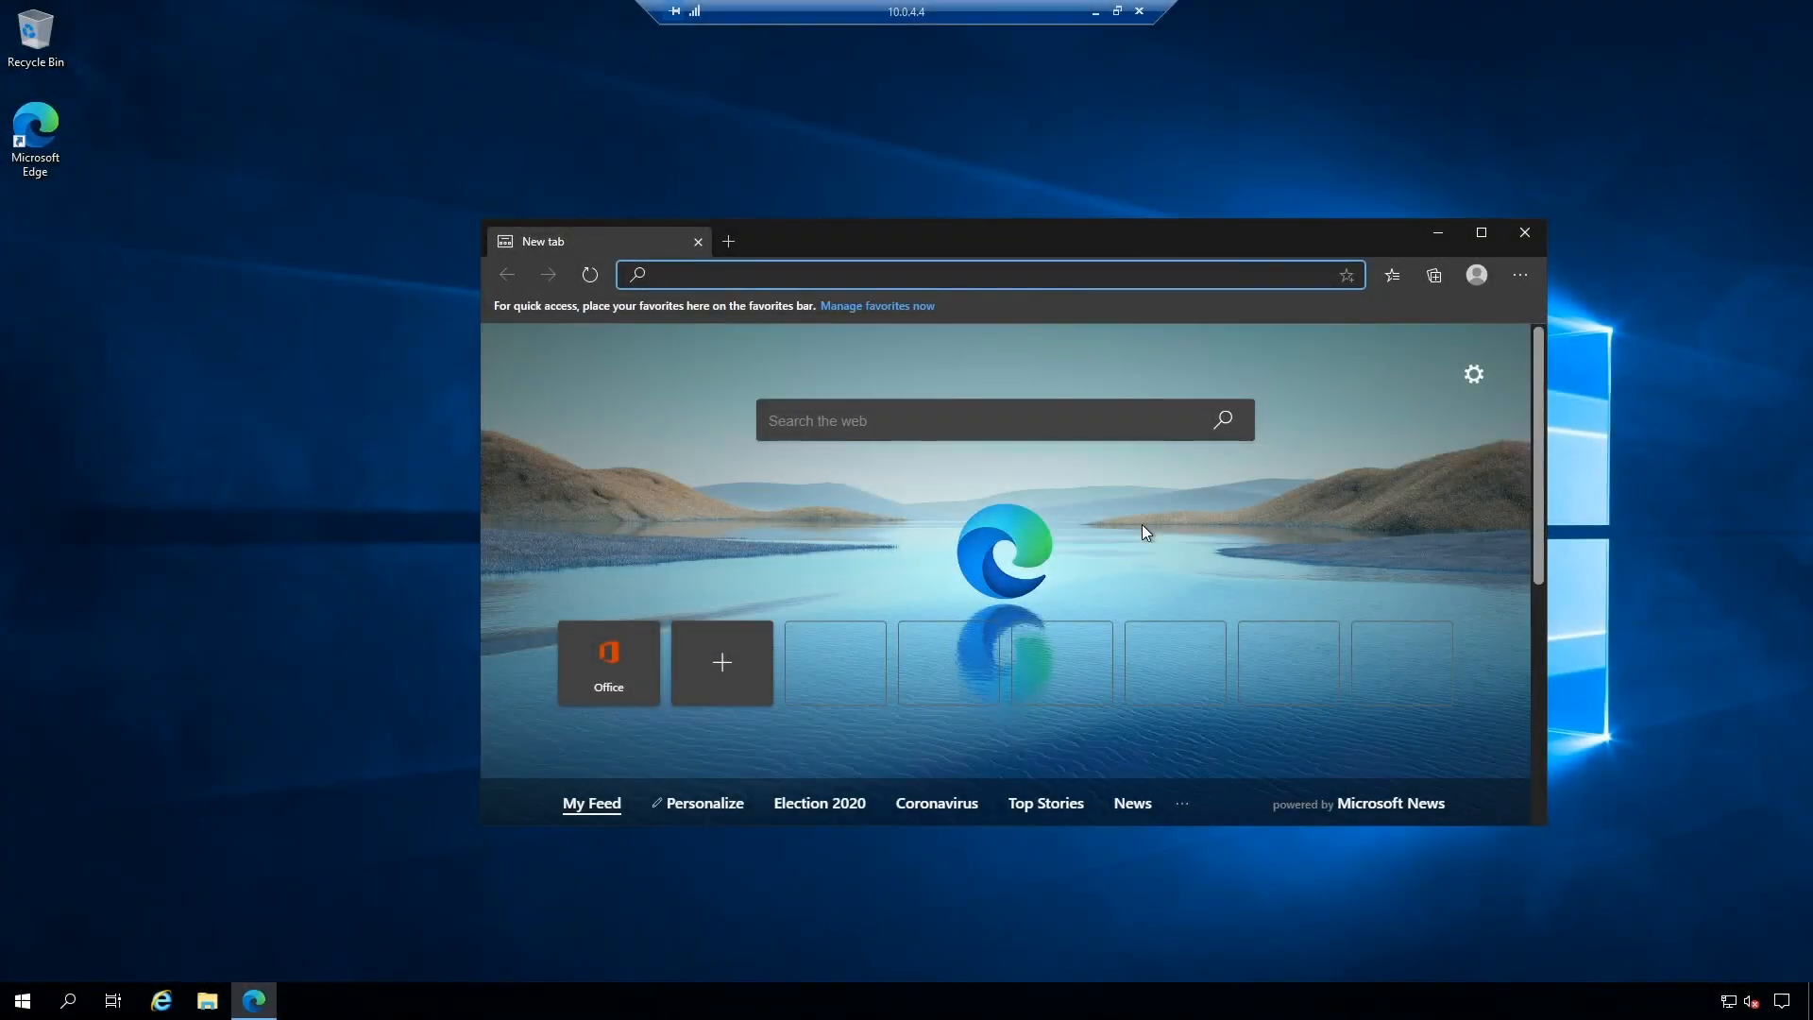
{"action": "mouse_move", "coordinate": [1133, 534]}
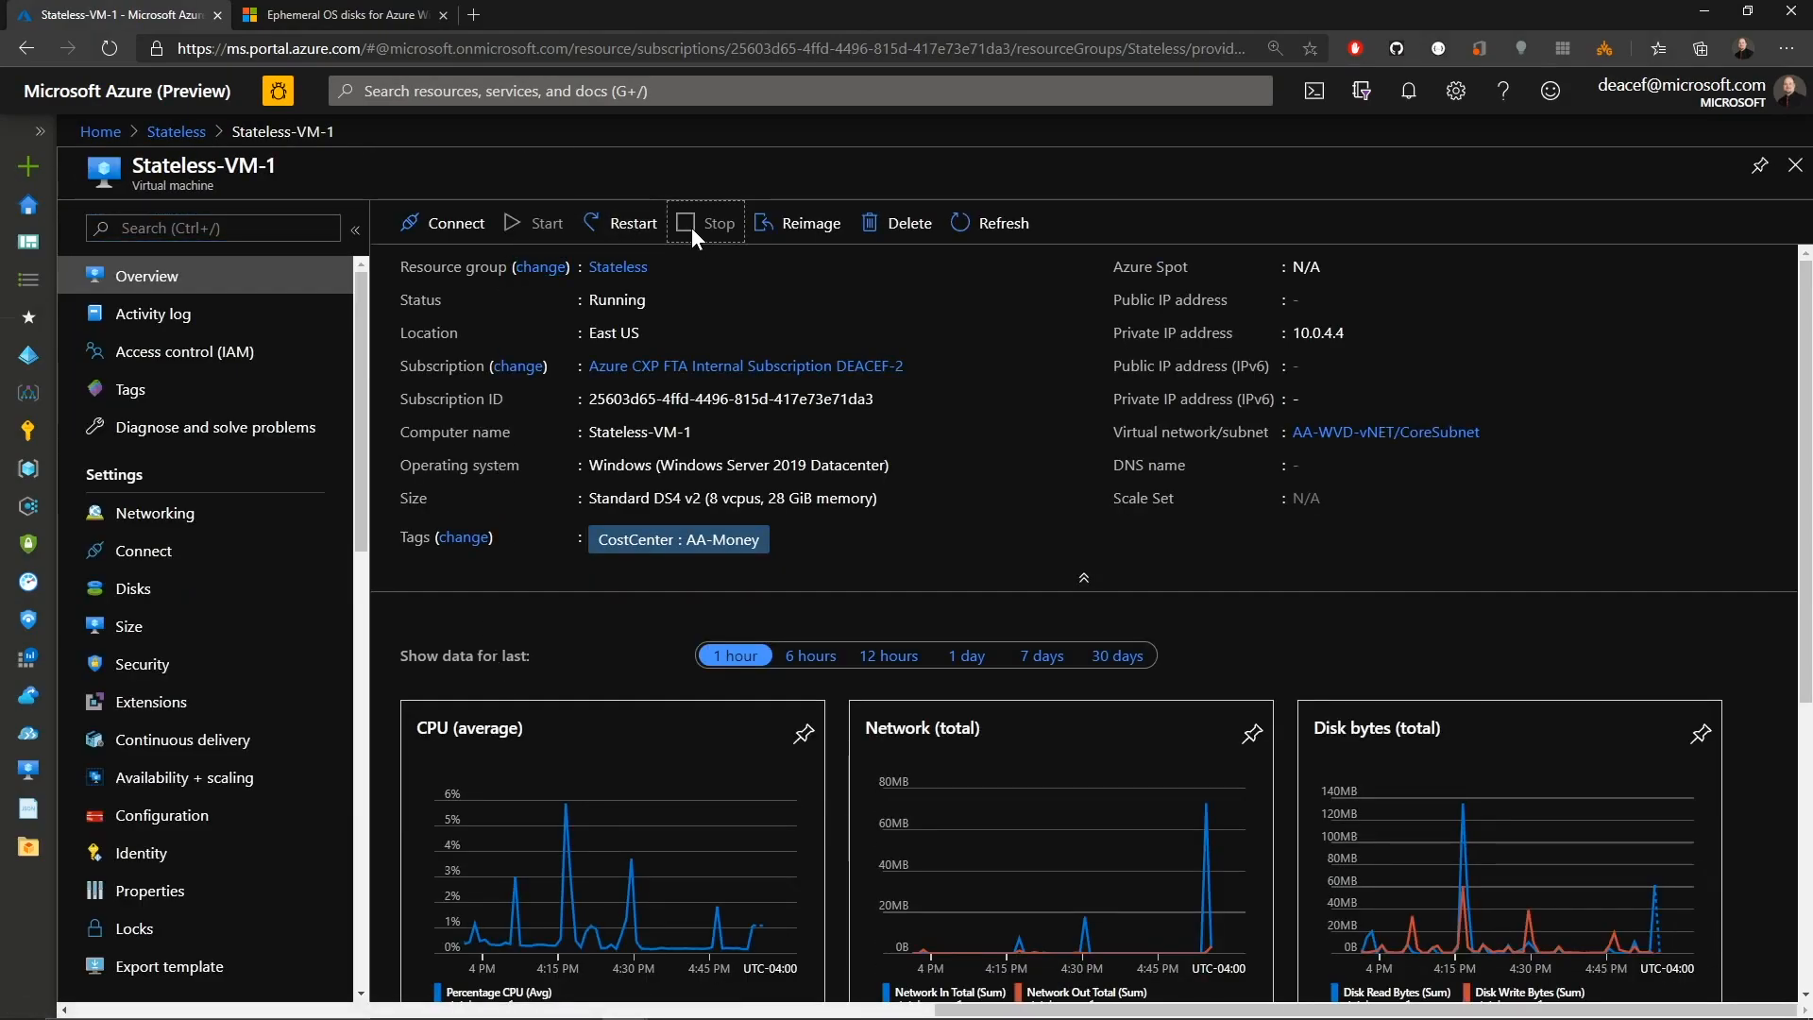
{"action": "mouse_move", "coordinate": [701, 264]}
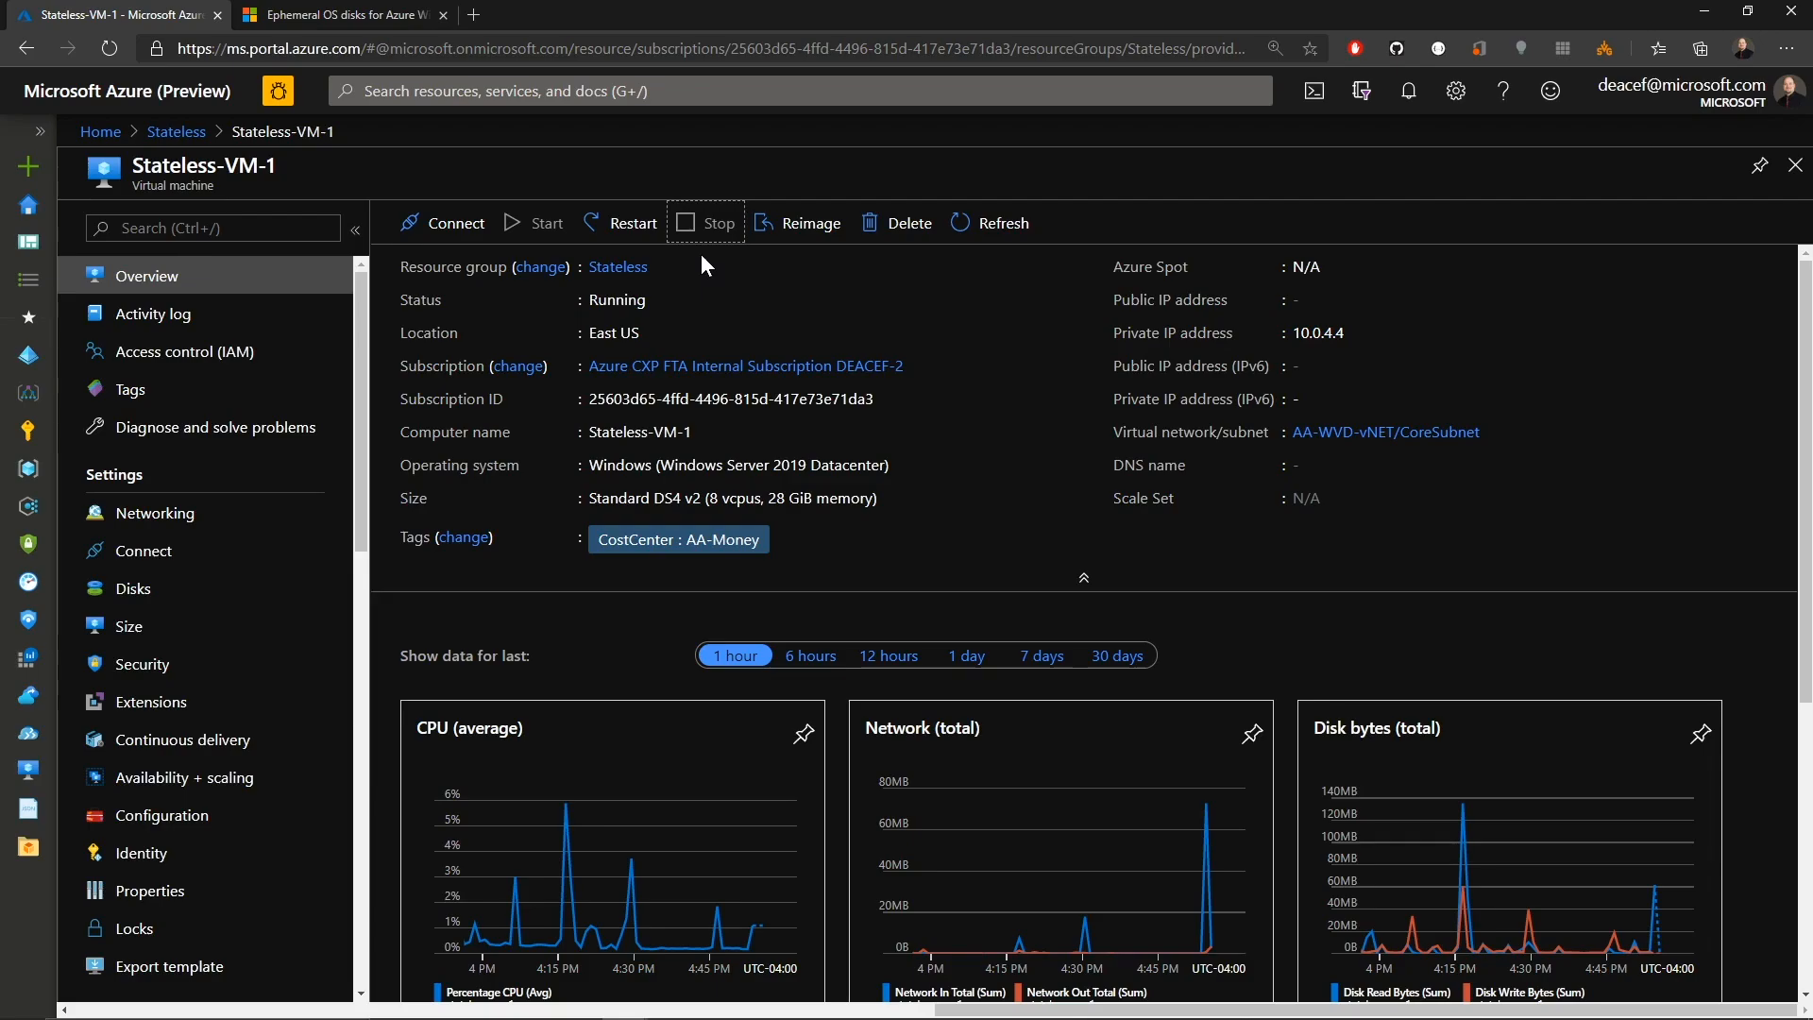
{"action": "left_click", "coordinate": [807, 222]}
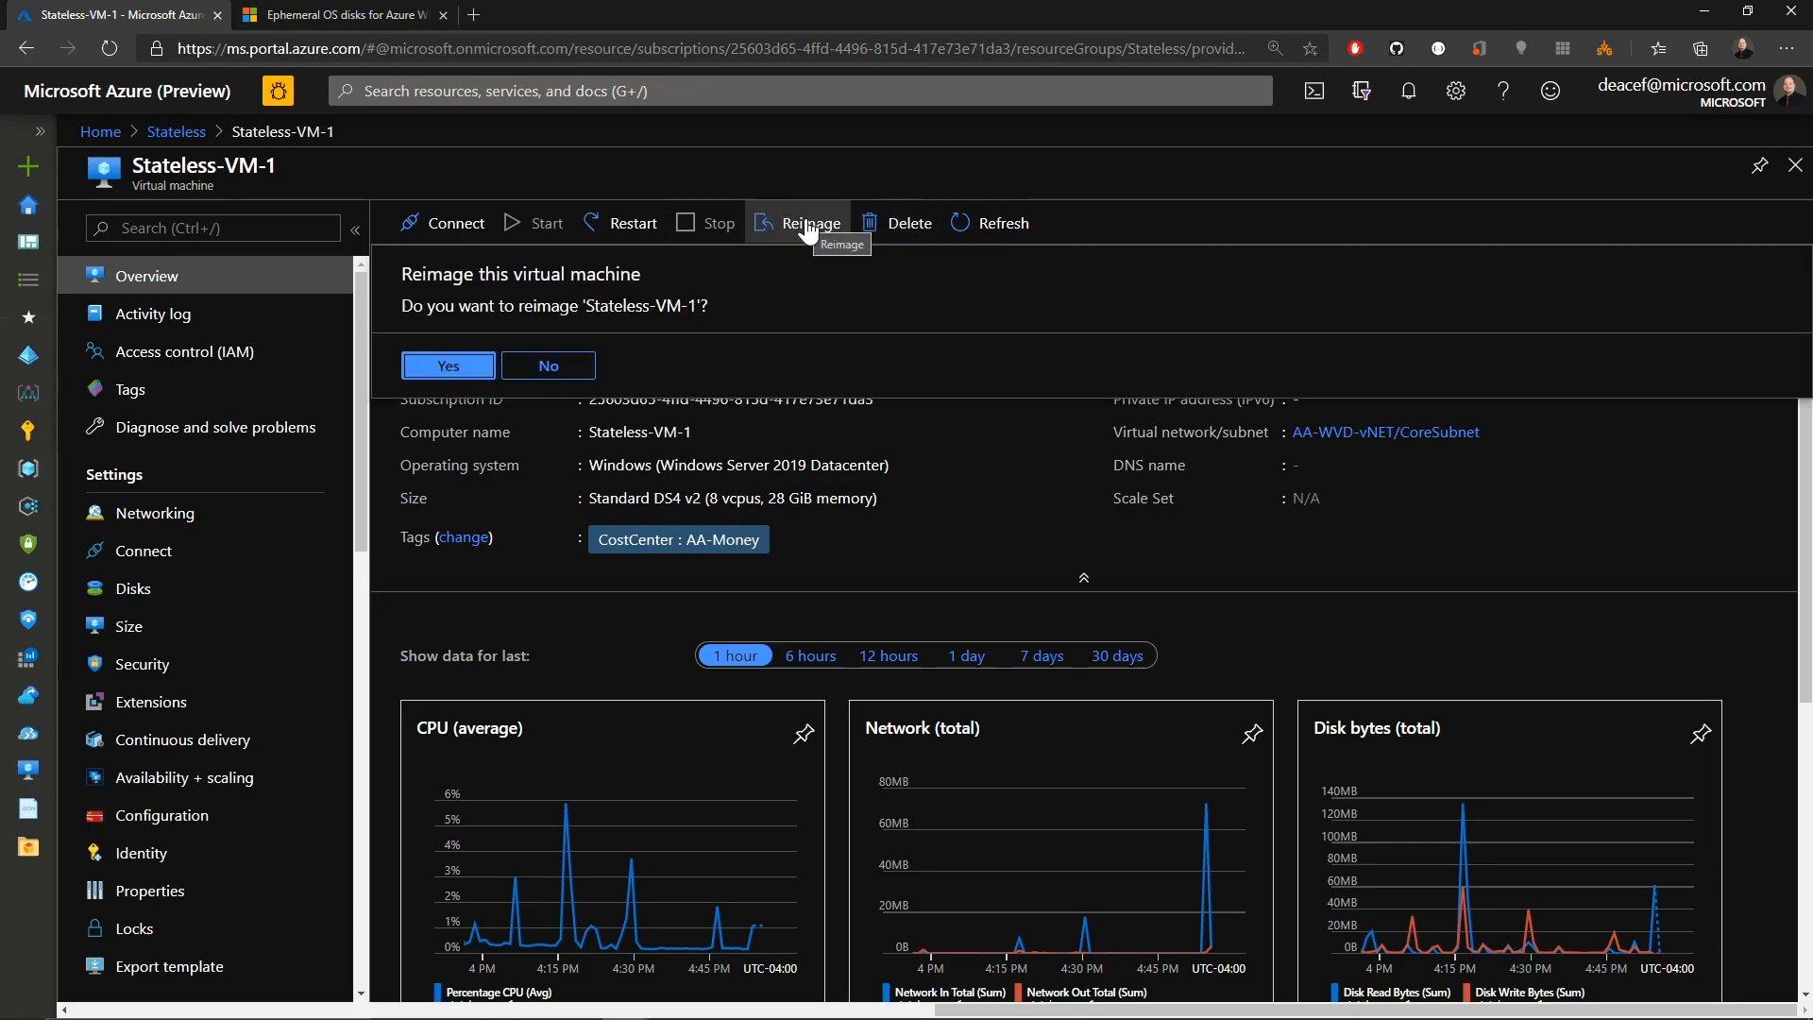
{"action": "mouse_move", "coordinate": [449, 365]}
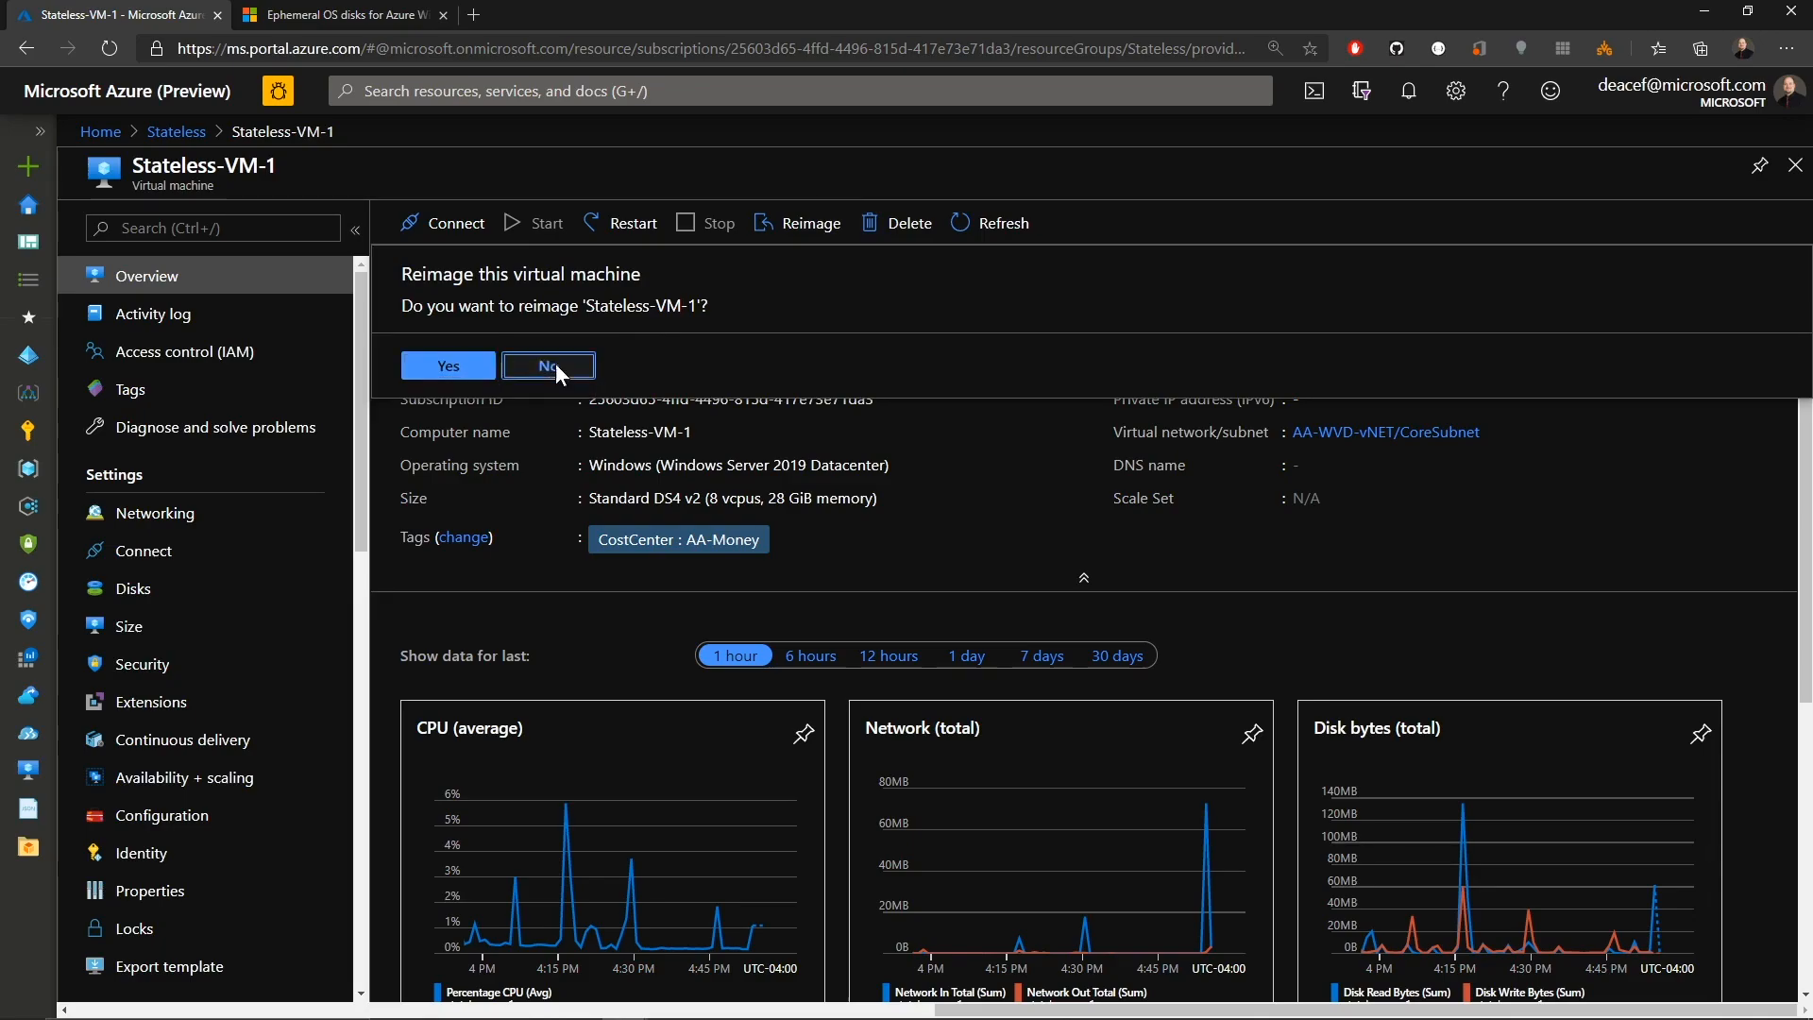
{"action": "left_click", "coordinate": [548, 365]}
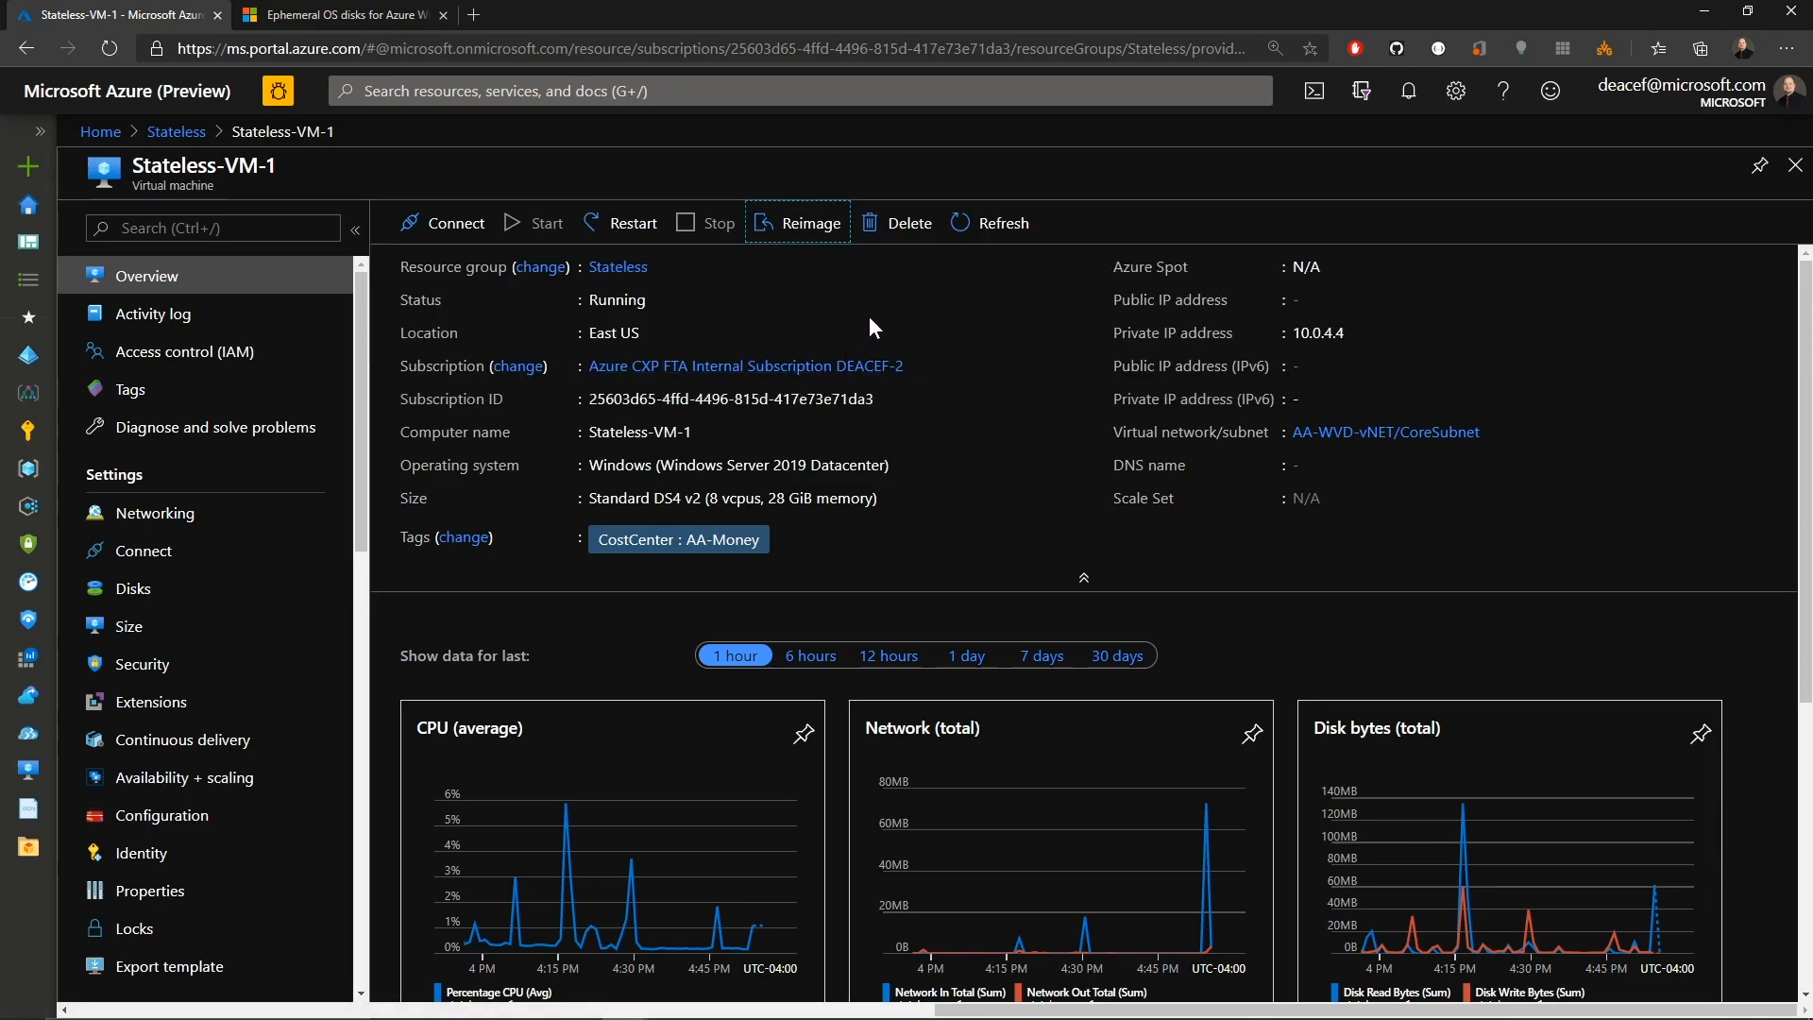
{"action": "left_click", "coordinate": [129, 625]}
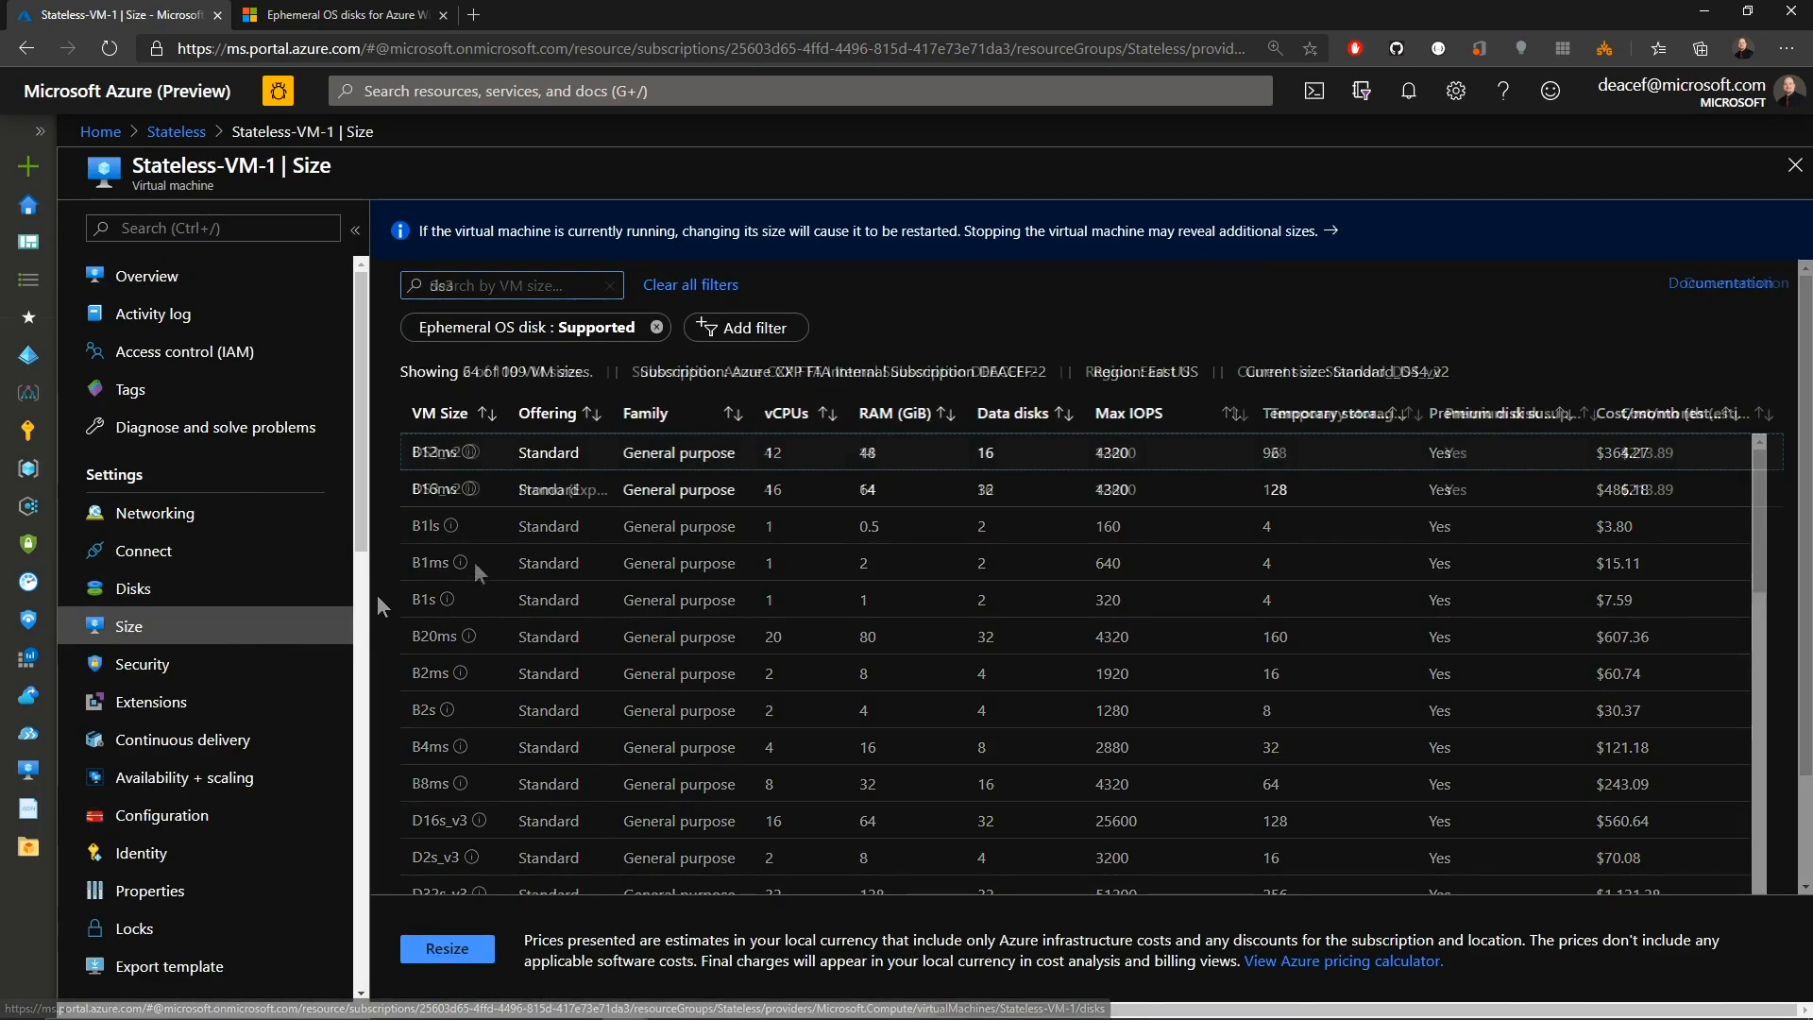
{"action": "type", "text": "ds3"}
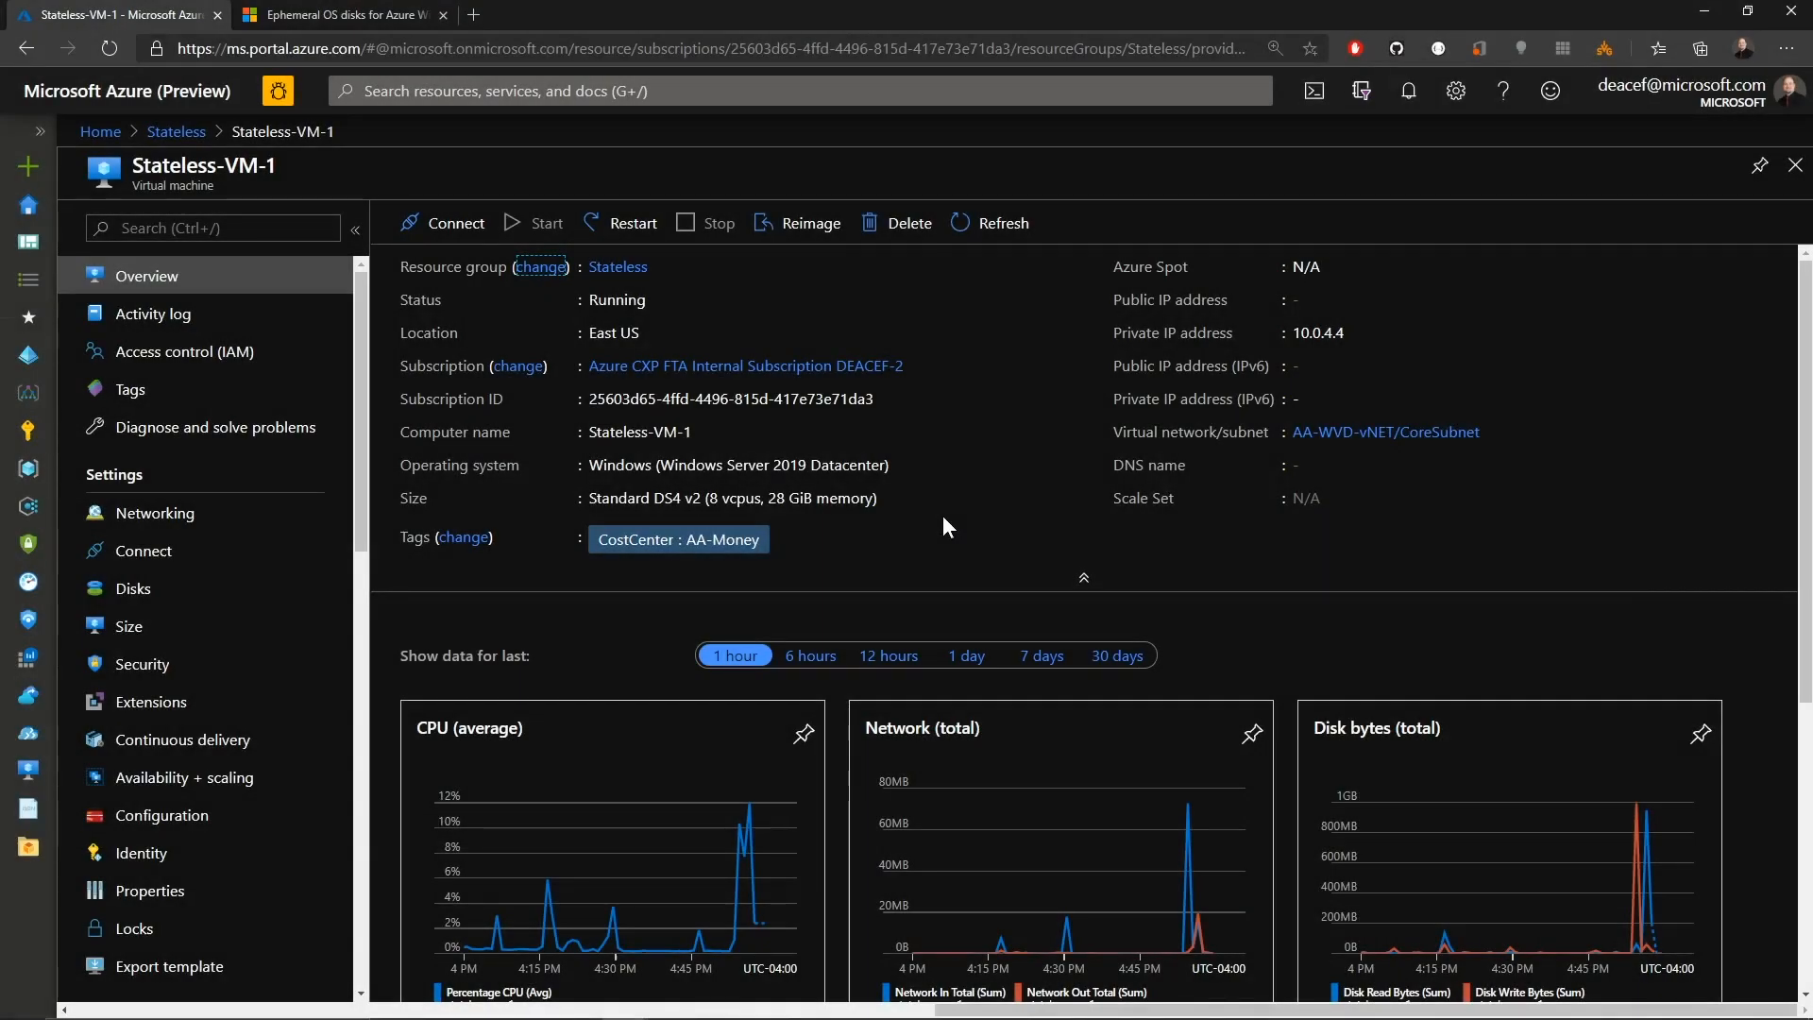
{"action": "mouse_move", "coordinate": [937, 520]}
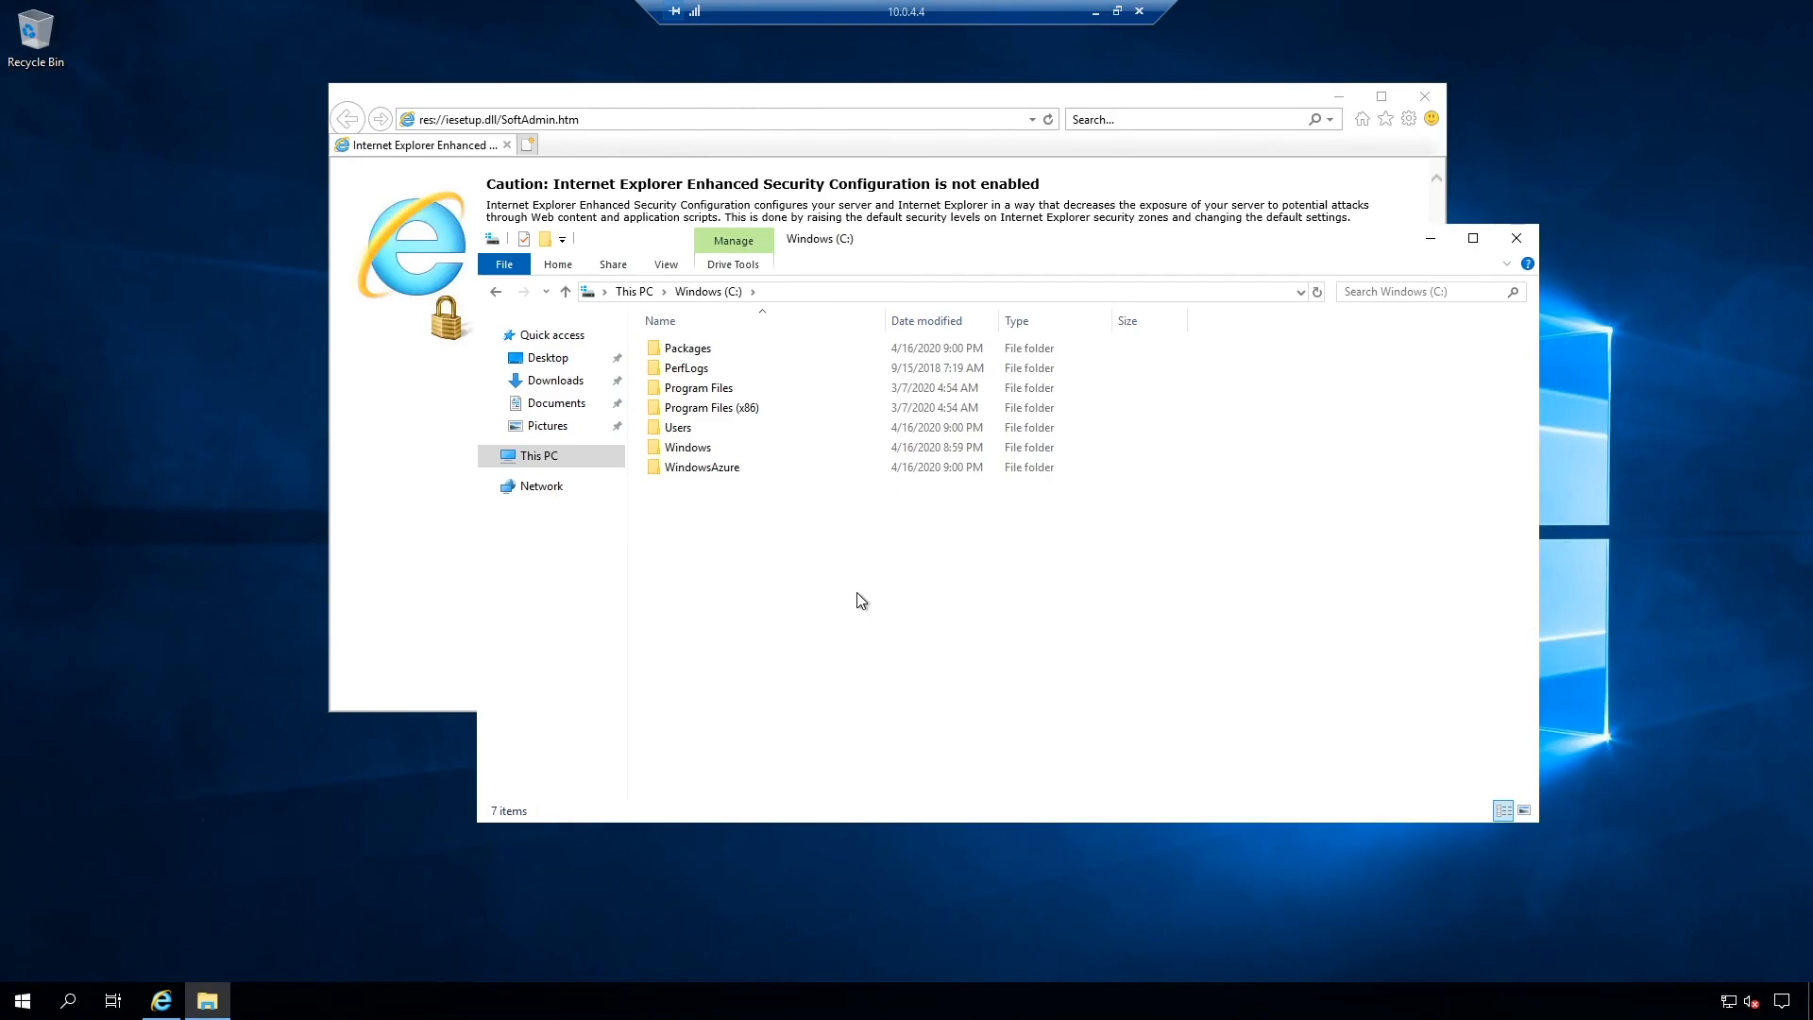
{"action": "mouse_move", "coordinate": [813, 572]}
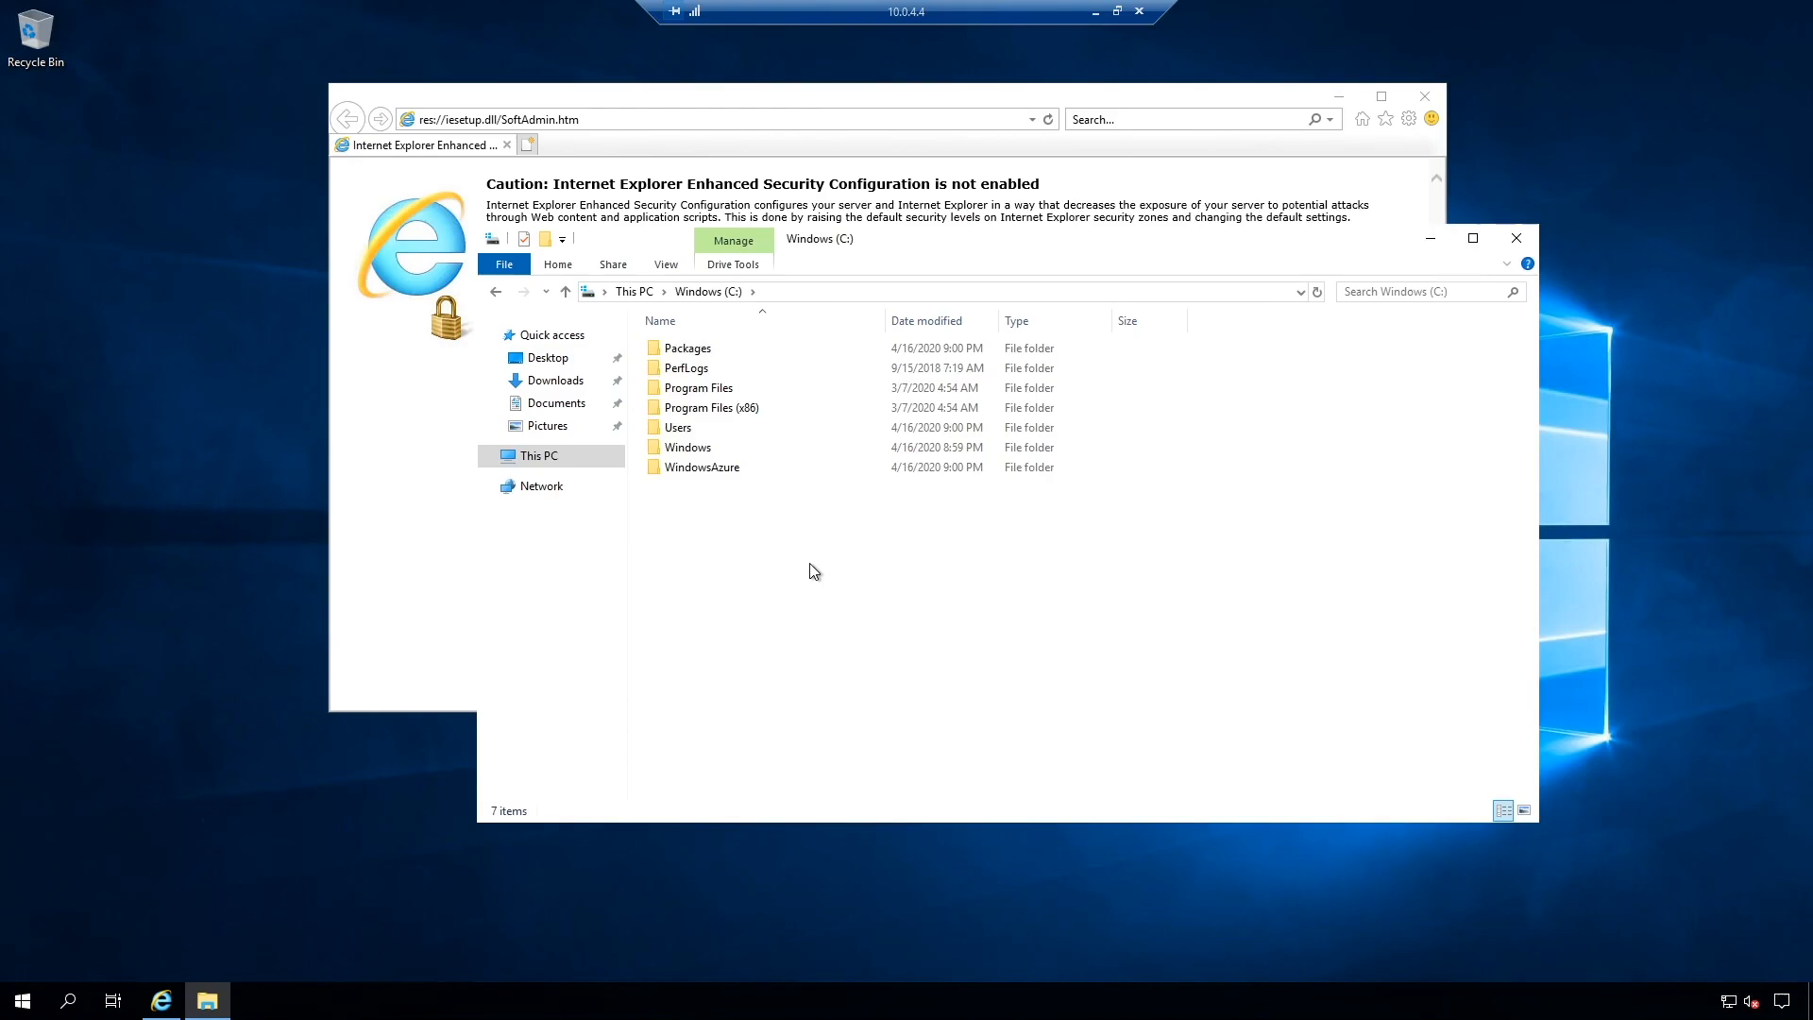
{"action": "mouse_move", "coordinate": [761, 544]}
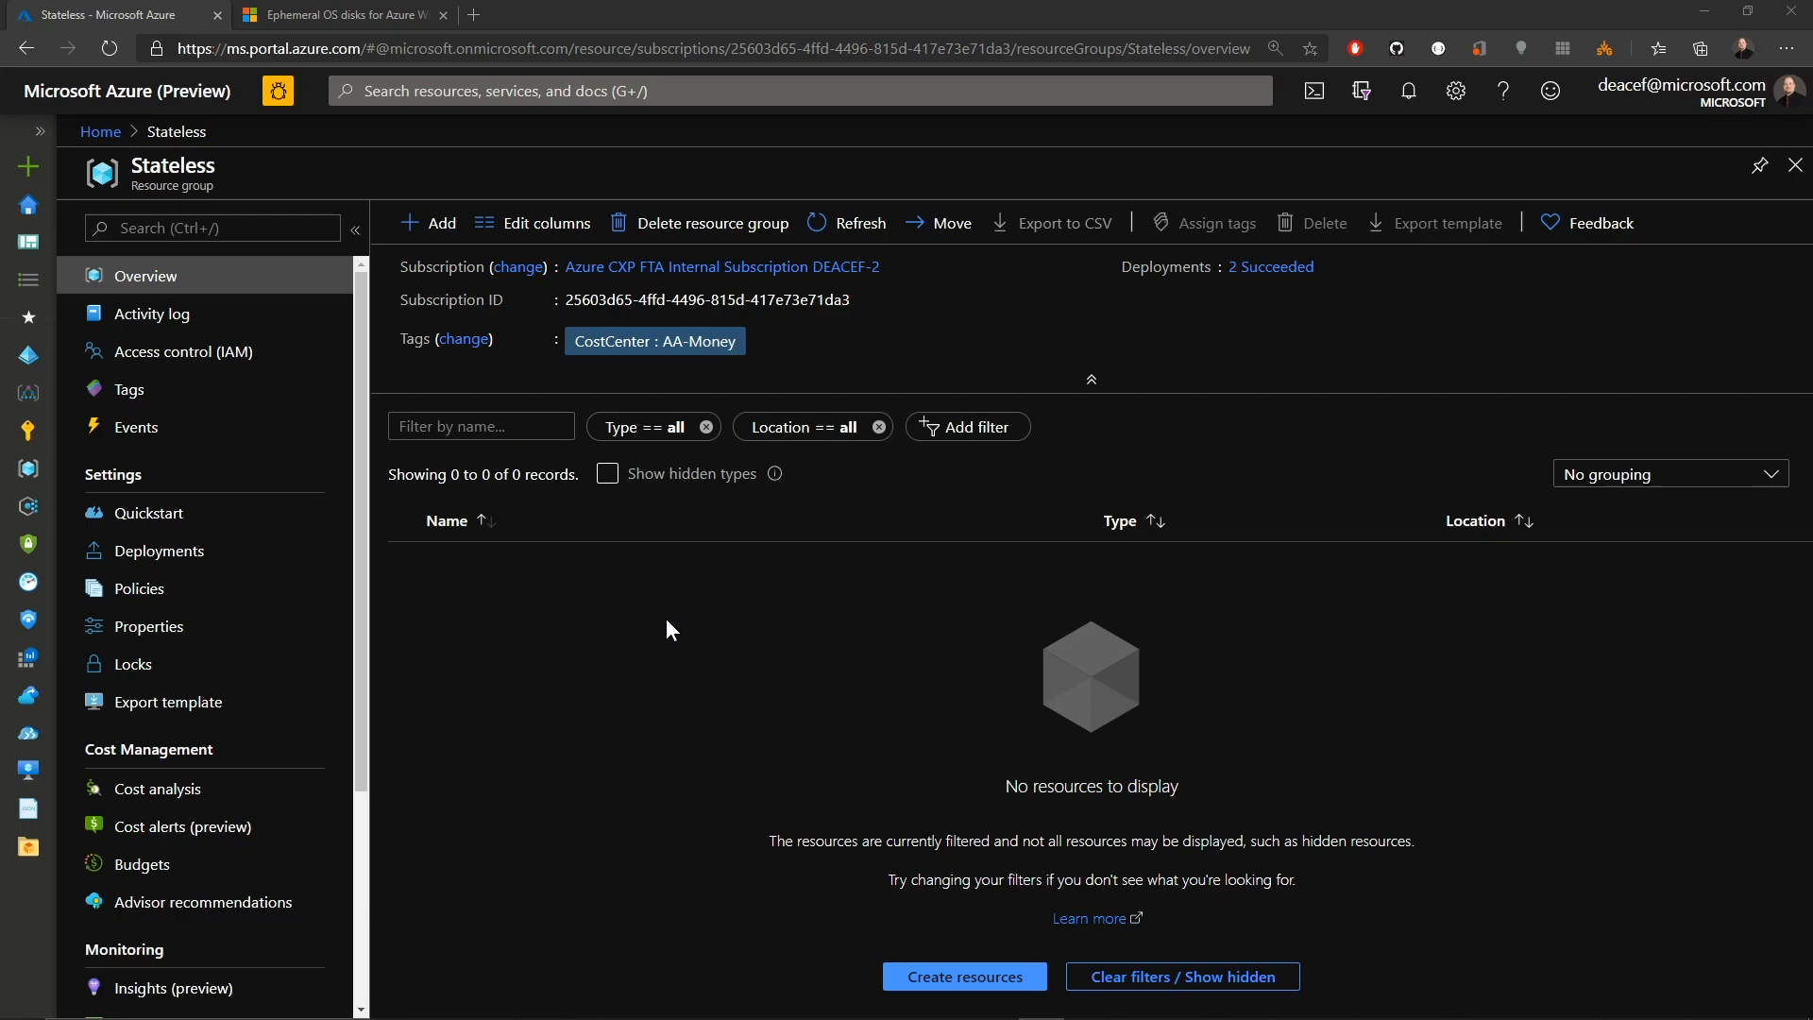
{"action": "mouse_move", "coordinate": [636, 318]}
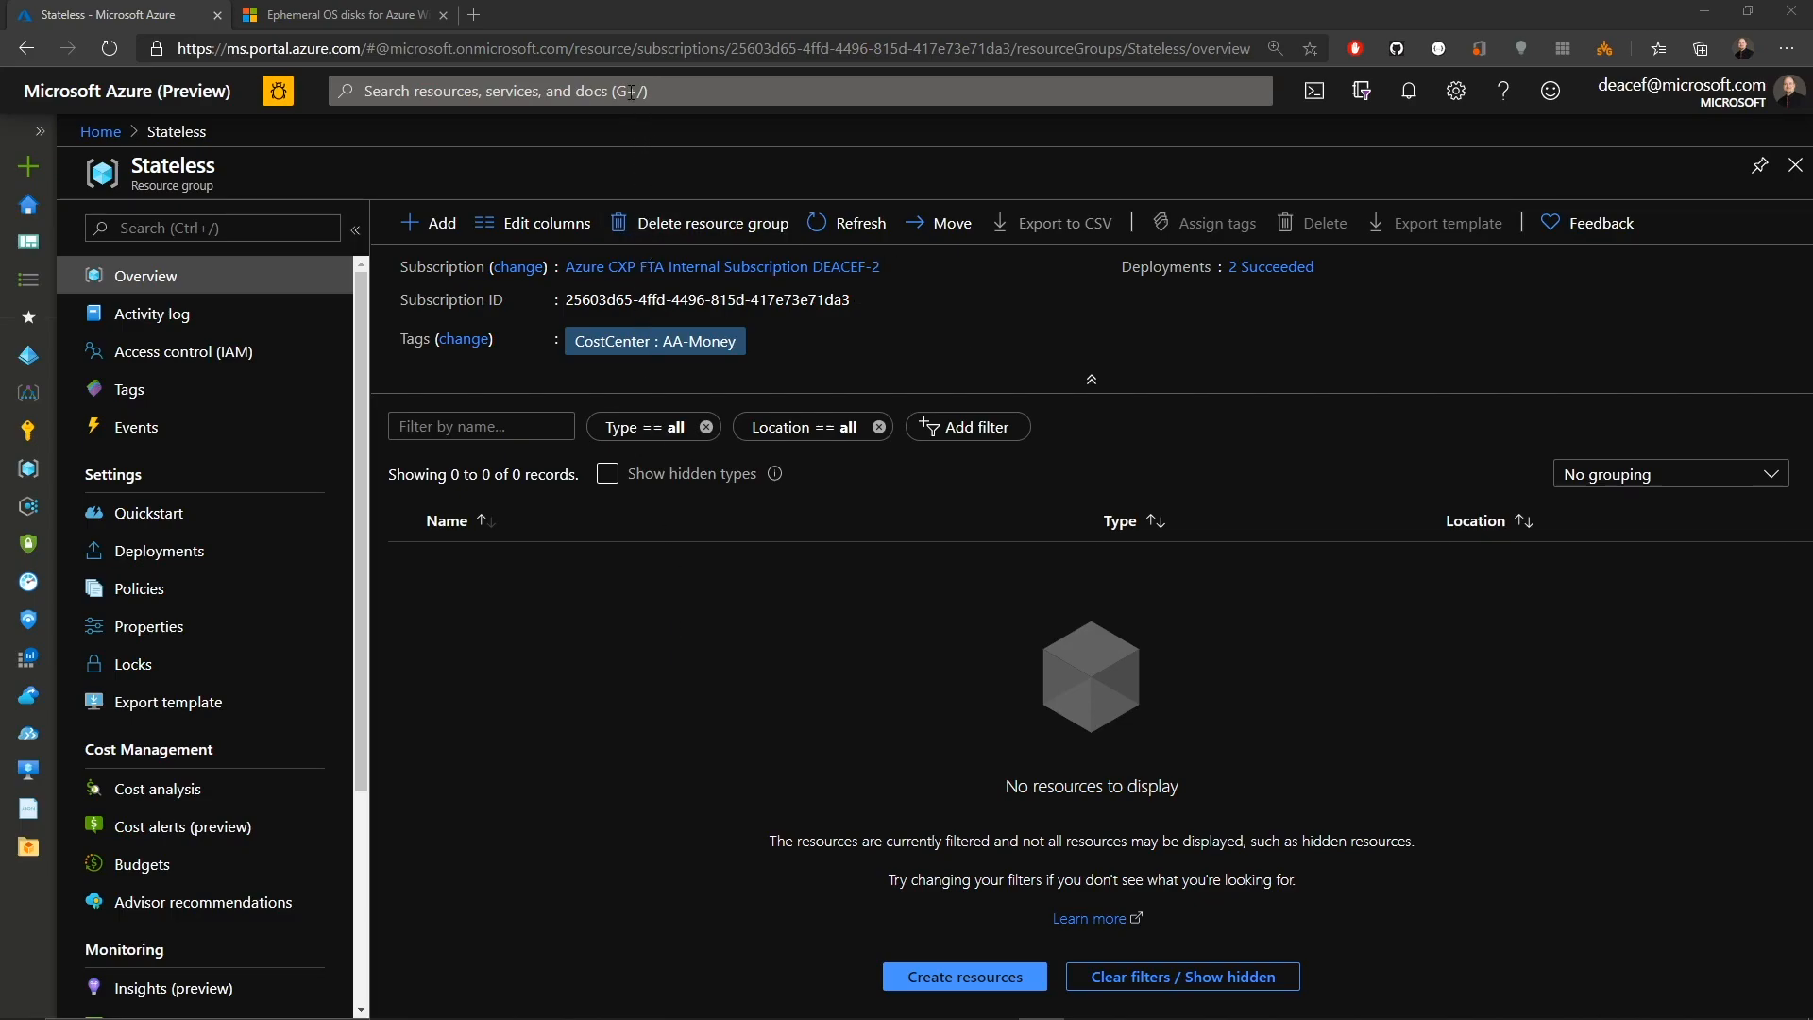
Step: Search 'images' and open IMAGE-WVD-Win10 from the Images list
{"action": "type", "text": "images"}
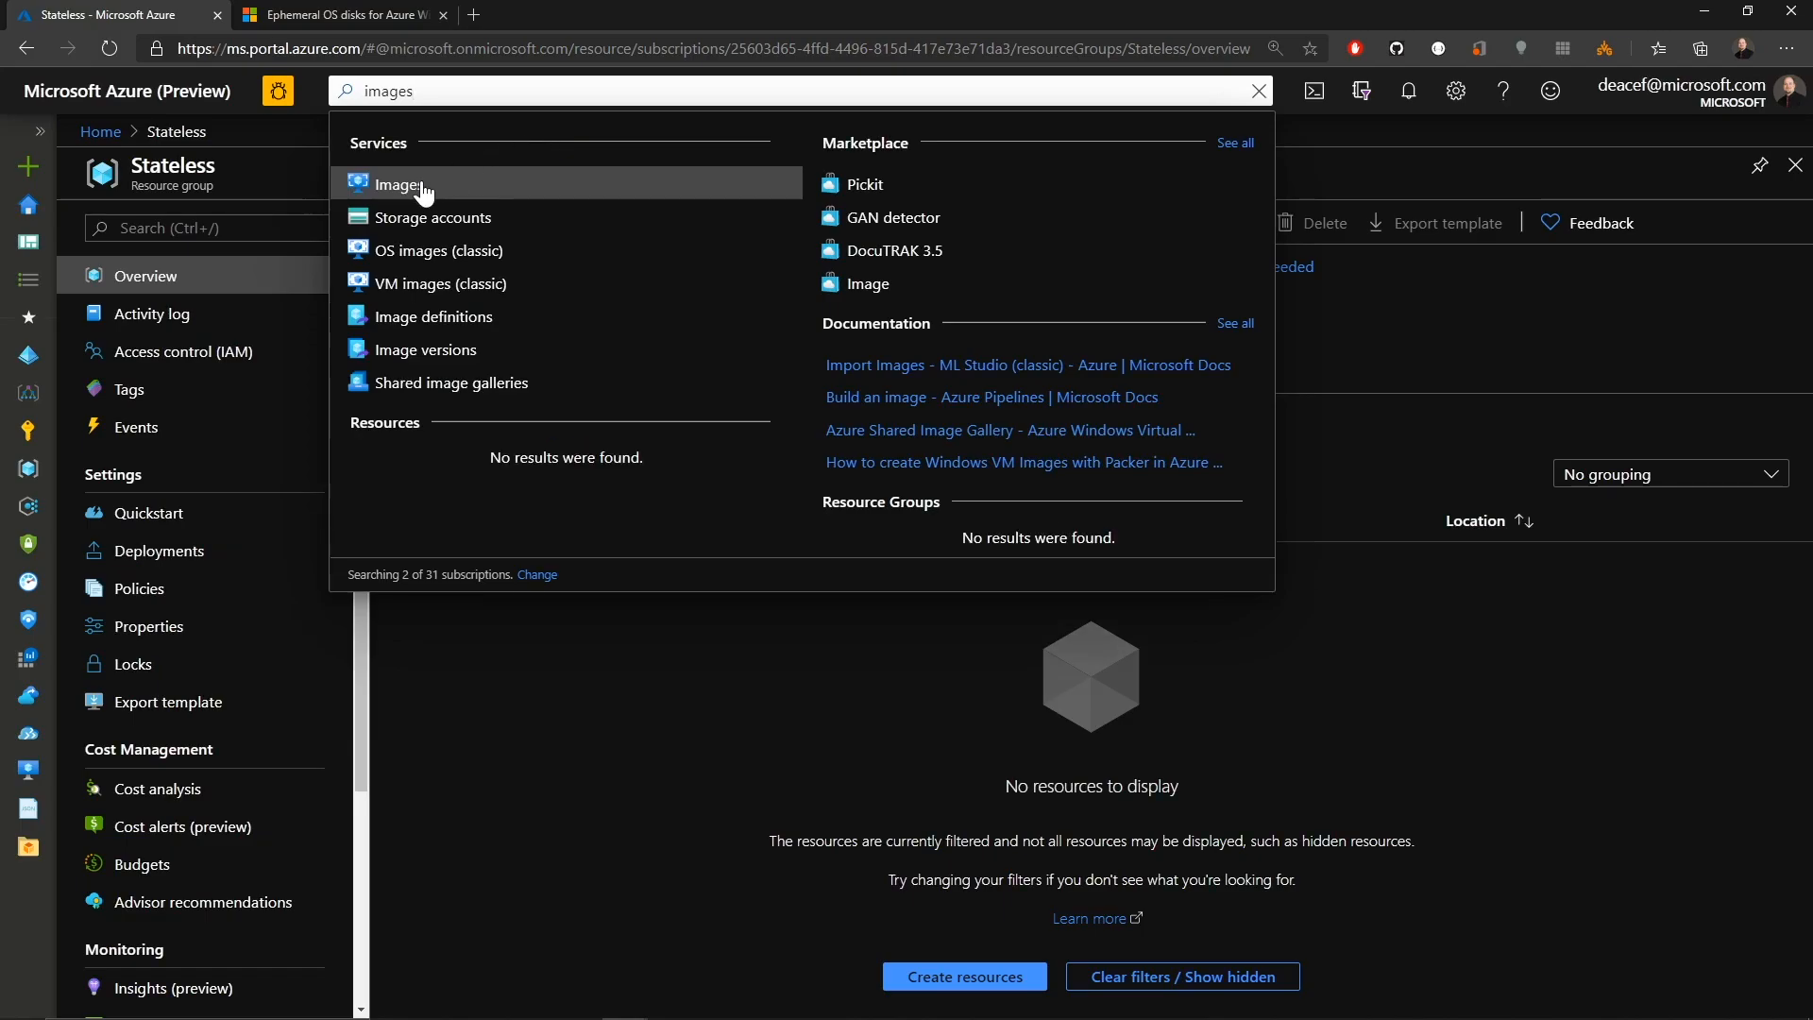
{"action": "left_click", "coordinate": [397, 184]}
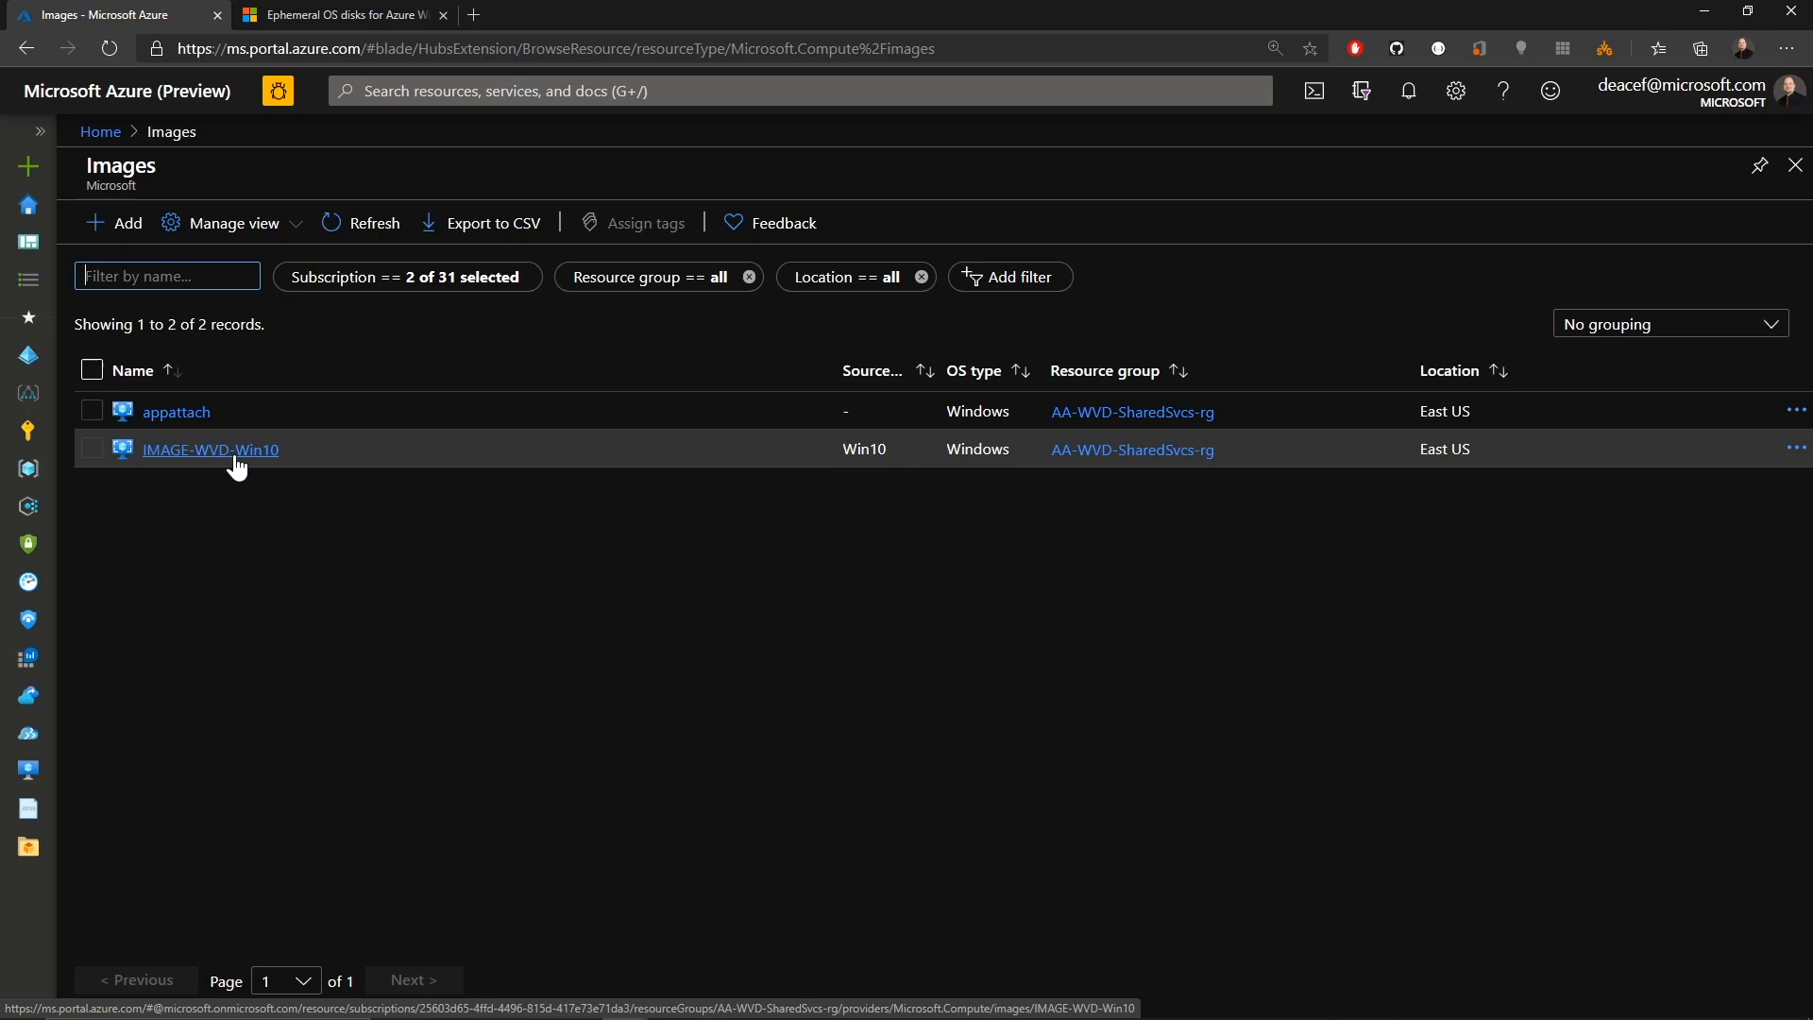
{"action": "left_click", "coordinate": [211, 450]}
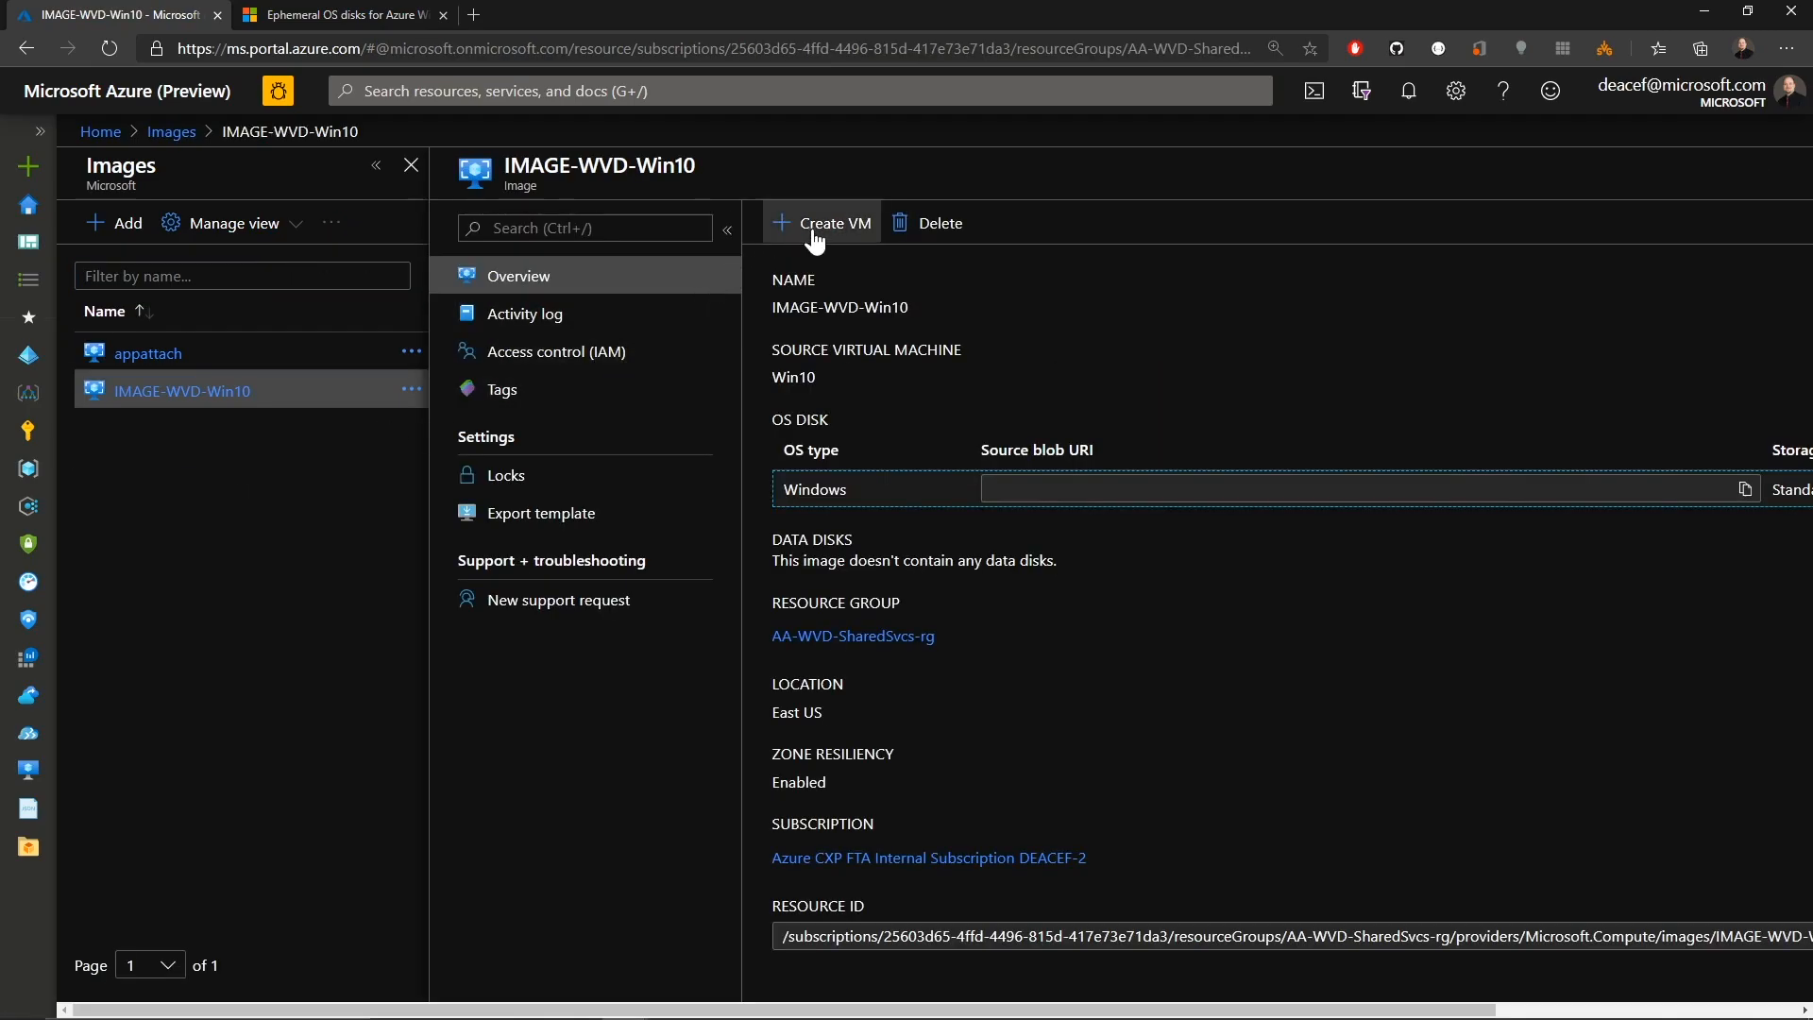
Step: Start creating a VM from the image named Stateless-1, sized Standard_DS3_v2
{"action": "left_click", "coordinate": [823, 222]}
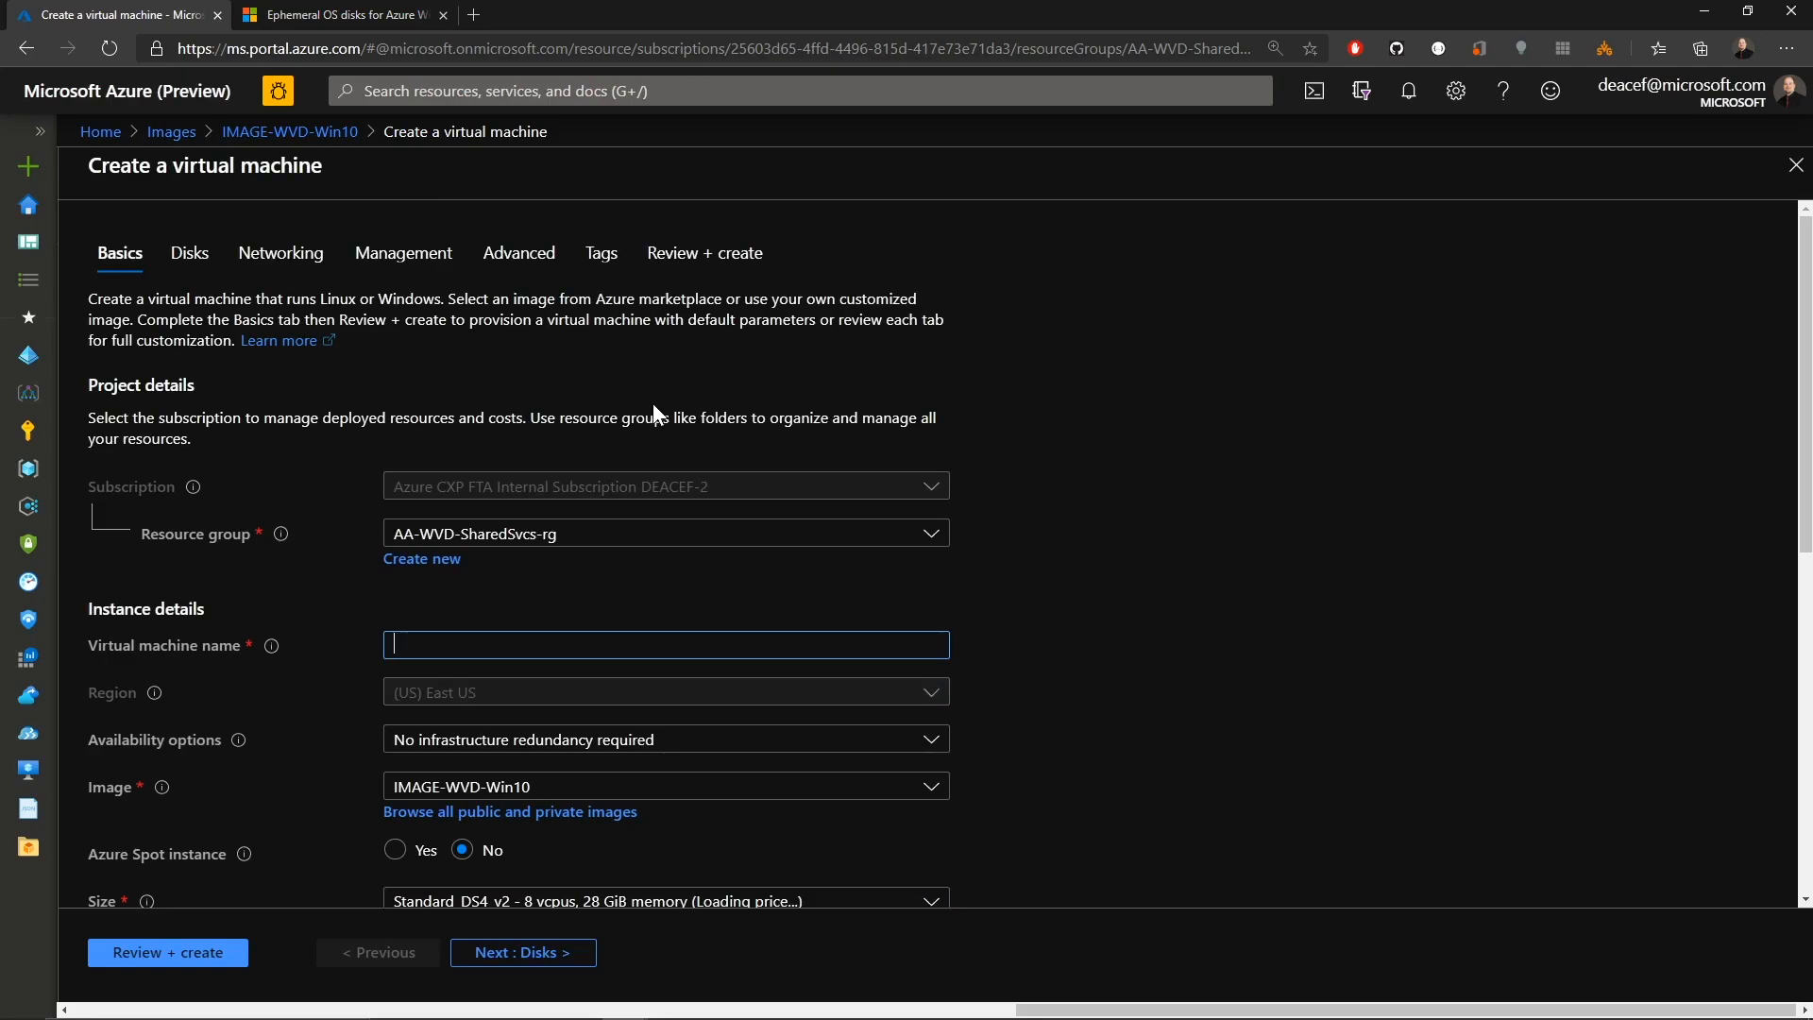
{"action": "type", "text": "Stateless-1"}
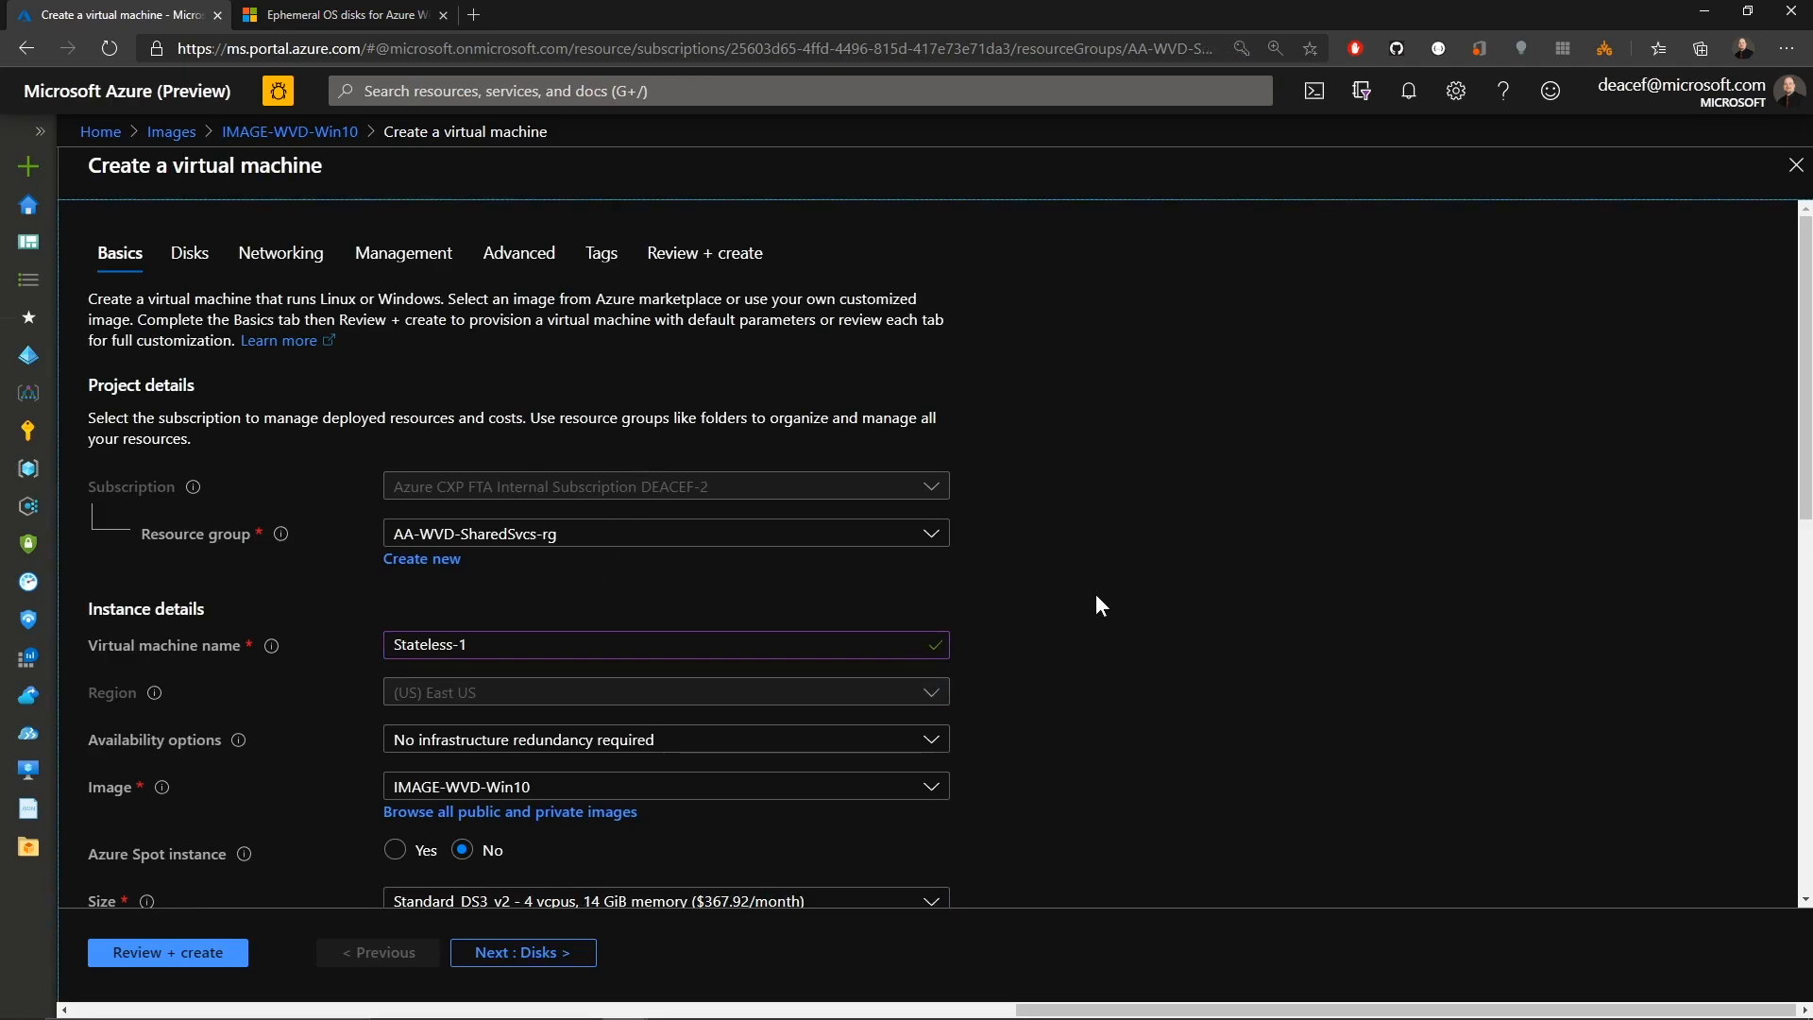
{"action": "scroll", "scroll_direction": "down", "scroll_amount": 3}
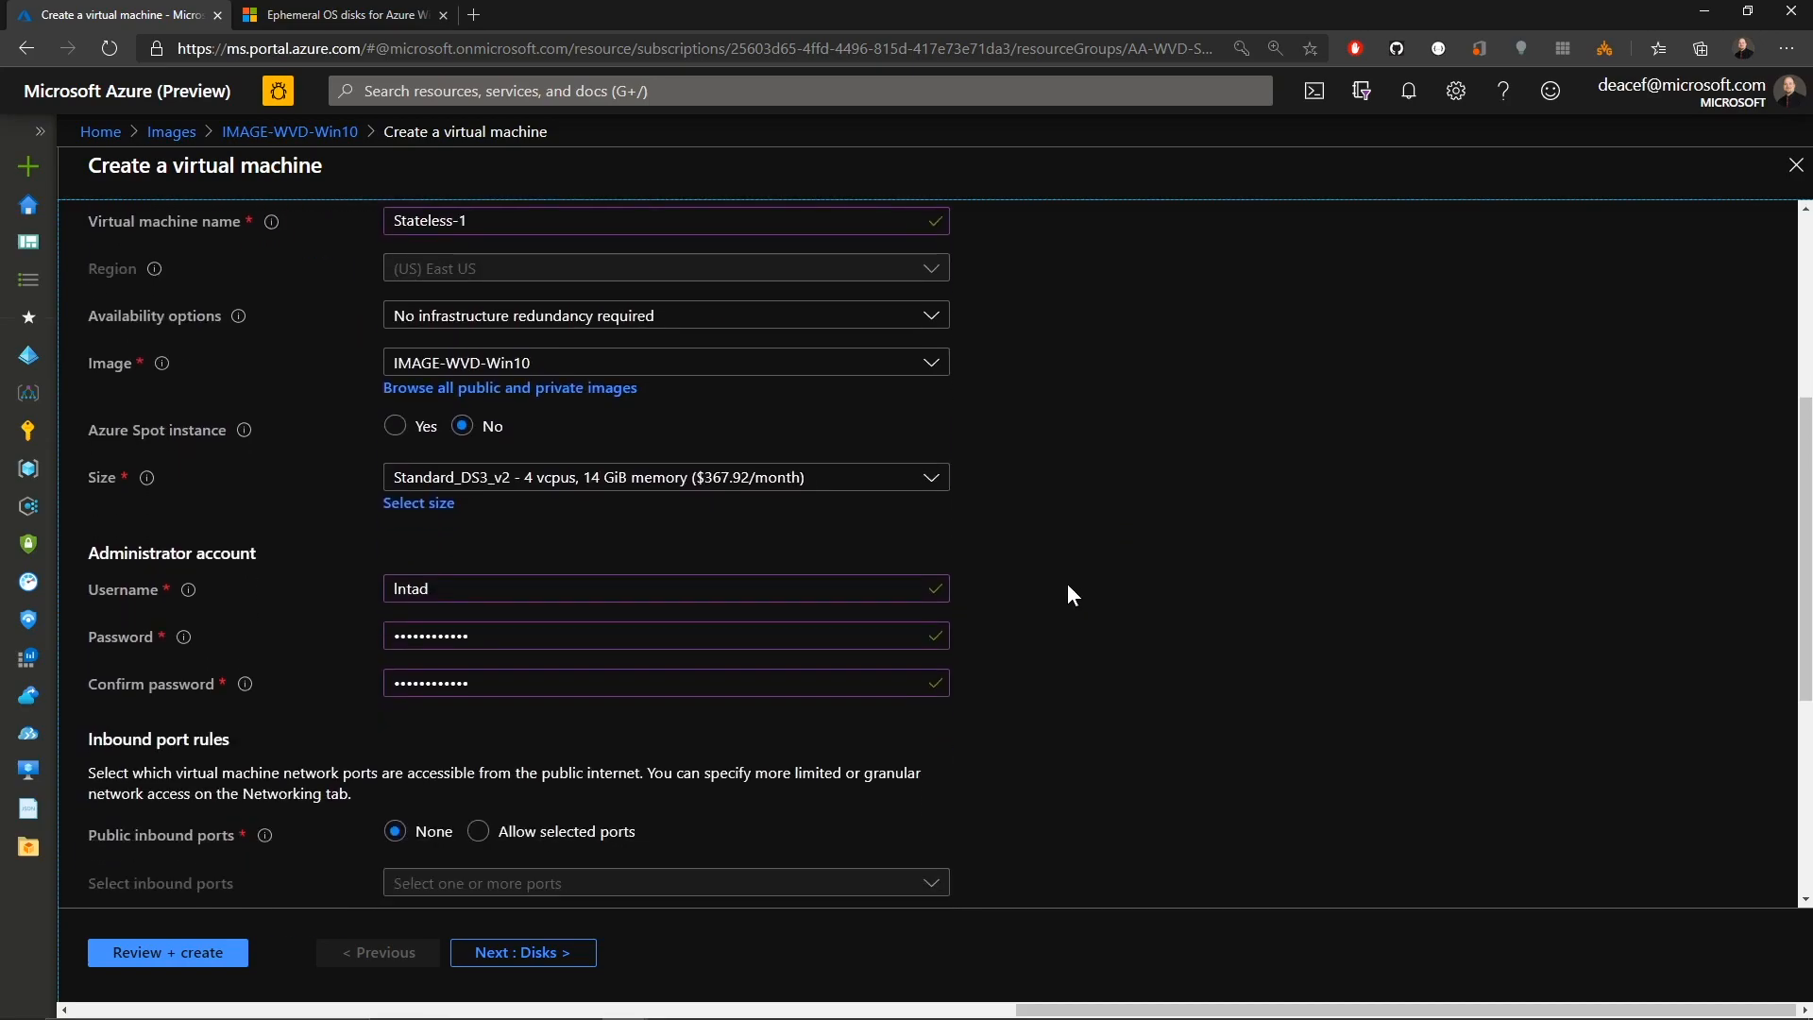
{"action": "scroll", "scroll_direction": "down", "scroll_amount": 3}
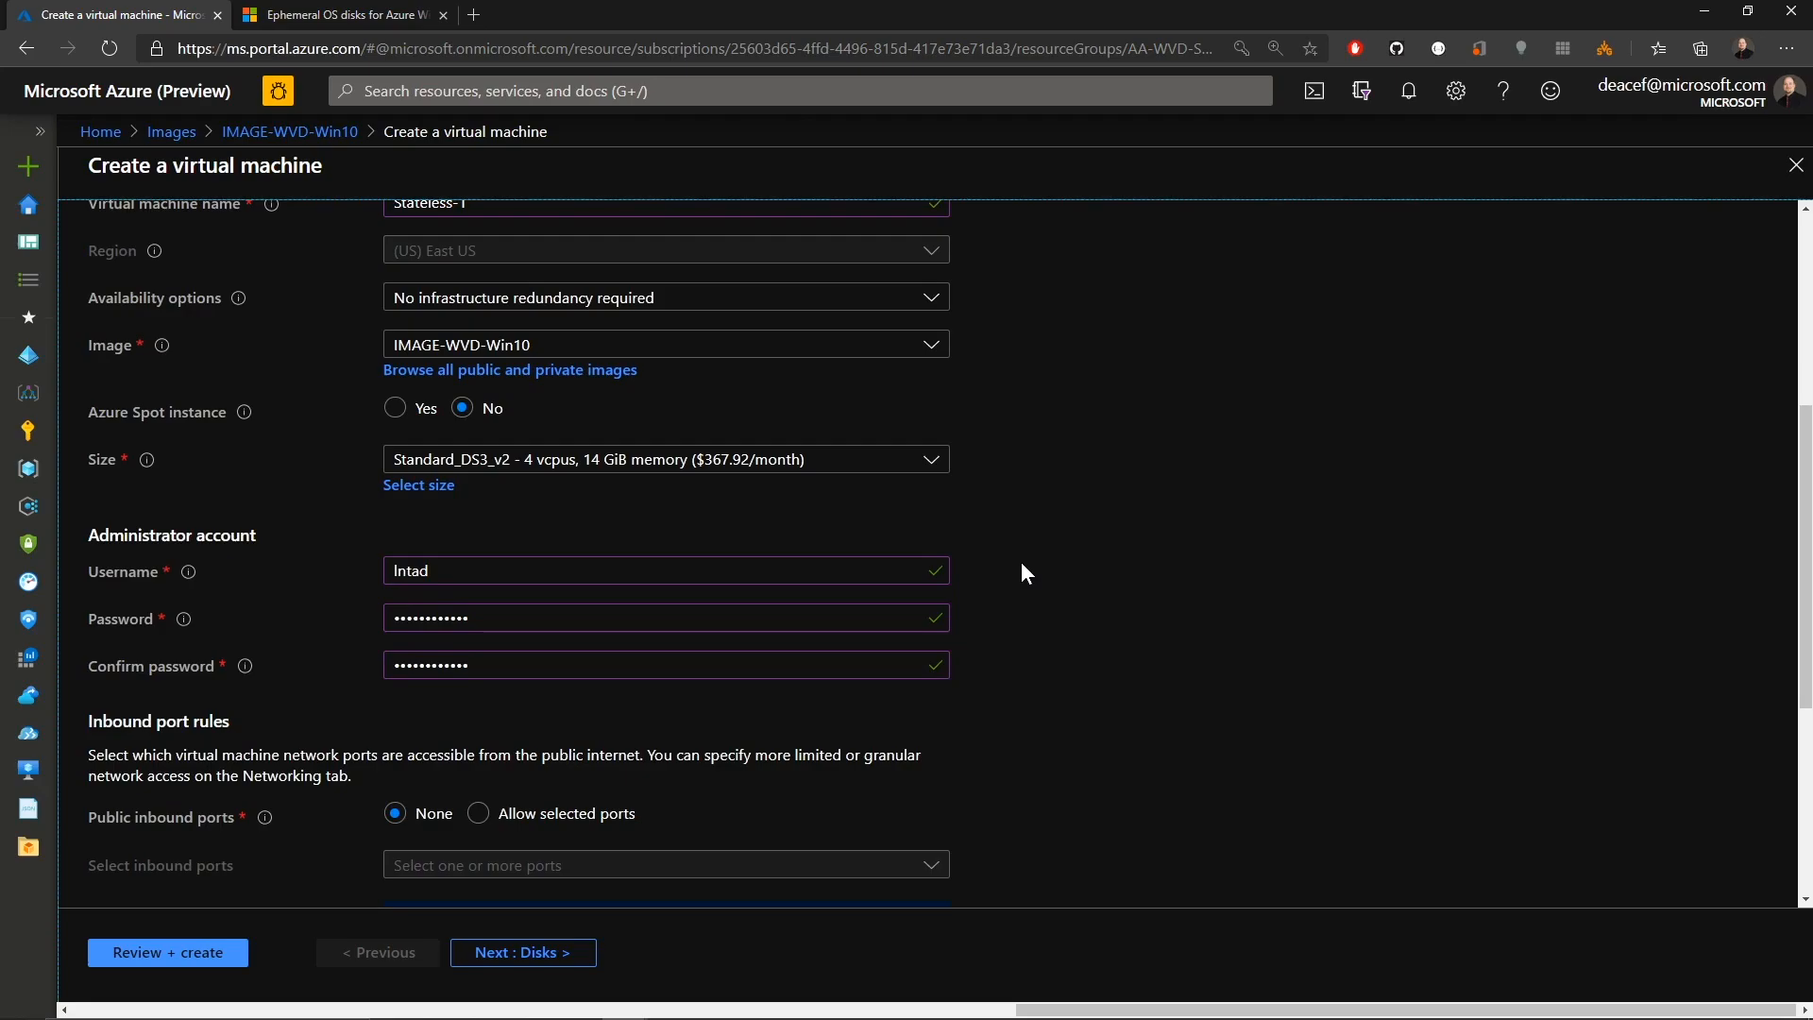
Step: Set the VM's OS disk to ephemeral on the Disks settings
{"action": "left_click", "coordinate": [521, 951]}
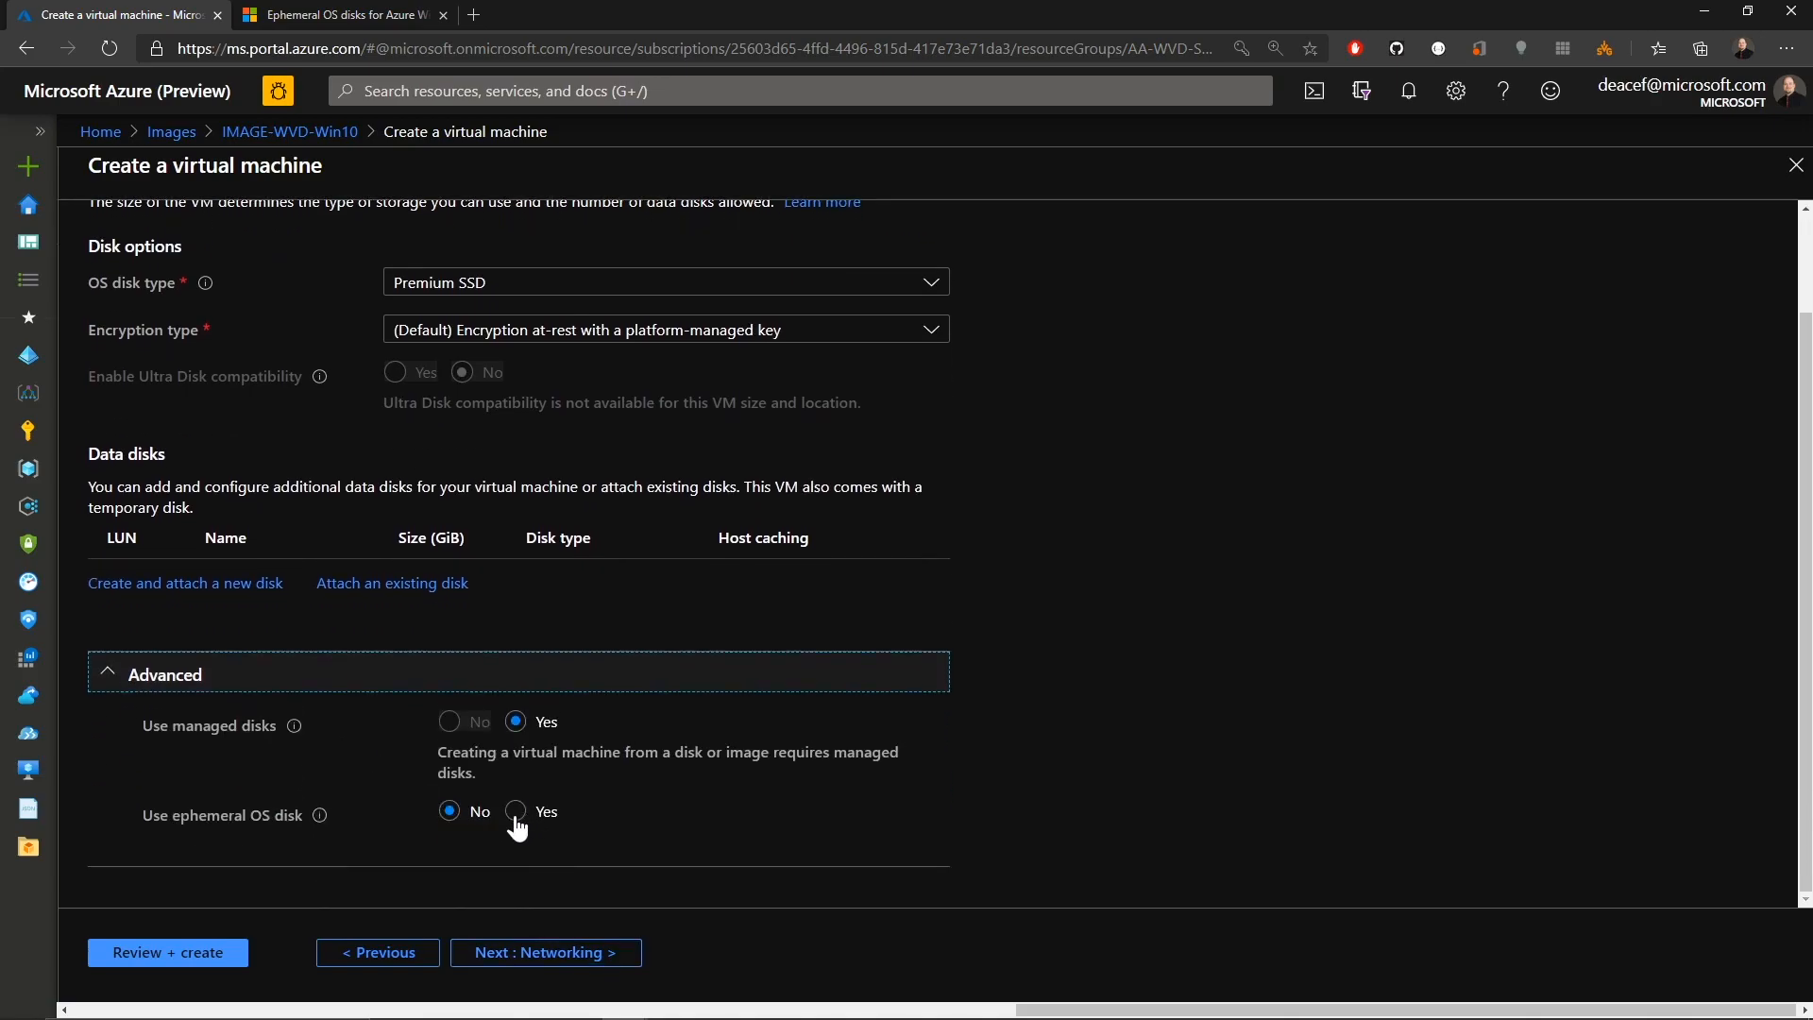
{"action": "left_click", "coordinate": [516, 810]}
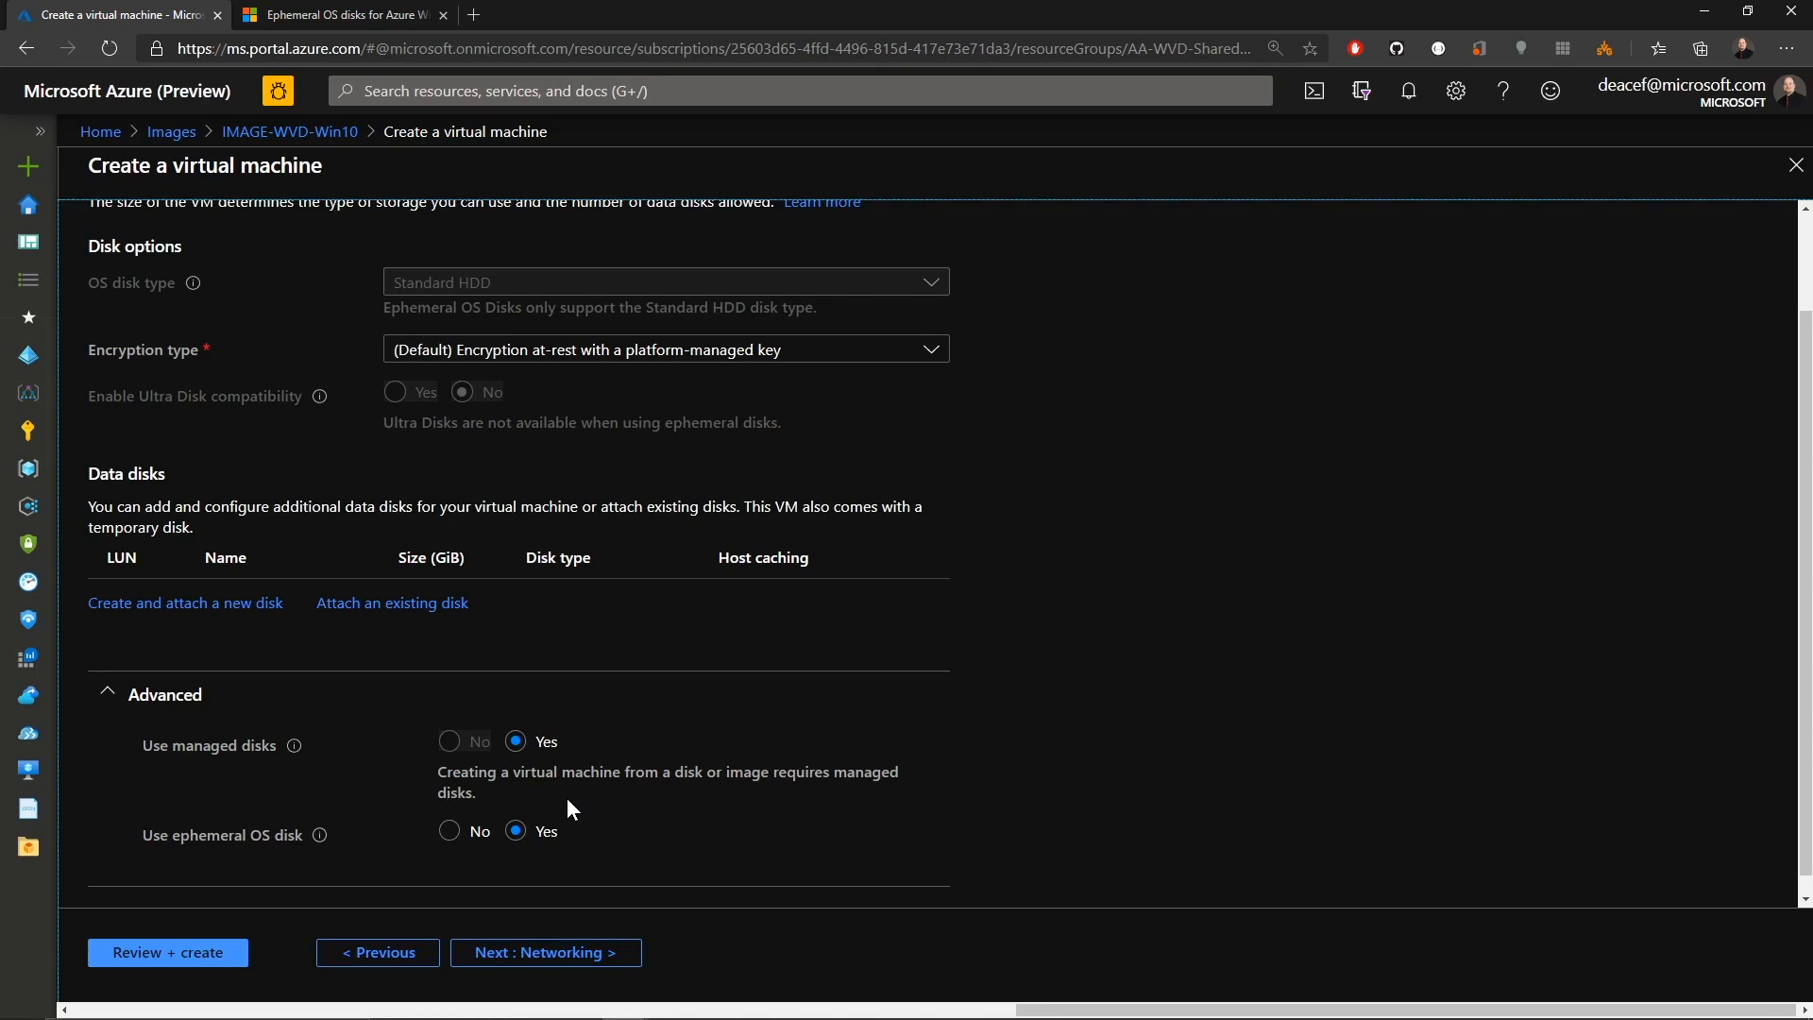
{"action": "left_click", "coordinate": [545, 952]}
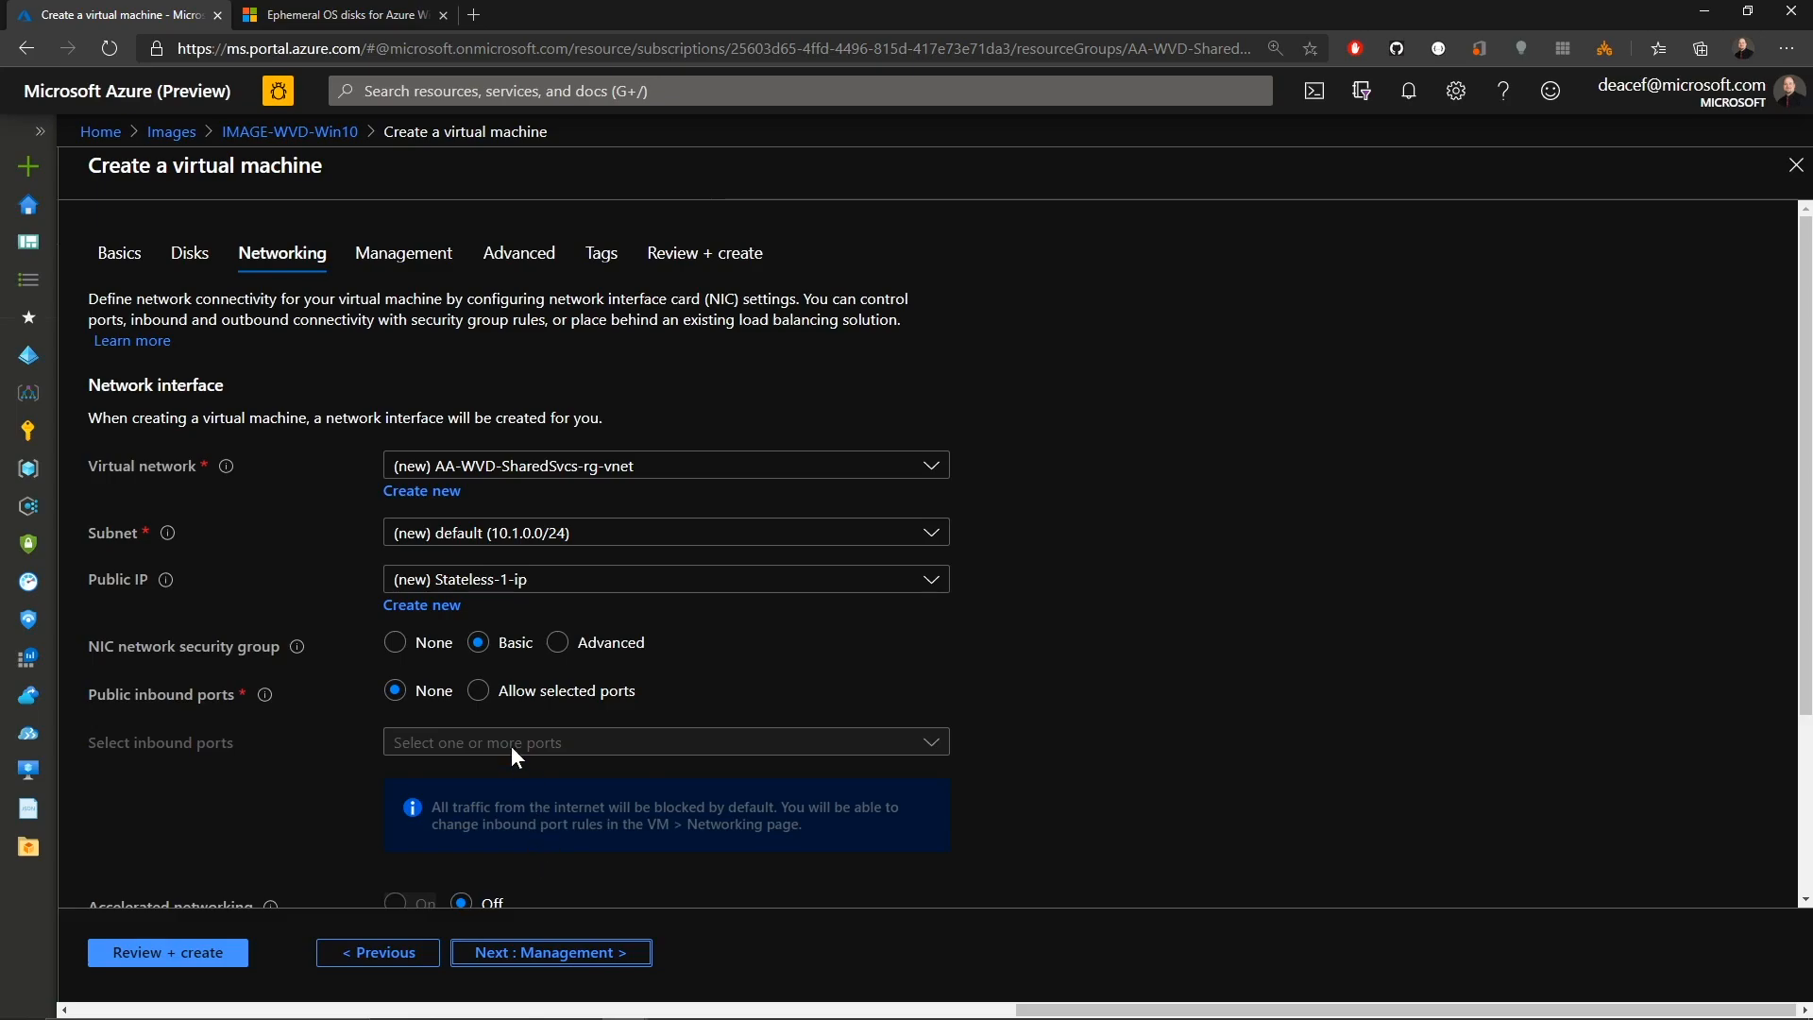
Step: Attach Stateless-1 to AA-WVD-vNET's CoreSubnet and review management settings with auto-shutdown off
{"action": "left_click", "coordinate": [665, 464]}
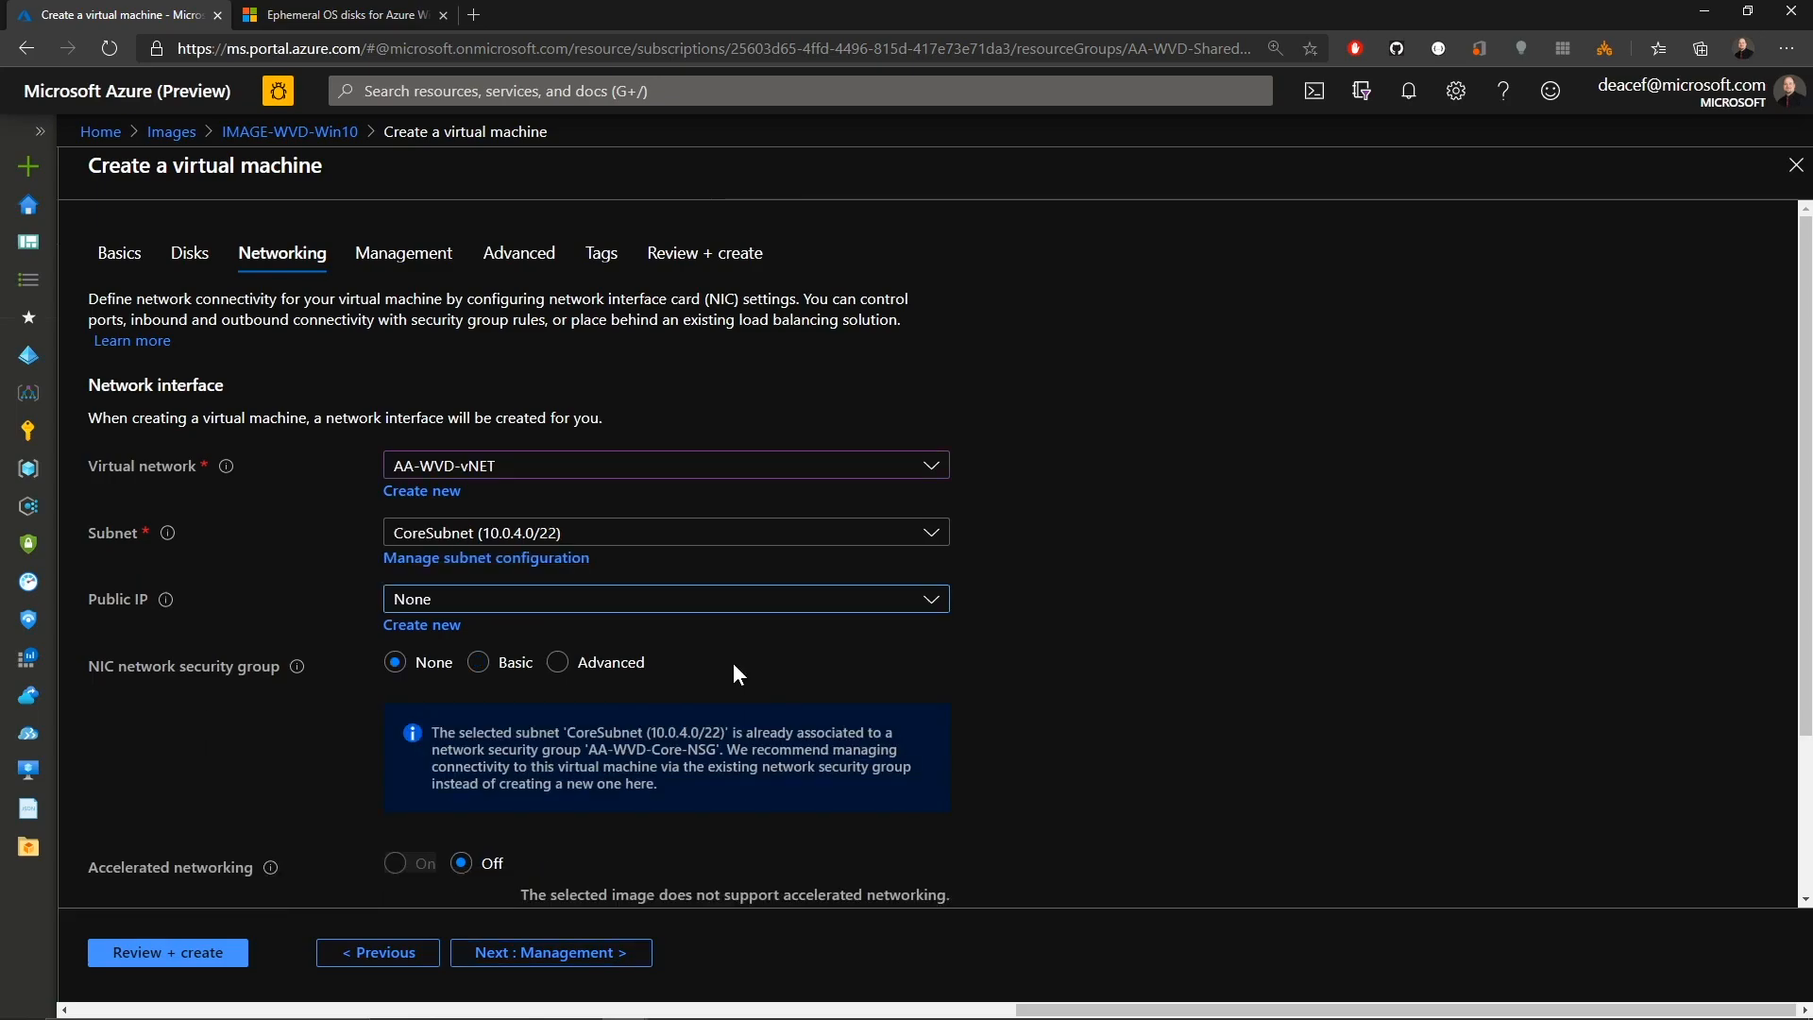
{"action": "left_click", "coordinate": [550, 952]}
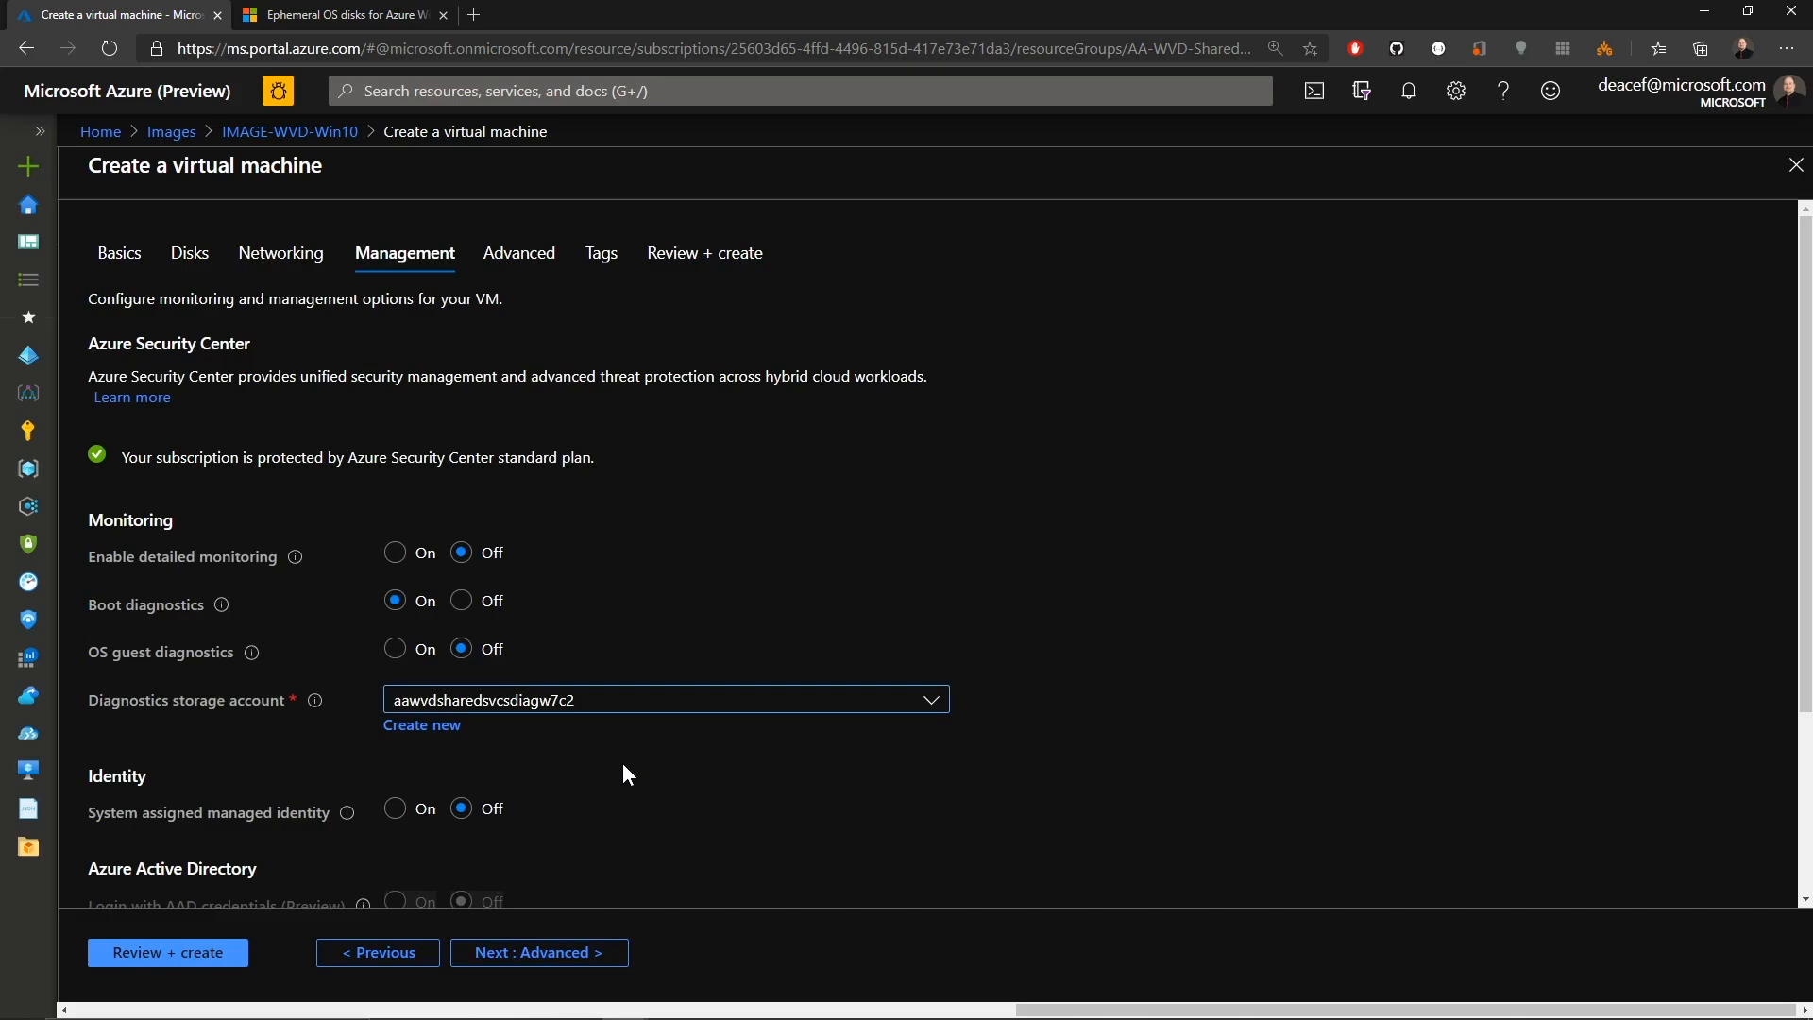
{"action": "scroll", "scroll_direction": "down", "scroll_amount": 3}
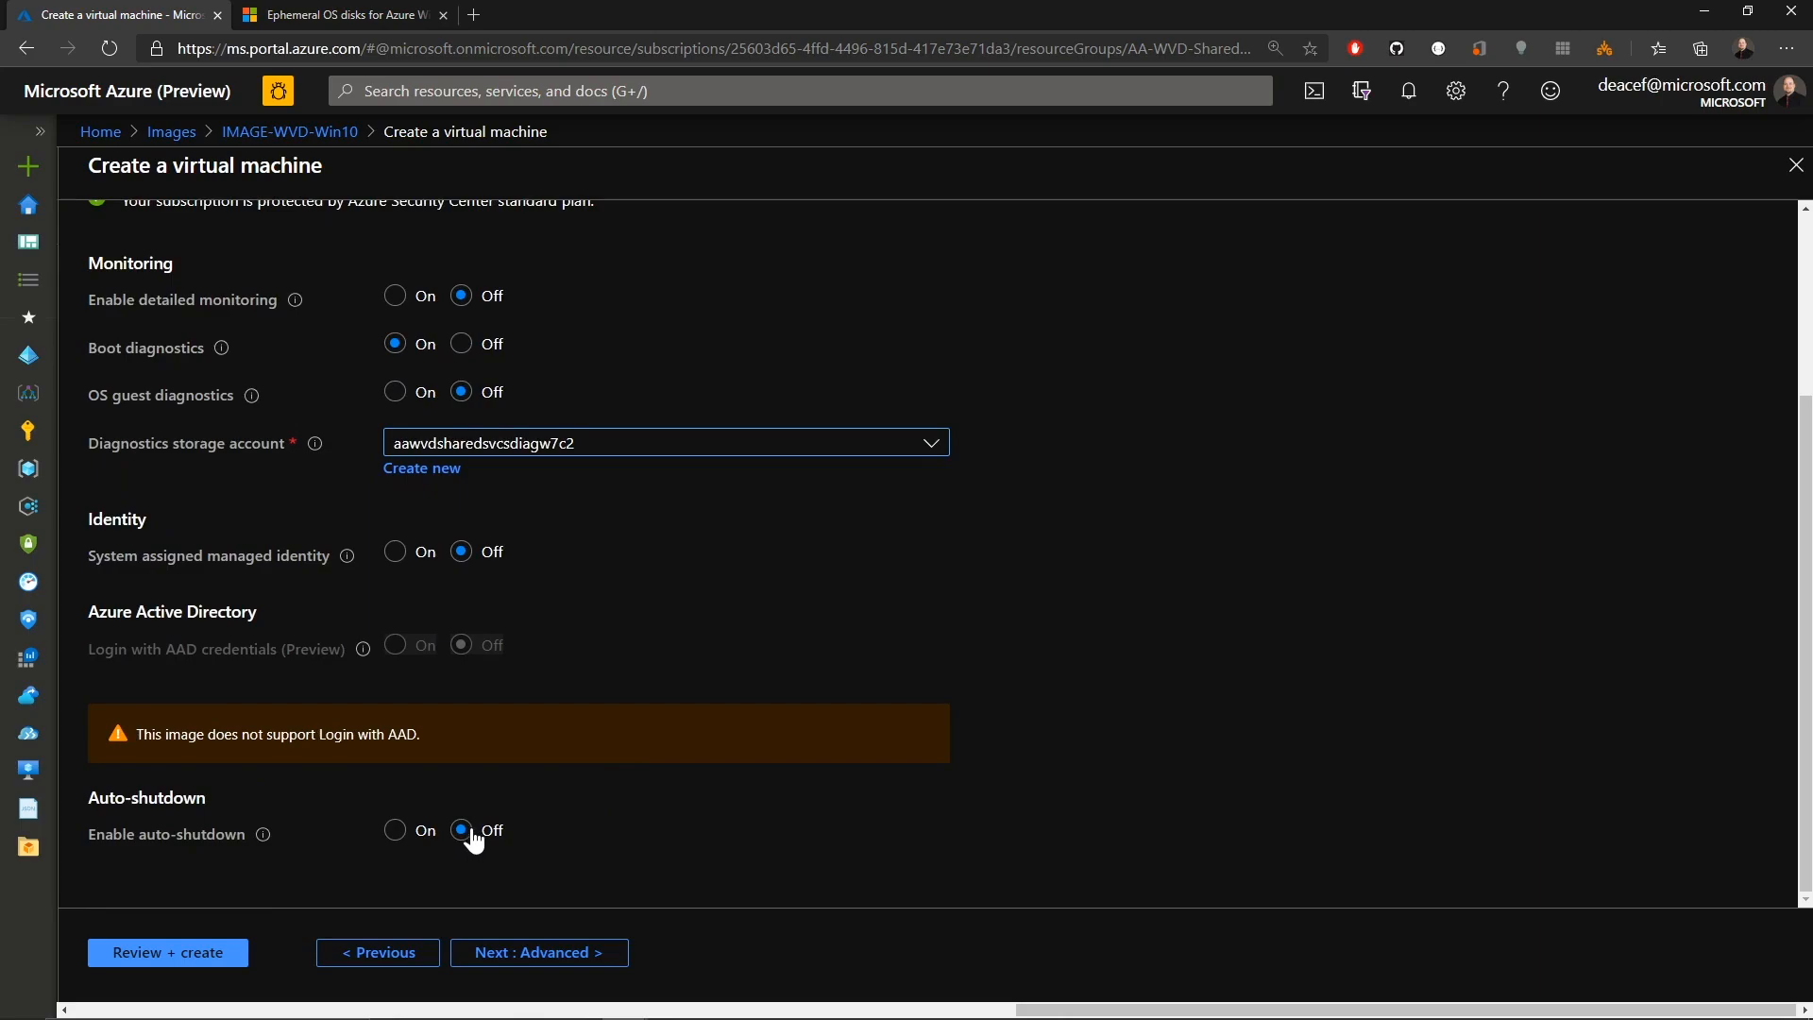
{"action": "mouse_move", "coordinate": [567, 839]}
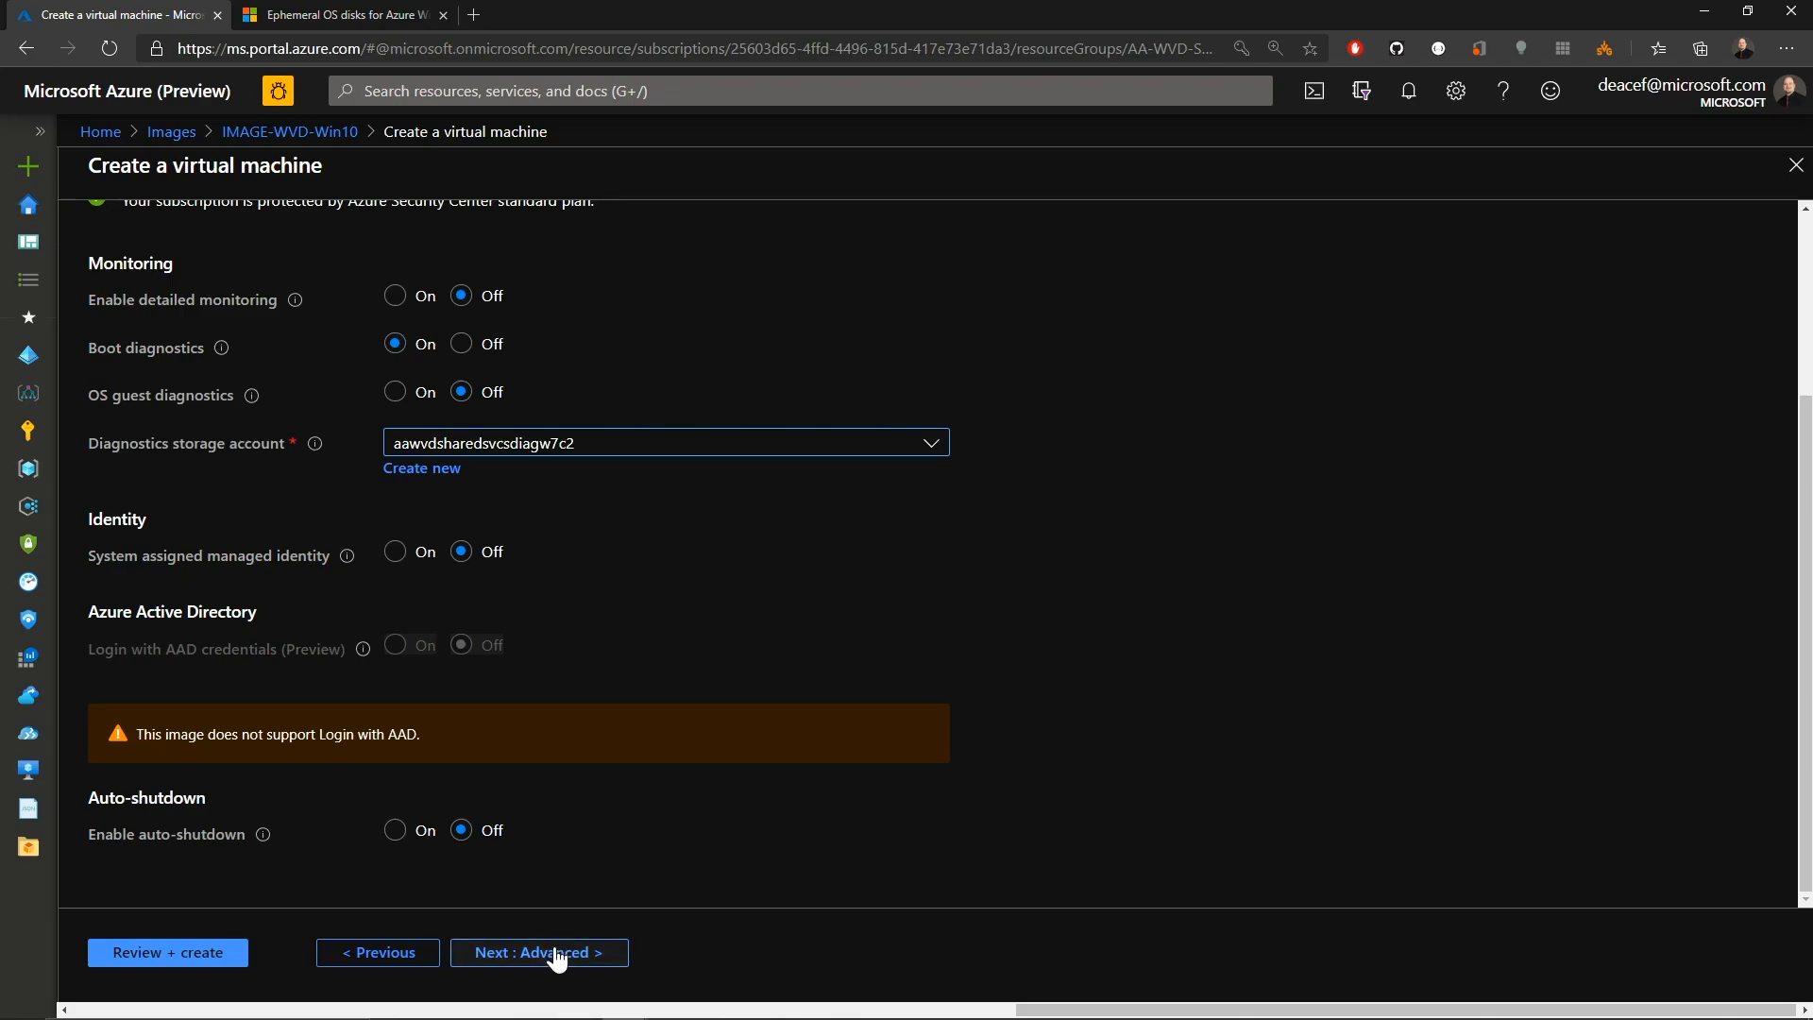
Step: Tag the VM Tier: Stateless and run validation with Review + create
{"action": "left_click", "coordinate": [537, 952]}
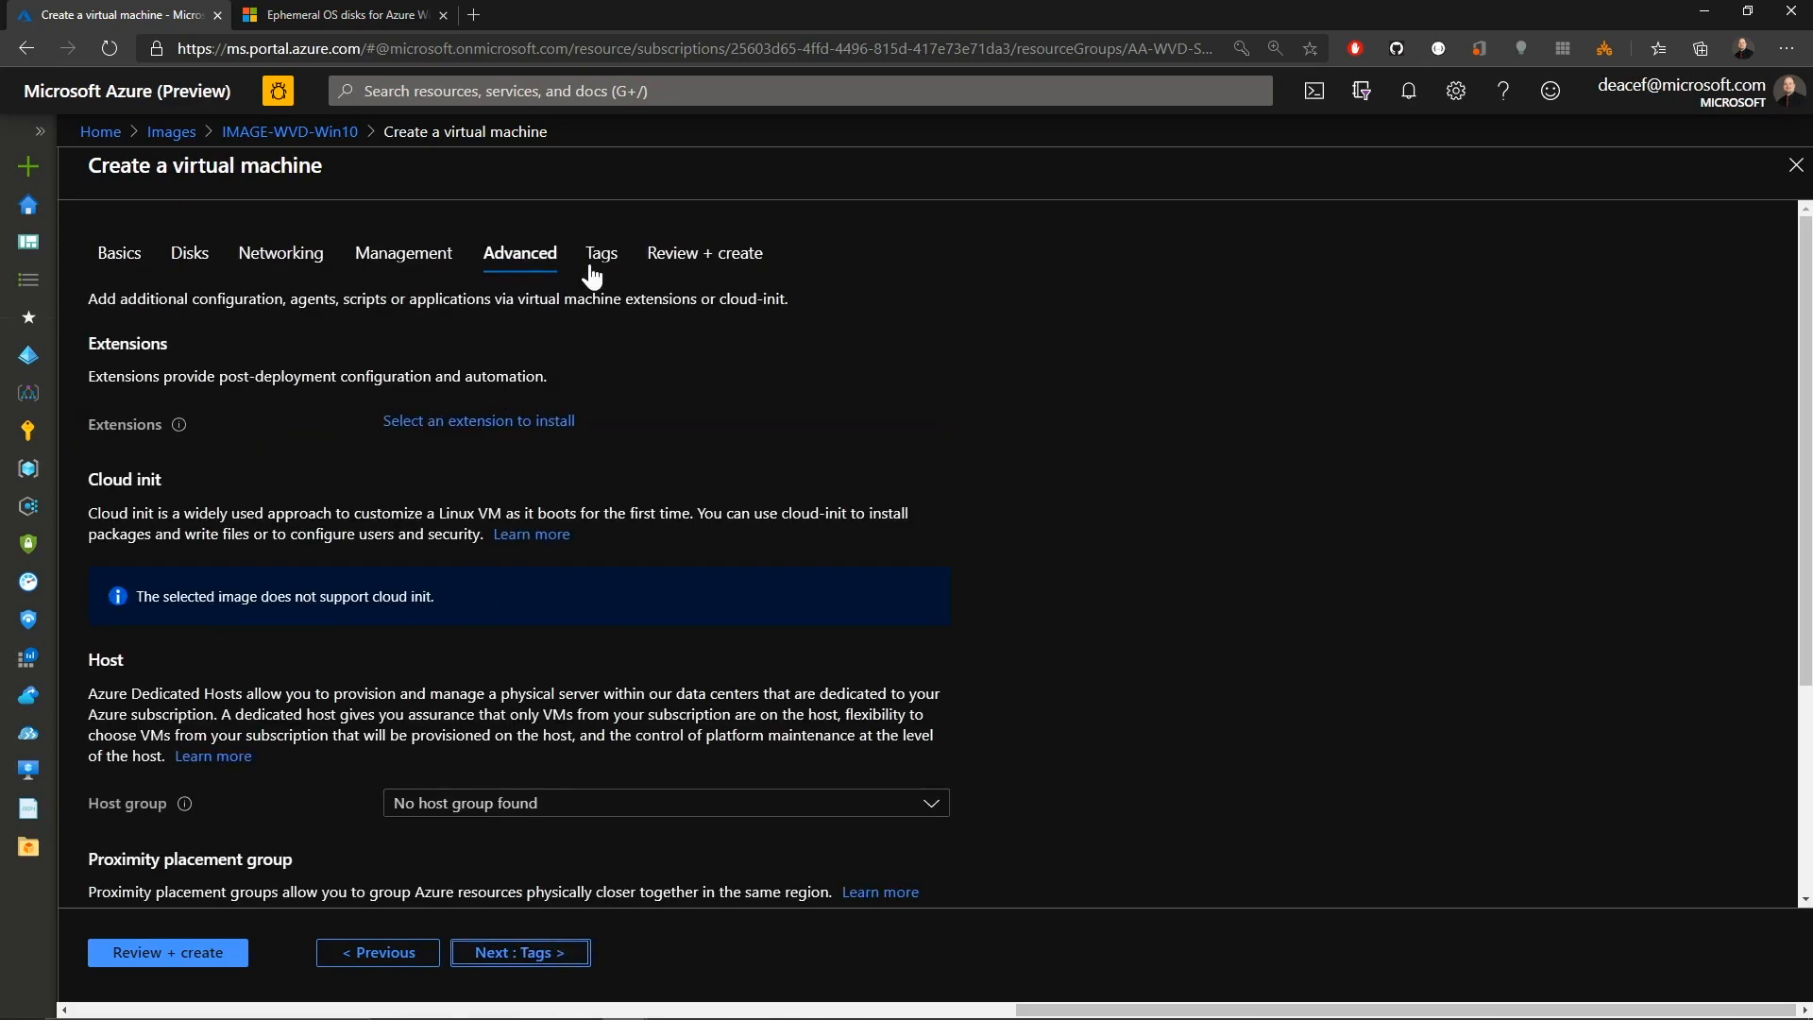
{"action": "left_click", "coordinate": [600, 253]}
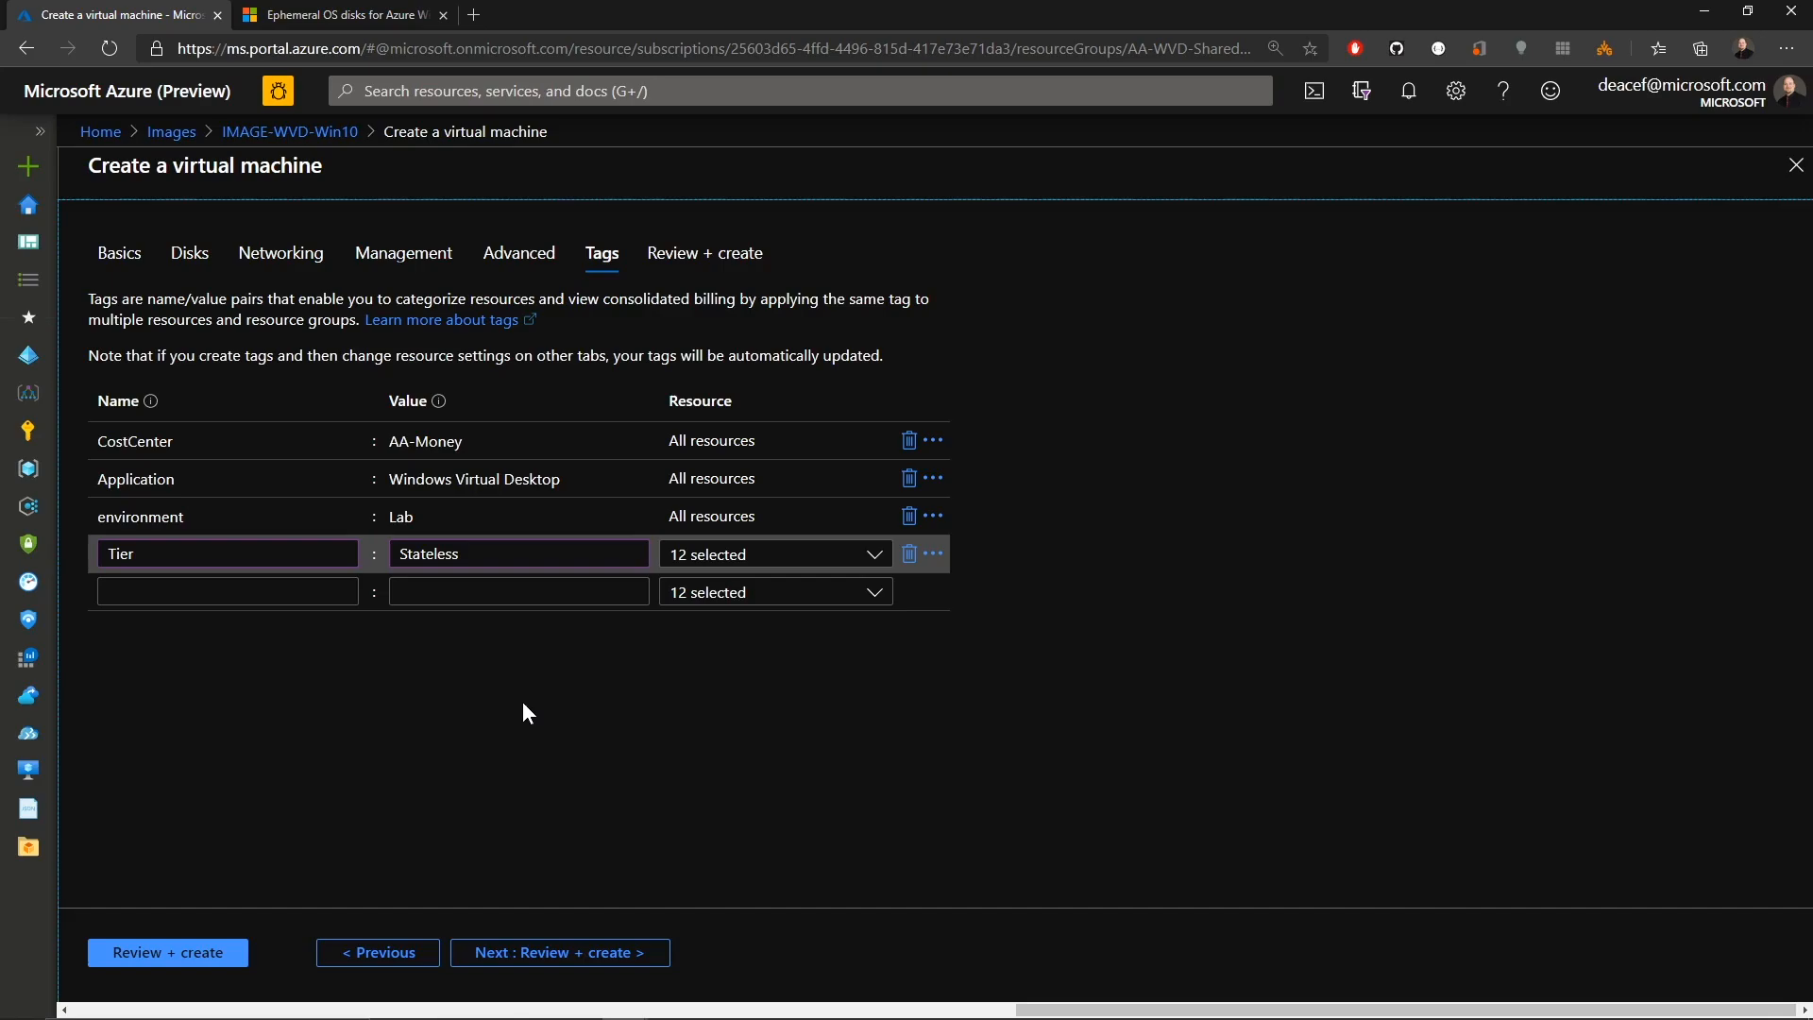
{"action": "left_click", "coordinate": [558, 951]}
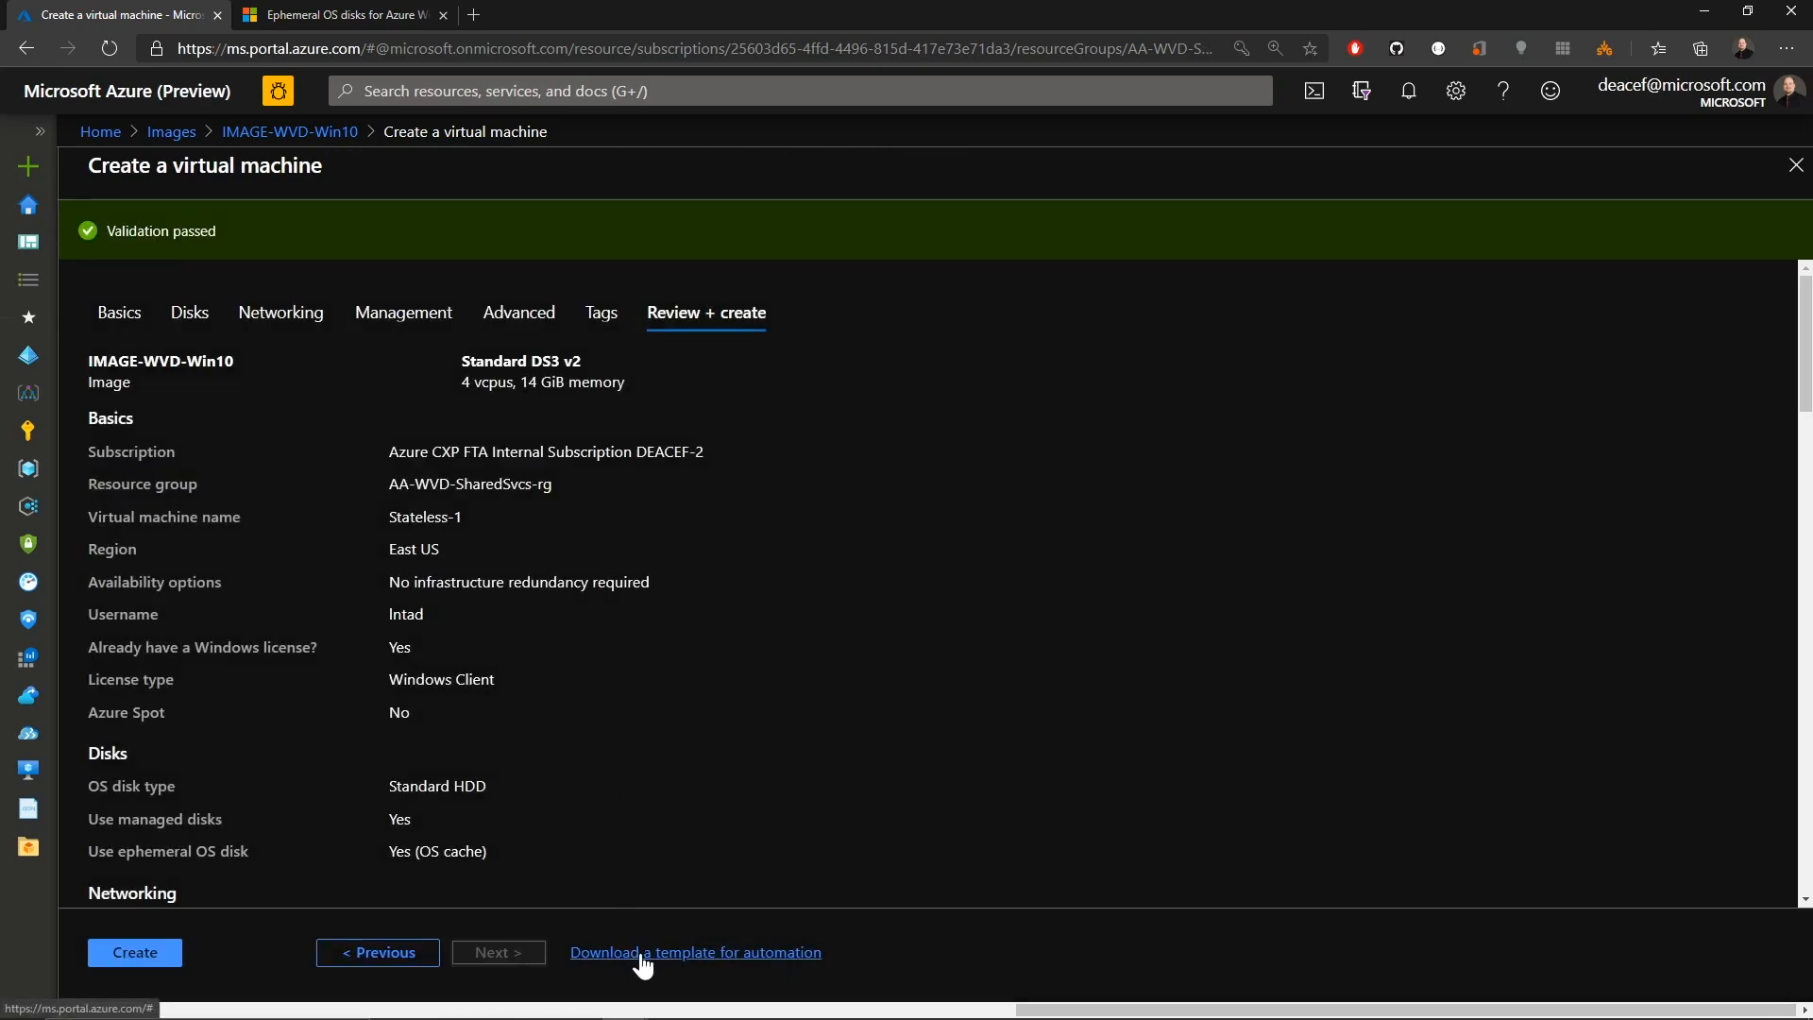
Step: View the VM's deployment template and browse its parameter values
{"action": "left_click", "coordinate": [694, 952]}
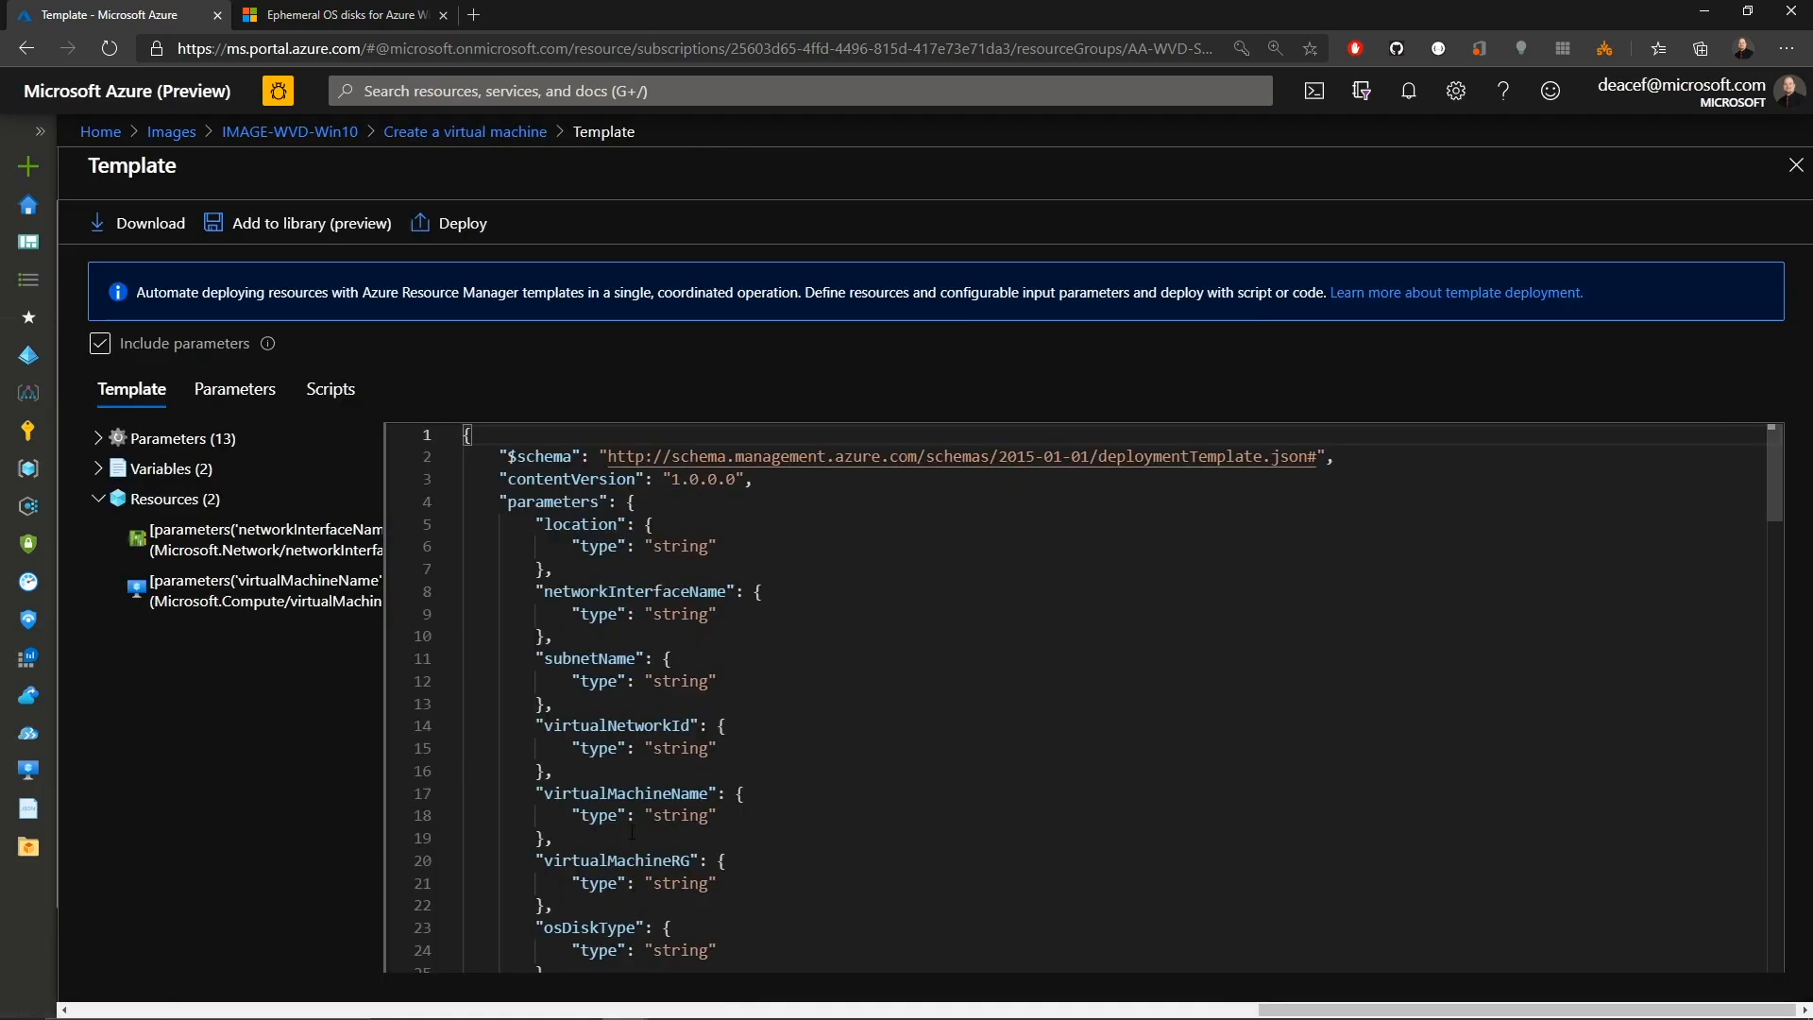
{"action": "left_click", "coordinate": [235, 388]}
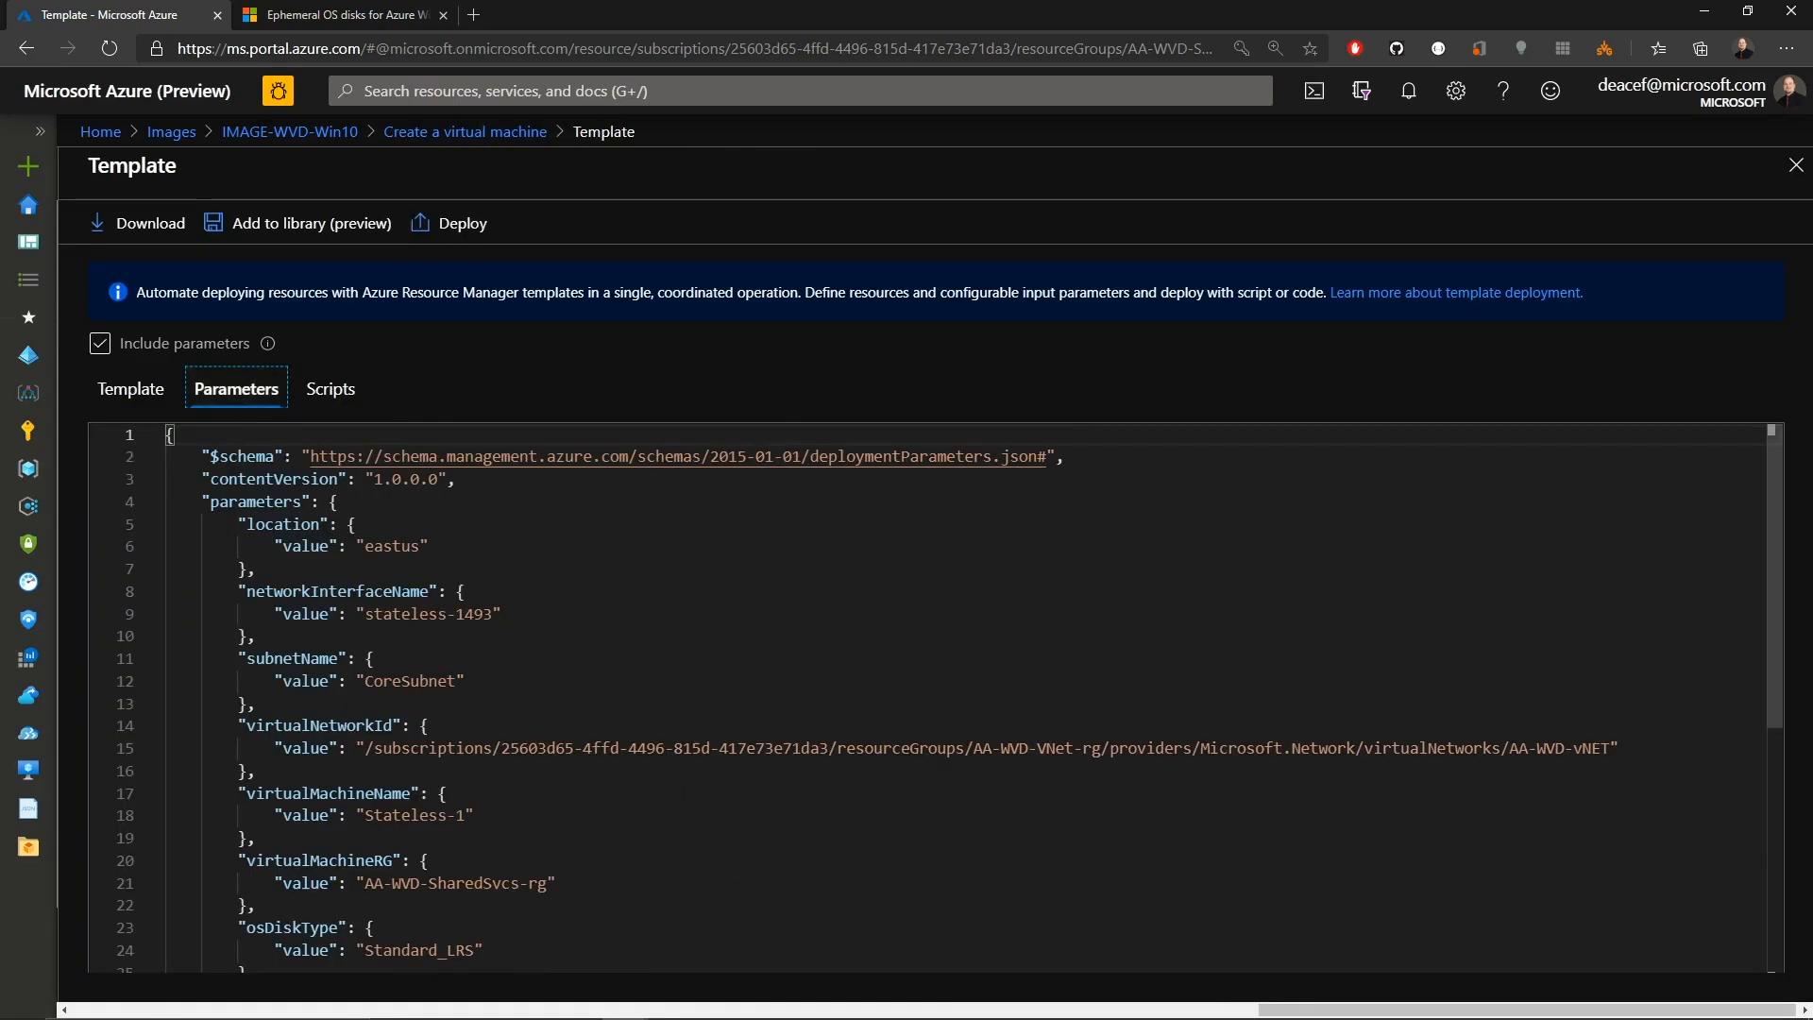
{"action": "scroll", "scroll_direction": "down", "scroll_amount": 3}
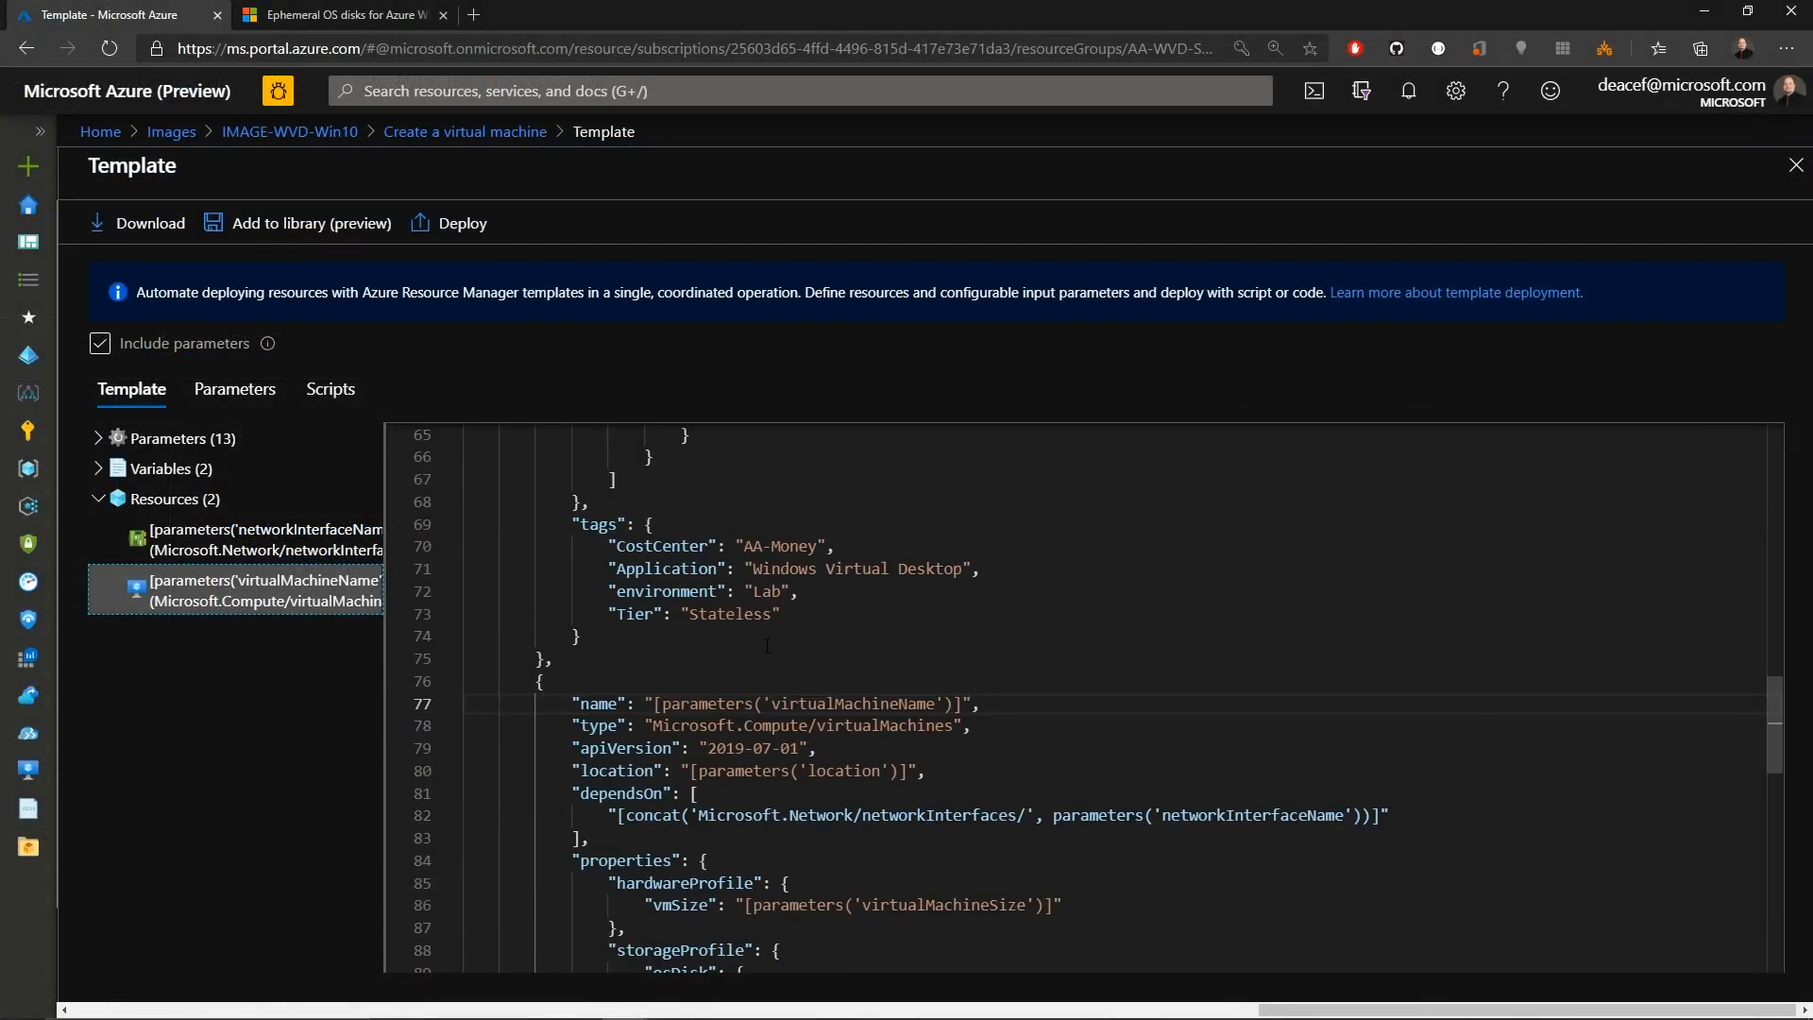
{"action": "scroll", "scroll_direction": "down", "scroll_amount": 3}
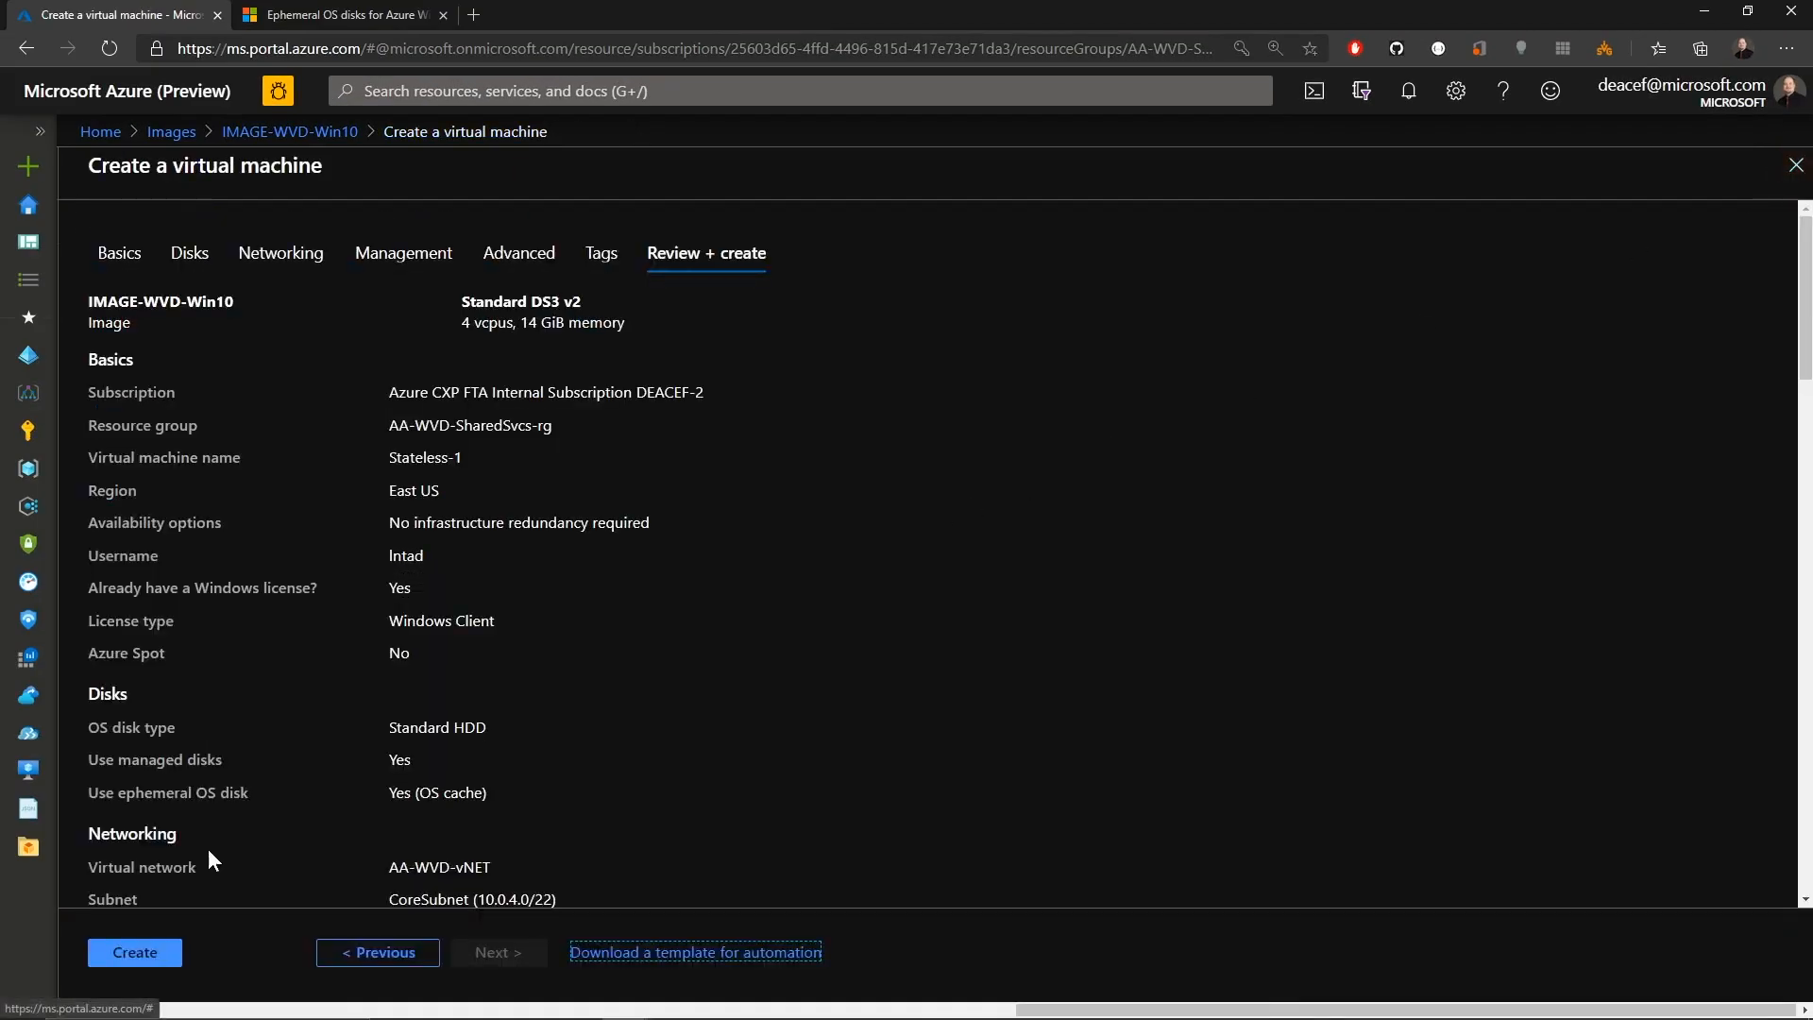
{"action": "left_click", "coordinate": [134, 951]}
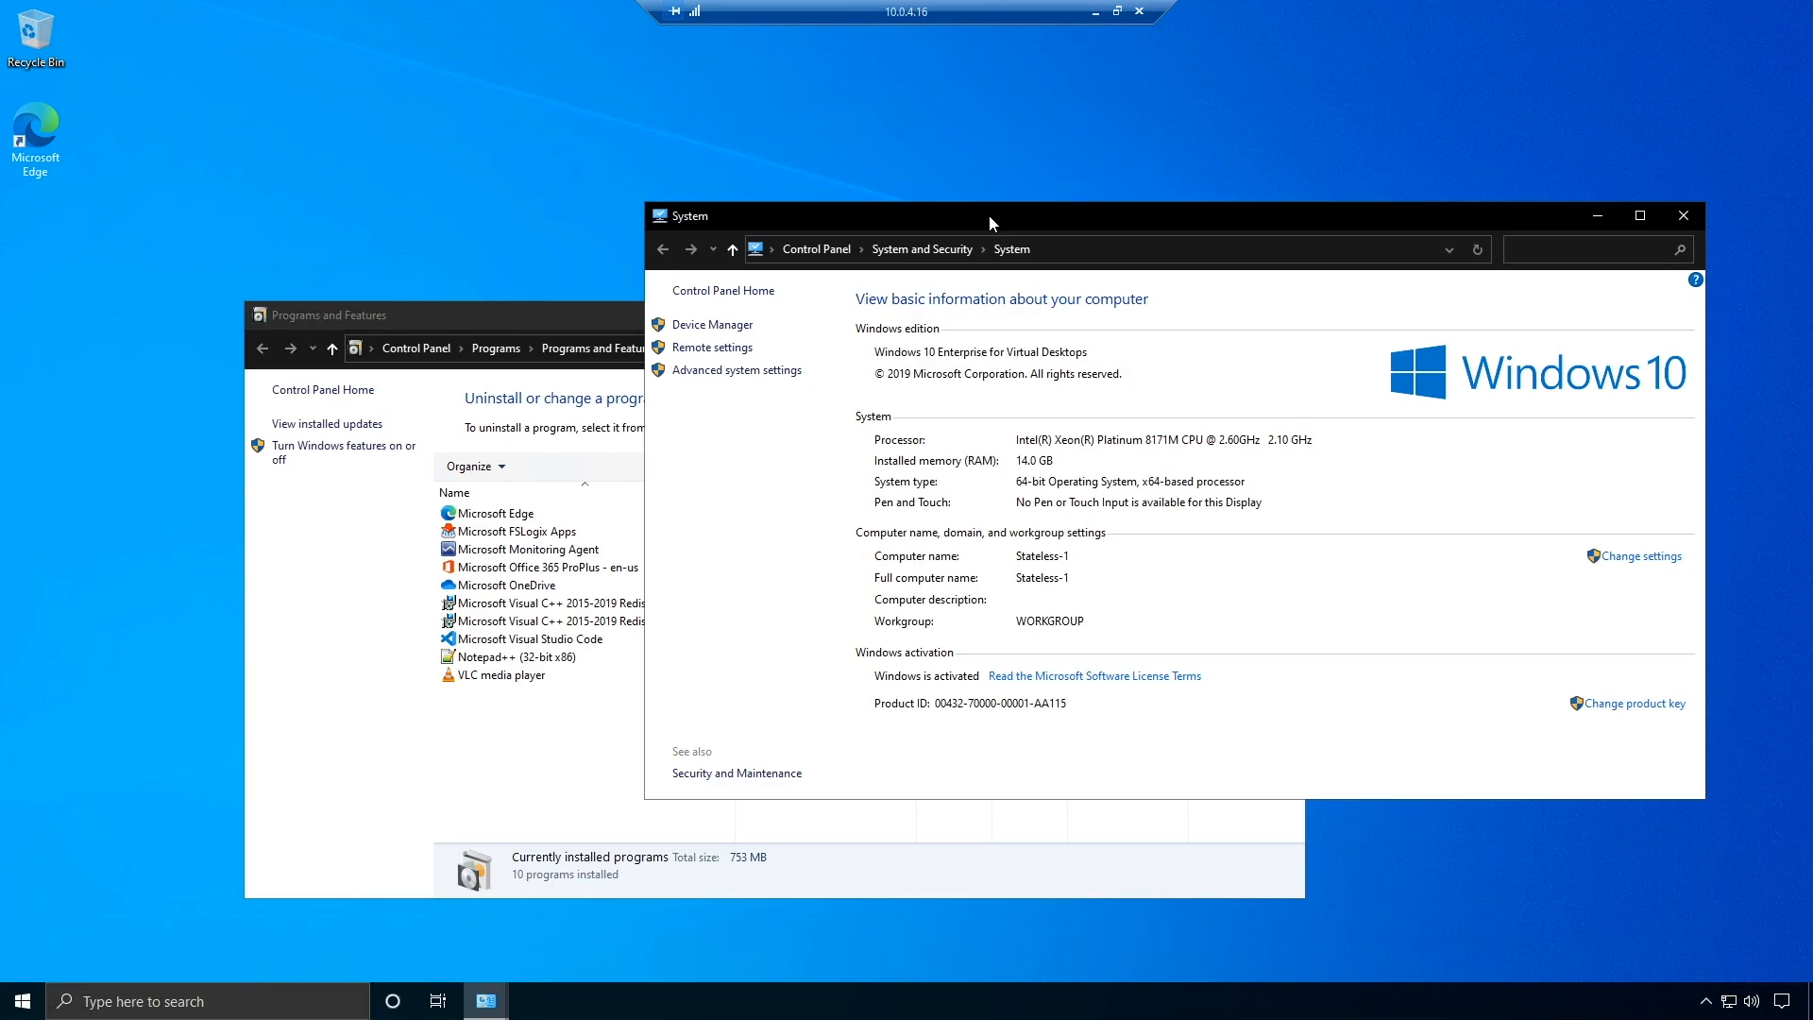
{"action": "mouse_move", "coordinate": [1062, 225]}
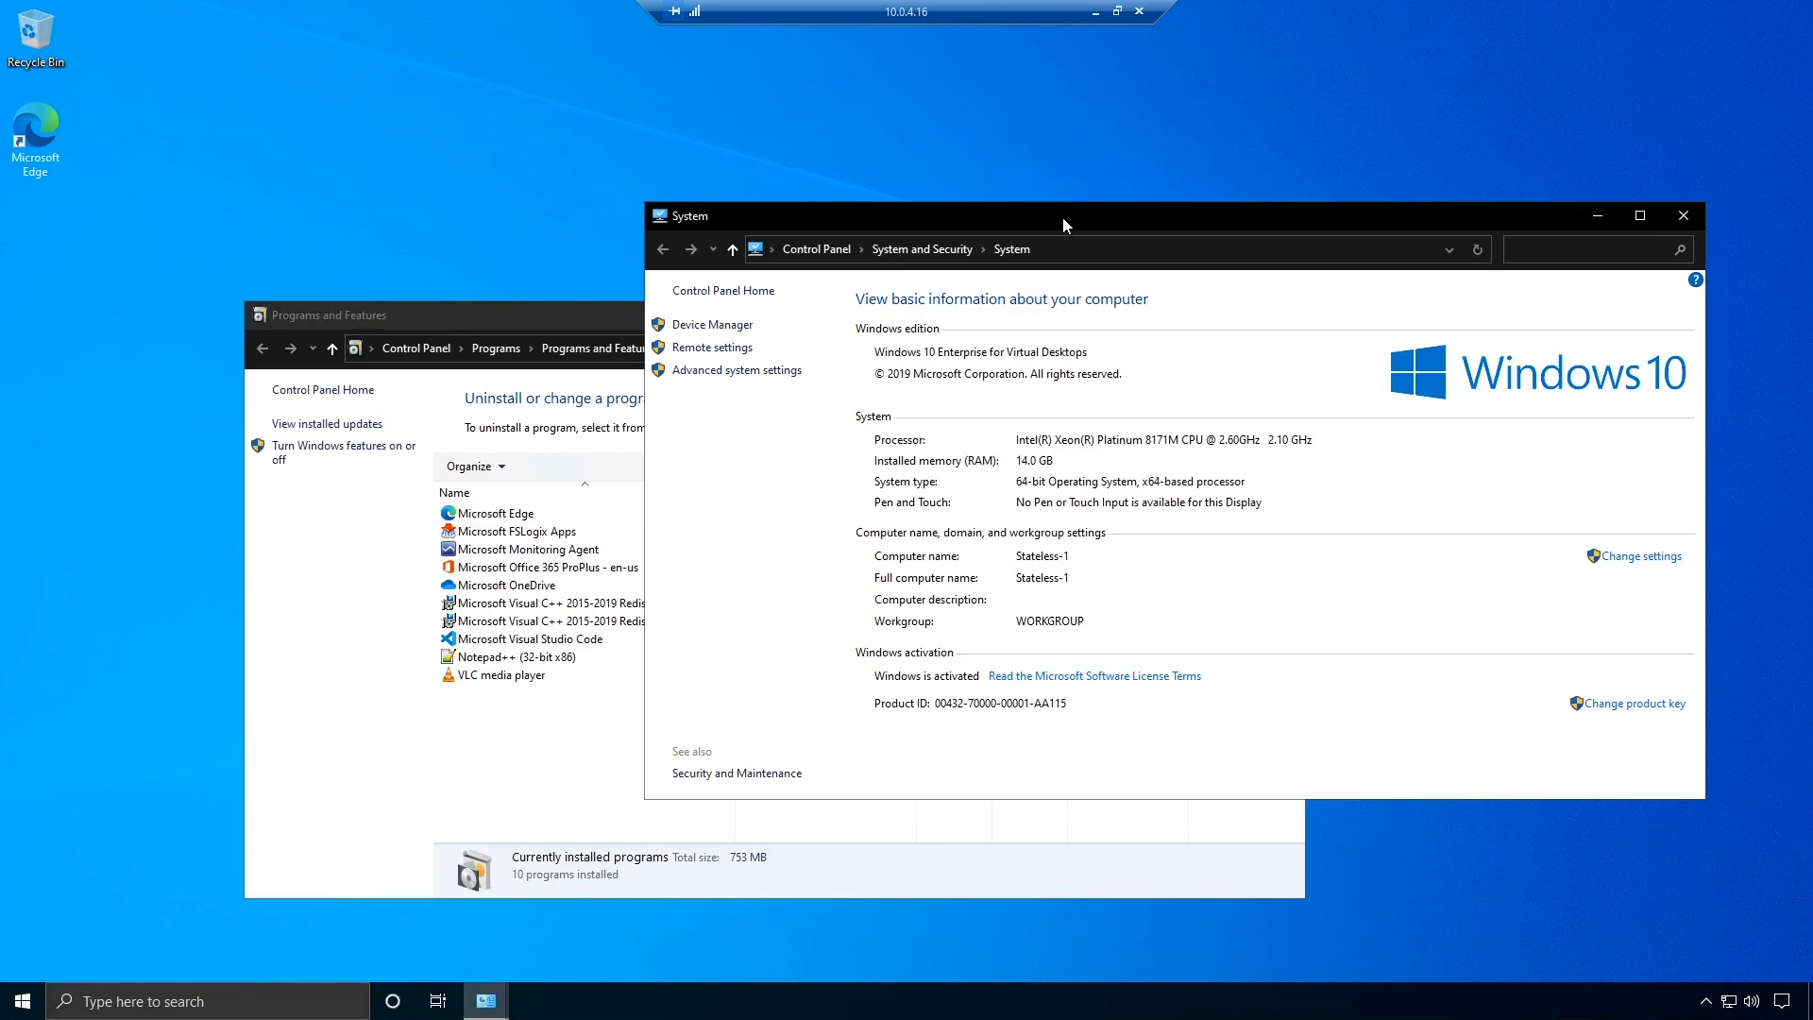
{"action": "mouse_move", "coordinate": [1046, 487]}
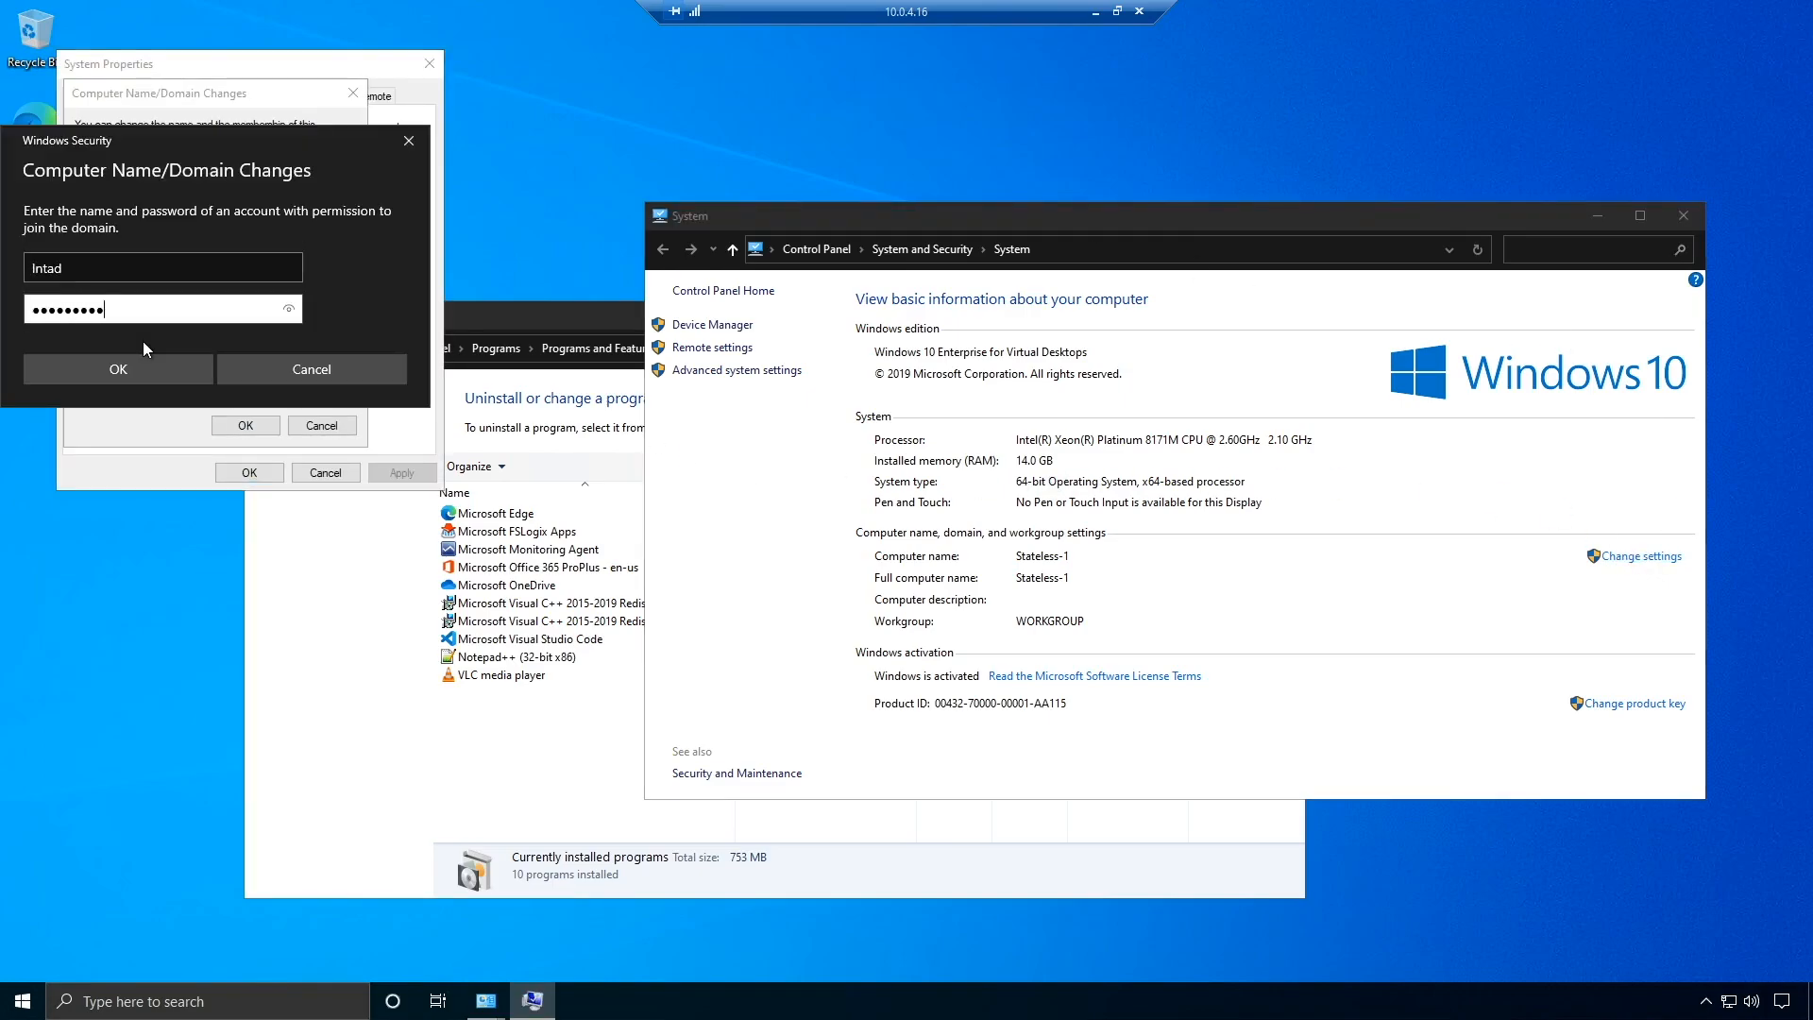
Step: Confirm the MSAzureAcademy.com domain join, restart Stateless-1, and launch Microsoft Edge
{"action": "left_click", "coordinate": [117, 367]}
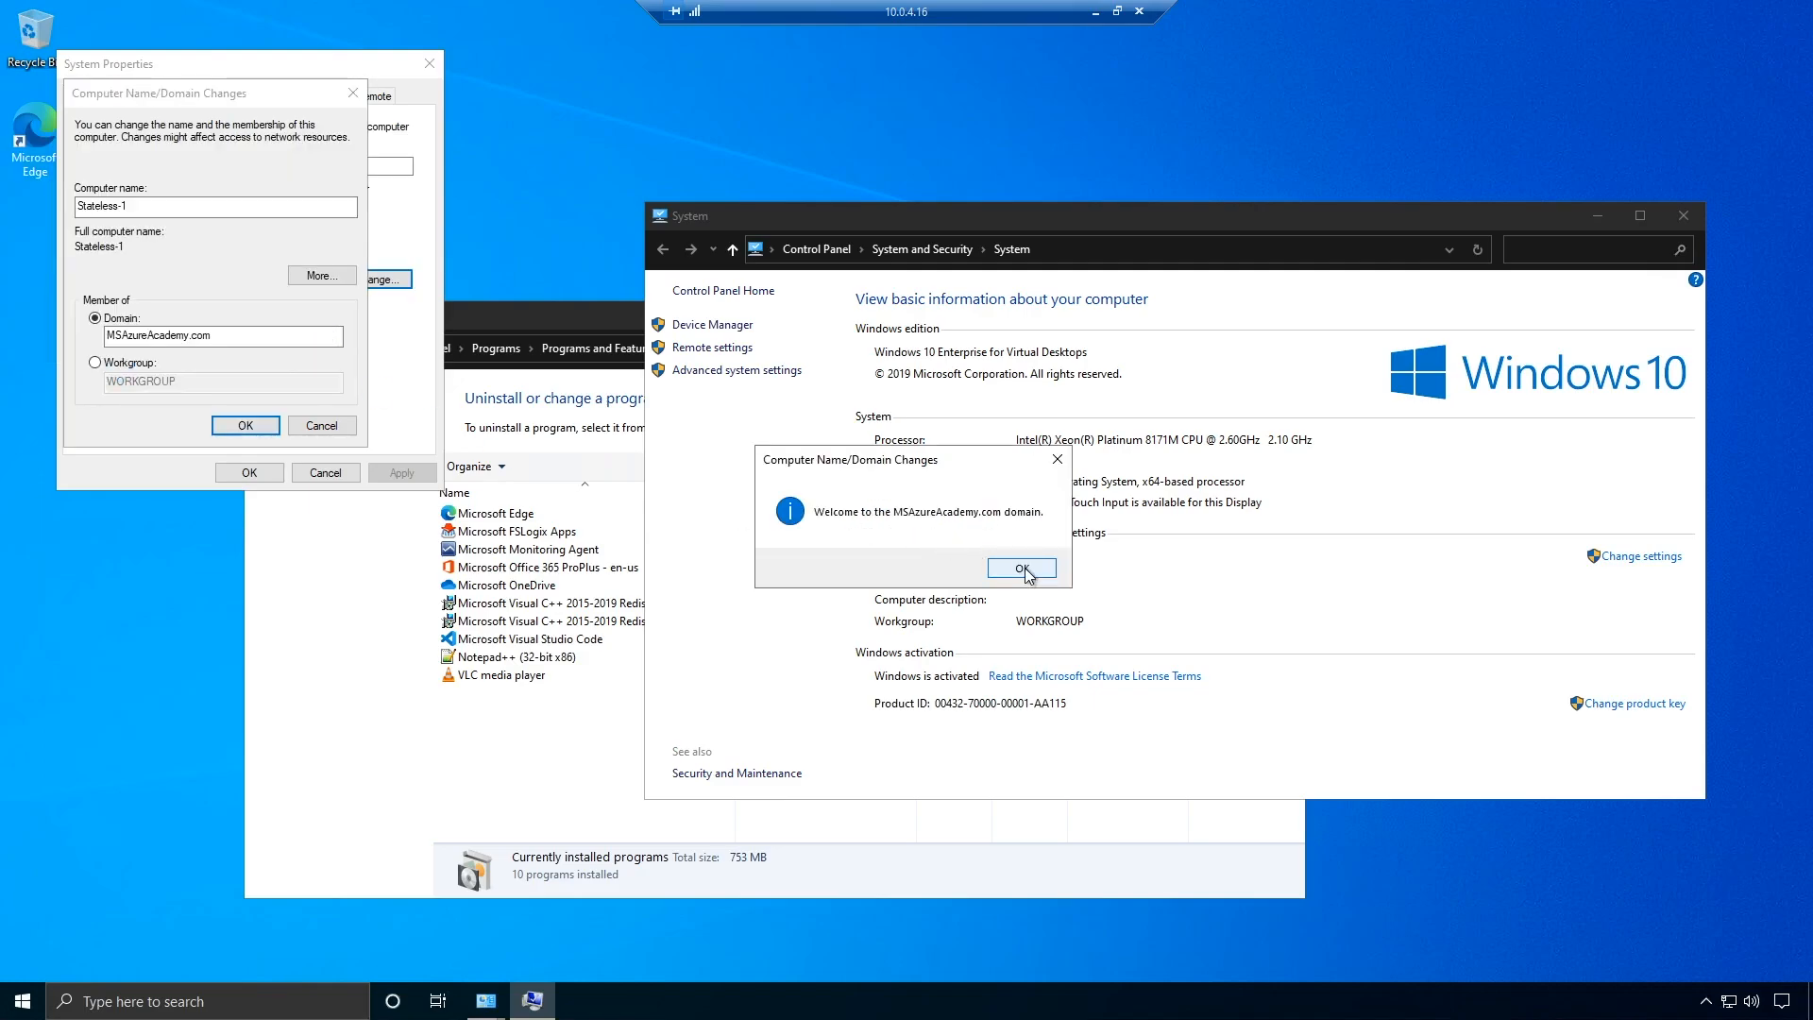
{"action": "left_click", "coordinate": [1020, 568]}
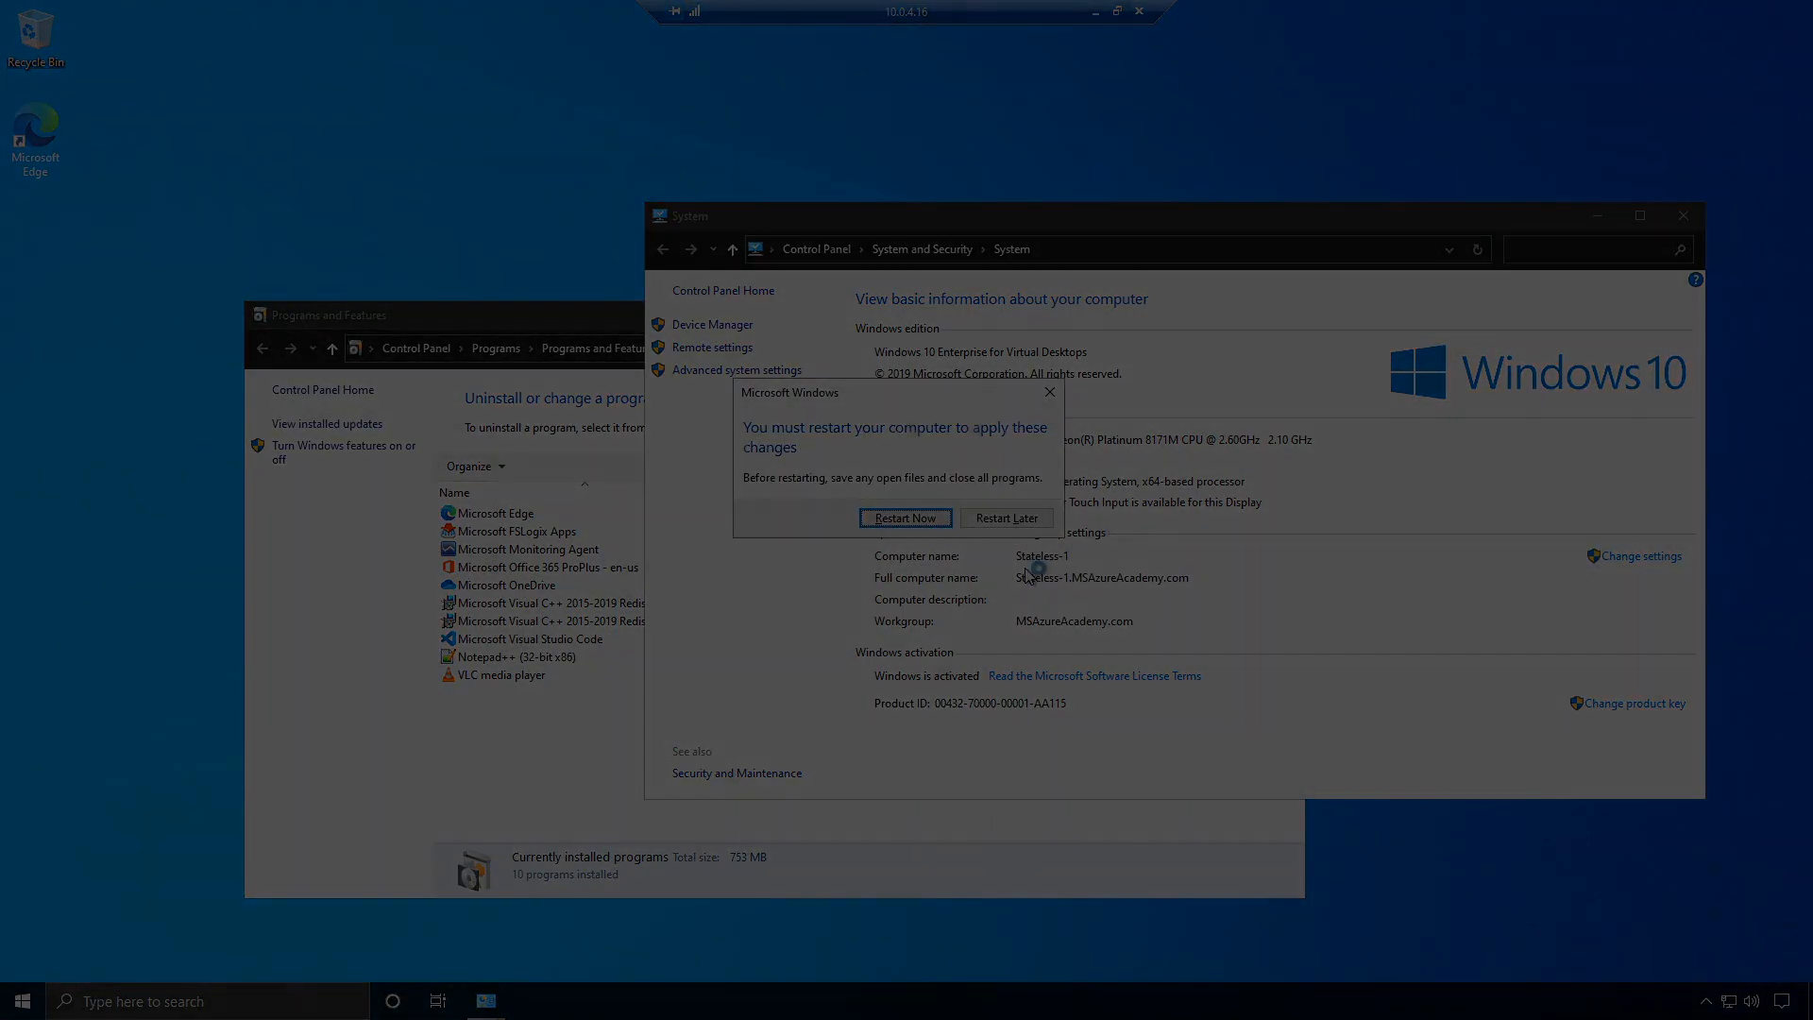
{"action": "left_click", "coordinate": [1004, 516]}
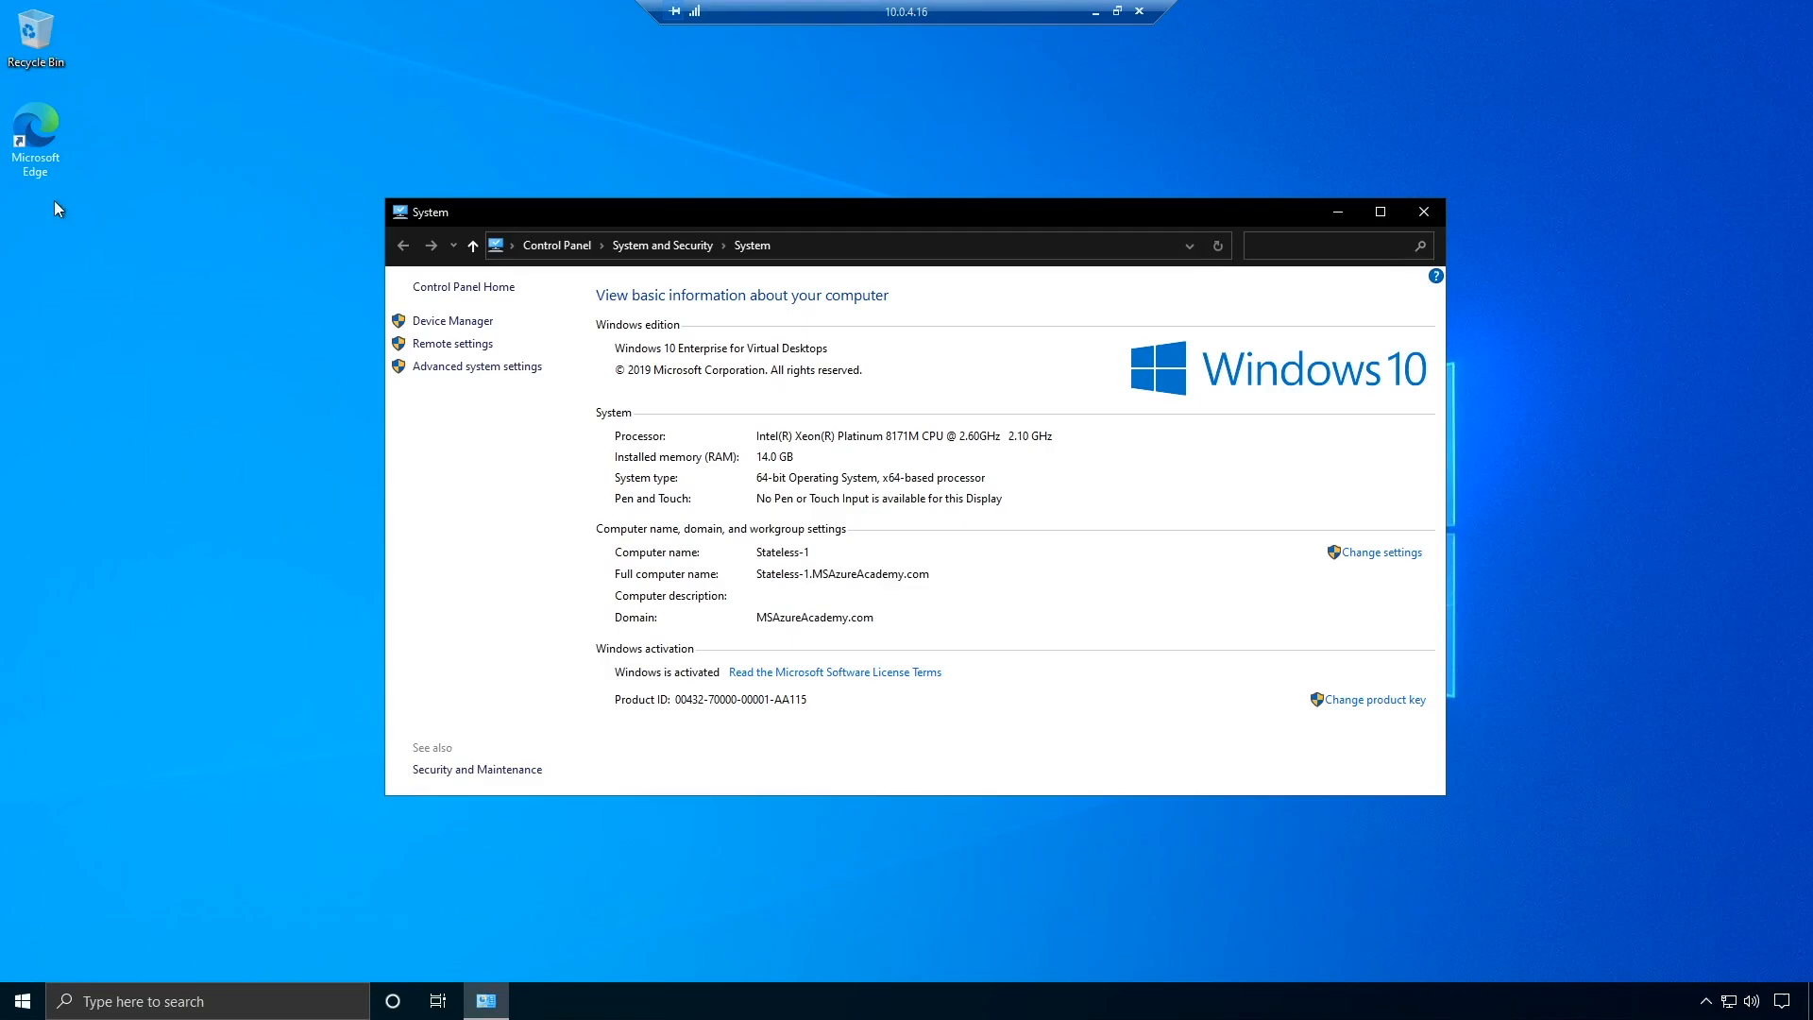
{"action": "double_click", "coordinate": [36, 133]}
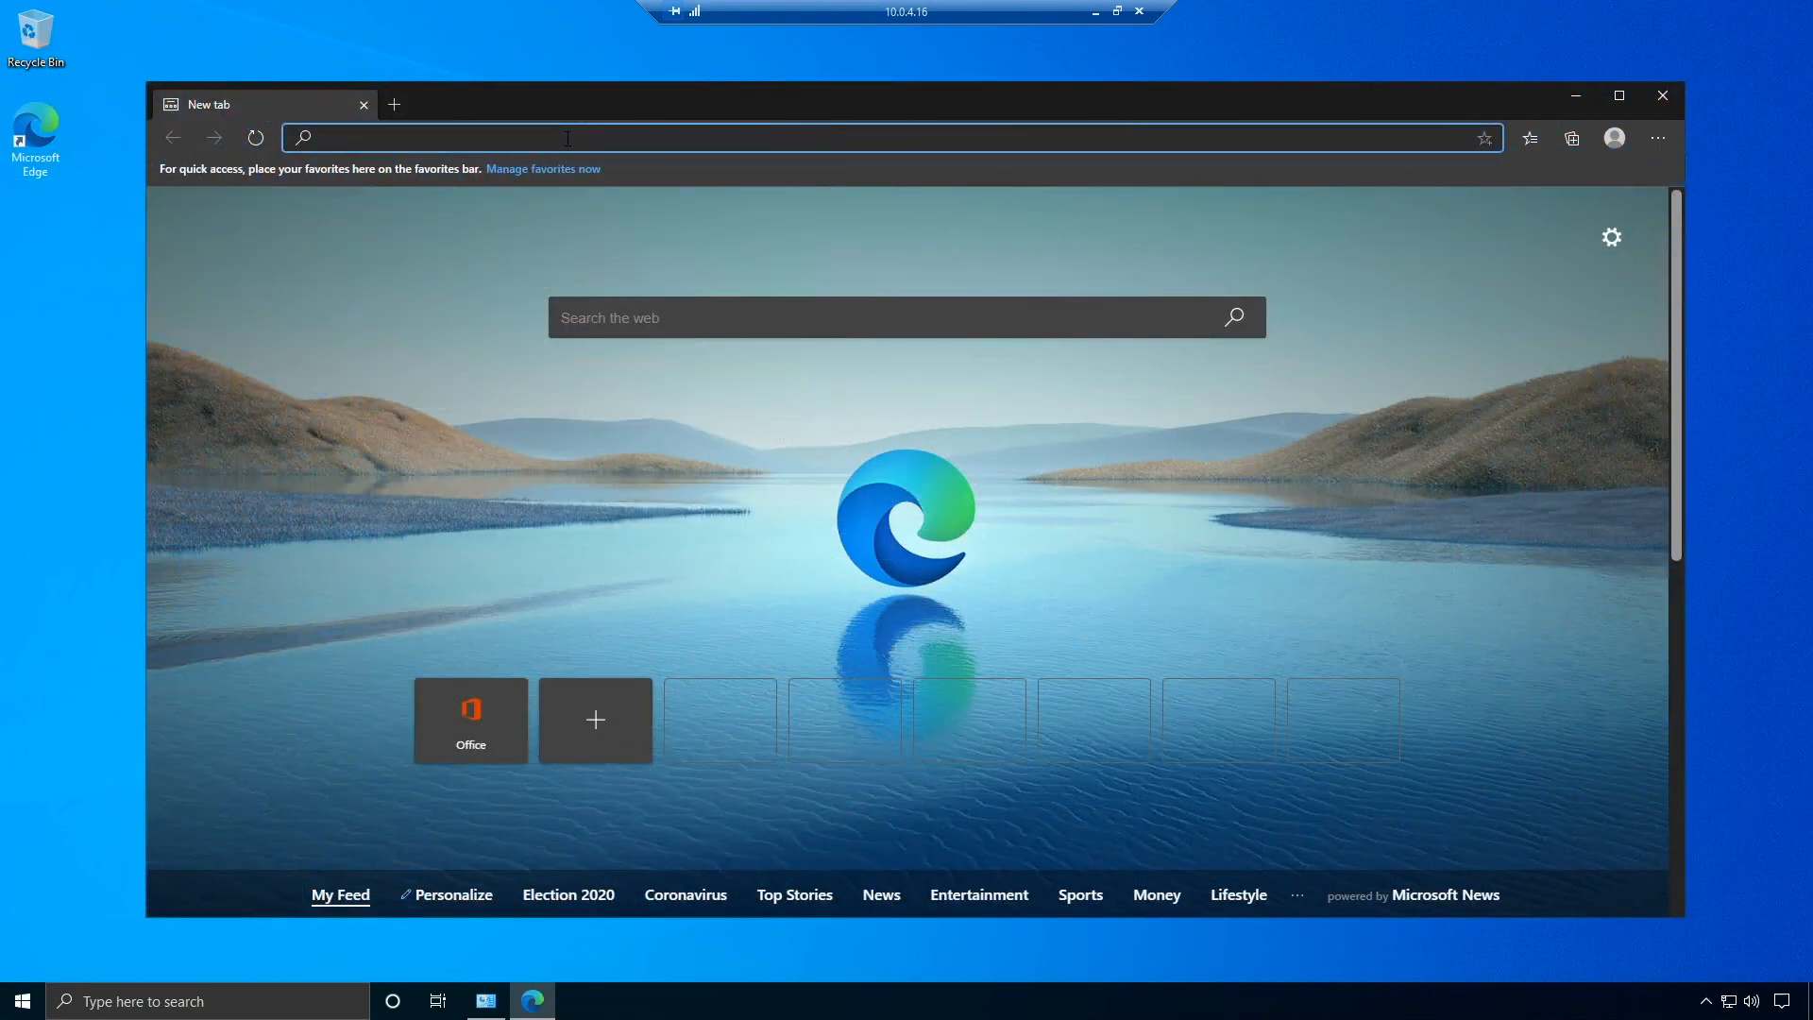
Step: From aka.ms/wvddocs' host pool guide, download the WVD Agent and Agent Bootloader installers
{"action": "type", "text": "aka.ms/wvddocs"}
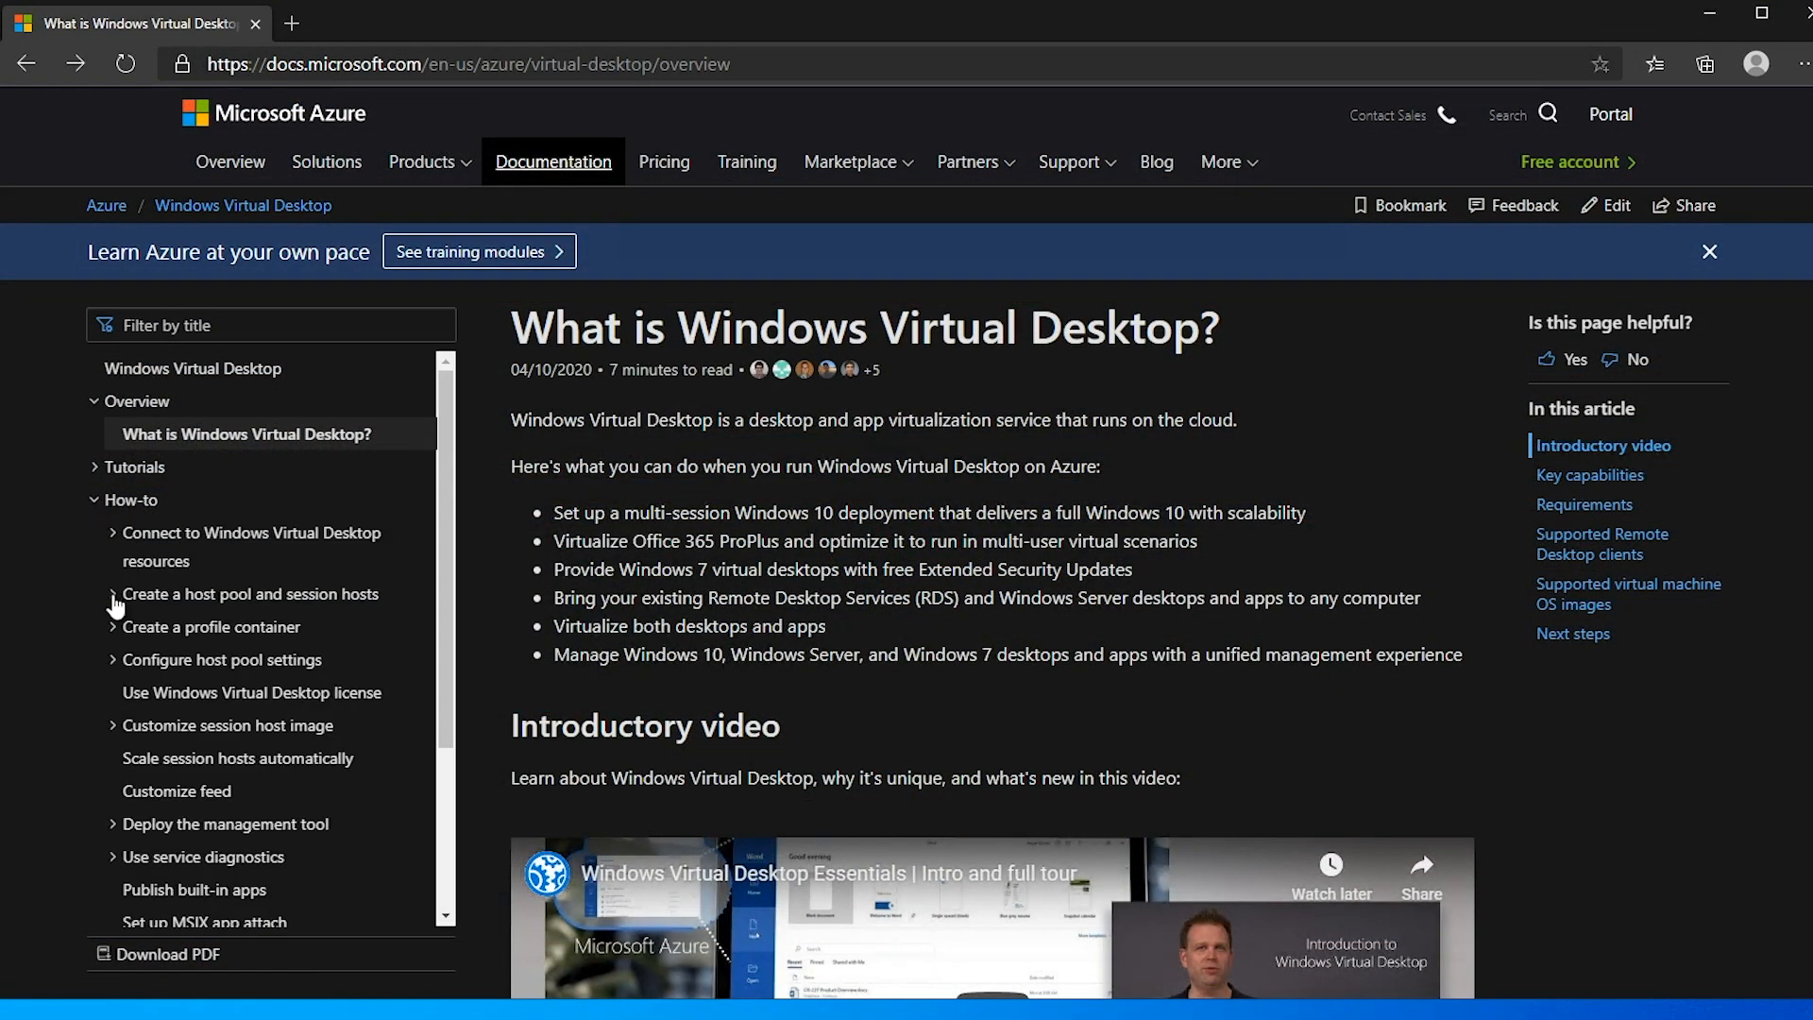
{"action": "left_click", "coordinate": [113, 594]}
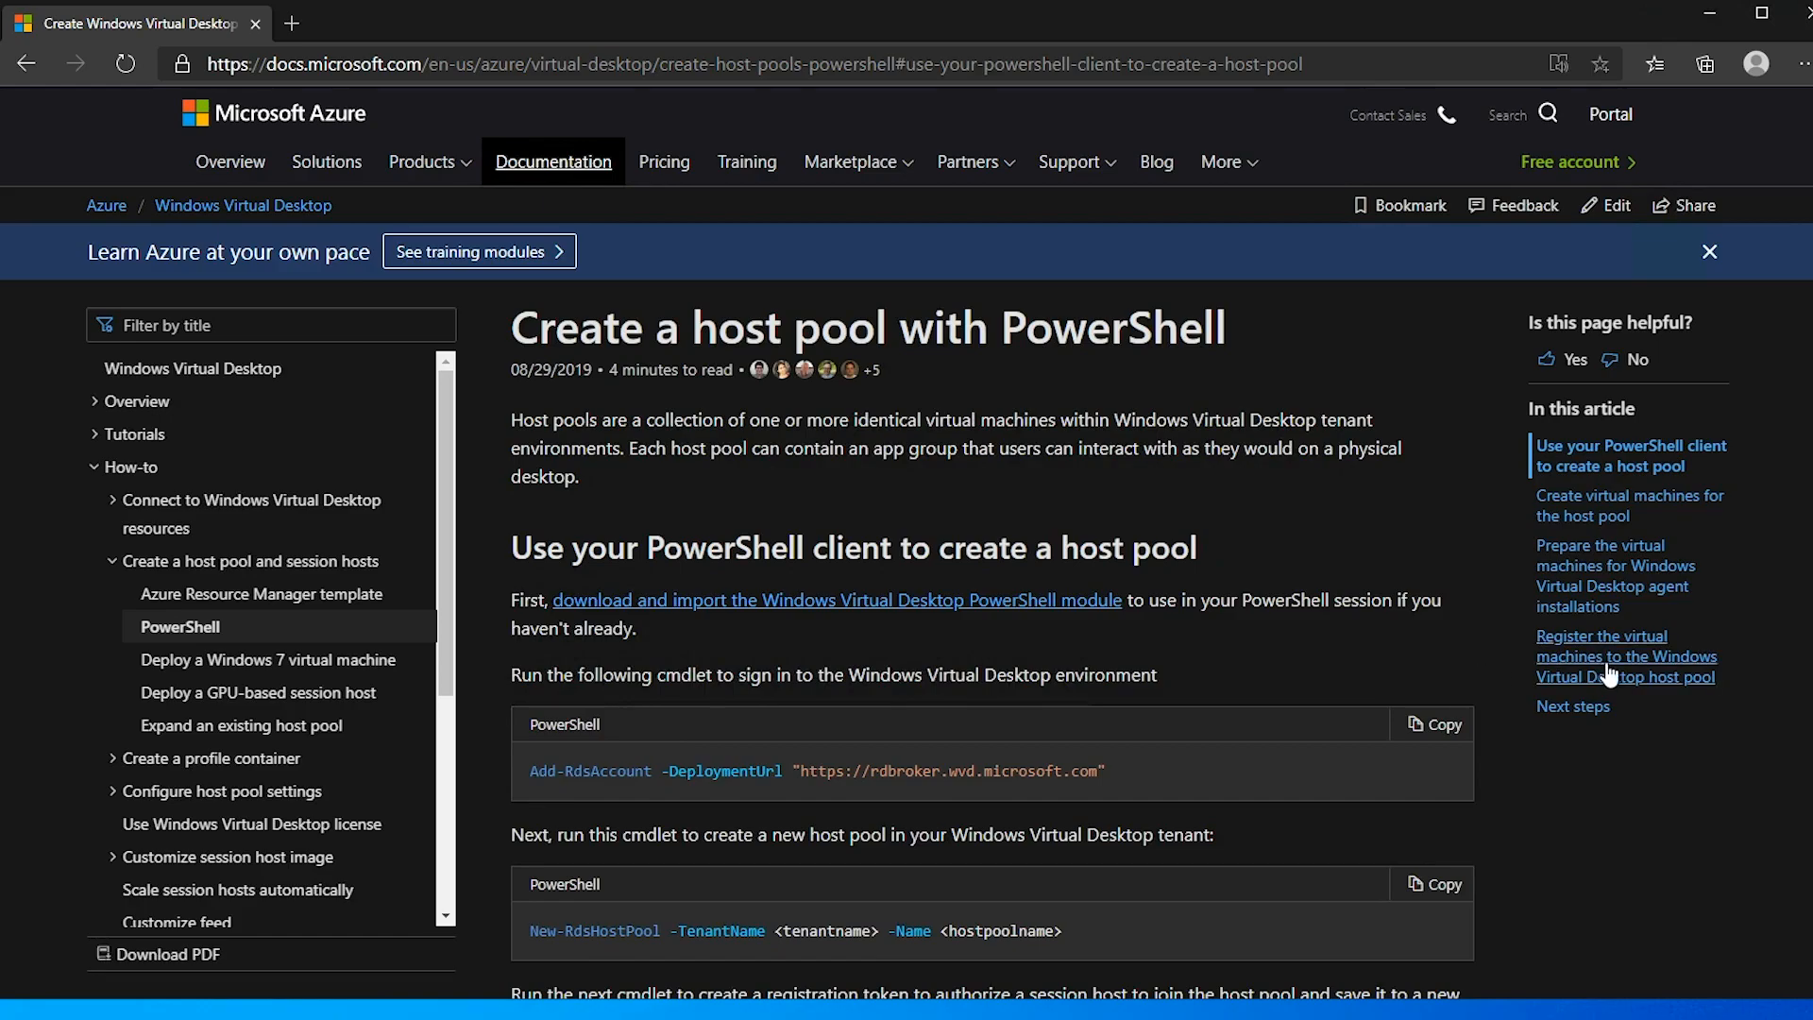
{"action": "left_click", "coordinate": [1626, 655]}
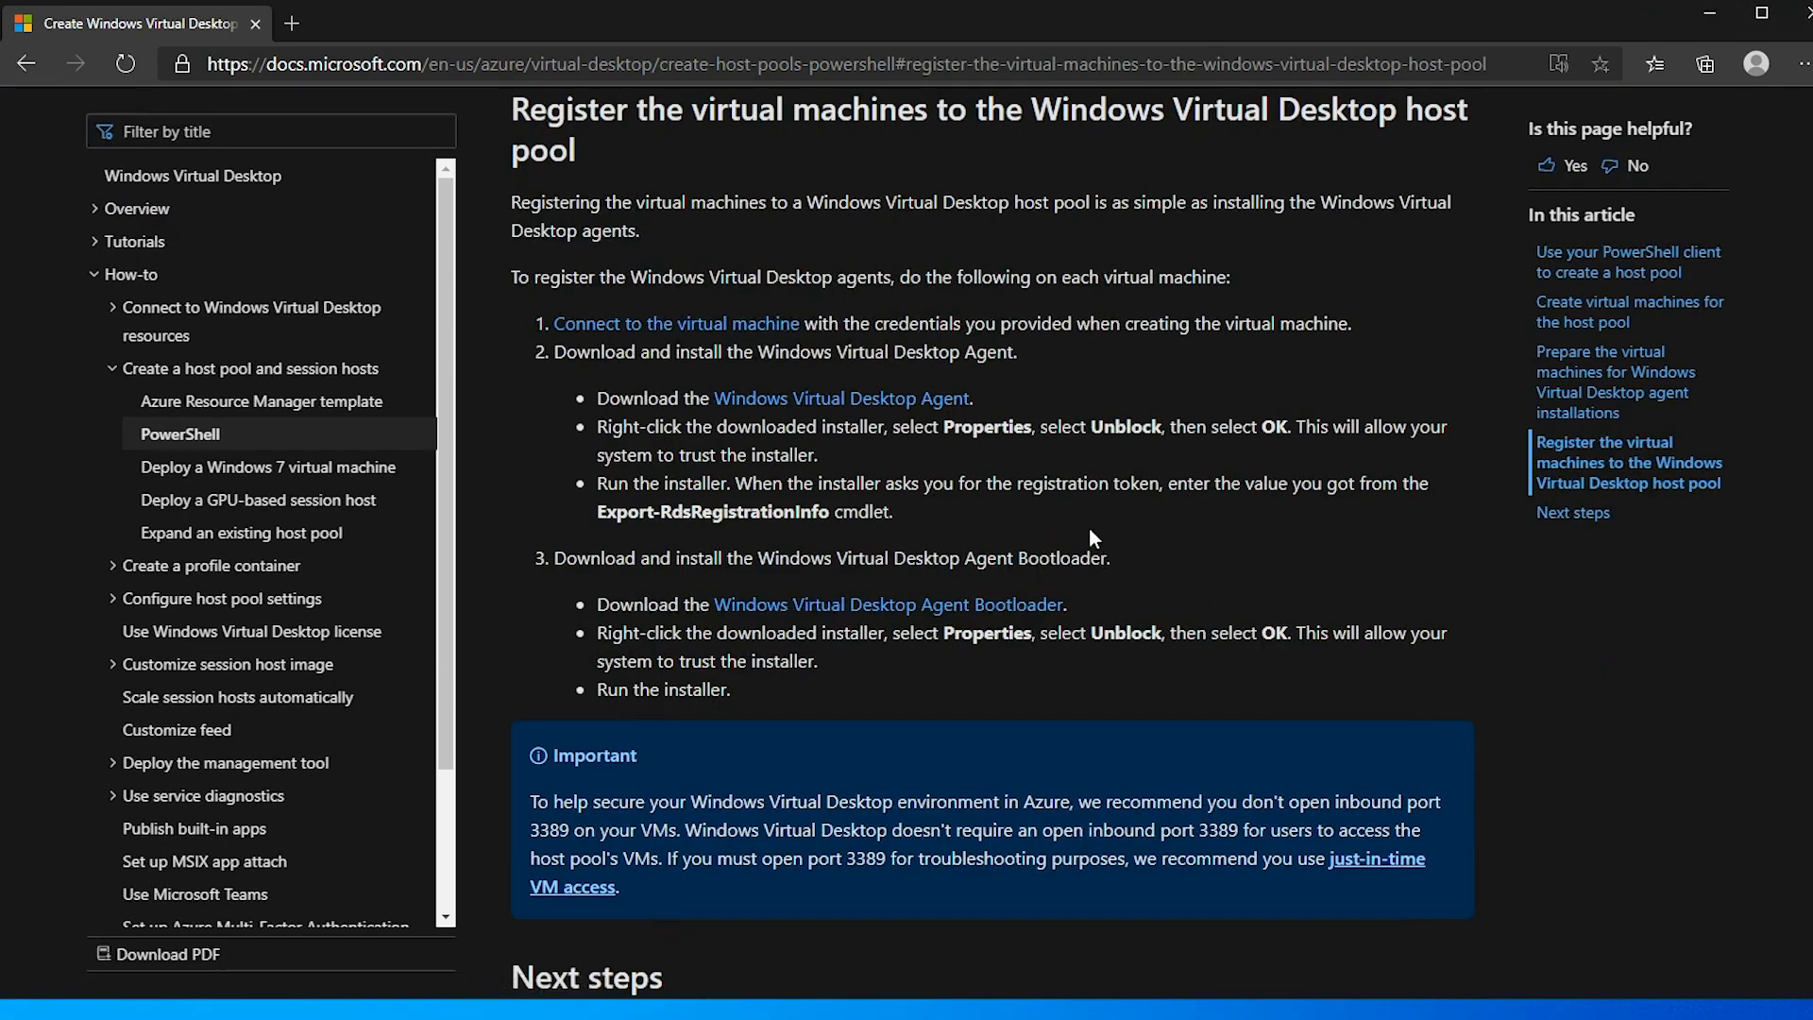
{"action": "mouse_move", "coordinate": [884, 472]}
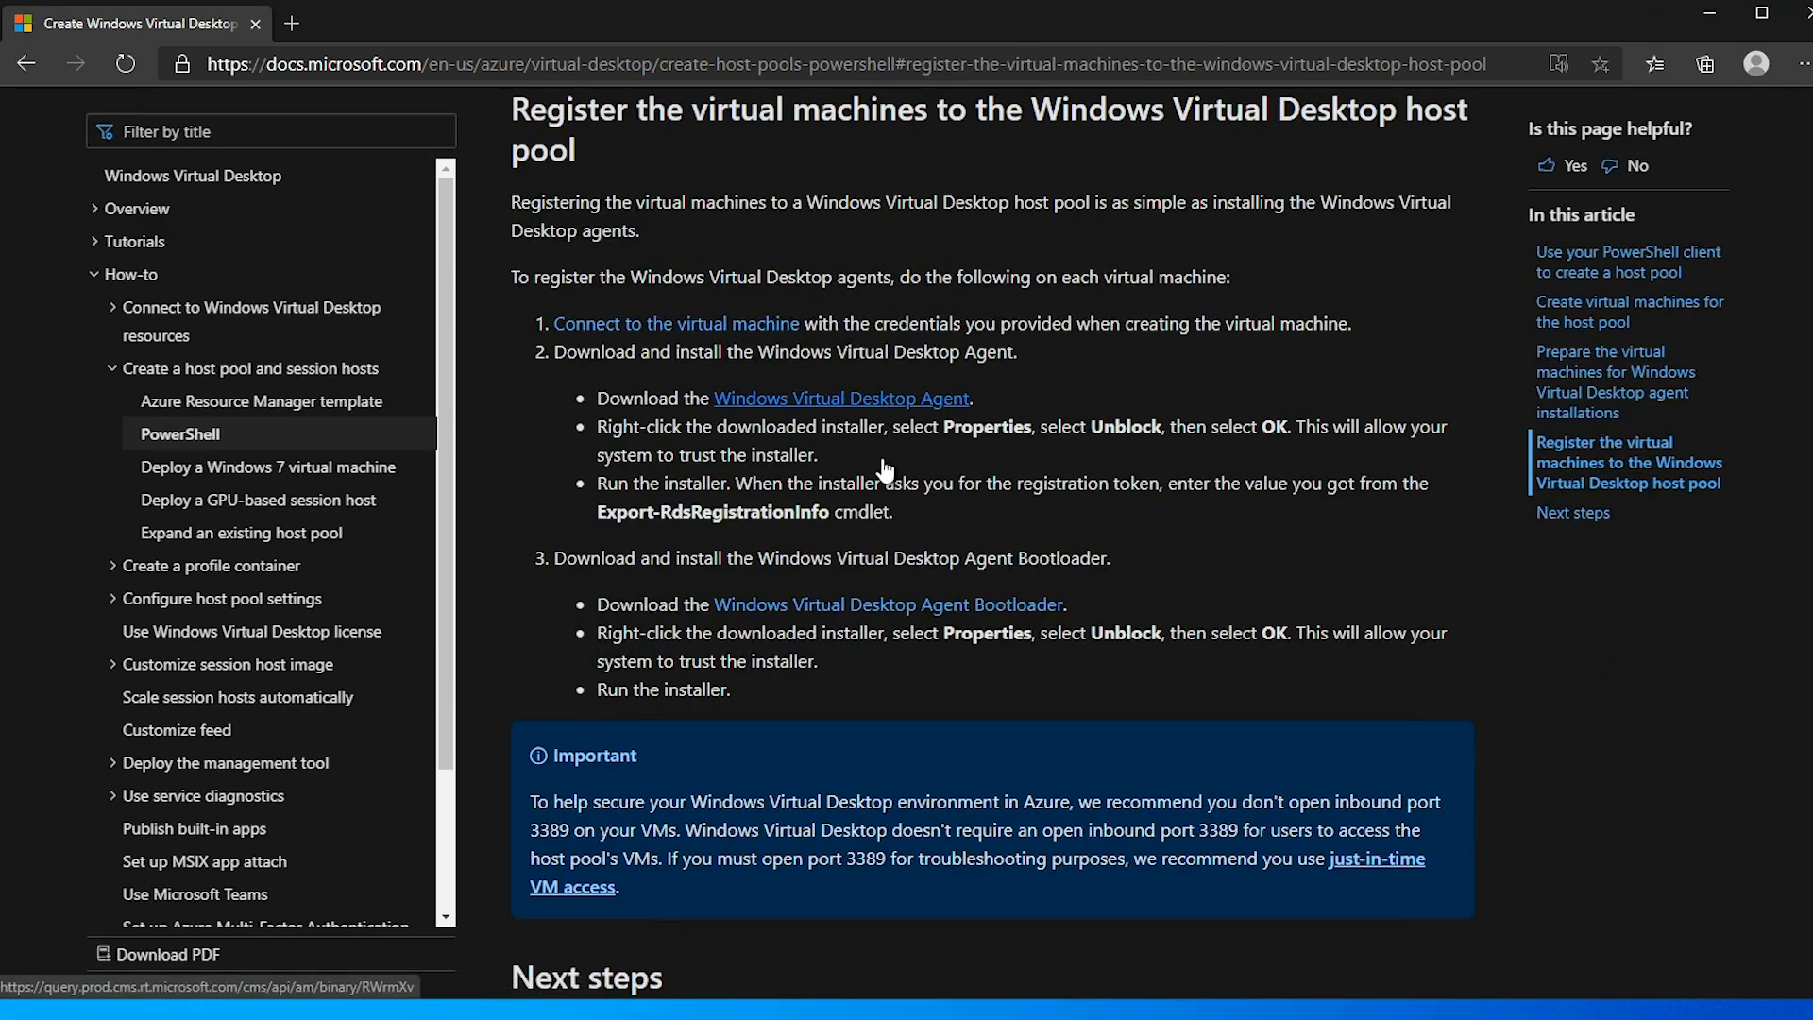
{"action": "left_click", "coordinate": [841, 398]}
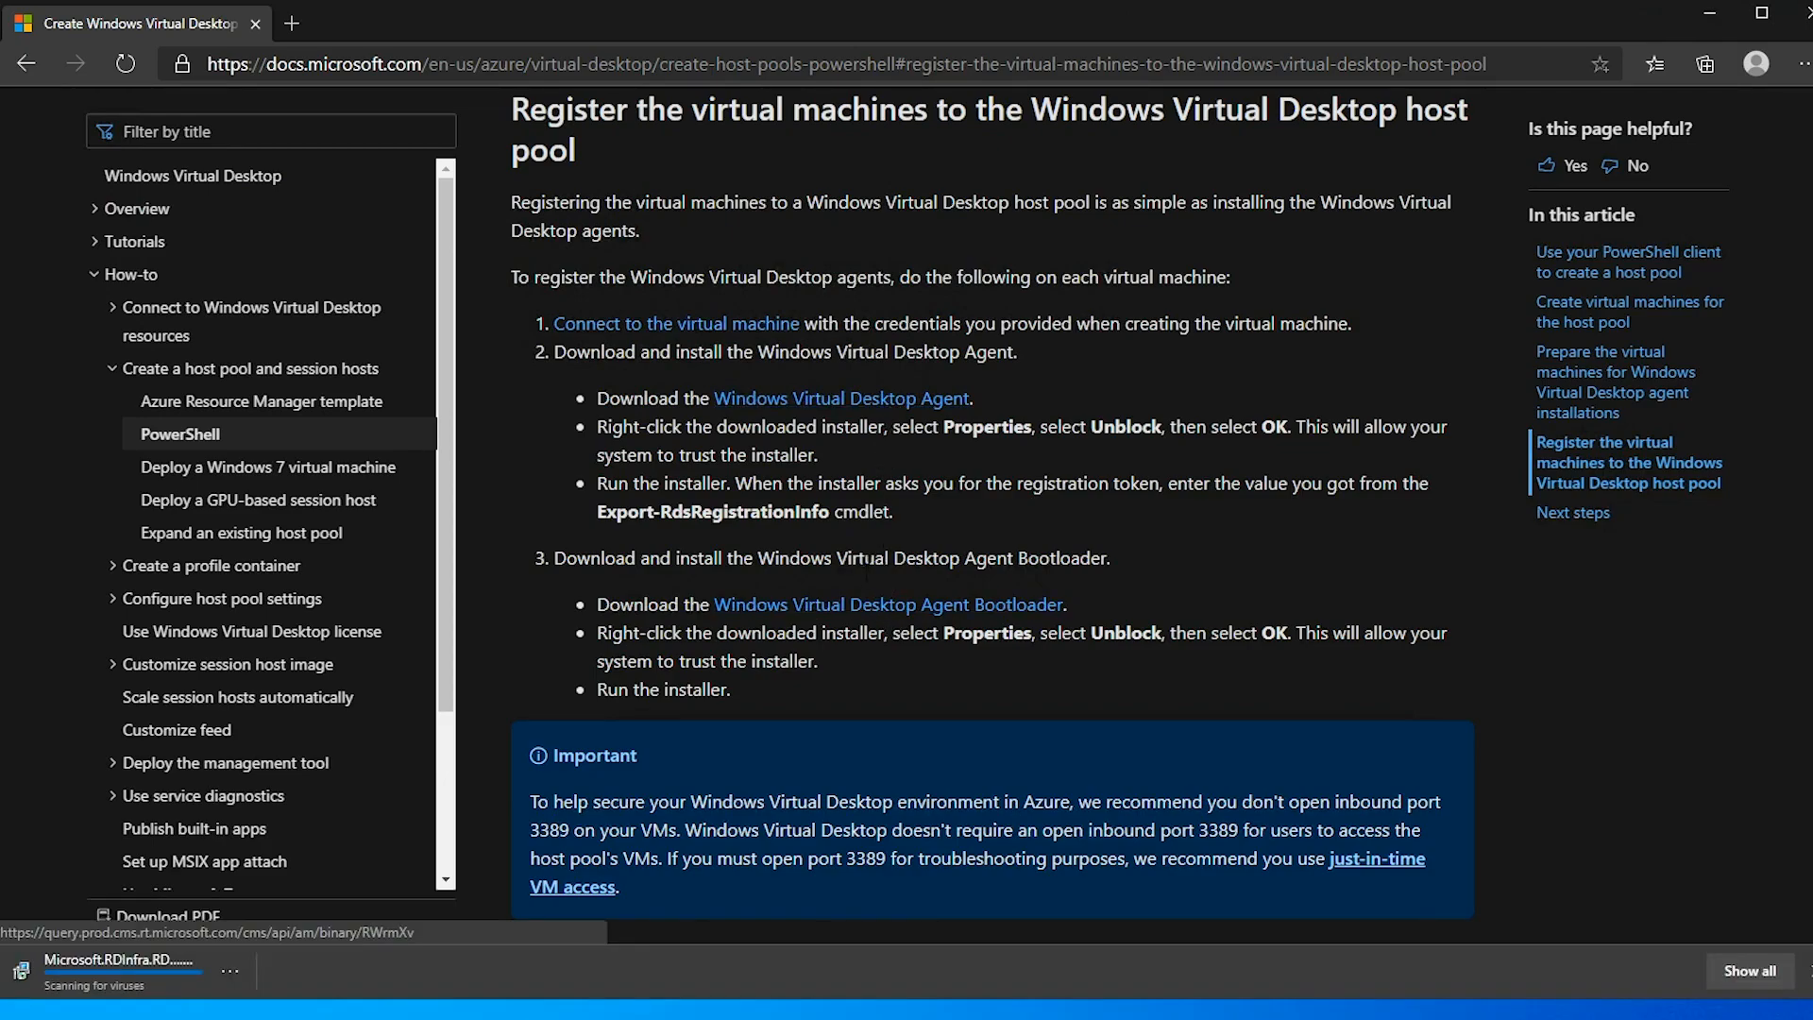
{"action": "left_click", "coordinate": [886, 603]}
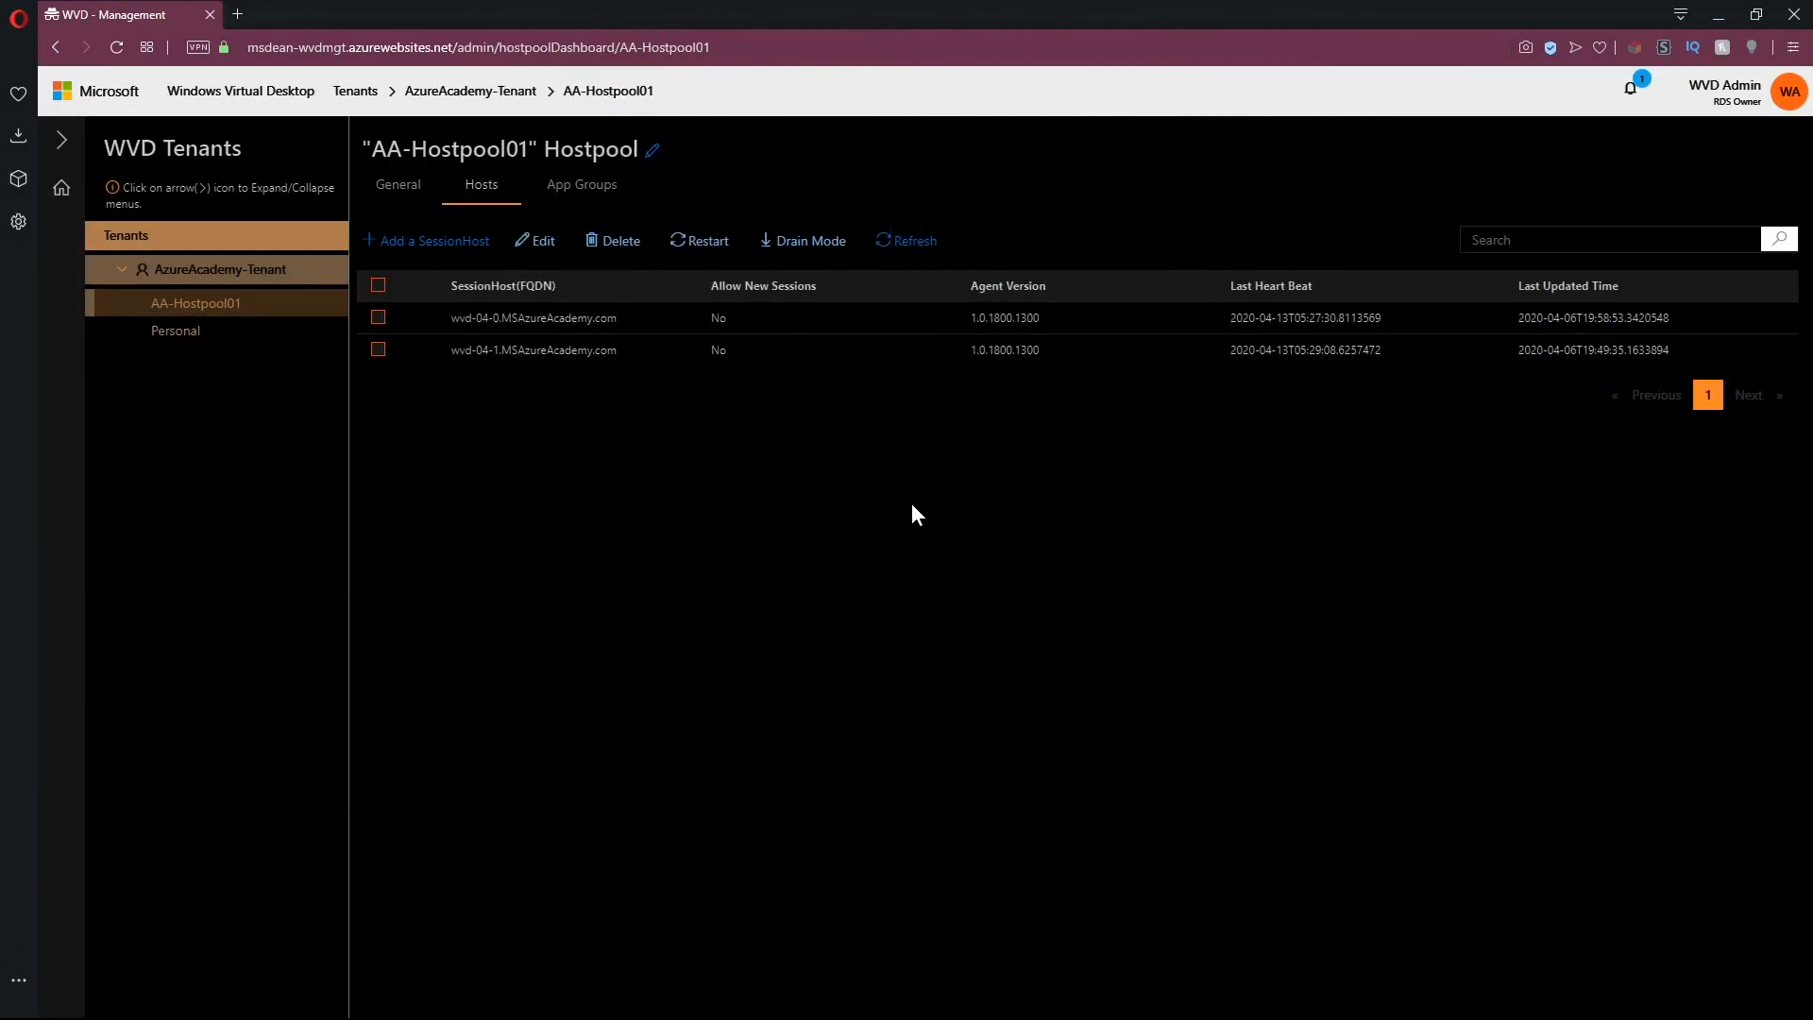
{"action": "mouse_move", "coordinate": [879, 518]}
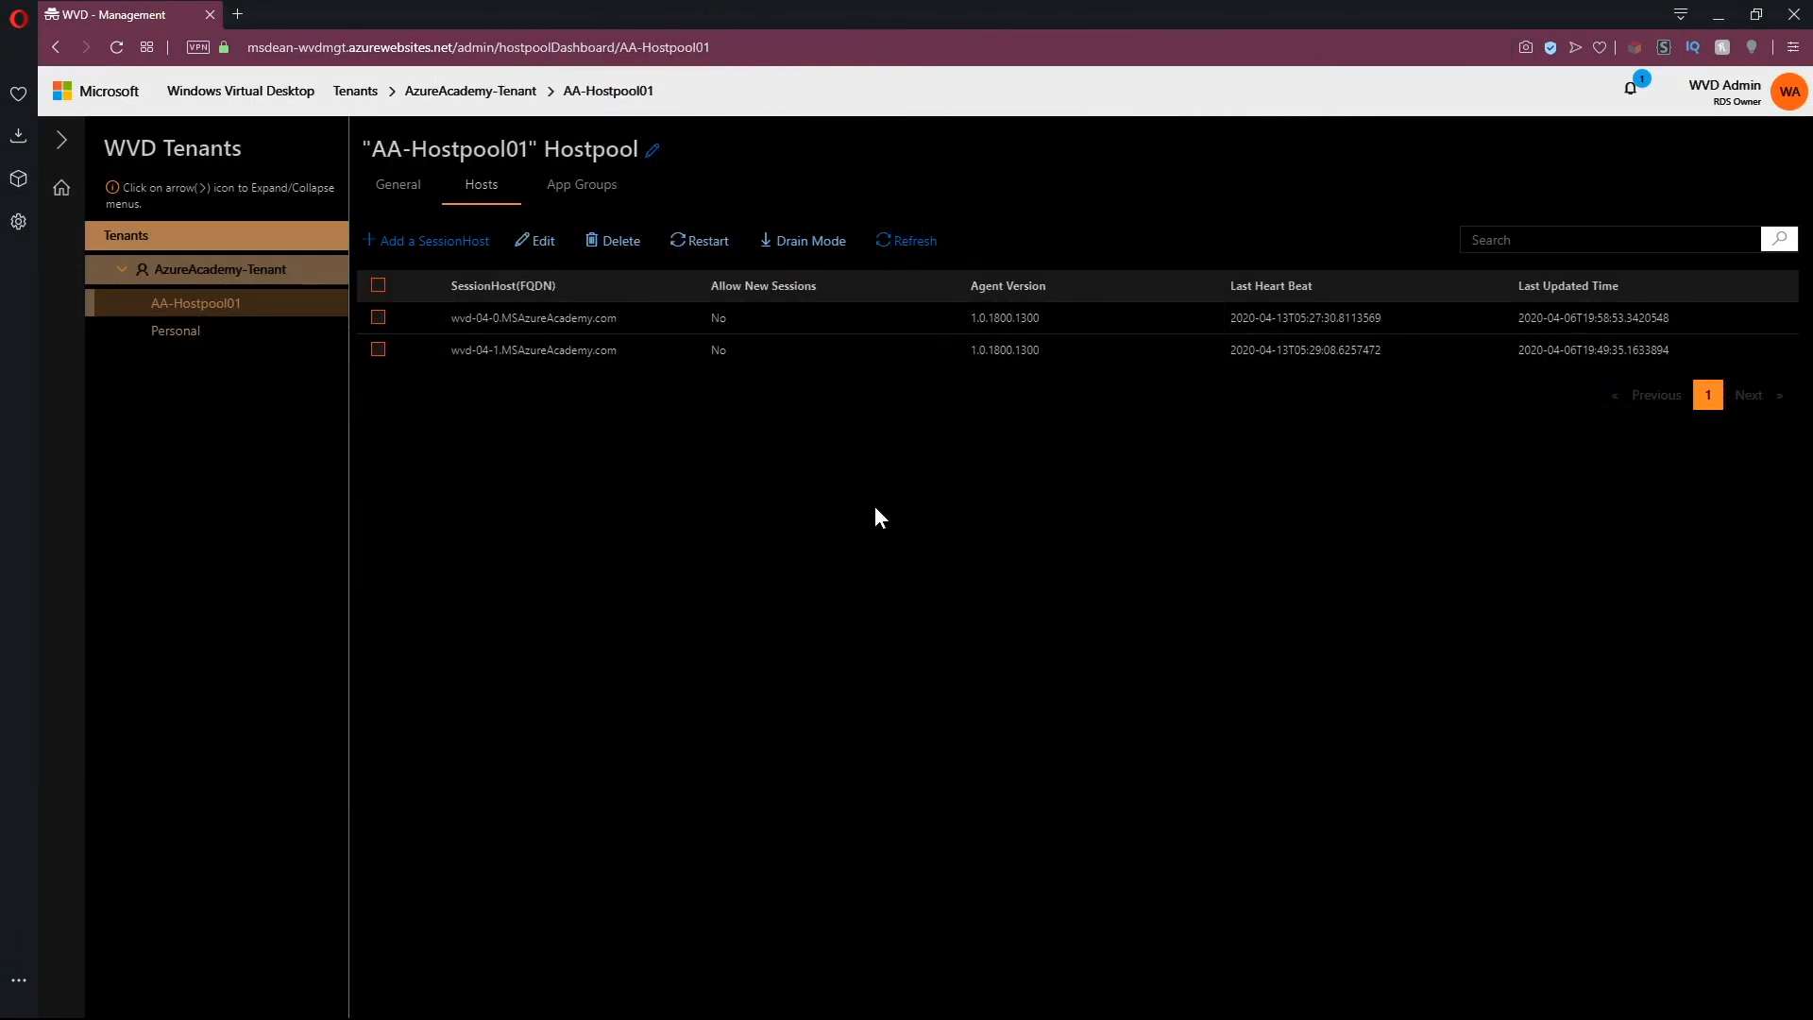
{"action": "mouse_move", "coordinate": [416, 251]}
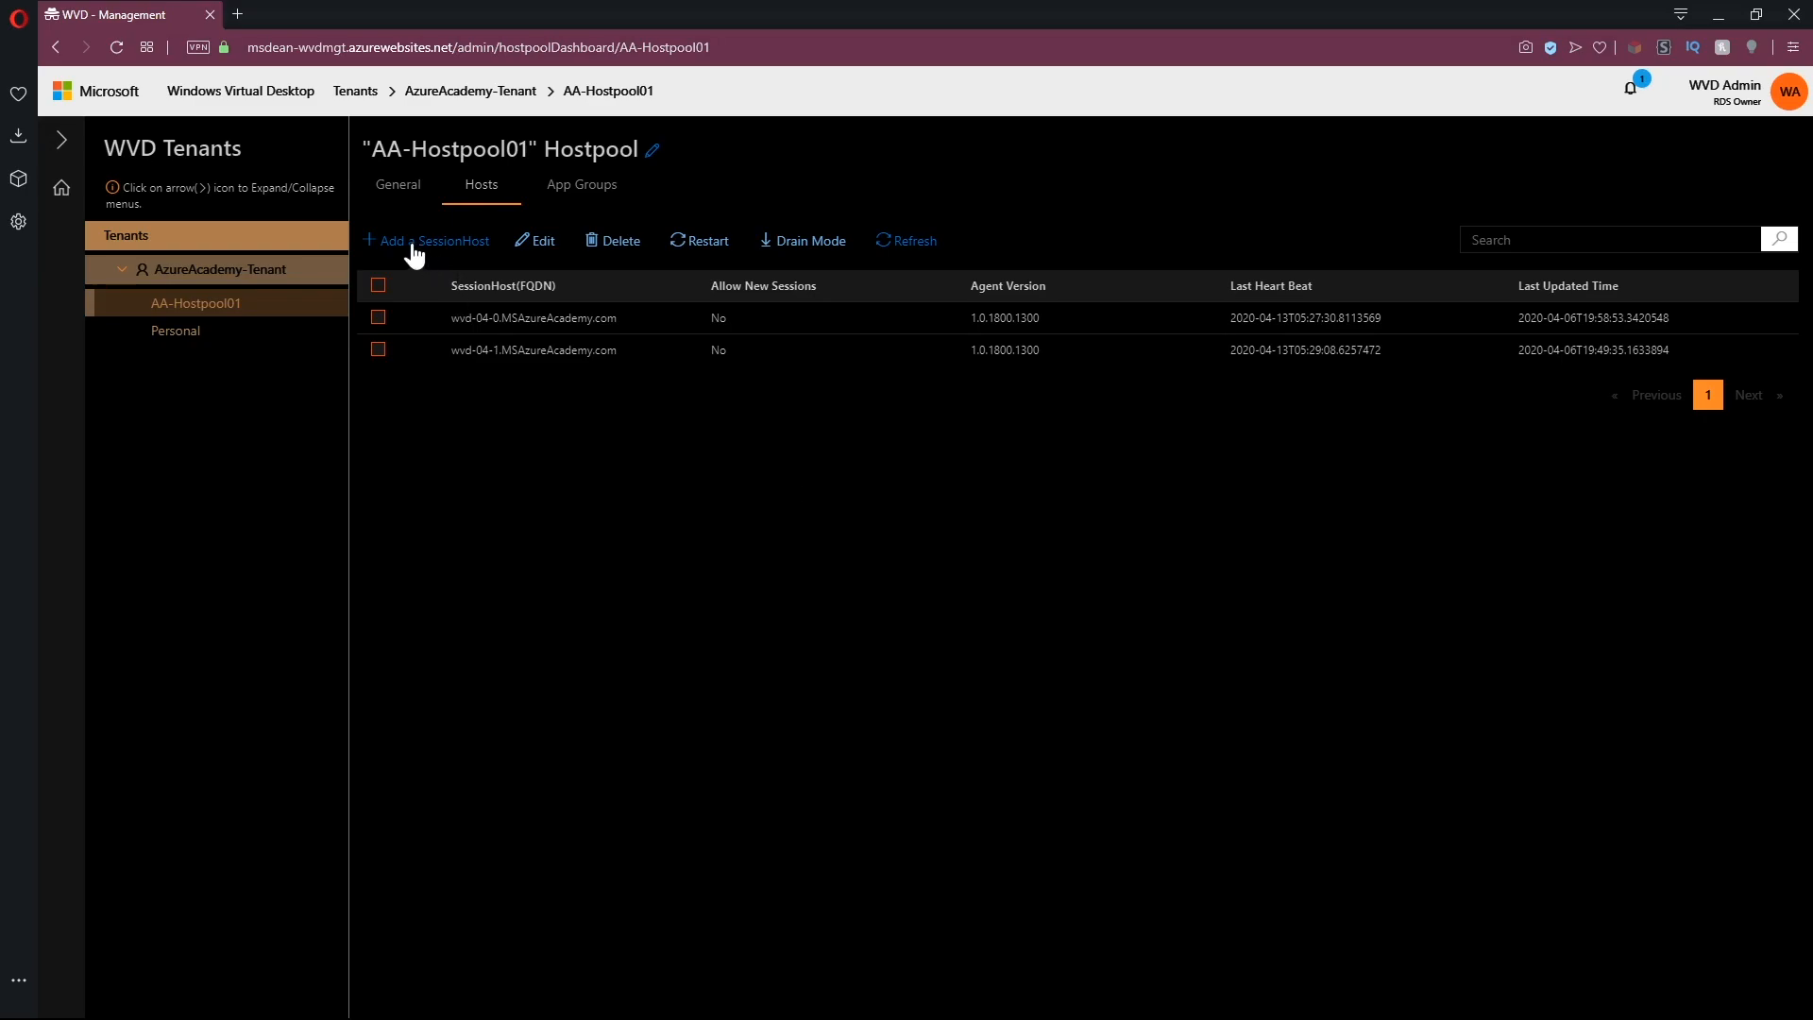
Step: Open the Add a SessionHost panel on AA-Hostpool01's Hosts tab
{"action": "left_click", "coordinate": [433, 241]}
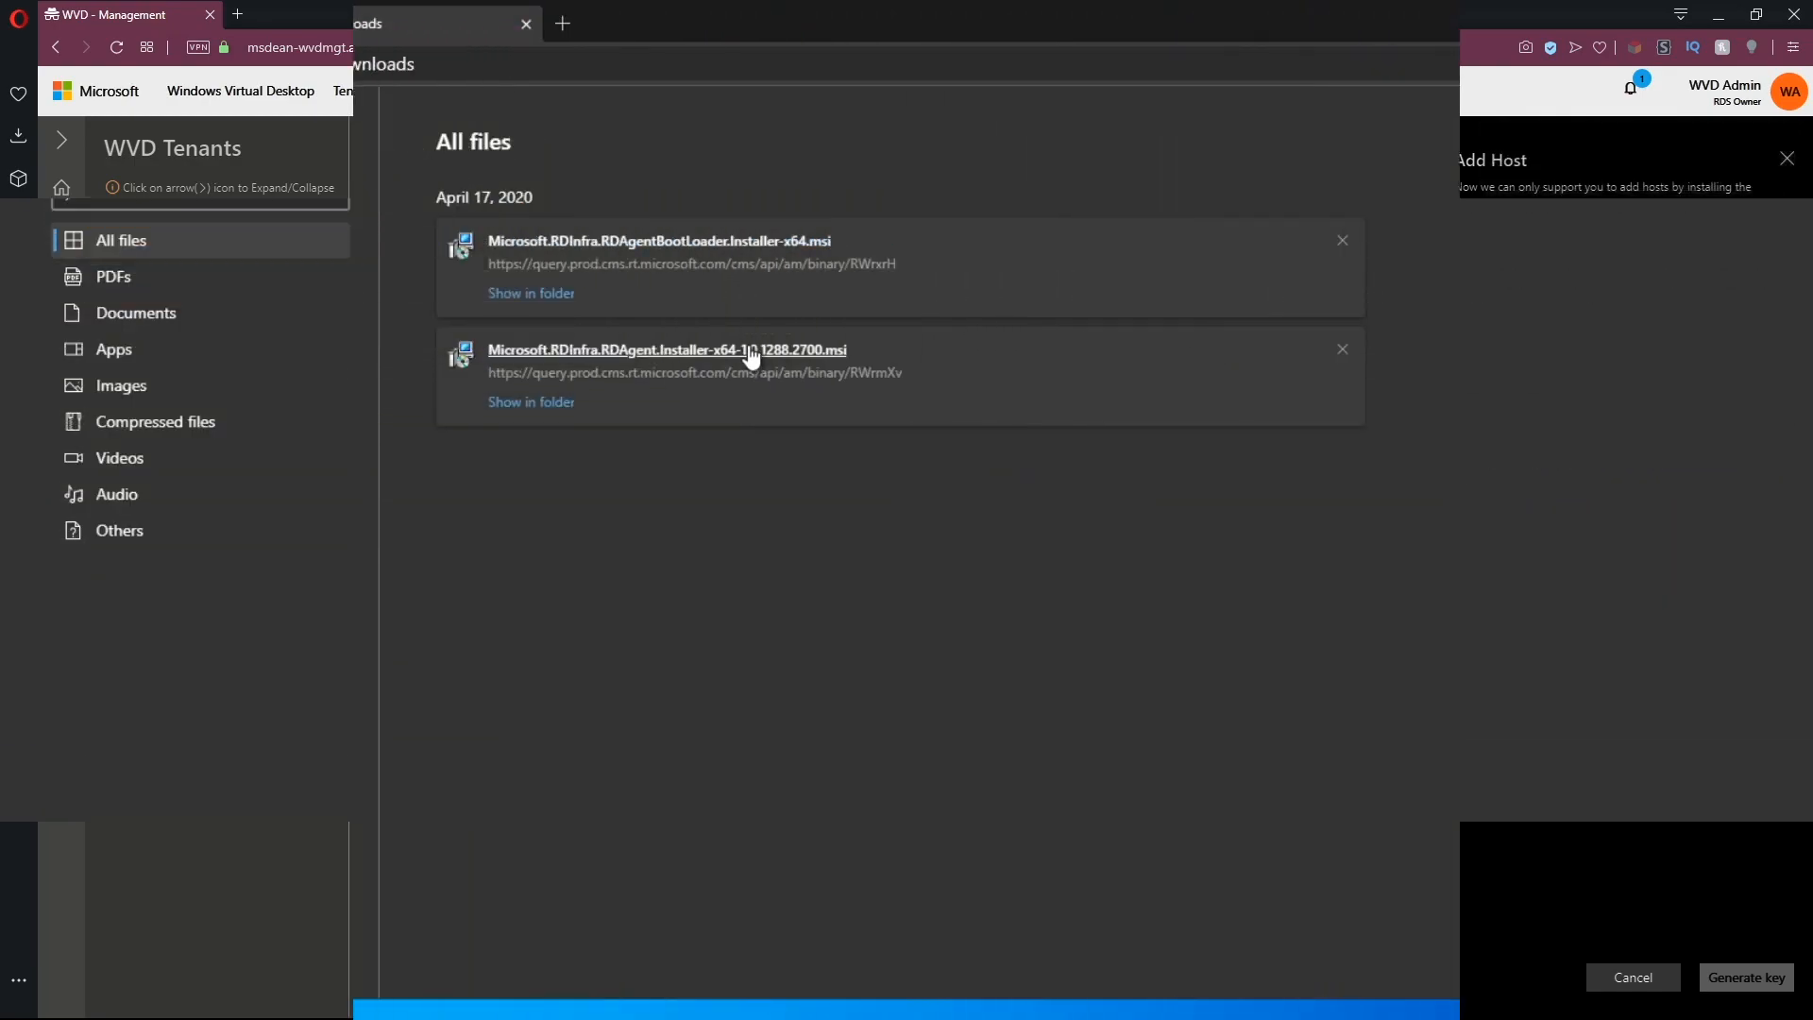
Step: Run the agent installer and submit the host pool registration token
{"action": "left_click", "coordinate": [665, 350]}
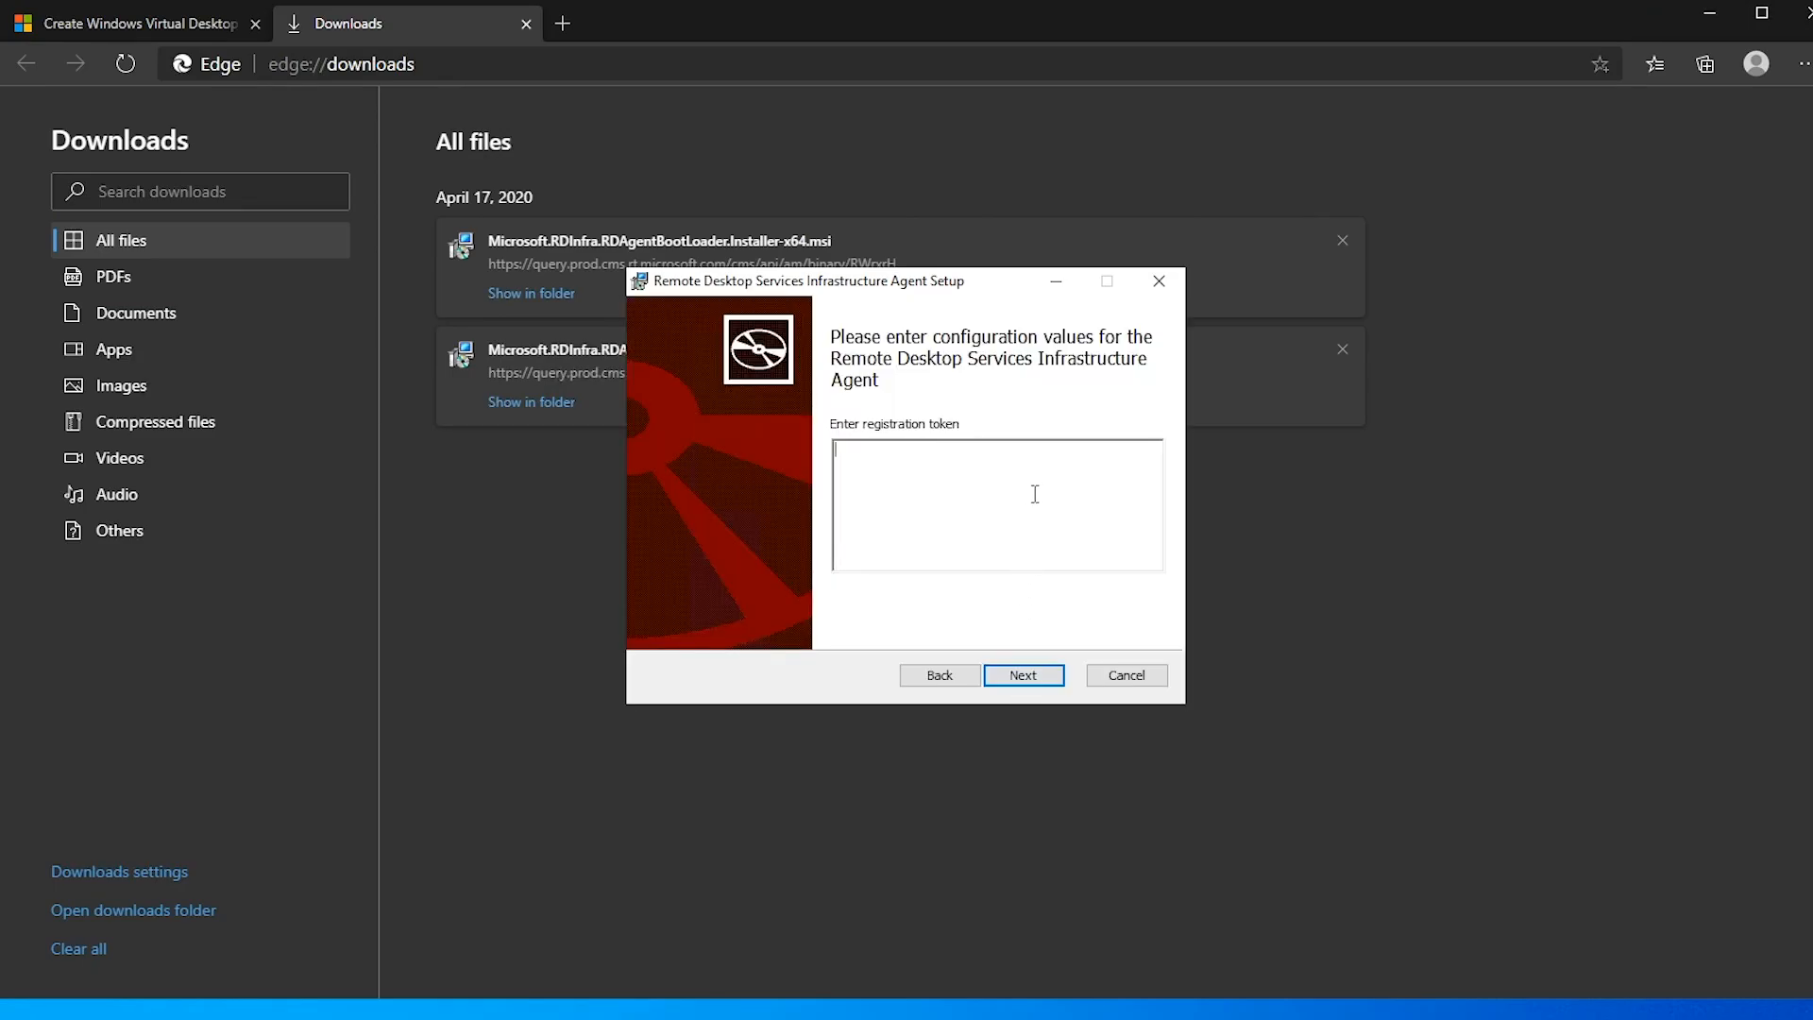
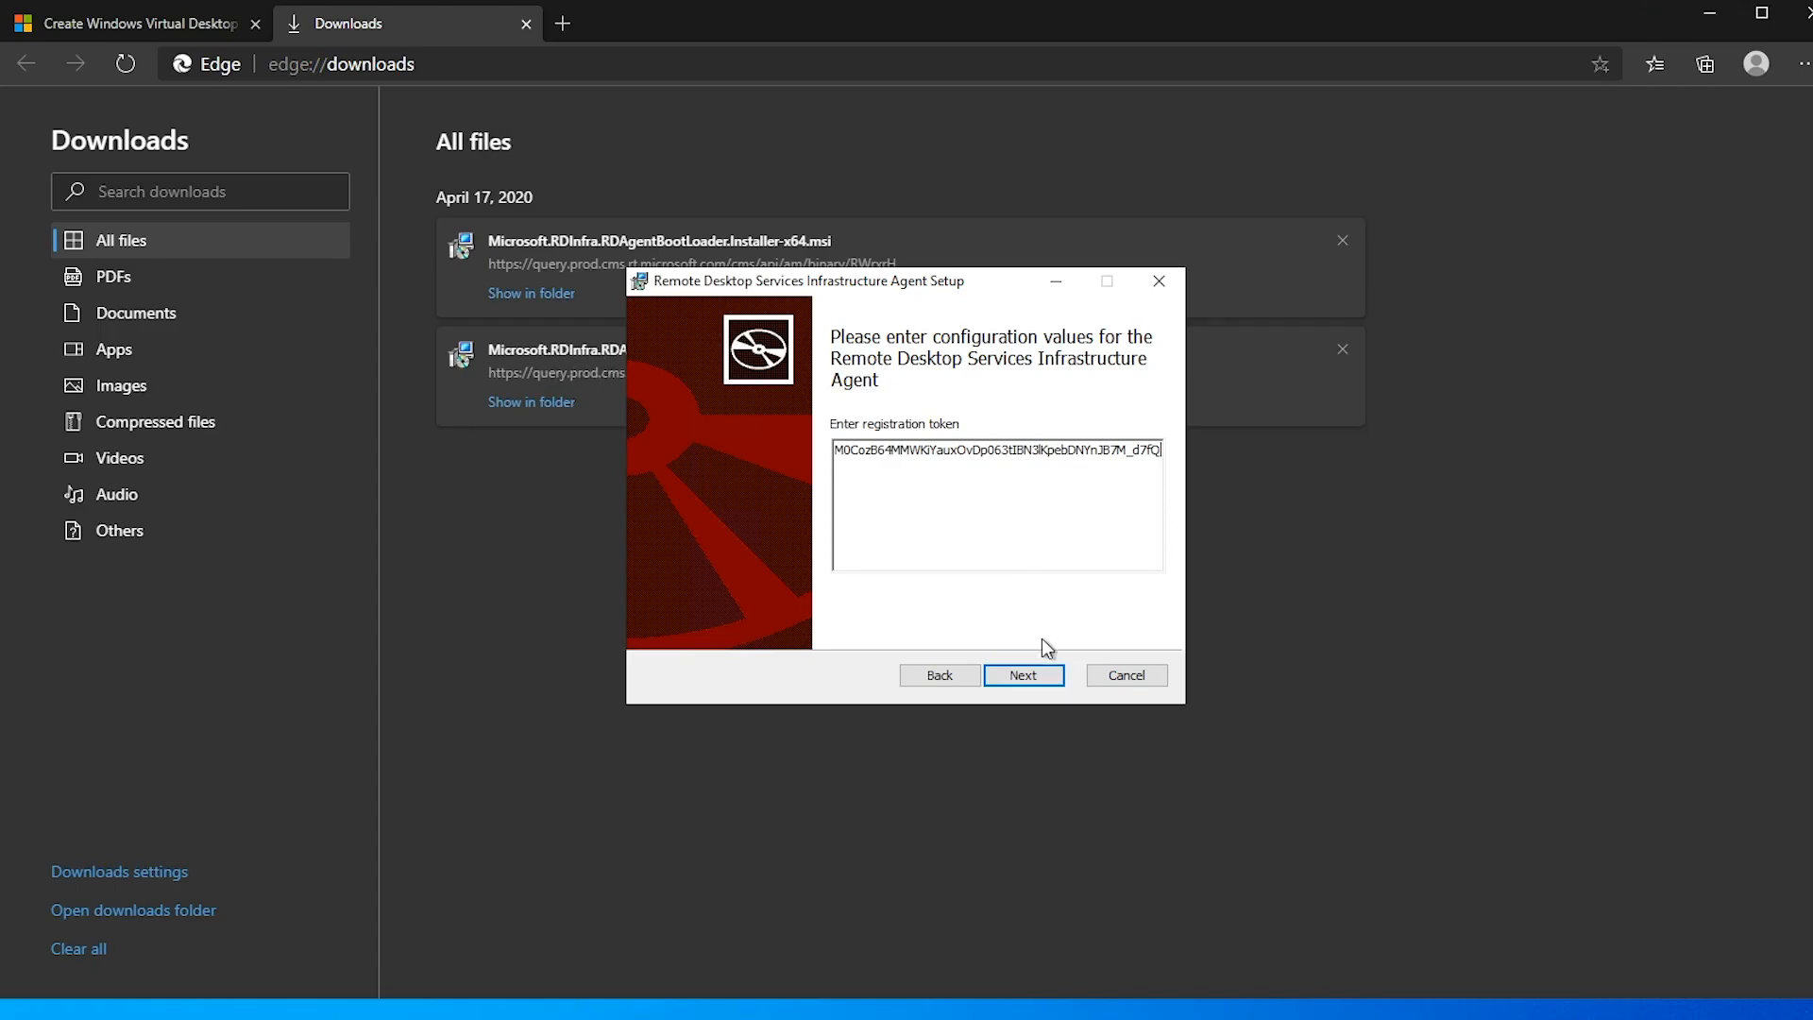
{"action": "left_click", "coordinate": [1021, 675]}
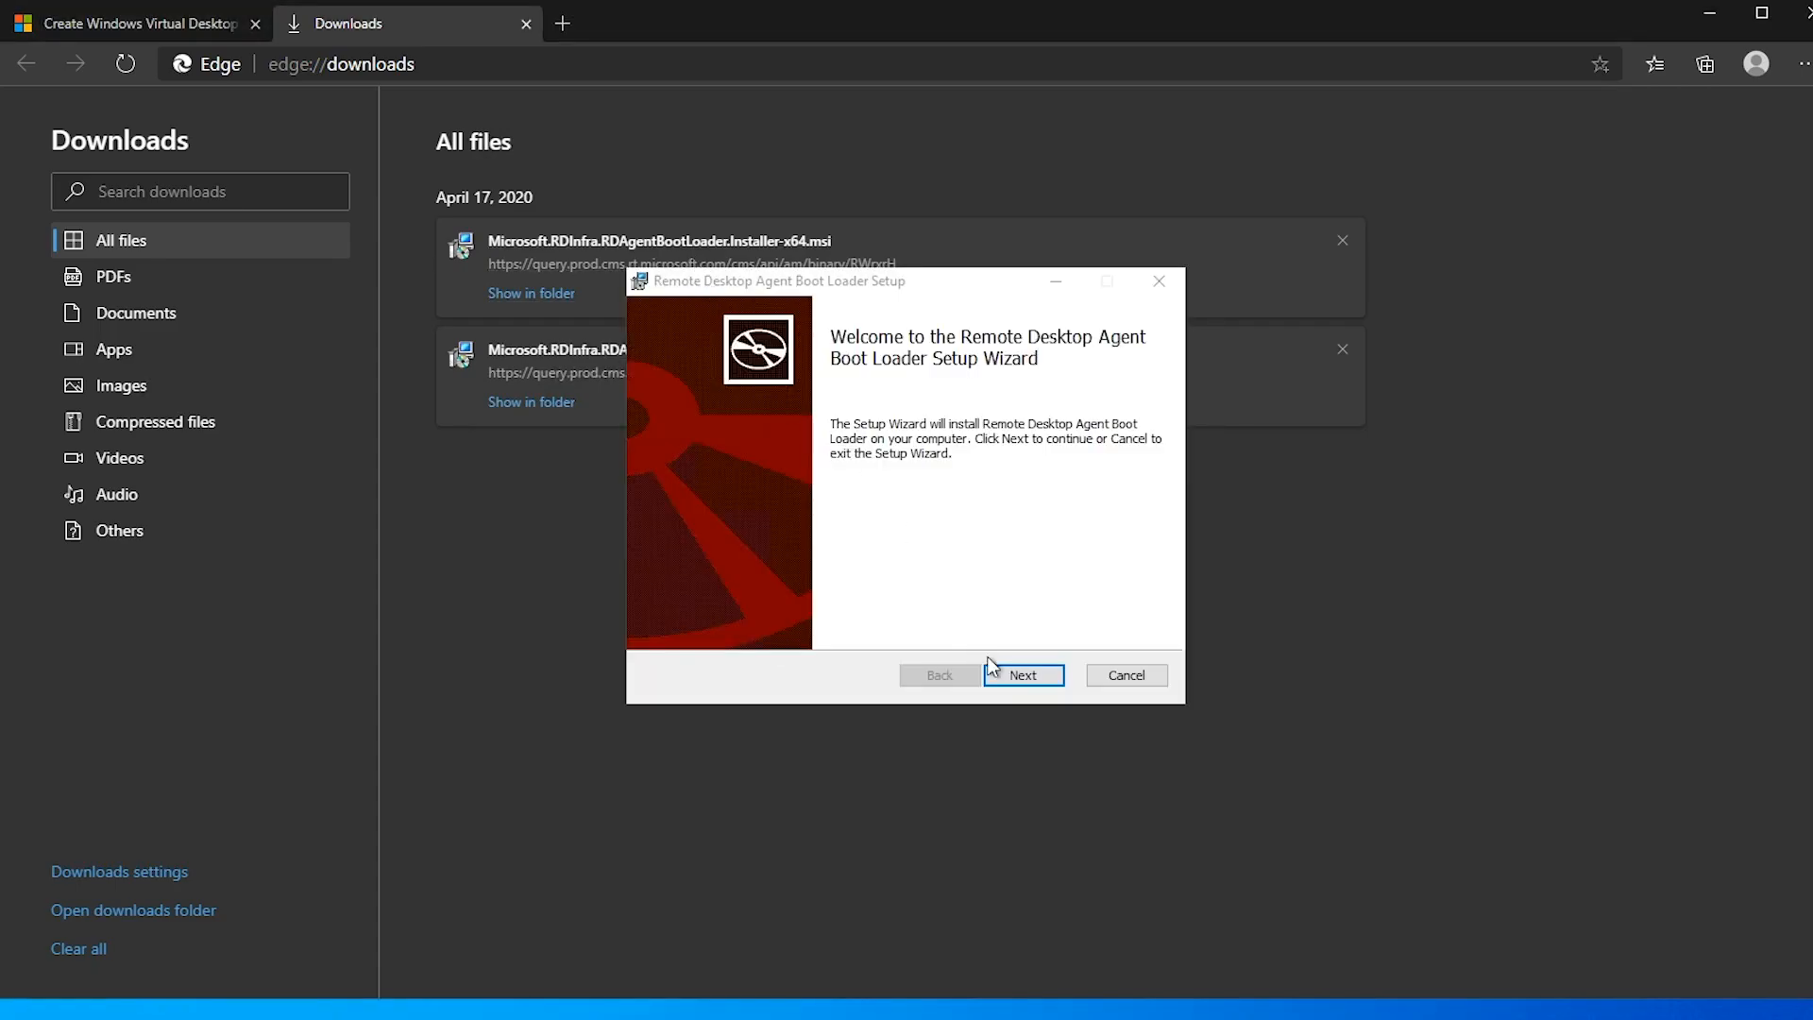
Step: Install the Agent Boot Loader and finish its setup
{"action": "left_click", "coordinate": [1022, 675]}
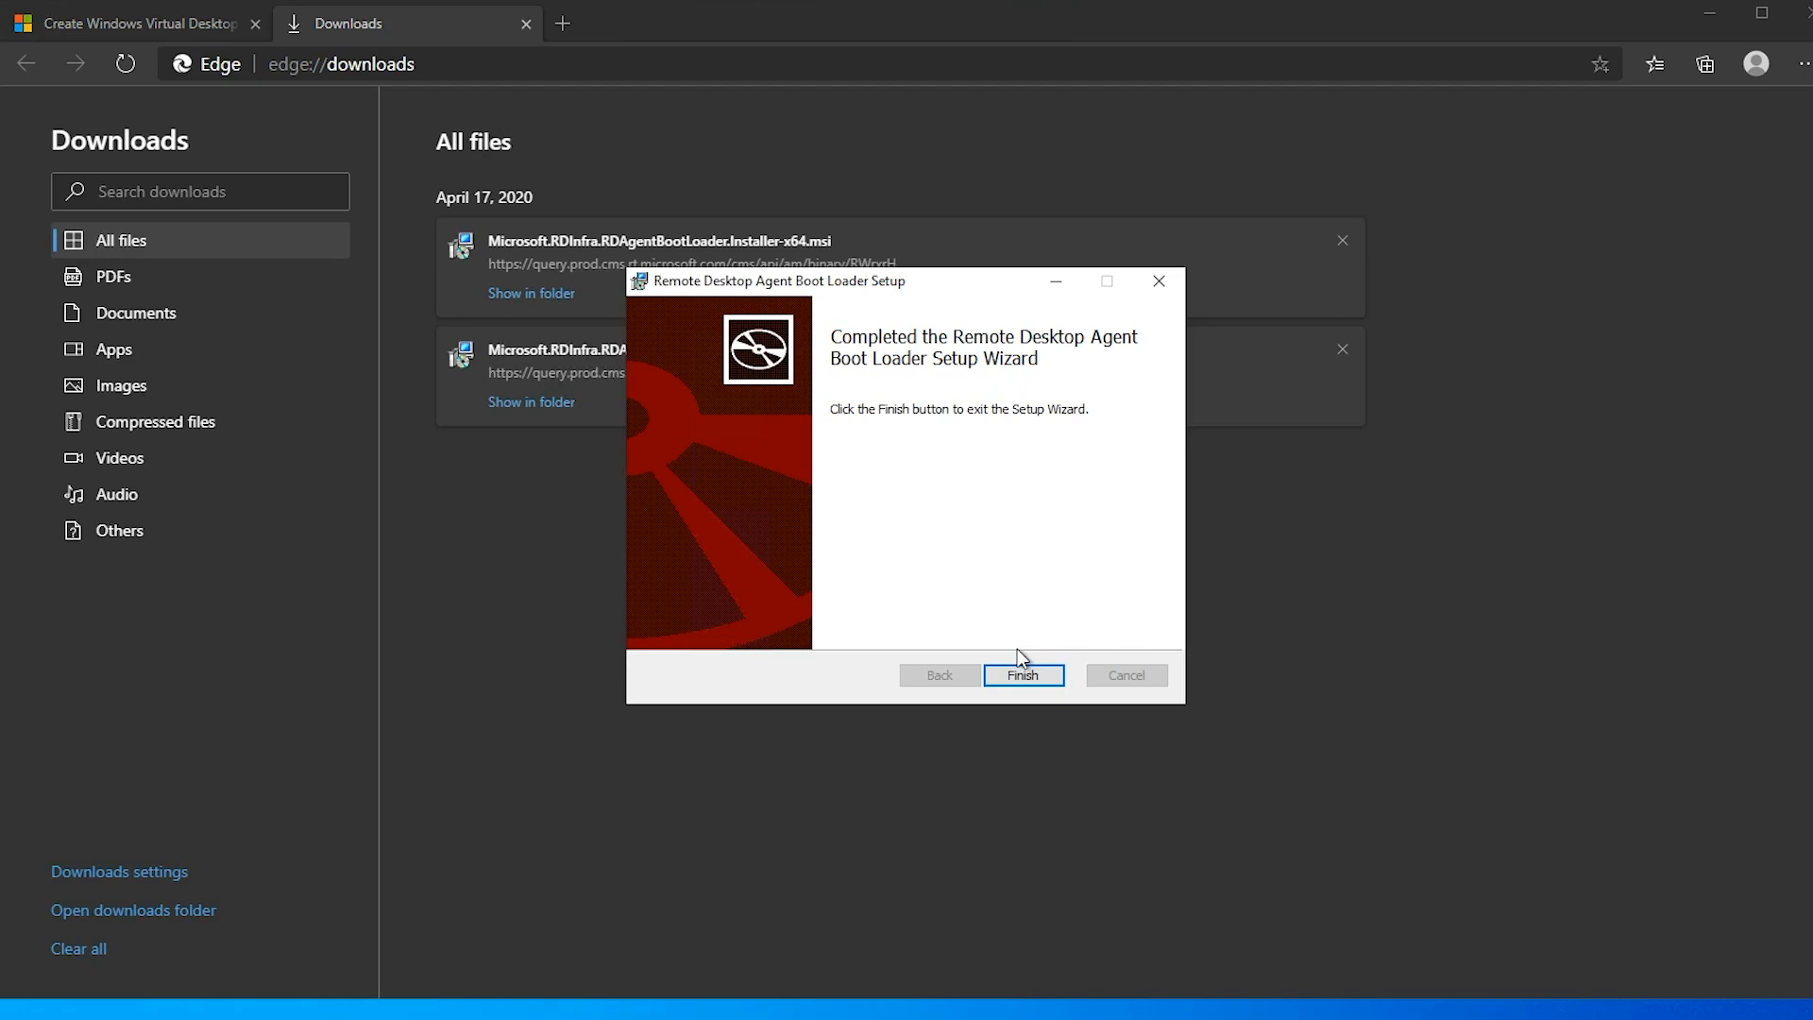
{"action": "left_click", "coordinate": [1021, 674]}
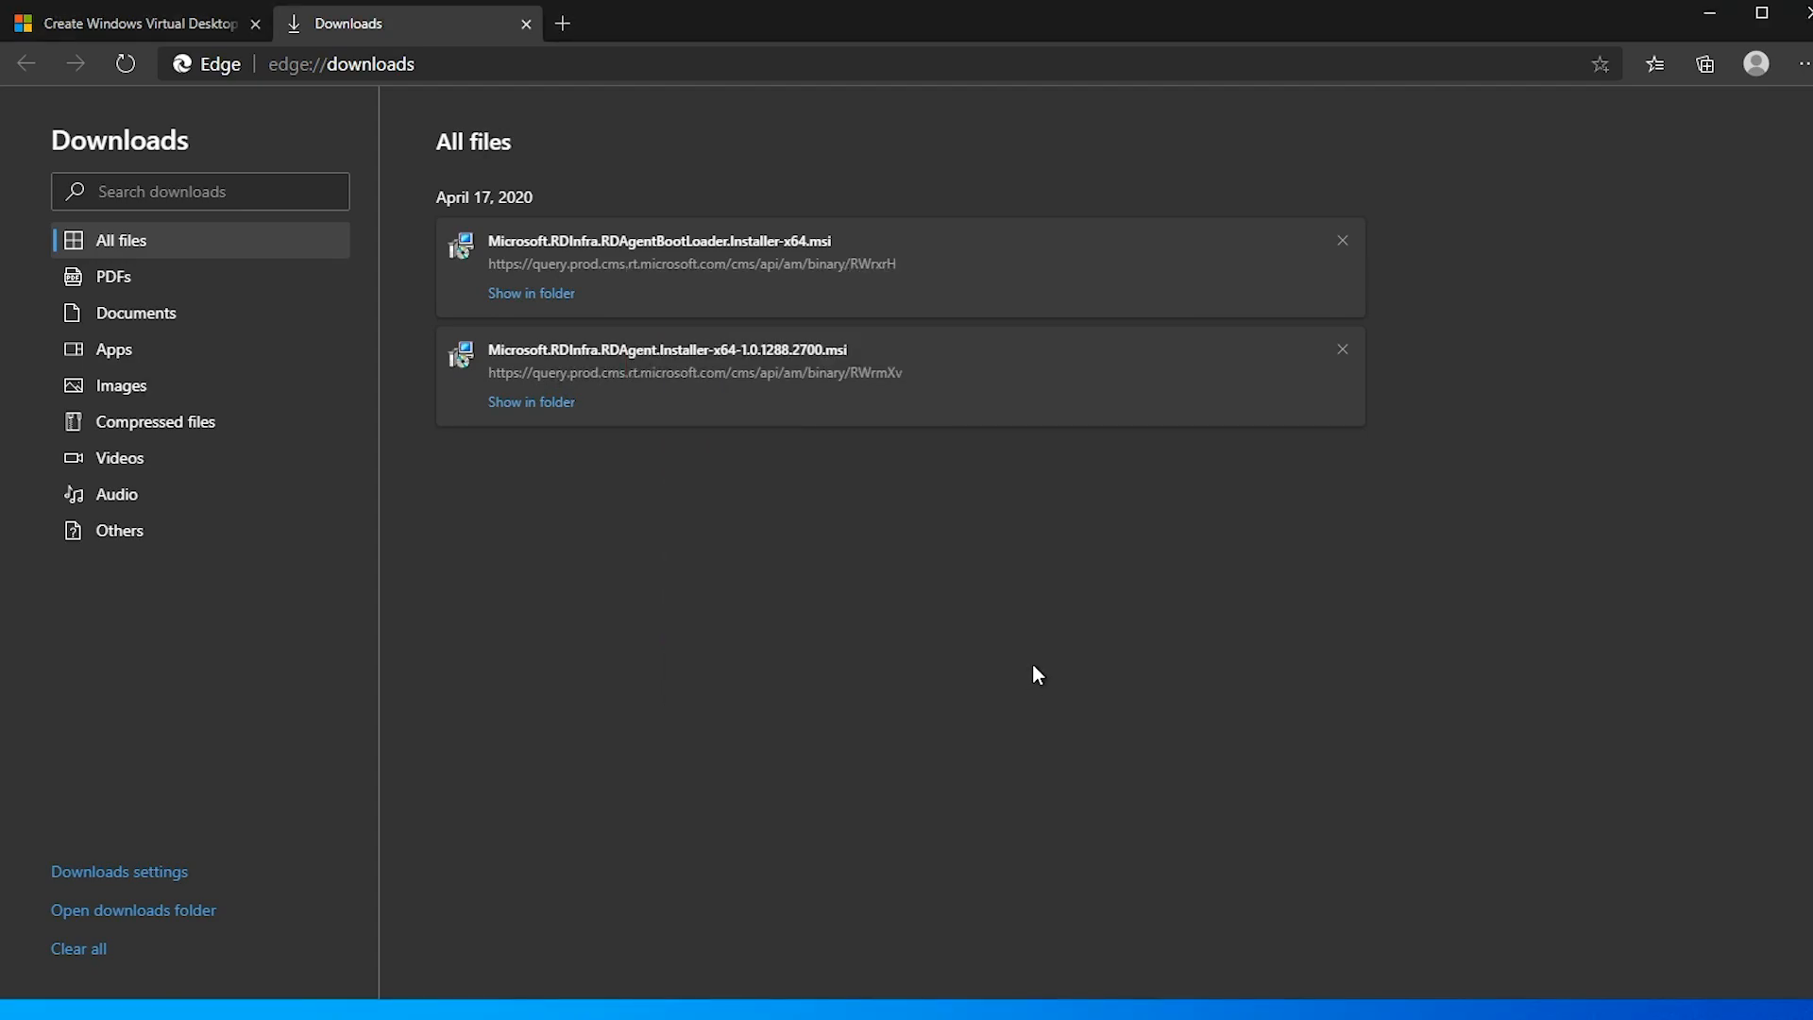
{"action": "mouse_move", "coordinate": [1617, 324]}
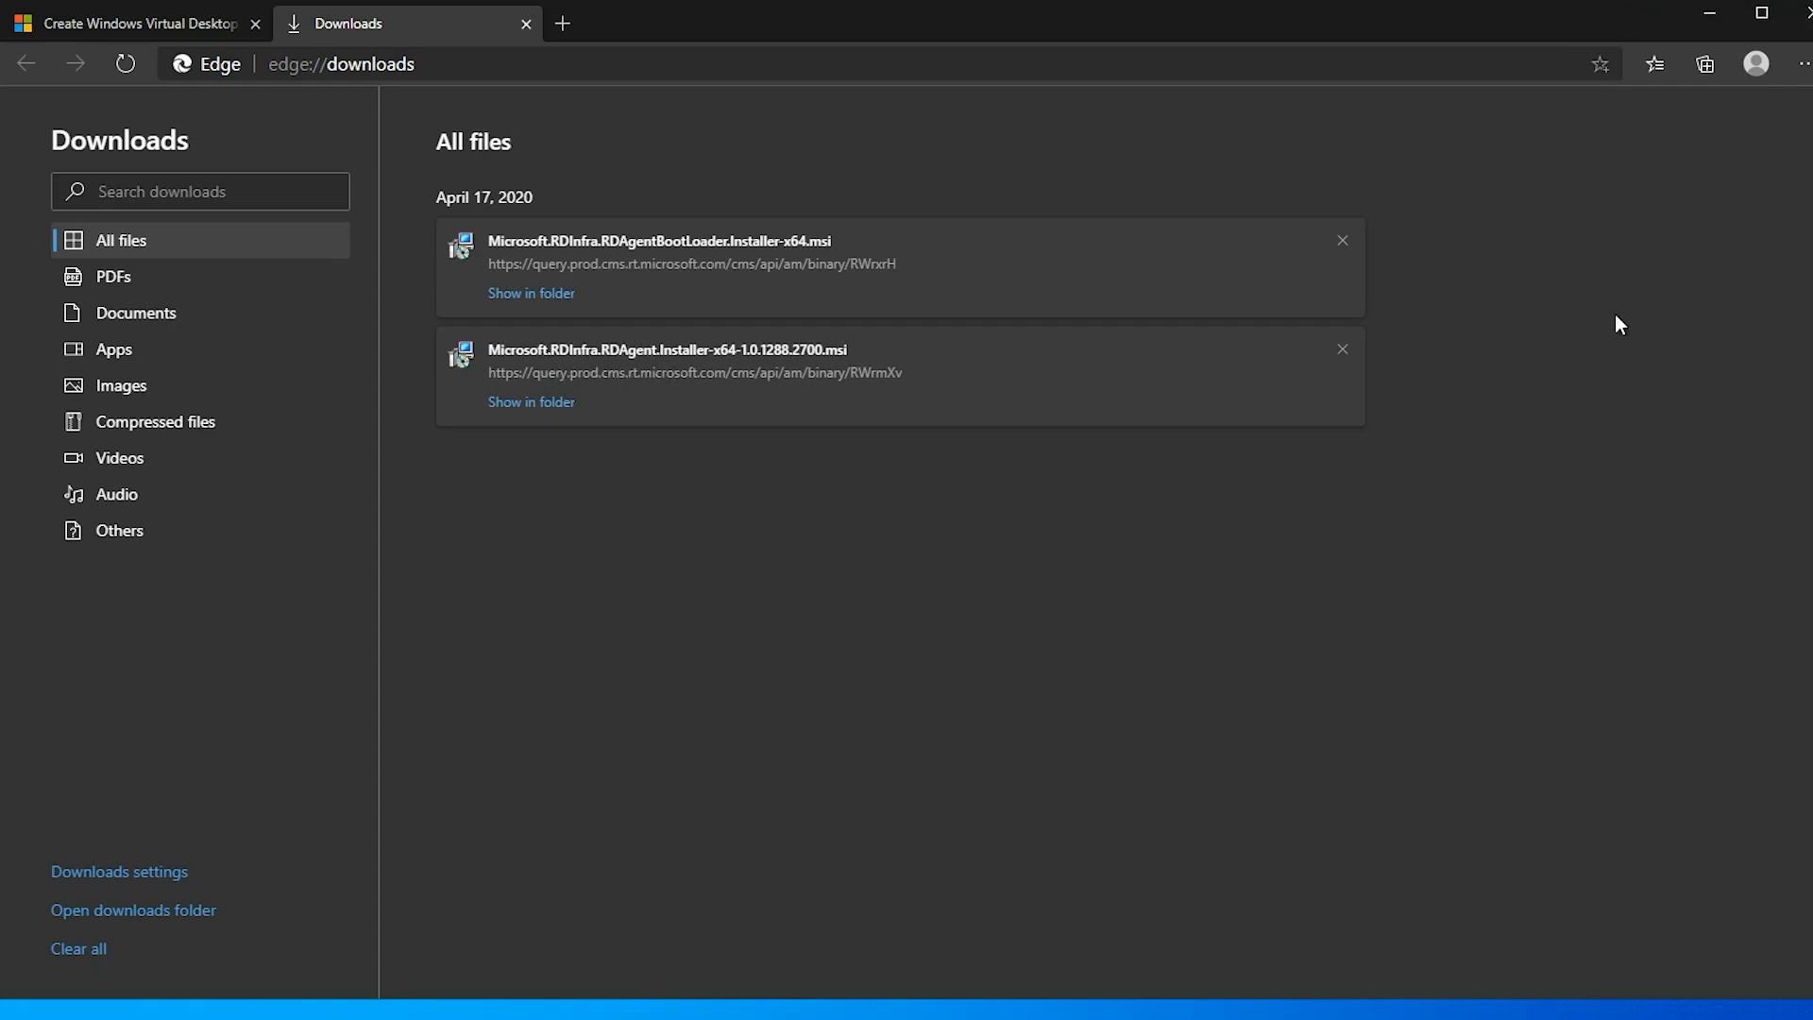
{"action": "mouse_move", "coordinate": [1035, 552]}
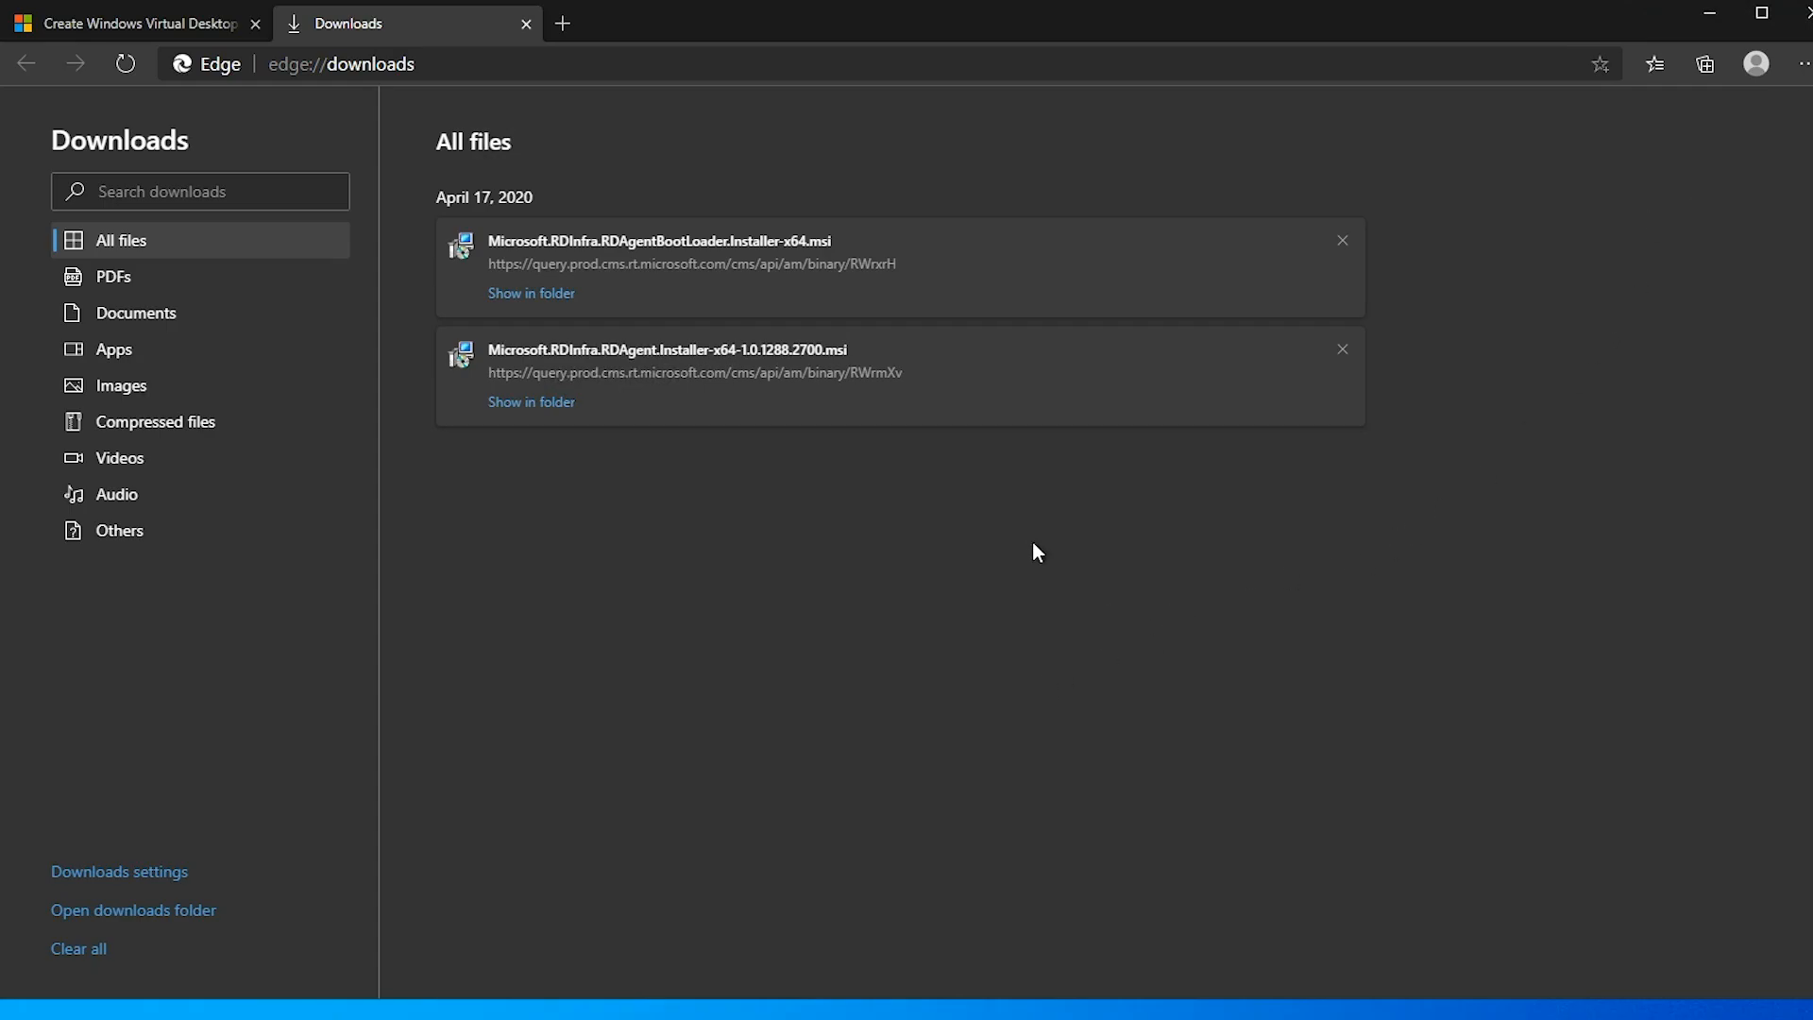
{"action": "left_click", "coordinate": [525, 22]}
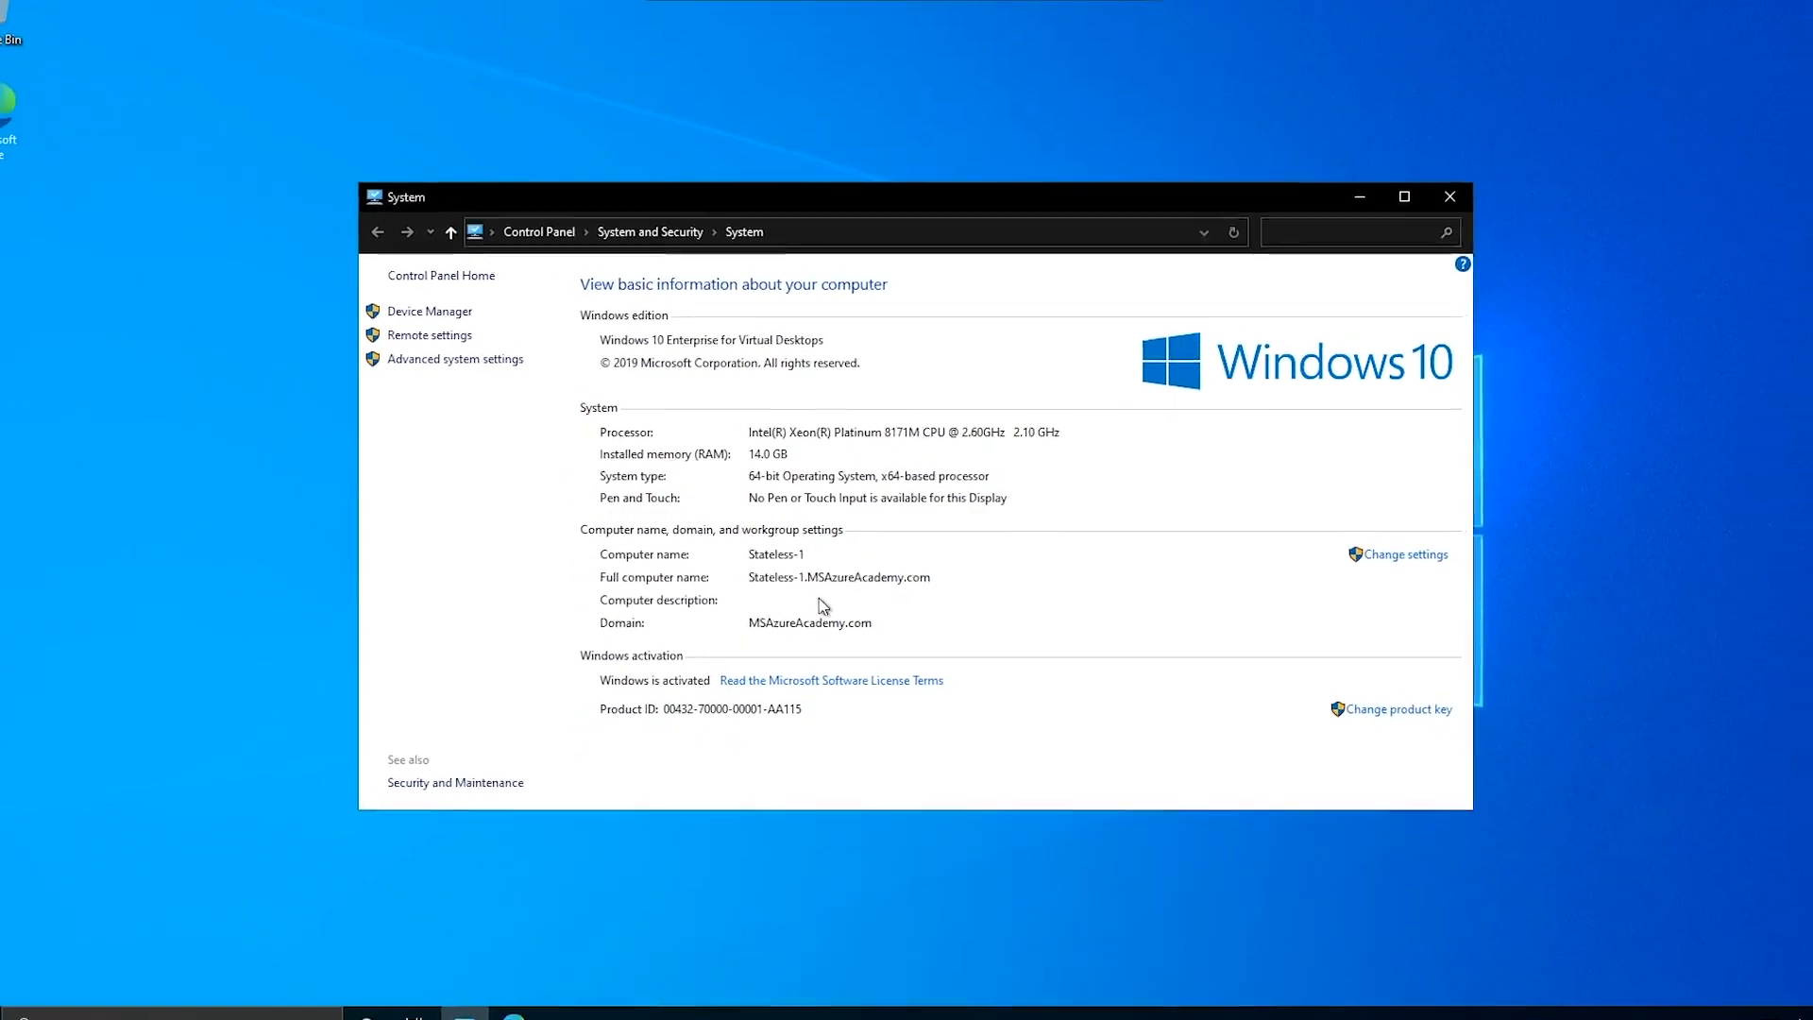
Step: Refresh AA-Hostpool01's host list to show Stateless-1 registered
{"action": "left_click", "coordinate": [21, 1000]}
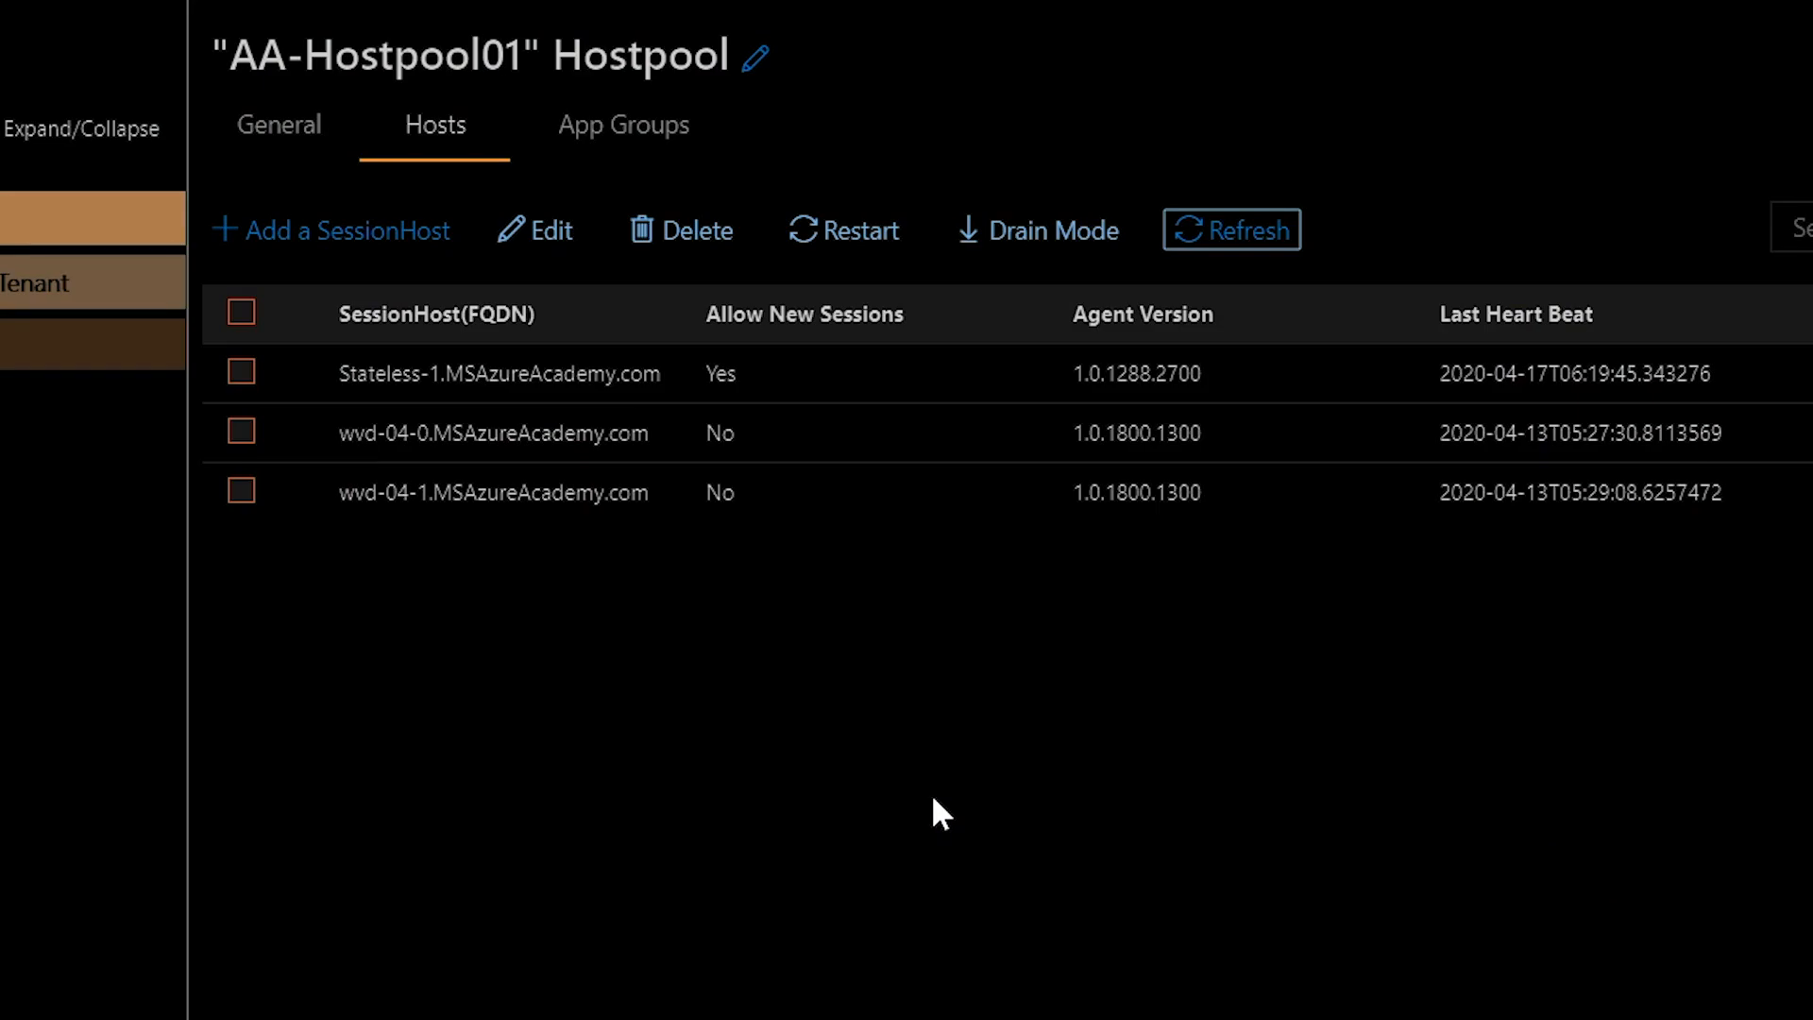
{"action": "mouse_move", "coordinate": [679, 594]}
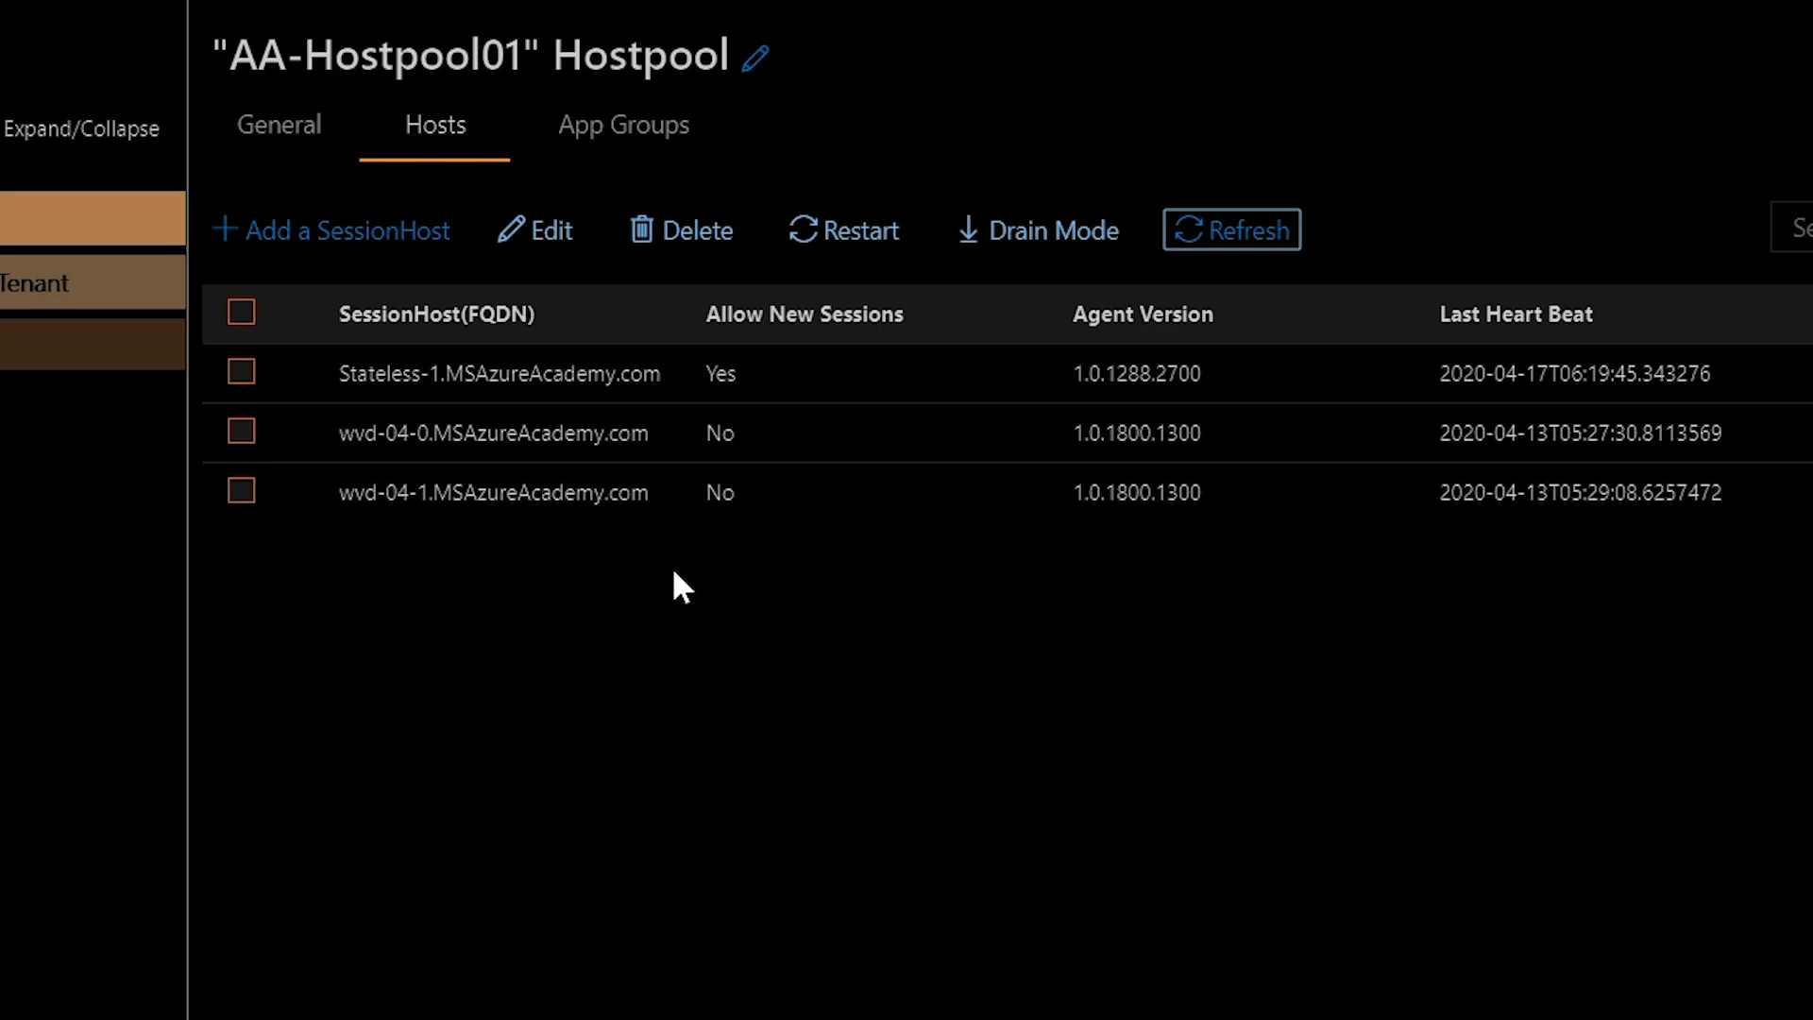
{"action": "mouse_move", "coordinate": [676, 597]}
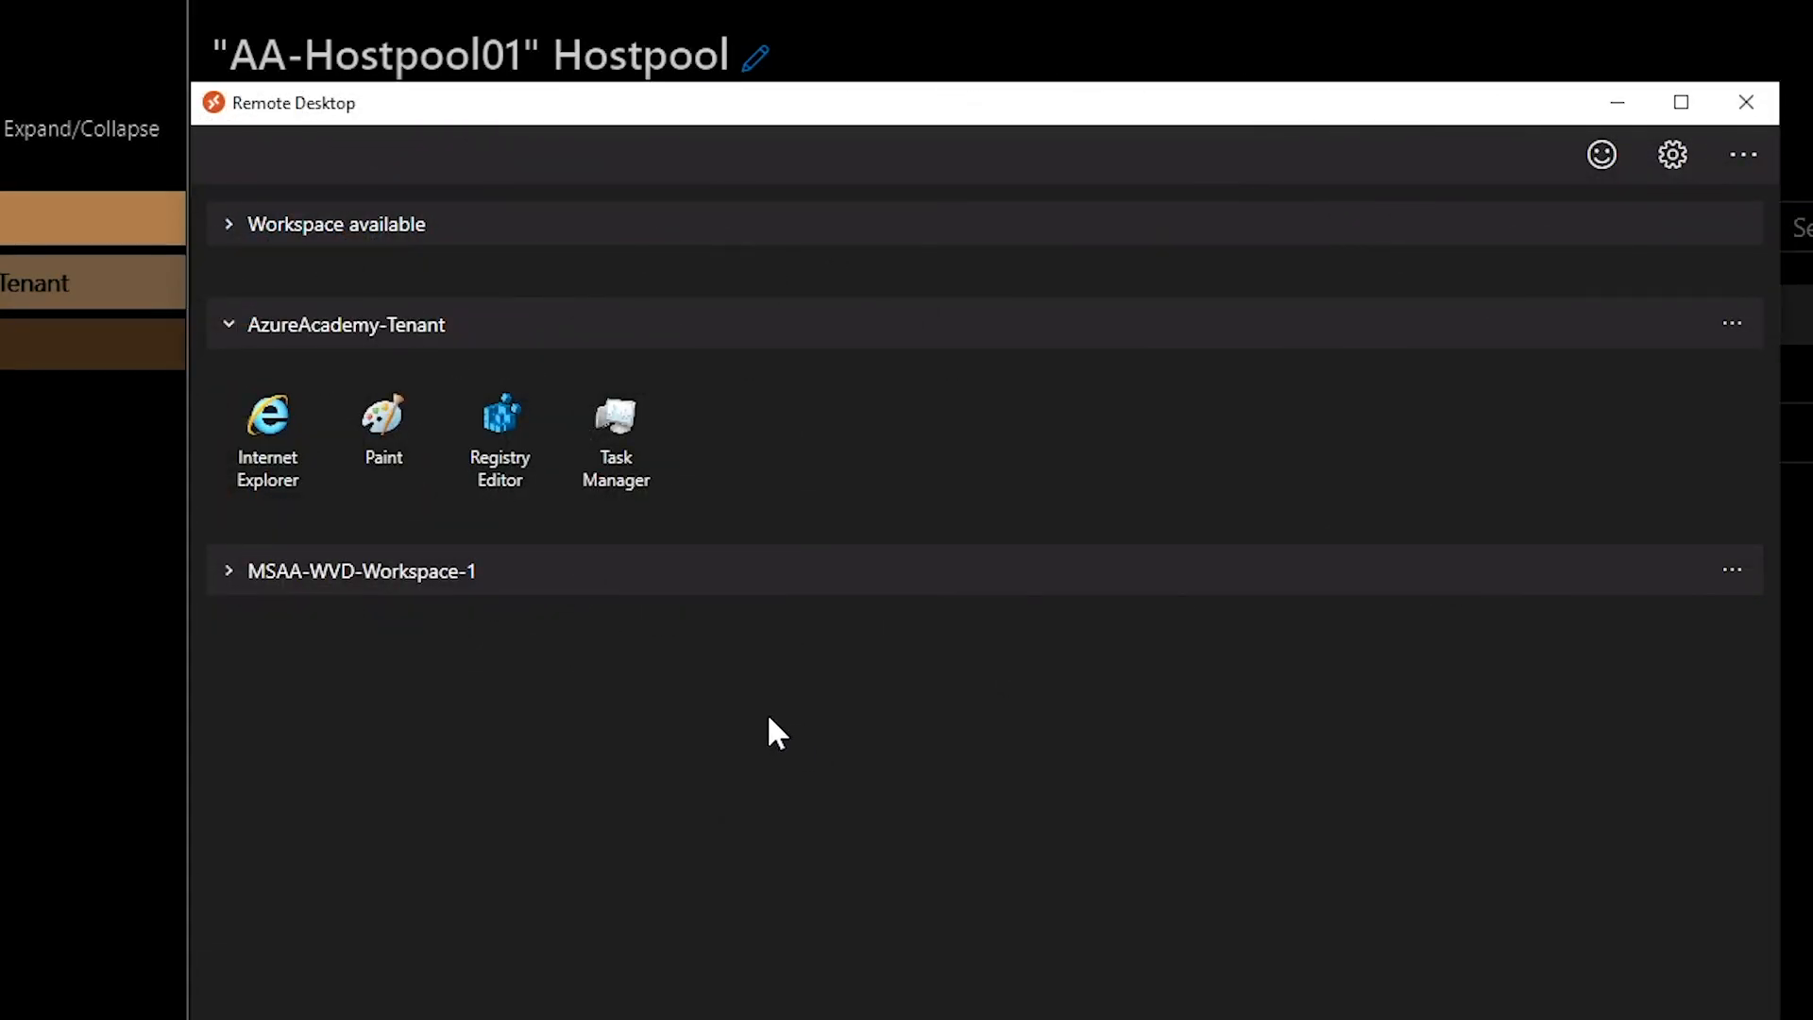
{"action": "mouse_move", "coordinate": [616, 439]}
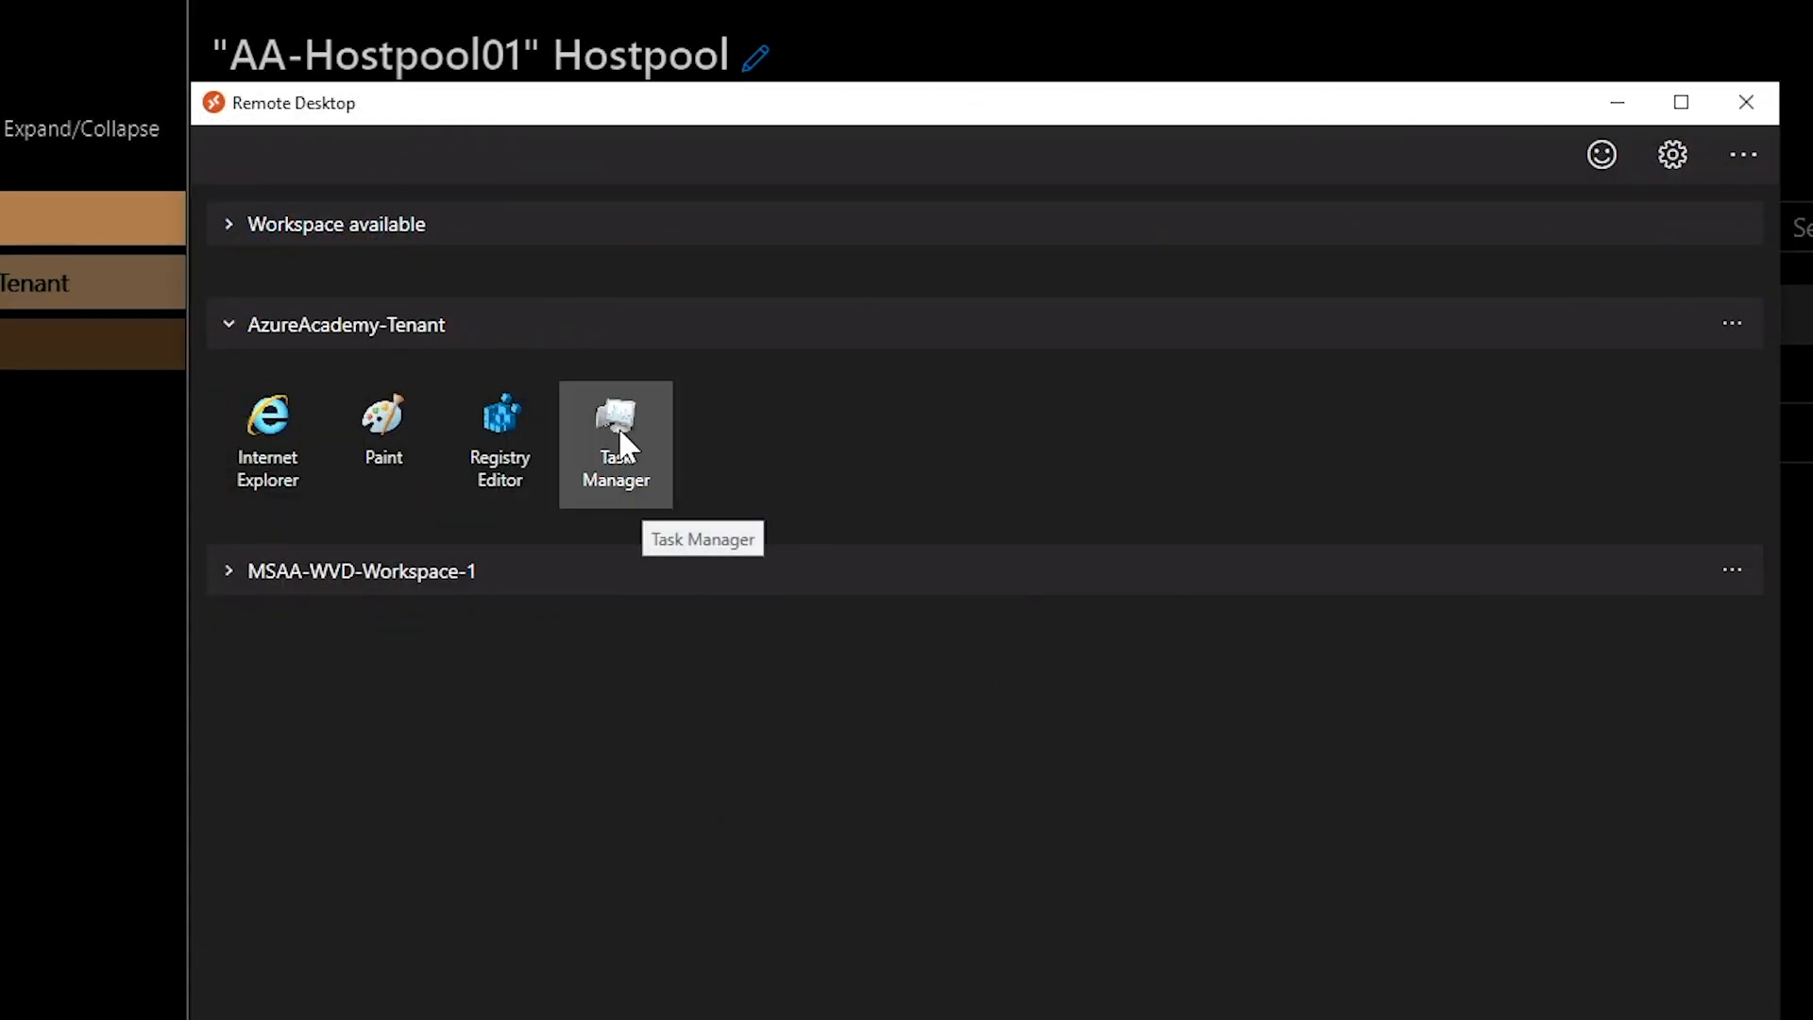
Step: Launch the Task Manager remote app and run whoami from a new cmd task on Stateless-1
{"action": "double_click", "coordinate": [613, 428]}
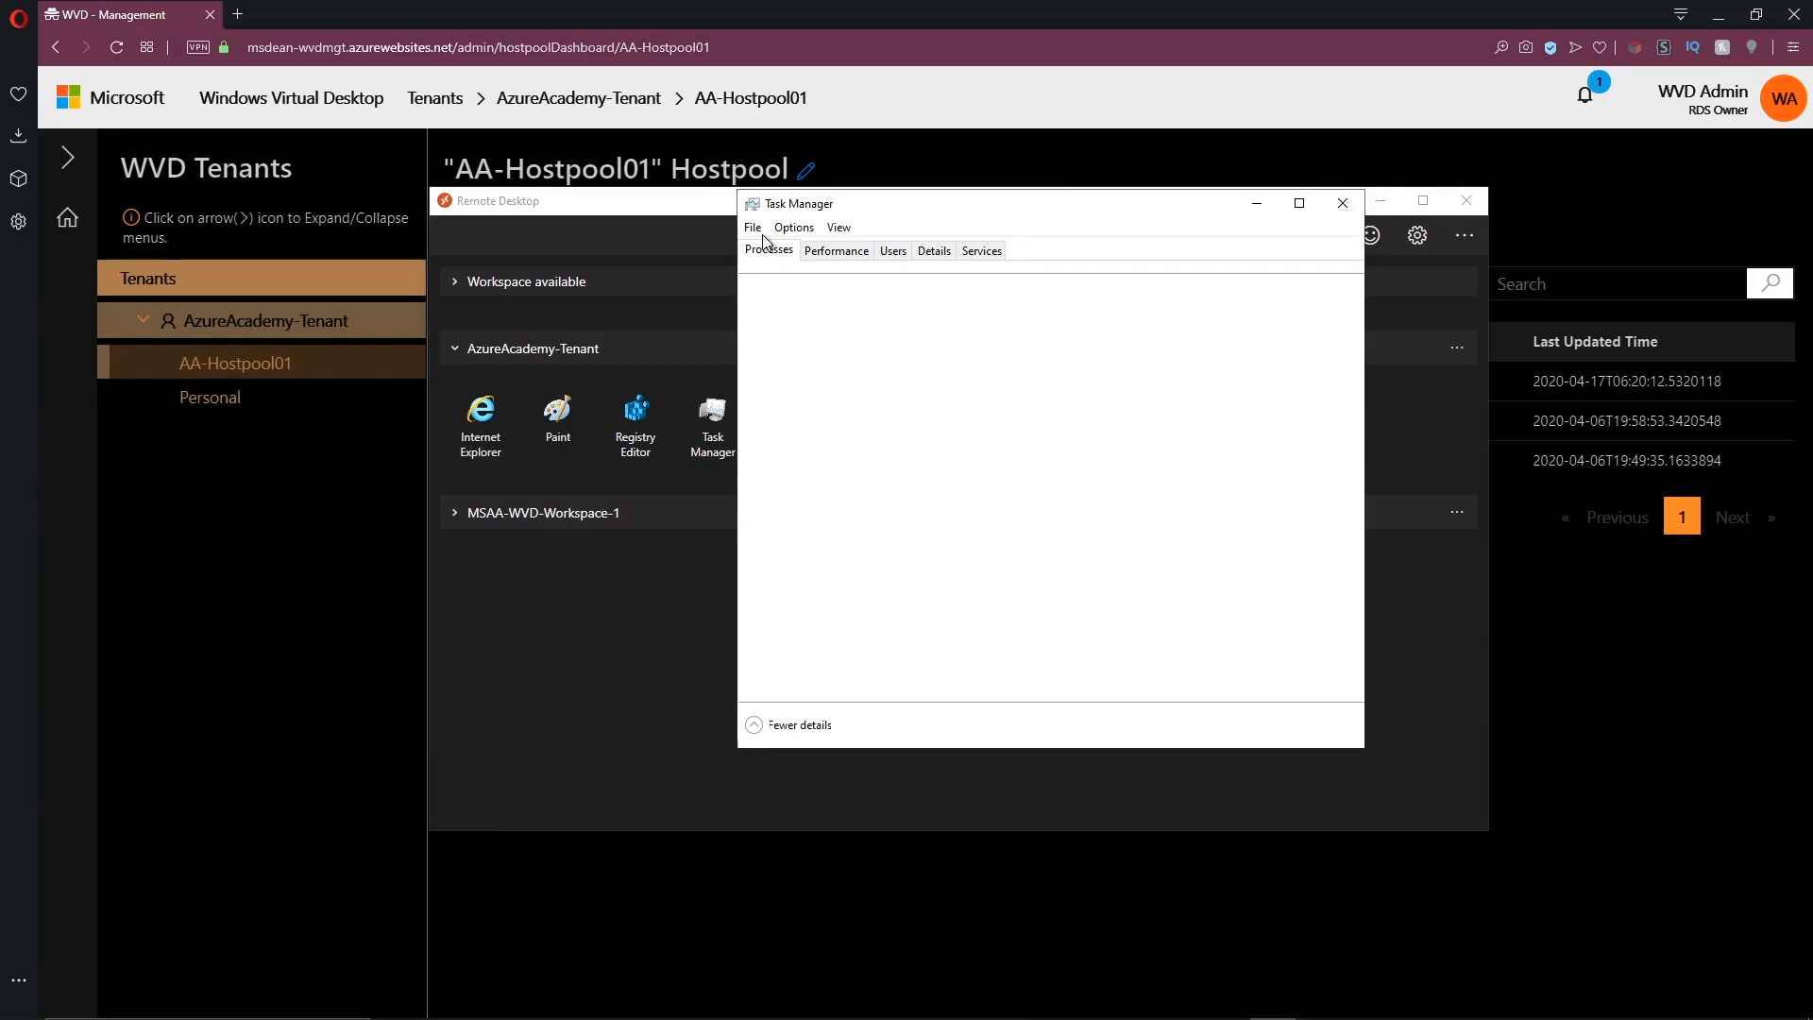
{"action": "left_click", "coordinate": [752, 227]}
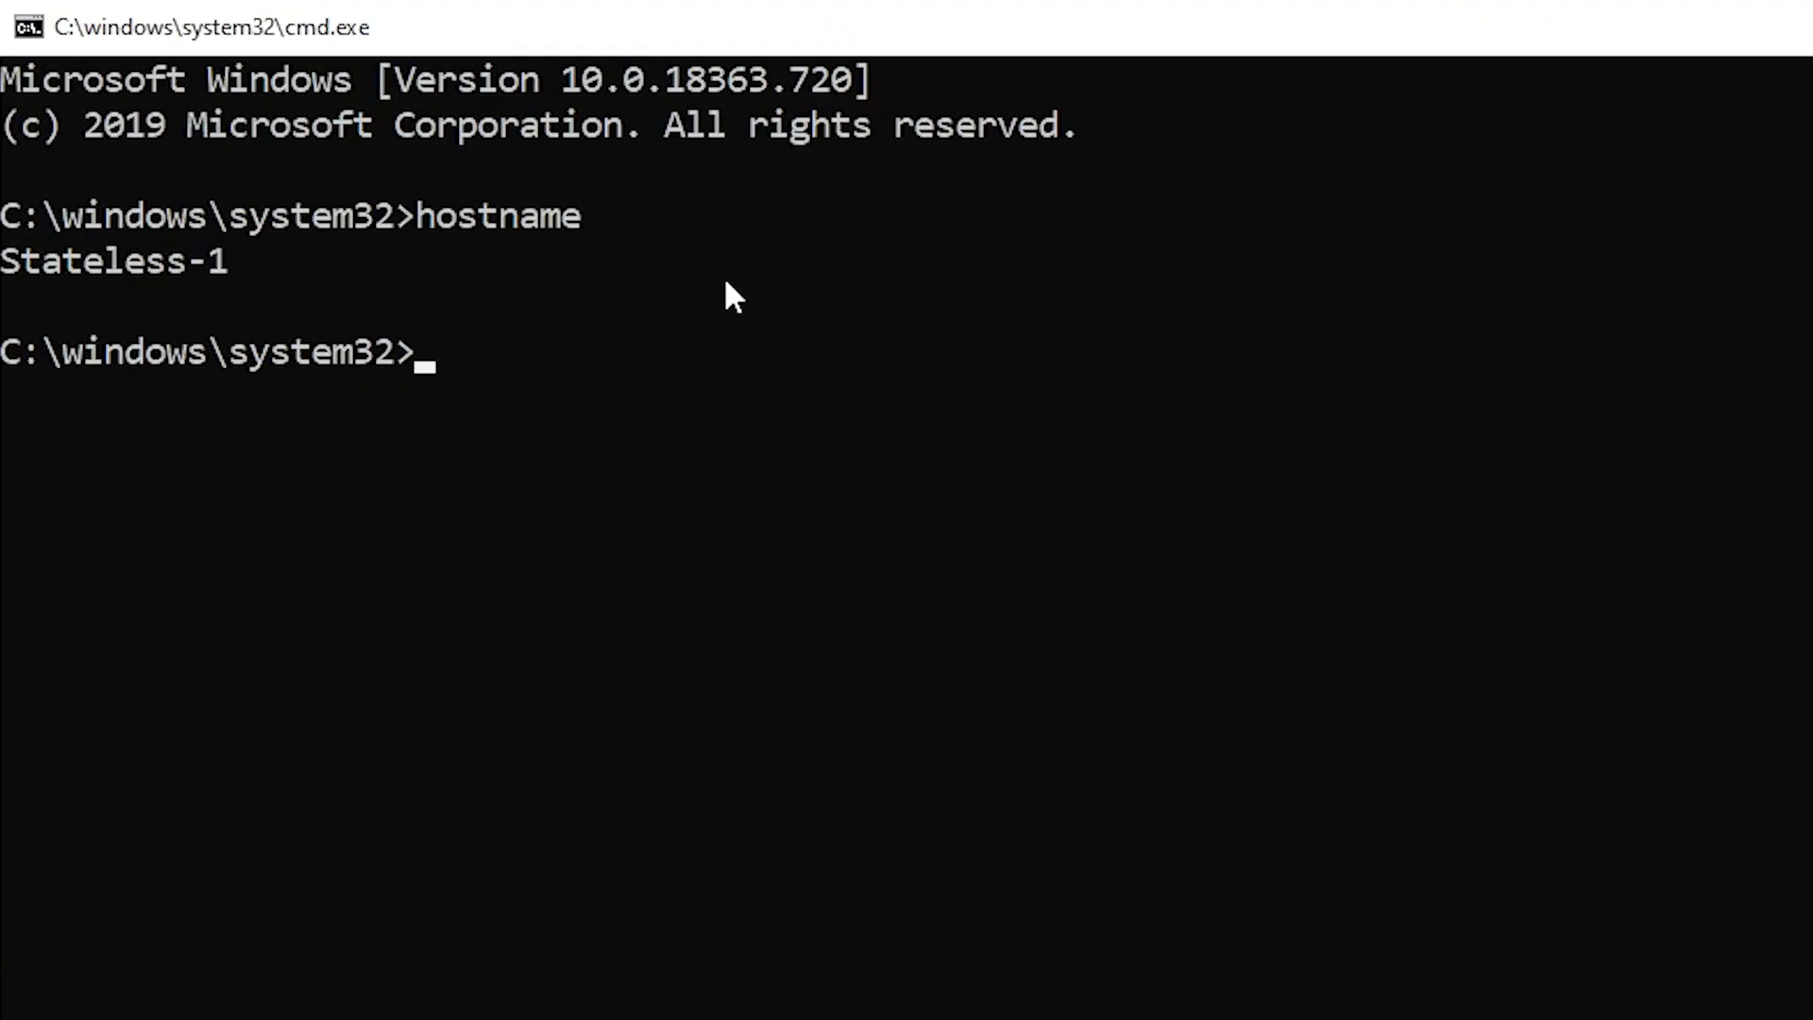
{"action": "type", "text": "whoami"}
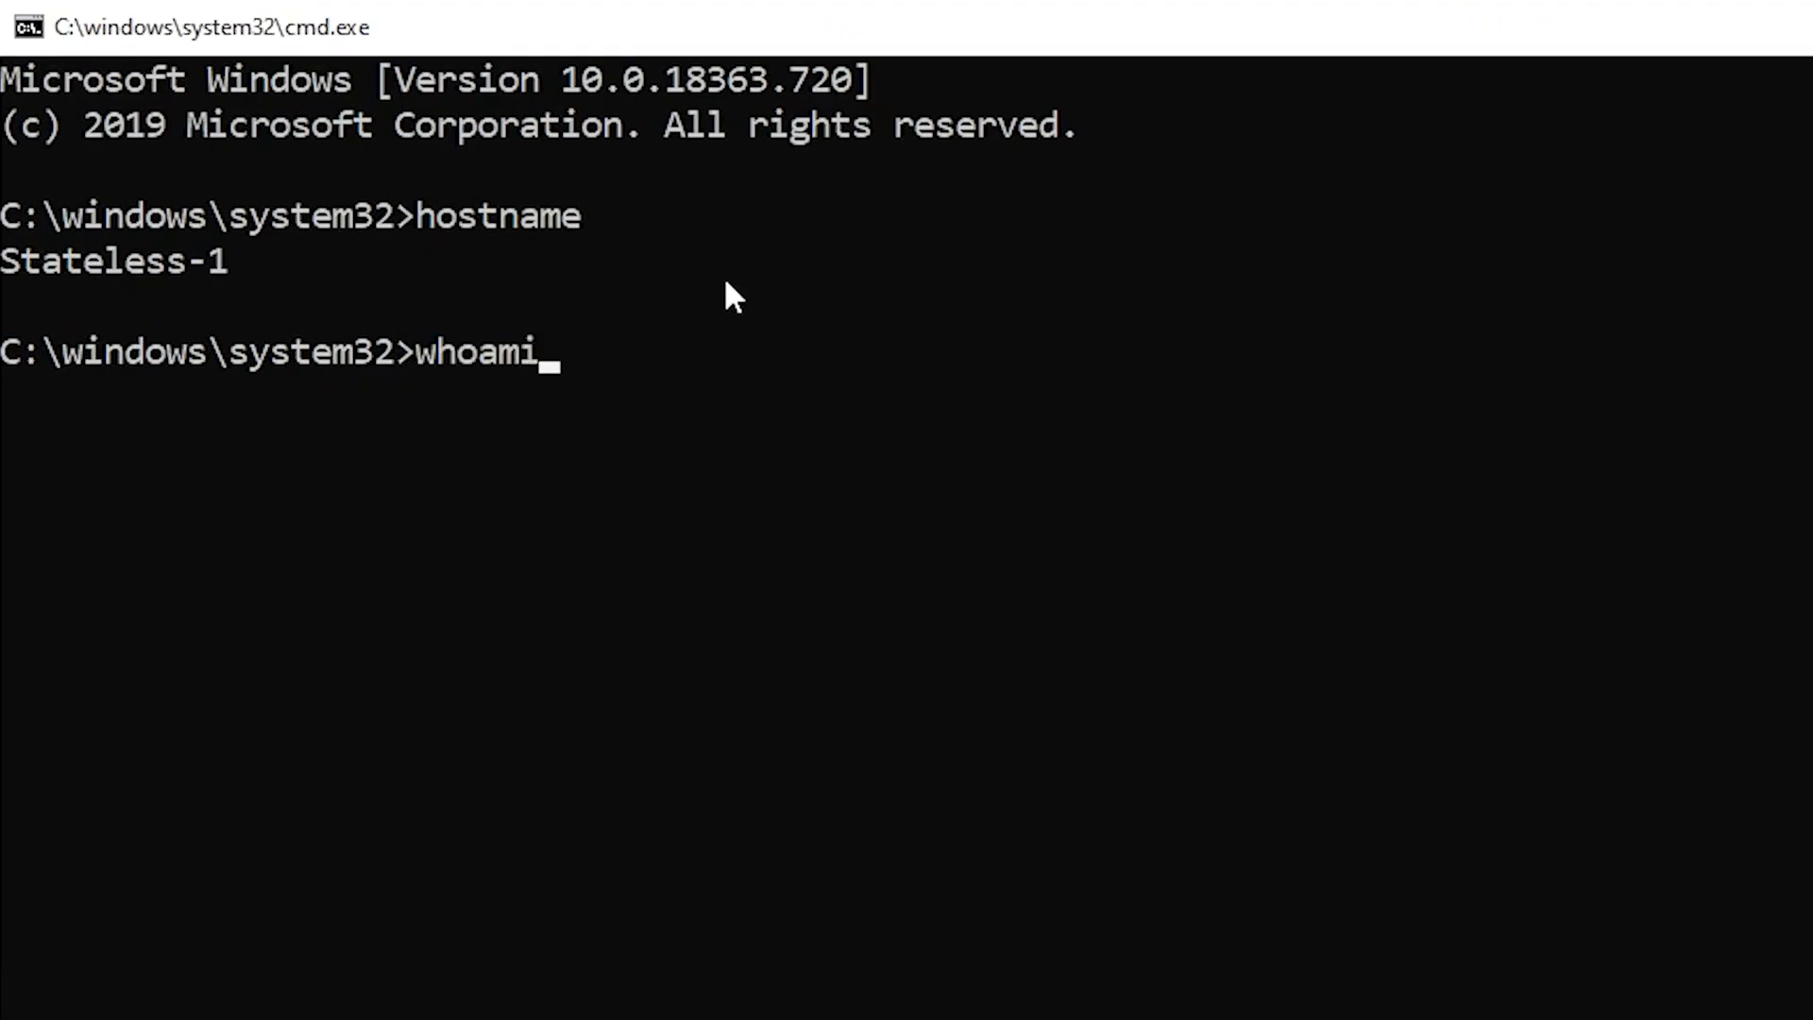
{"action": "key", "text": "Return"}
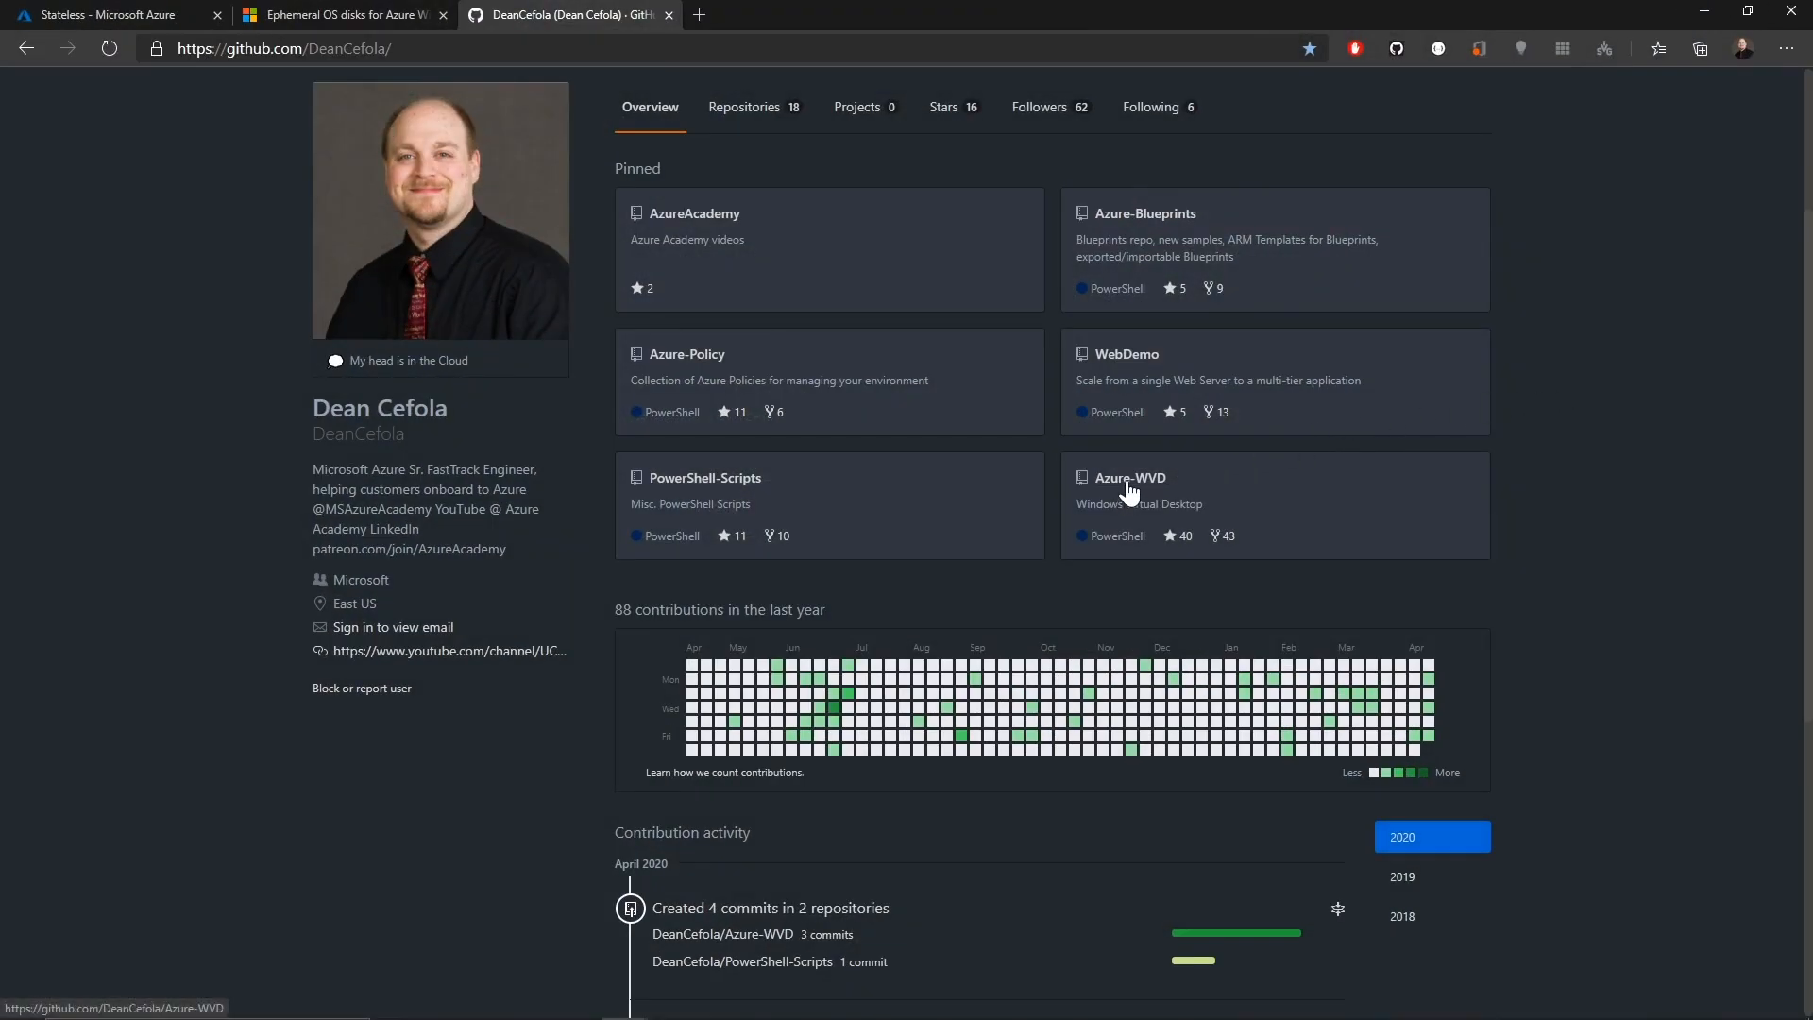
Step: Open Azure-WVD > WVDTemplates > WVD-NewHost and scroll its README to New Ephemeral Host
{"action": "left_click", "coordinate": [1130, 477]}
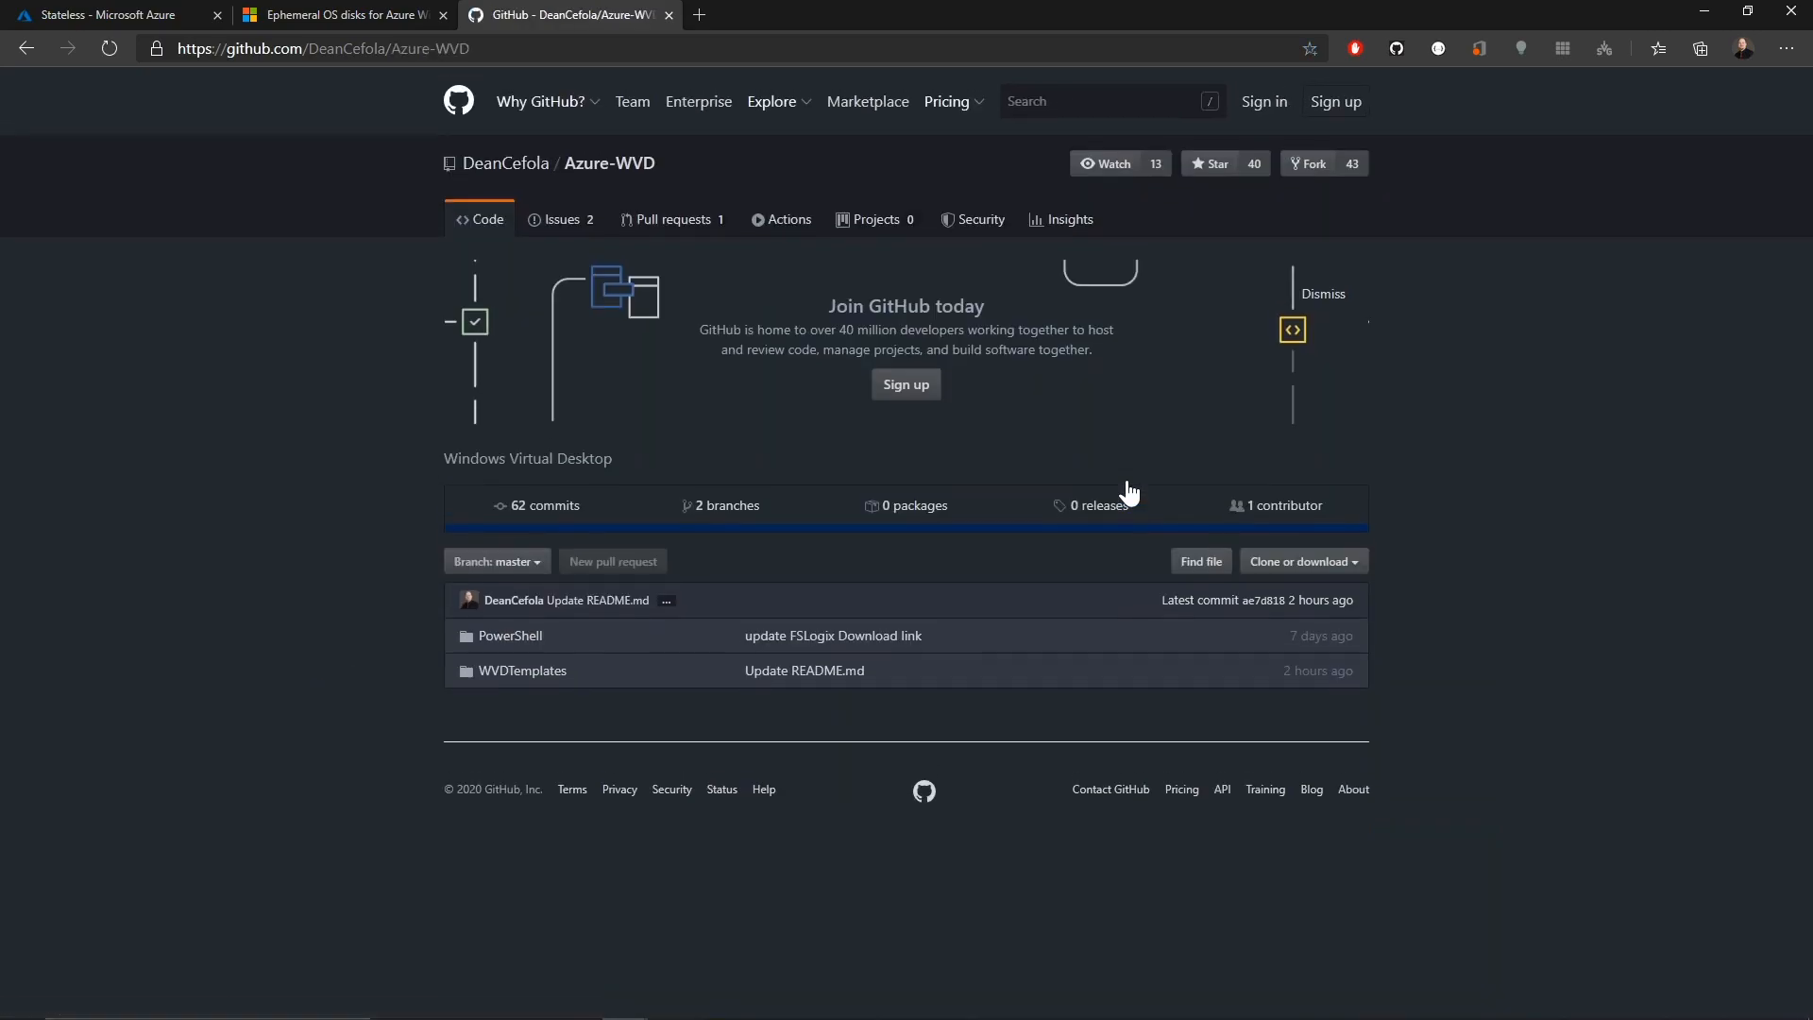
{"action": "left_click", "coordinate": [522, 670]}
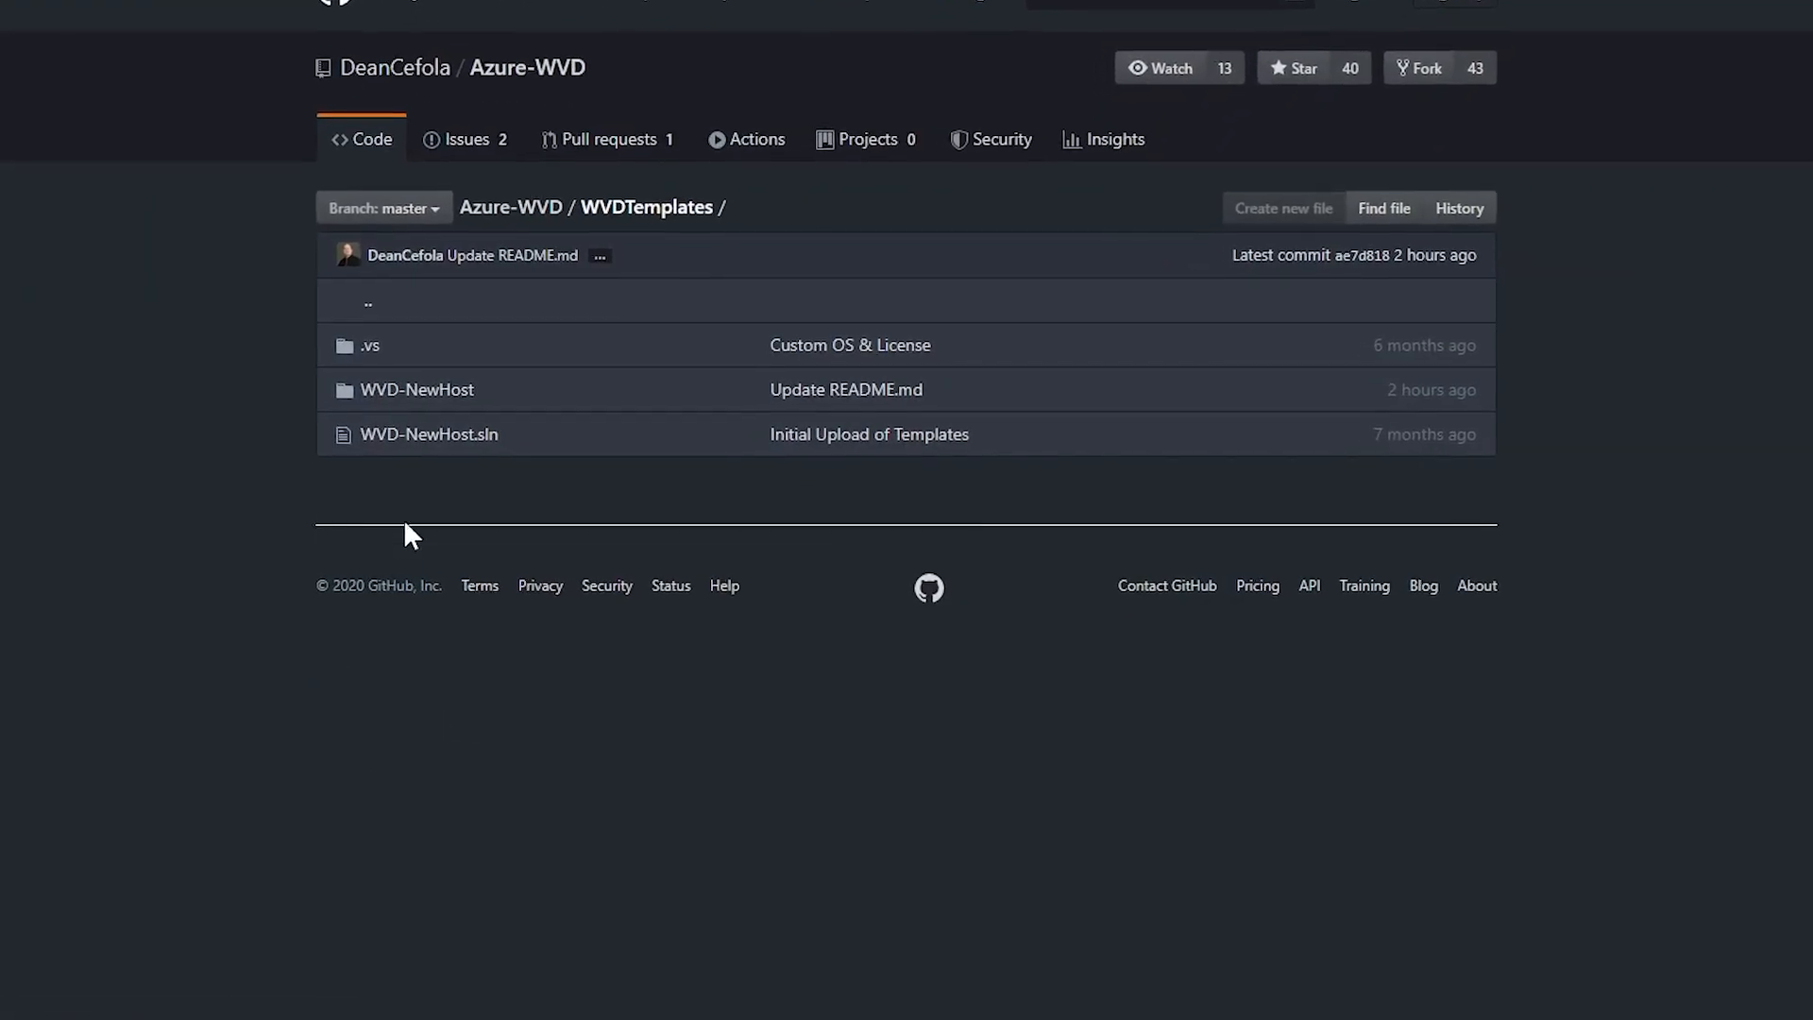
{"action": "left_click", "coordinate": [417, 390]}
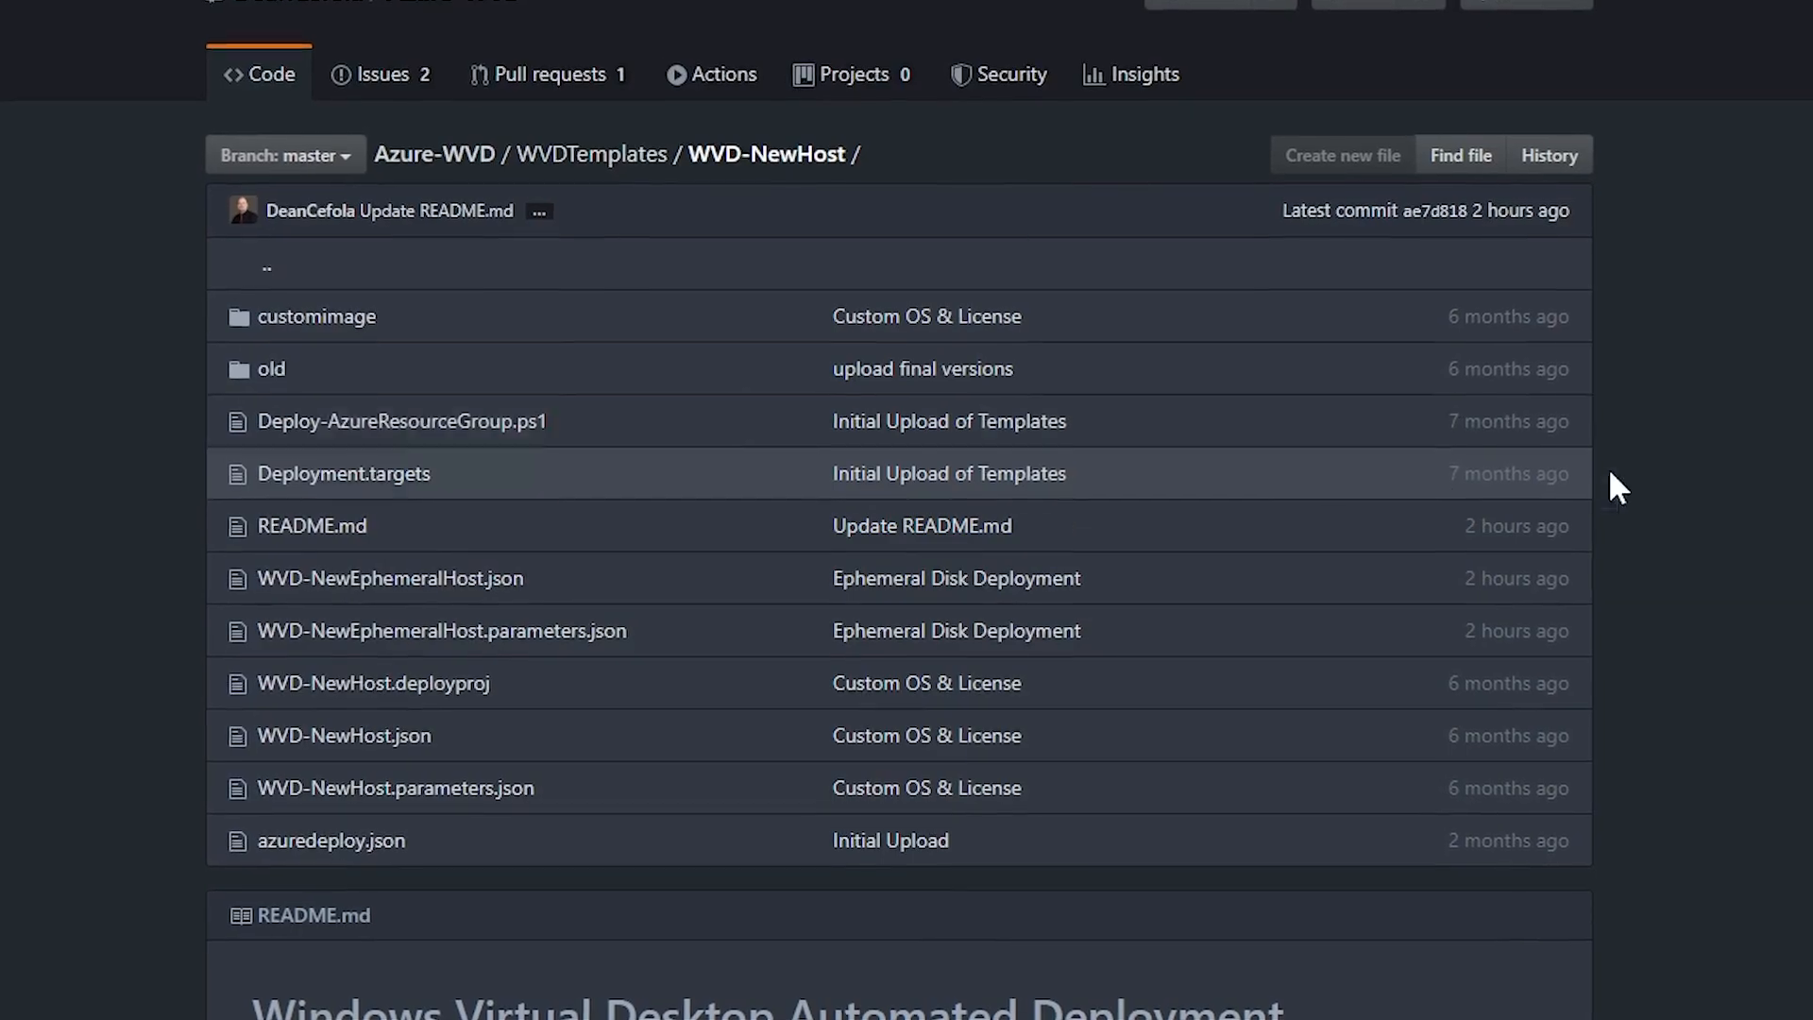
{"action": "mouse_move", "coordinate": [739, 584]}
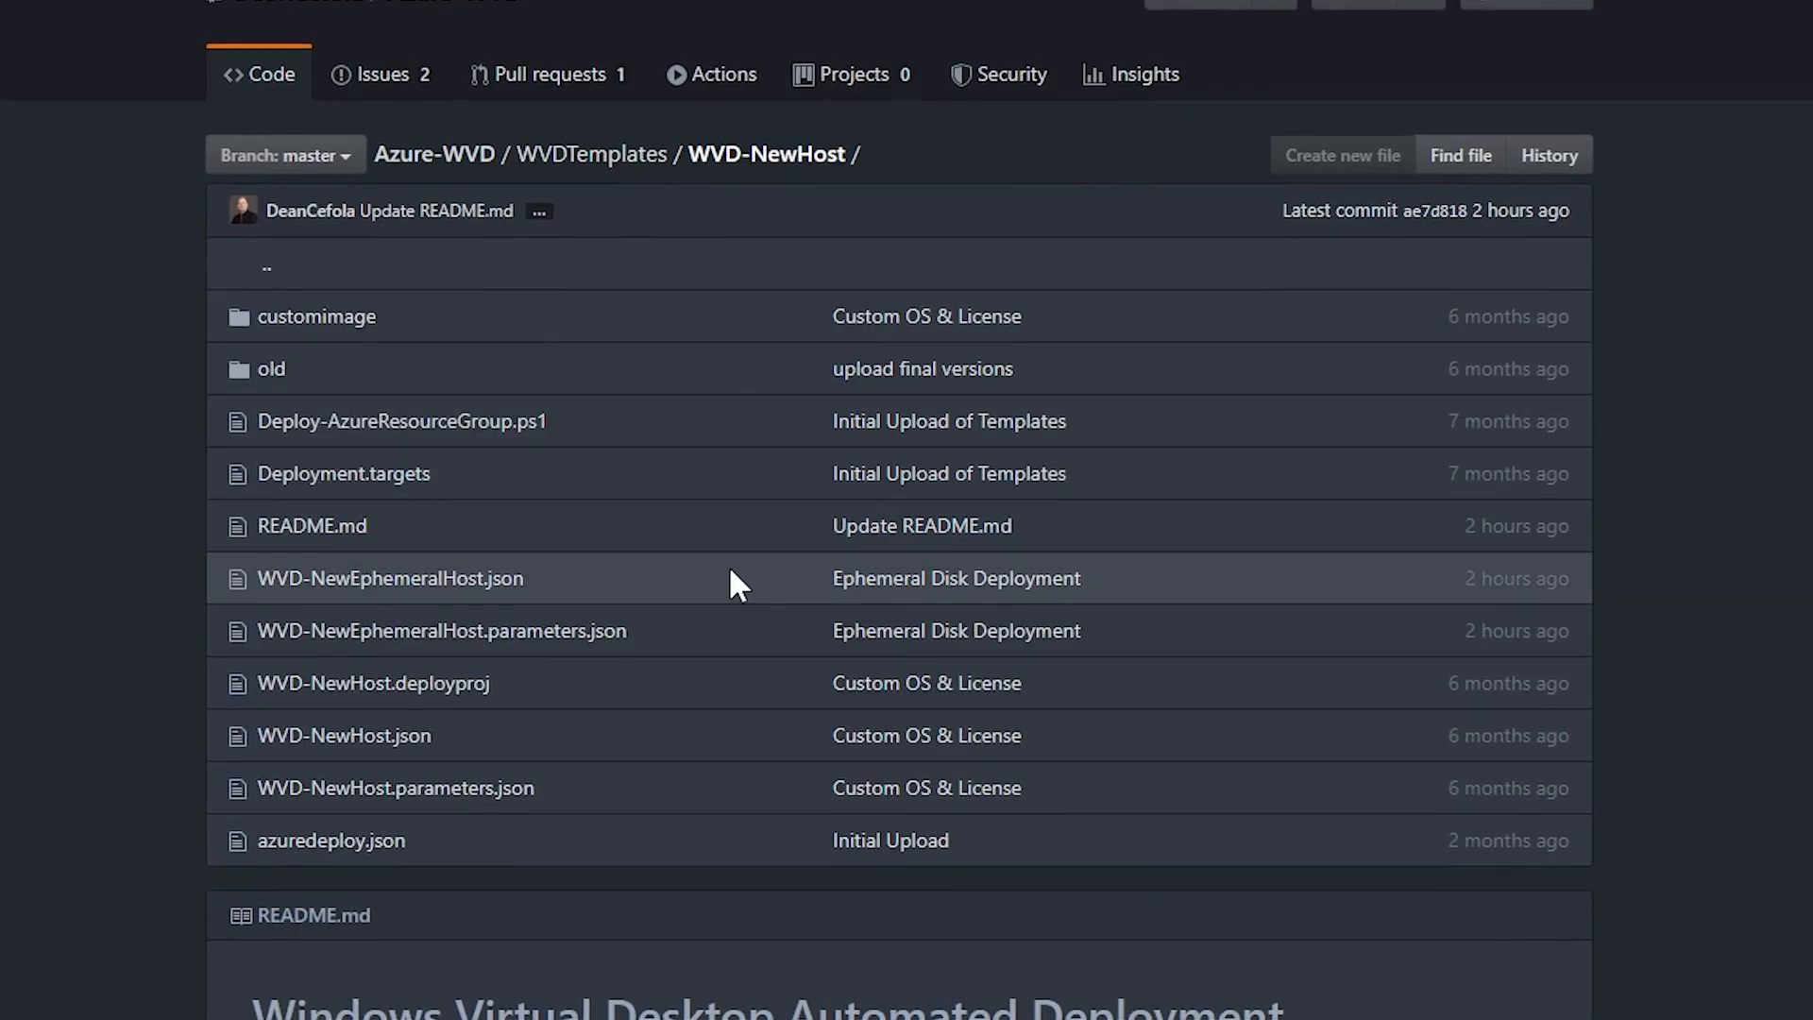
{"action": "mouse_move", "coordinate": [1654, 609]}
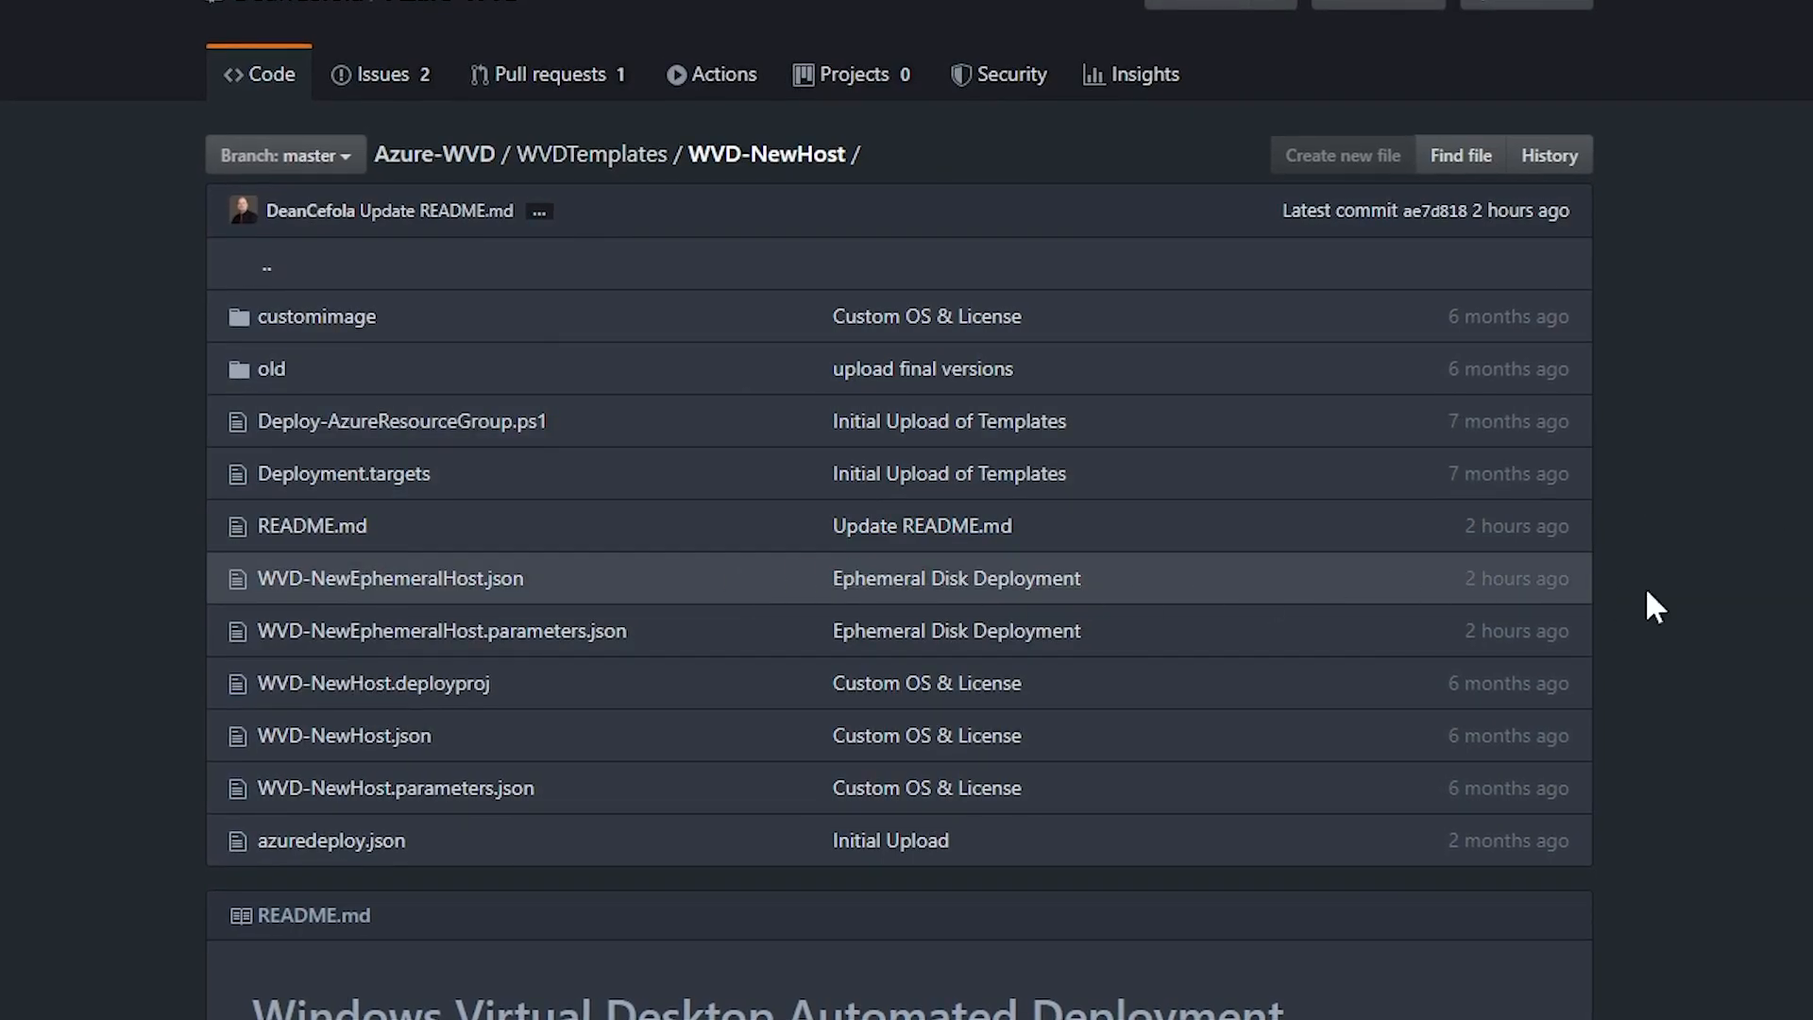
{"action": "scroll", "scroll_direction": "down", "scroll_amount": 3}
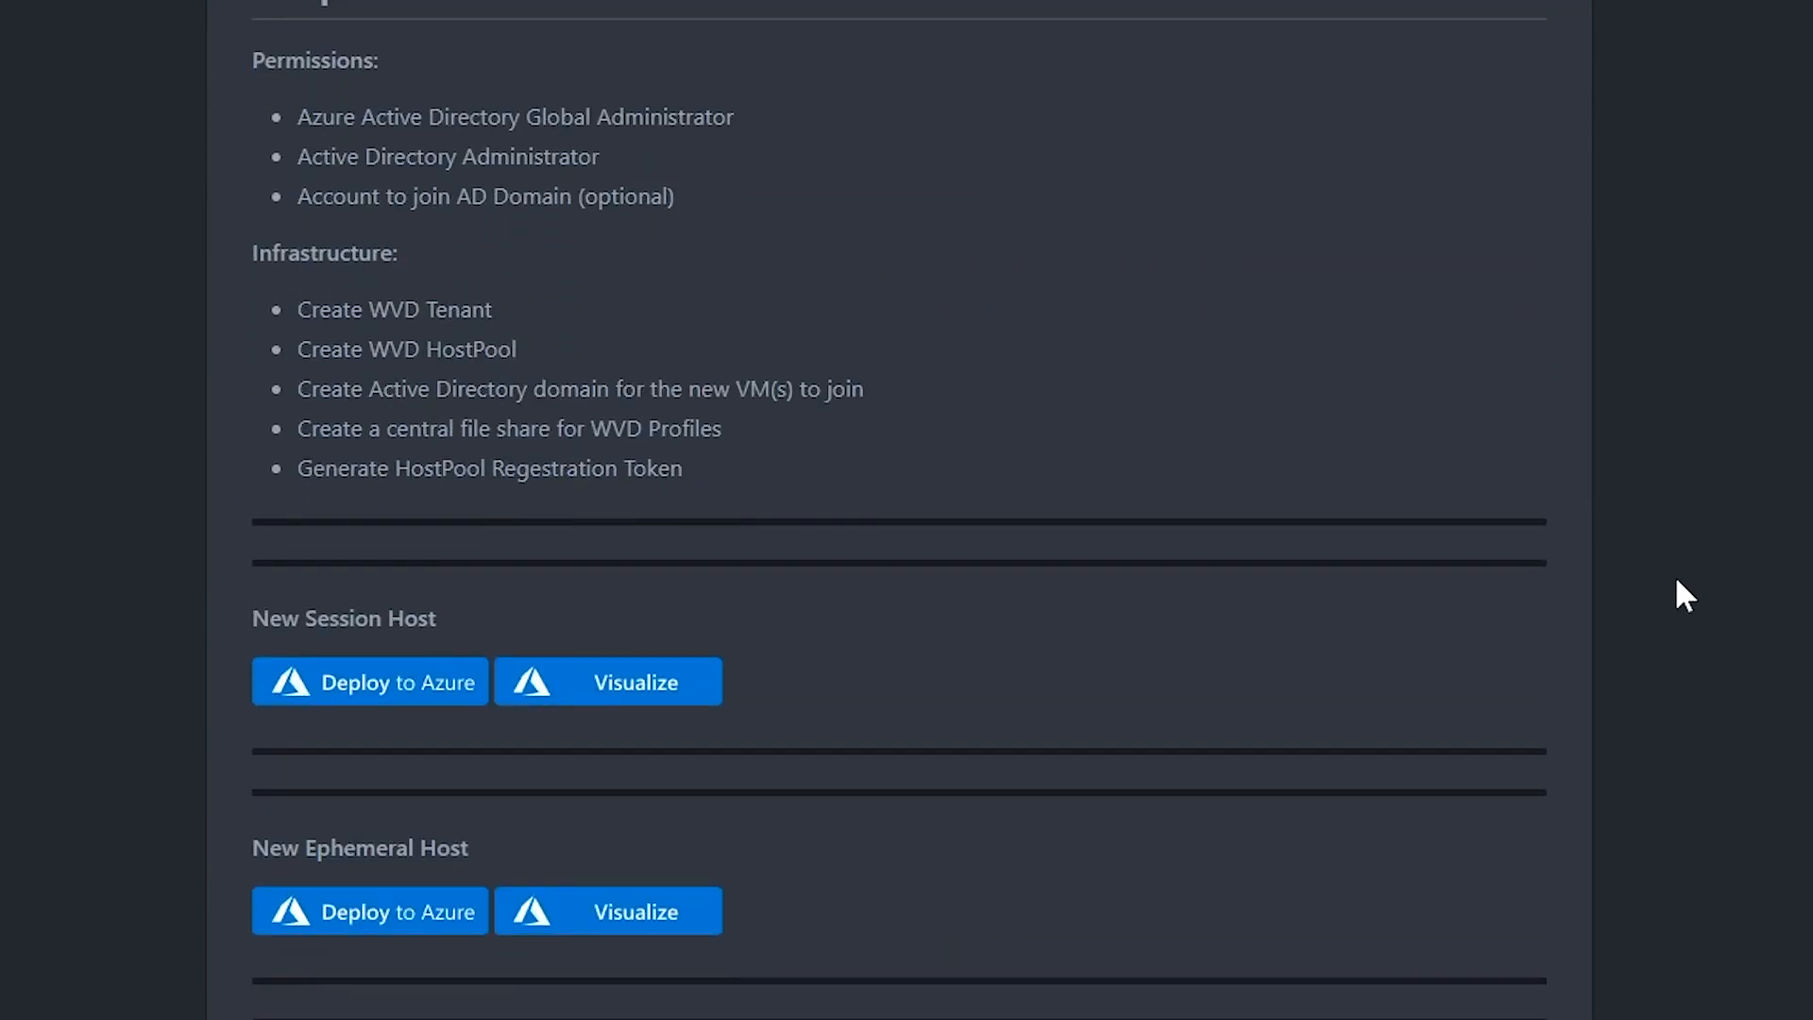
{"action": "scroll", "scroll_direction": "down", "scroll_amount": 3}
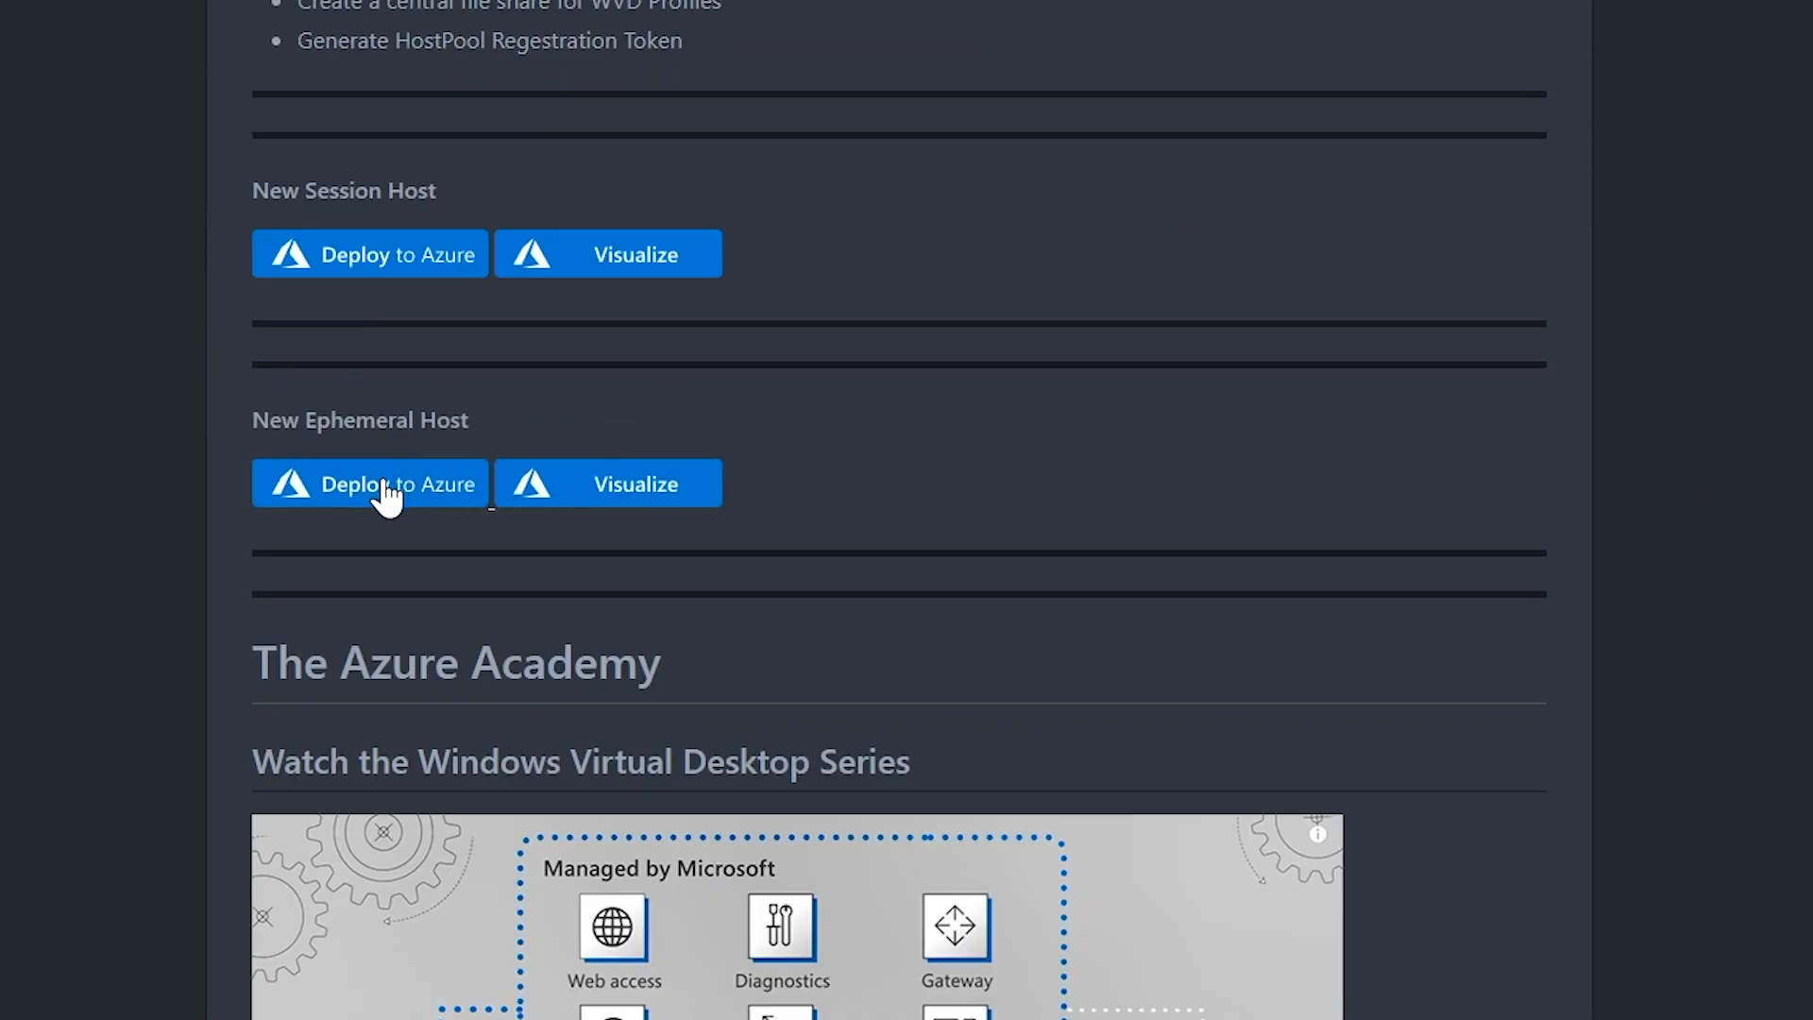
Step: Deploy the New Ephemeral Host template to Azure using the signed-in account
{"action": "left_click", "coordinate": [371, 483]}
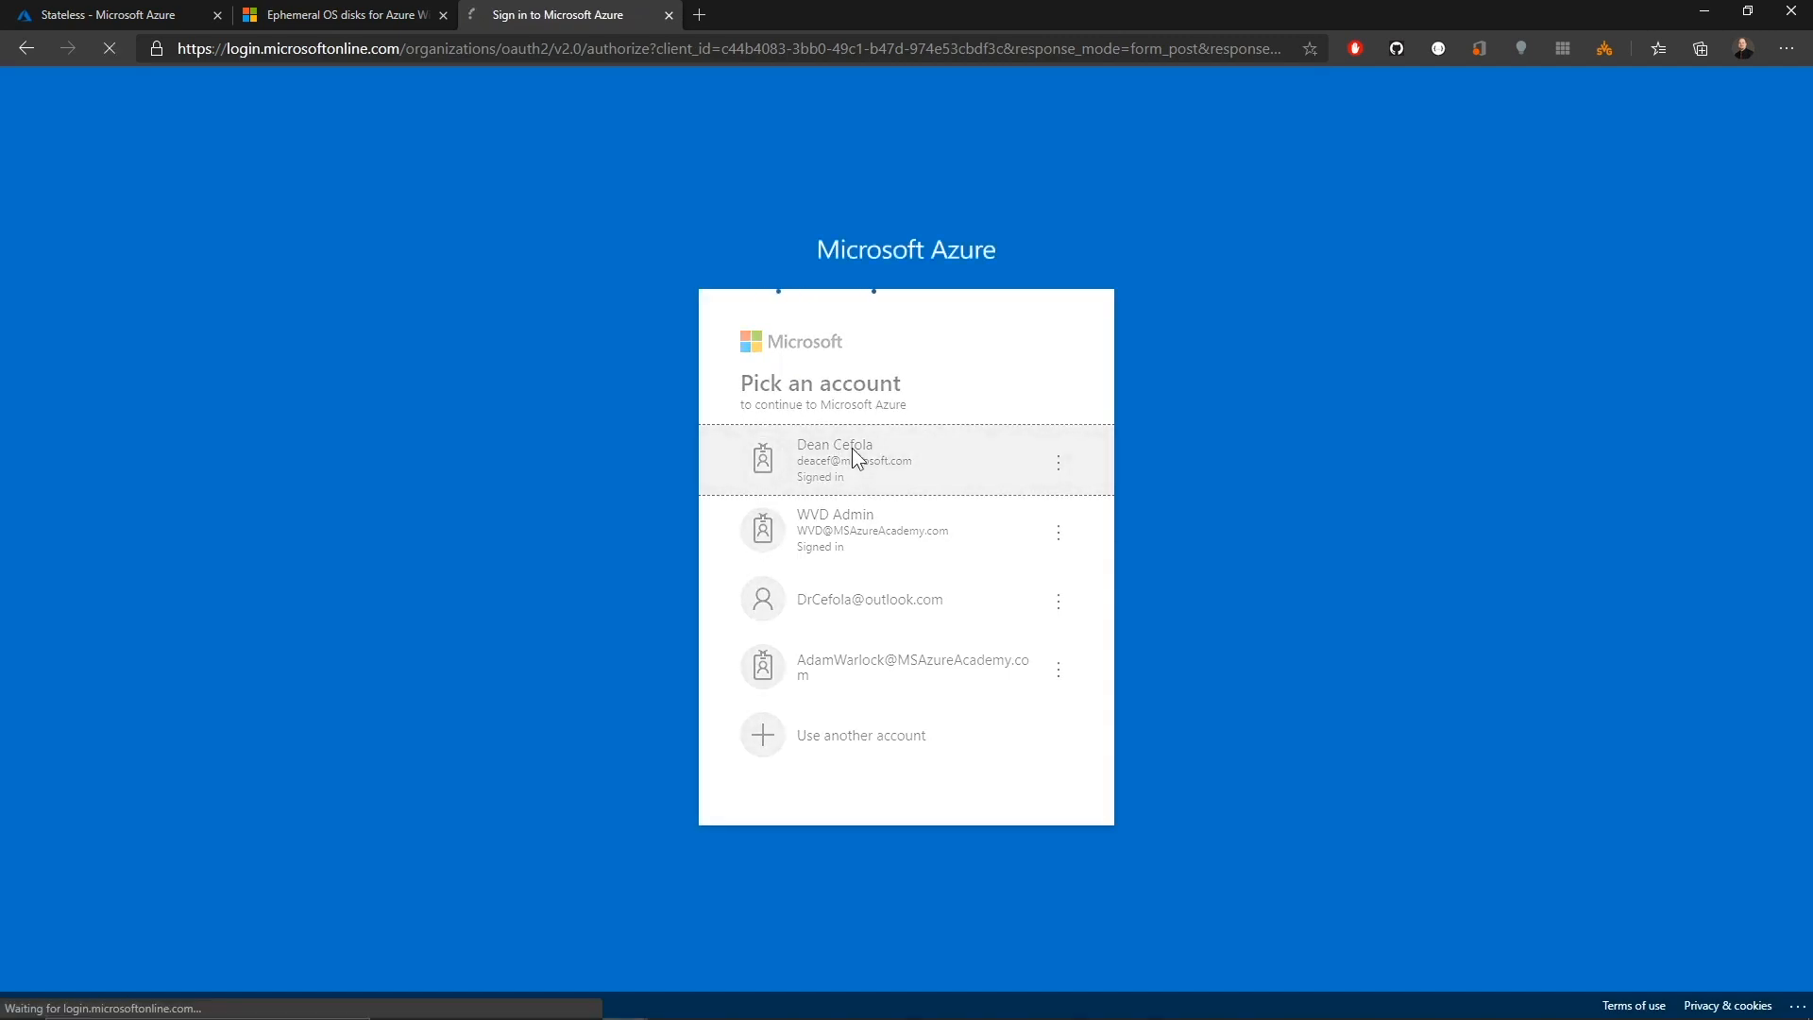
{"action": "left_click", "coordinate": [905, 460]}
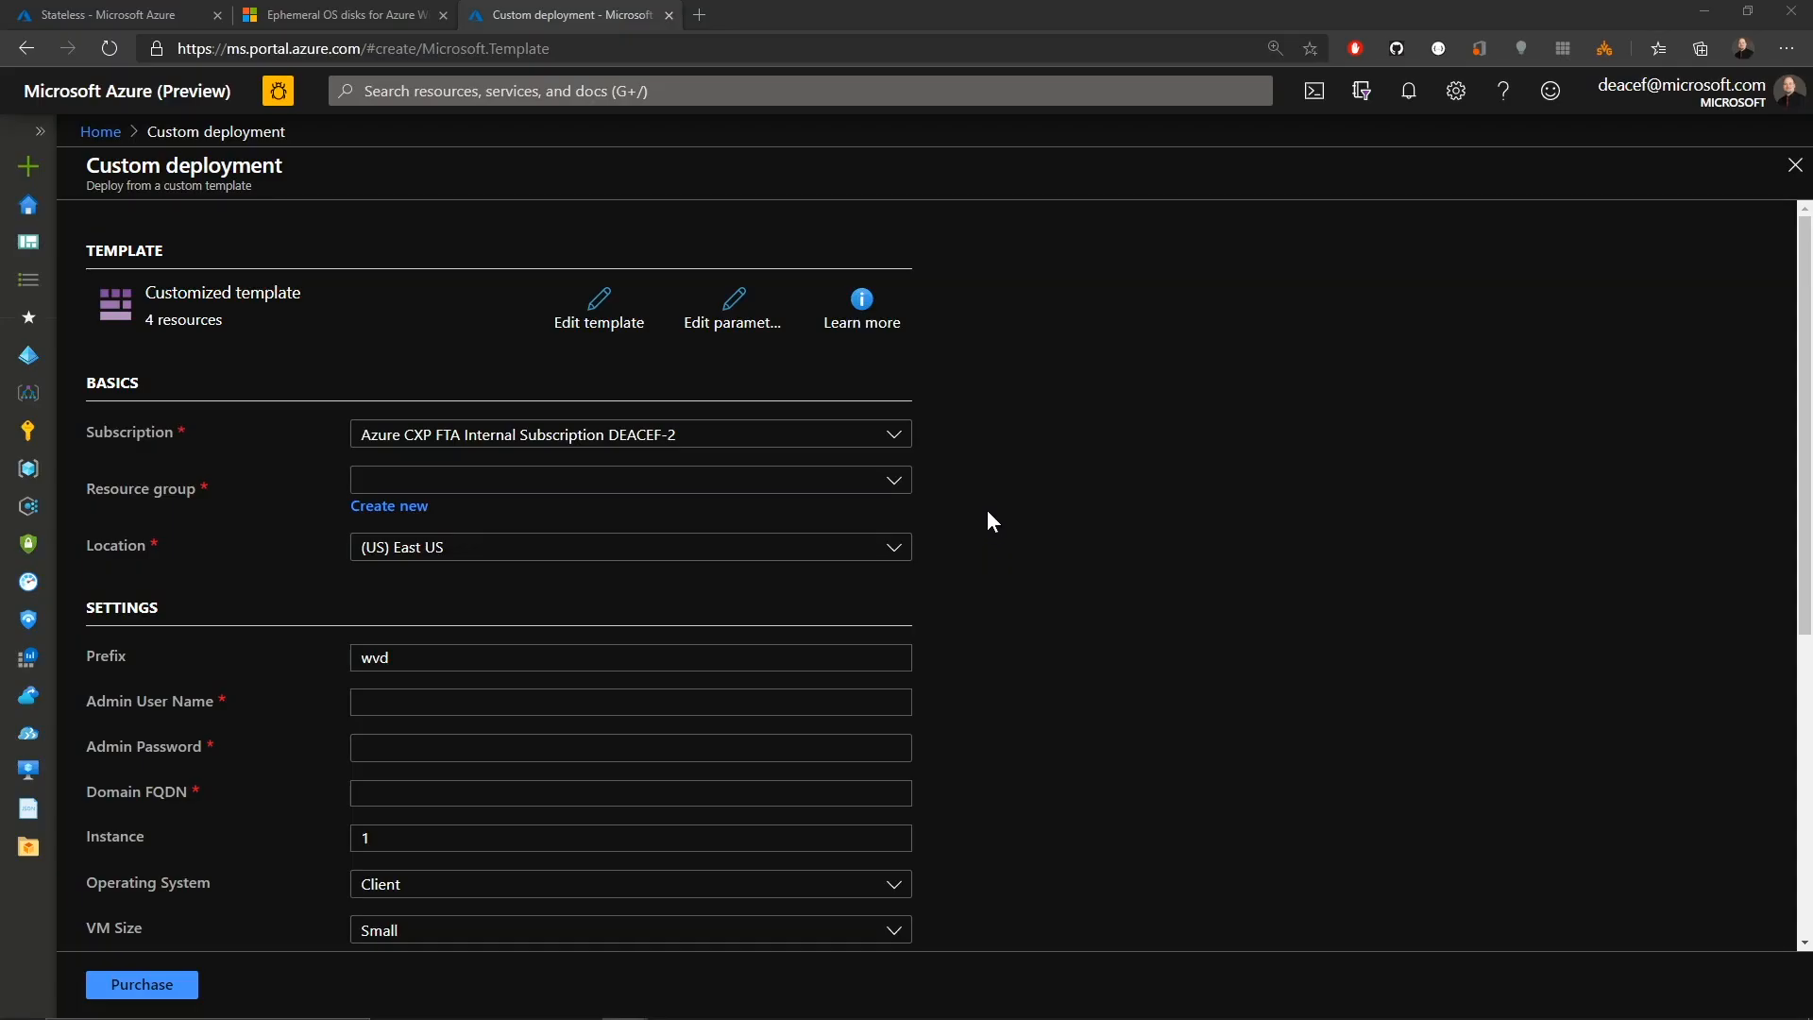
{"action": "scroll", "scroll_direction": "down", "scroll_amount": 3}
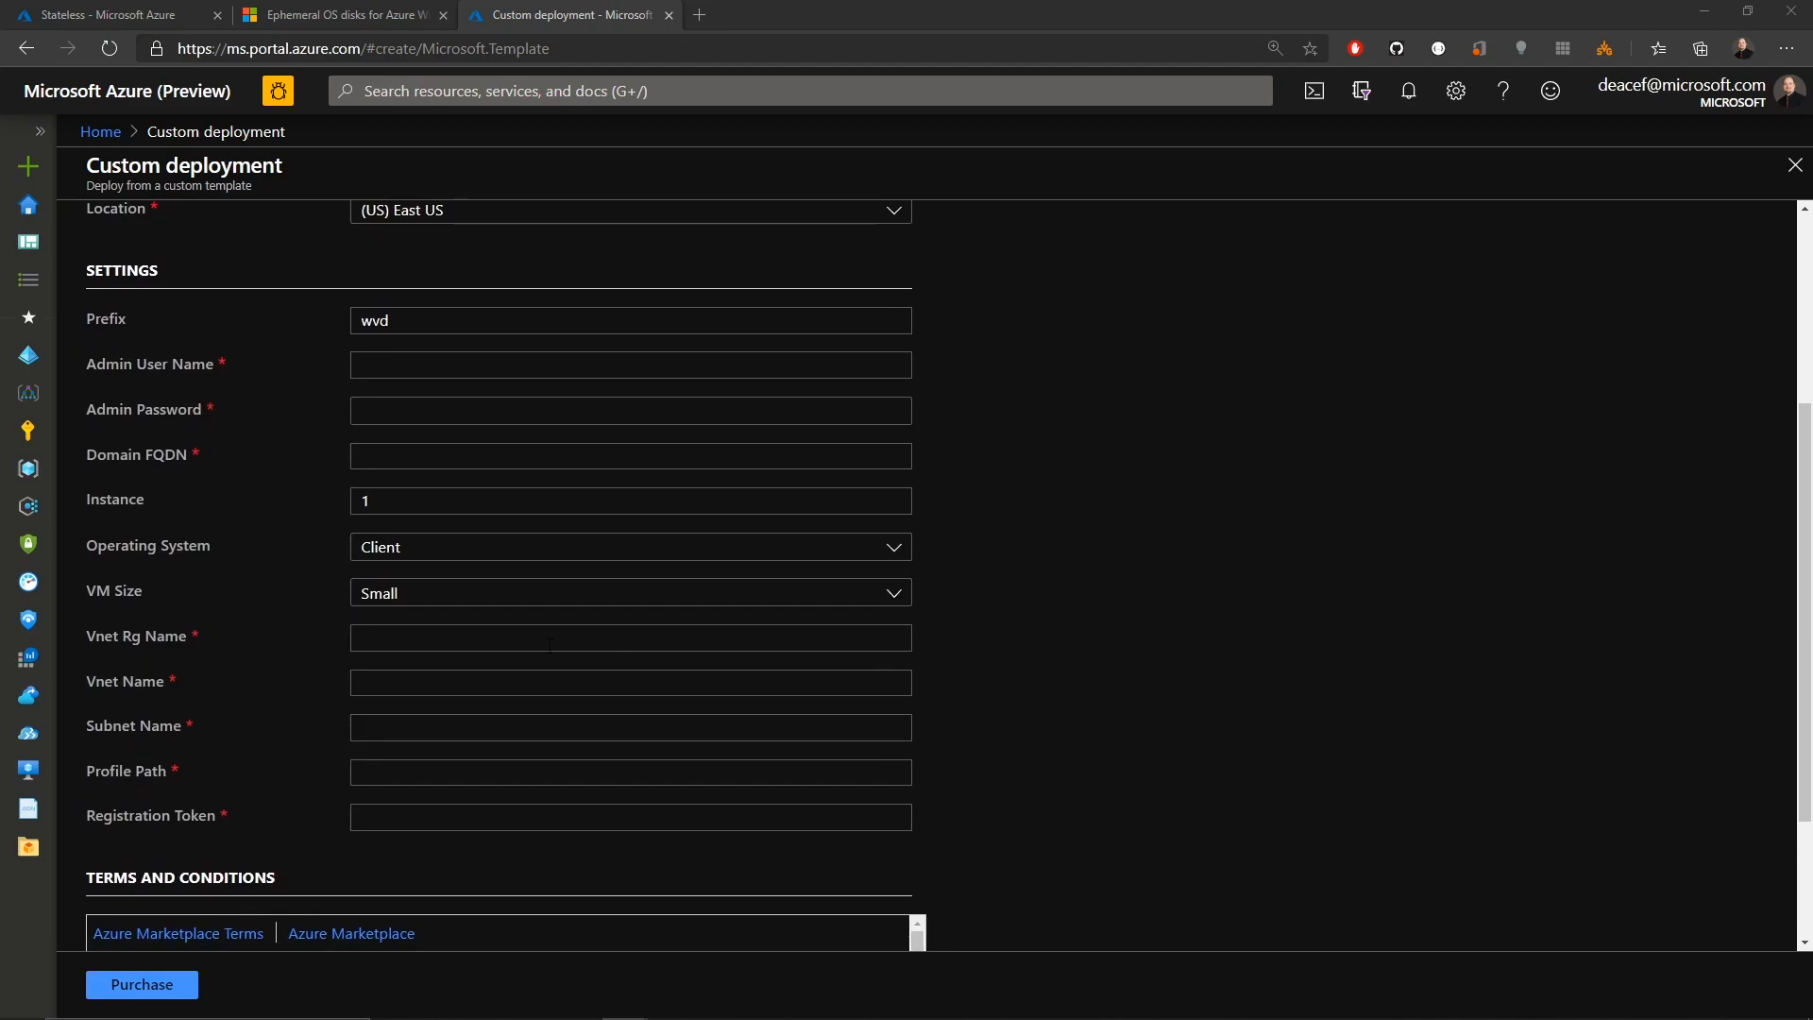
{"action": "mouse_move", "coordinate": [1085, 583]}
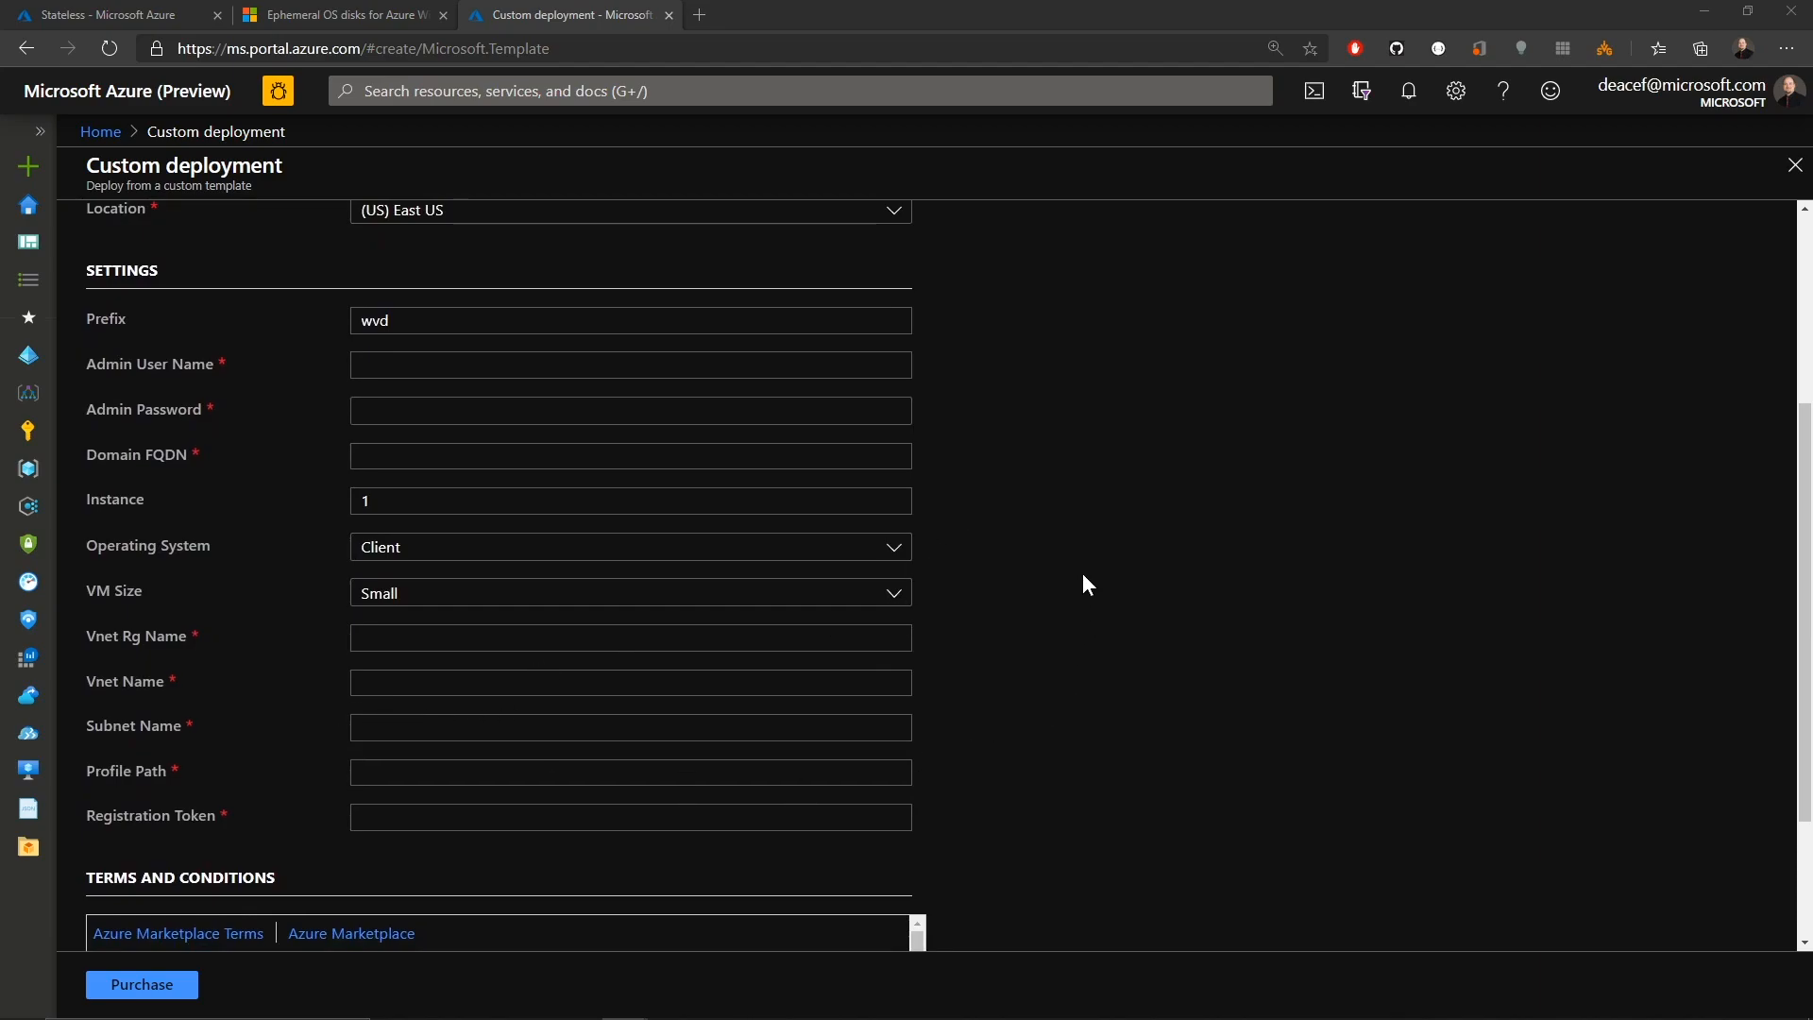
{"action": "mouse_move", "coordinate": [1067, 545]}
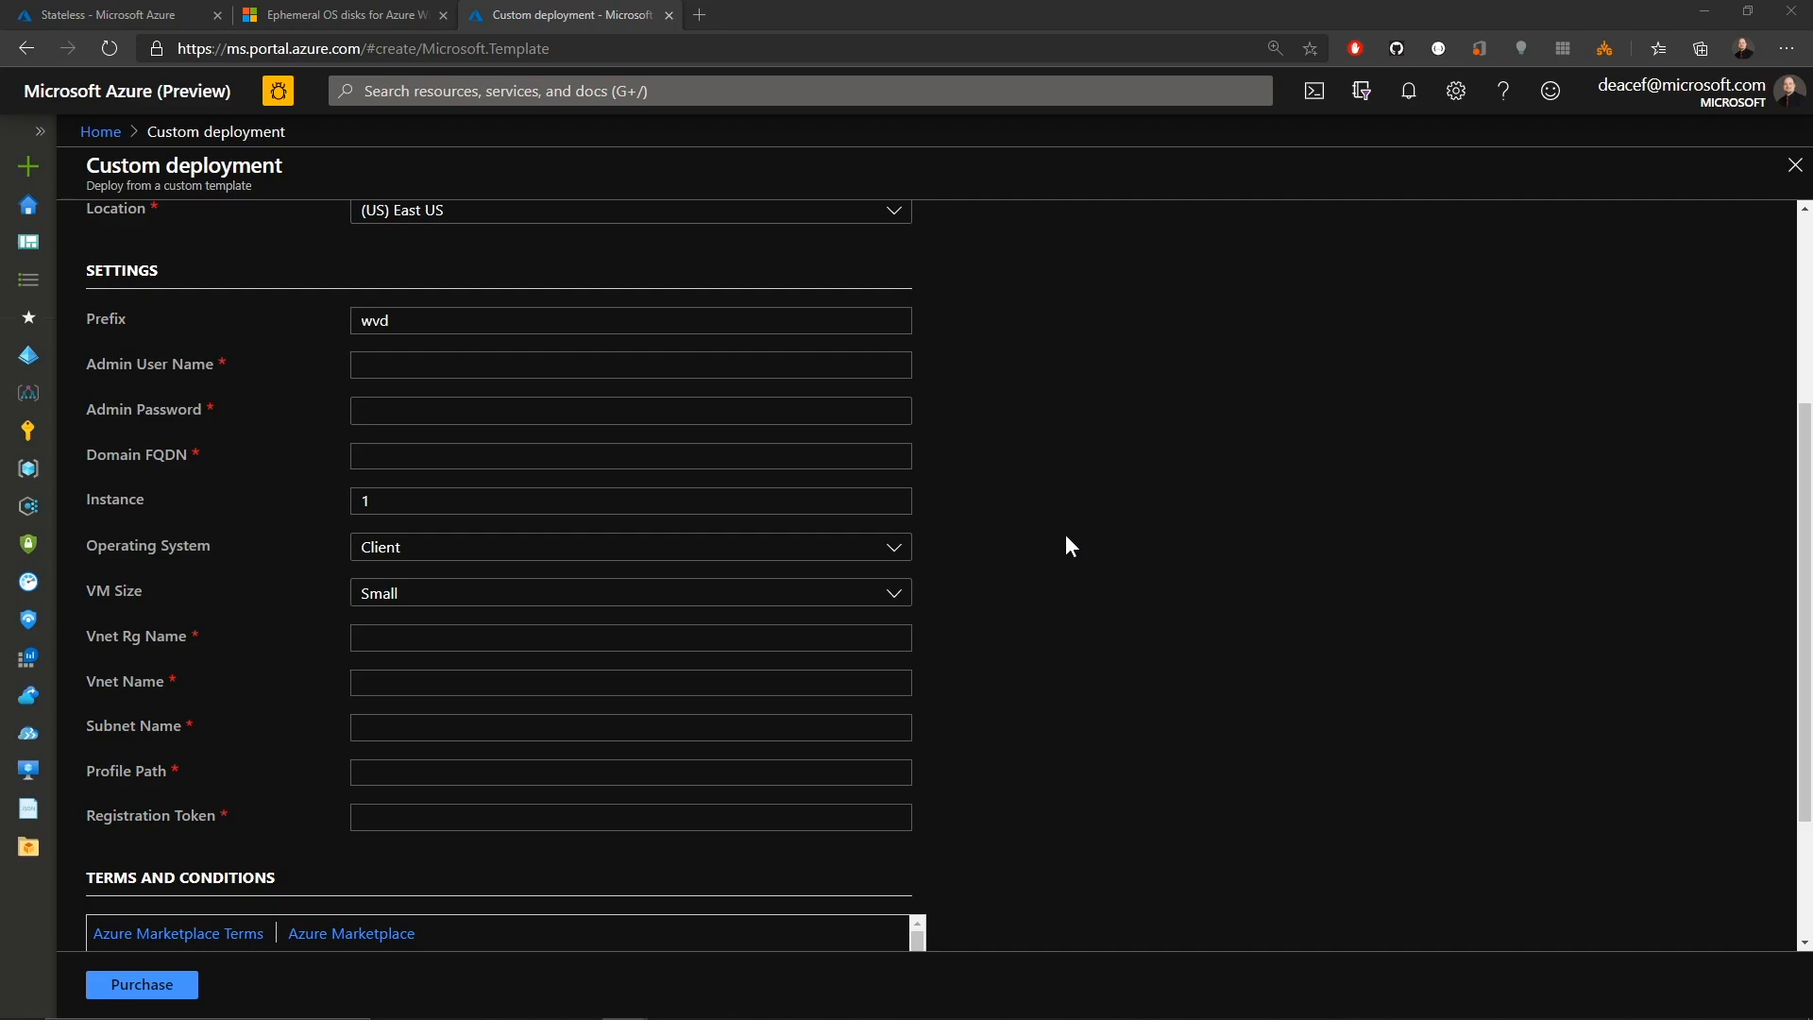
{"action": "scroll", "scroll_direction": "up", "scroll_amount": 3}
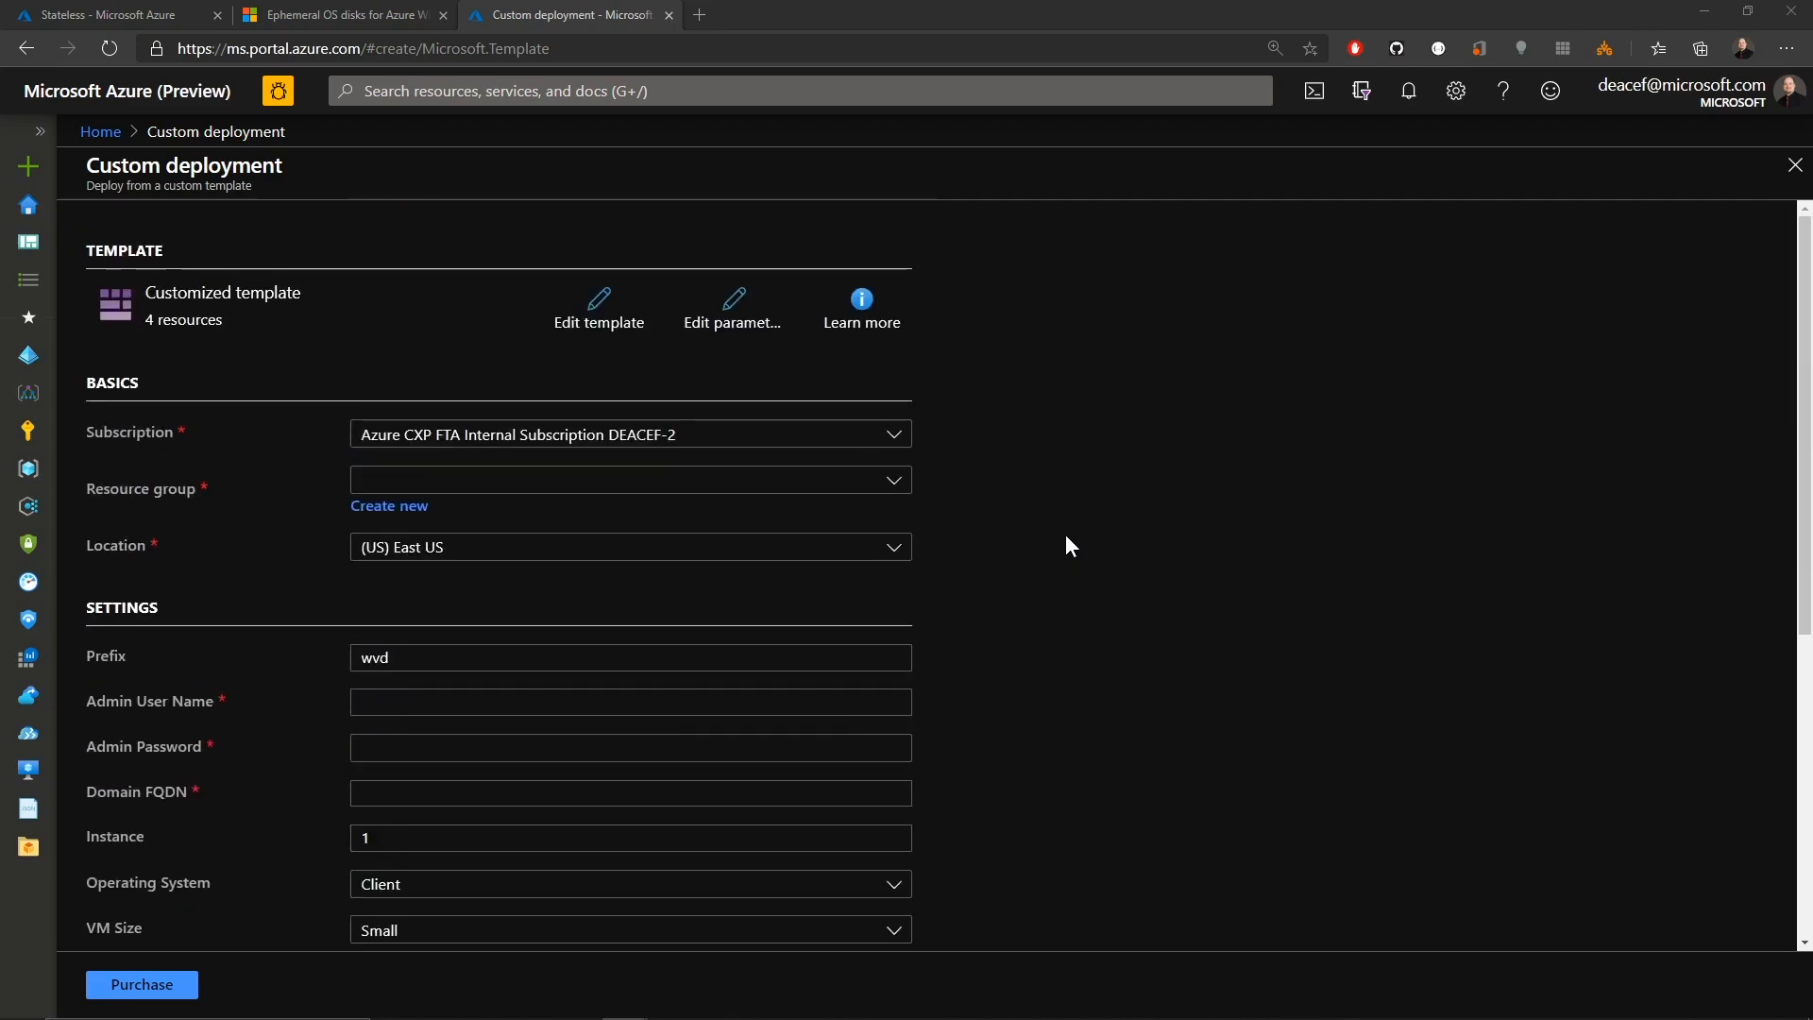
{"action": "left_click", "coordinate": [597, 309]}
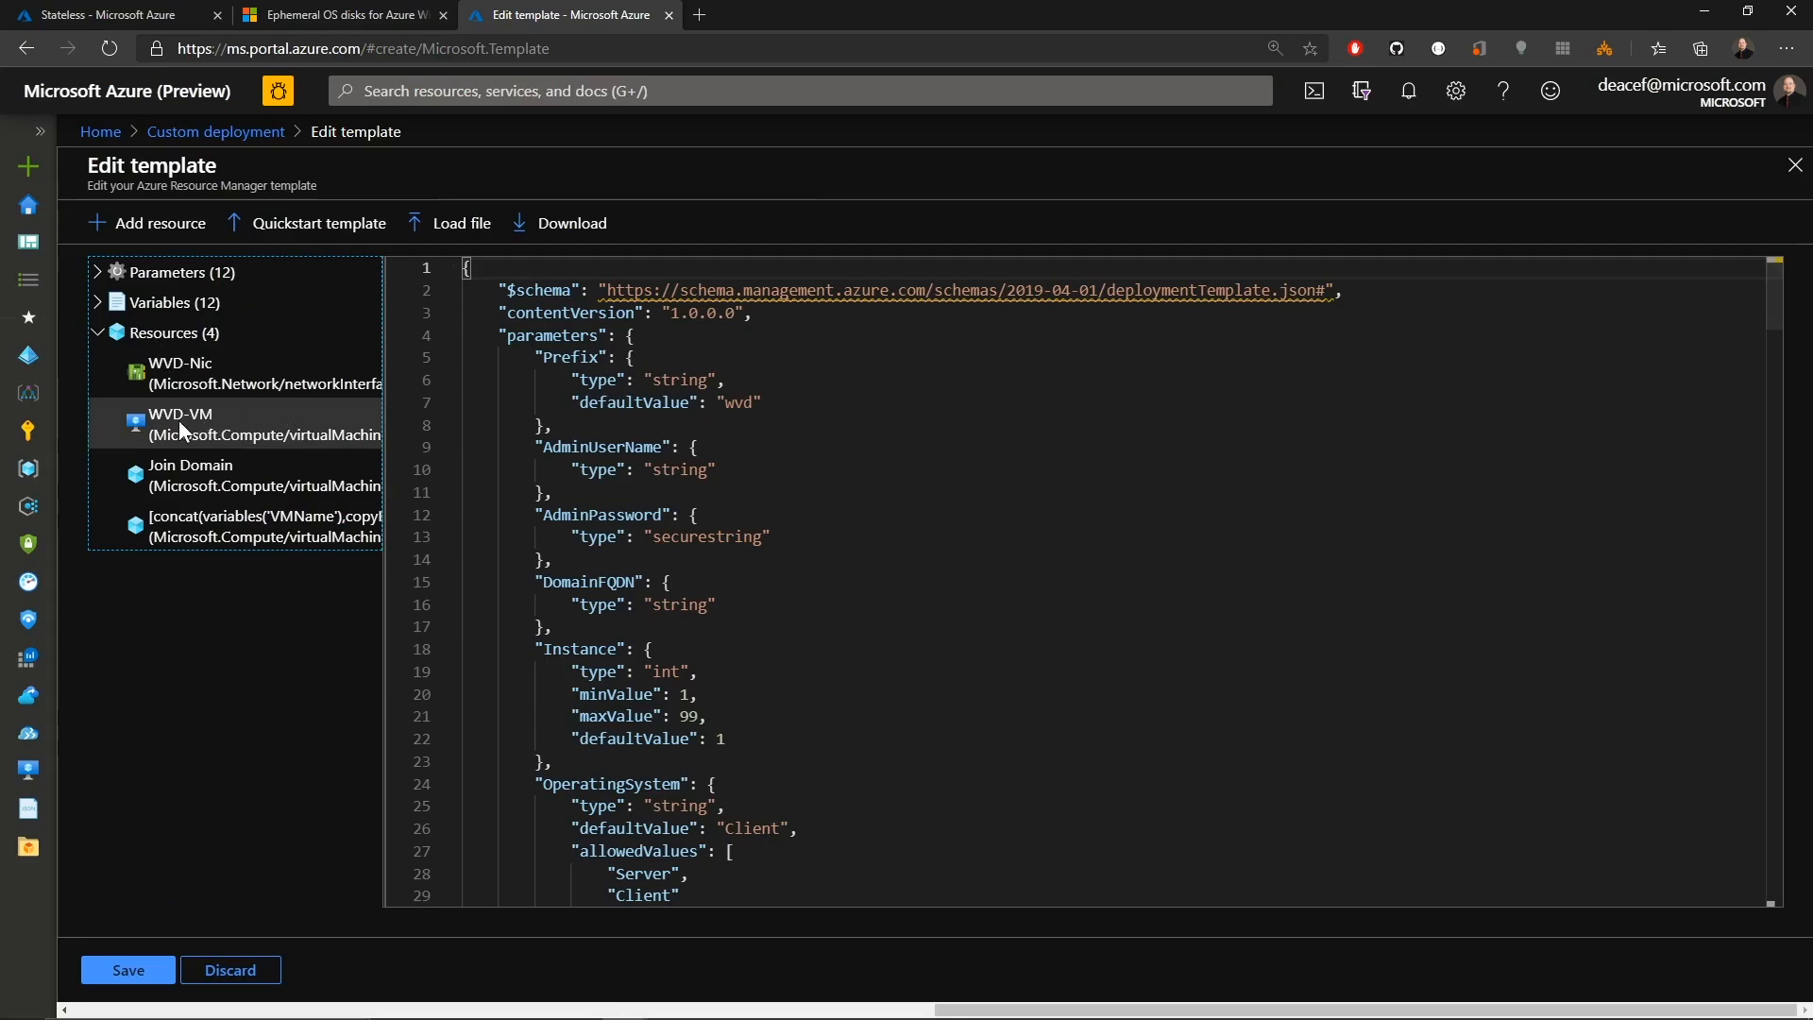
{"action": "left_click", "coordinate": [180, 423]}
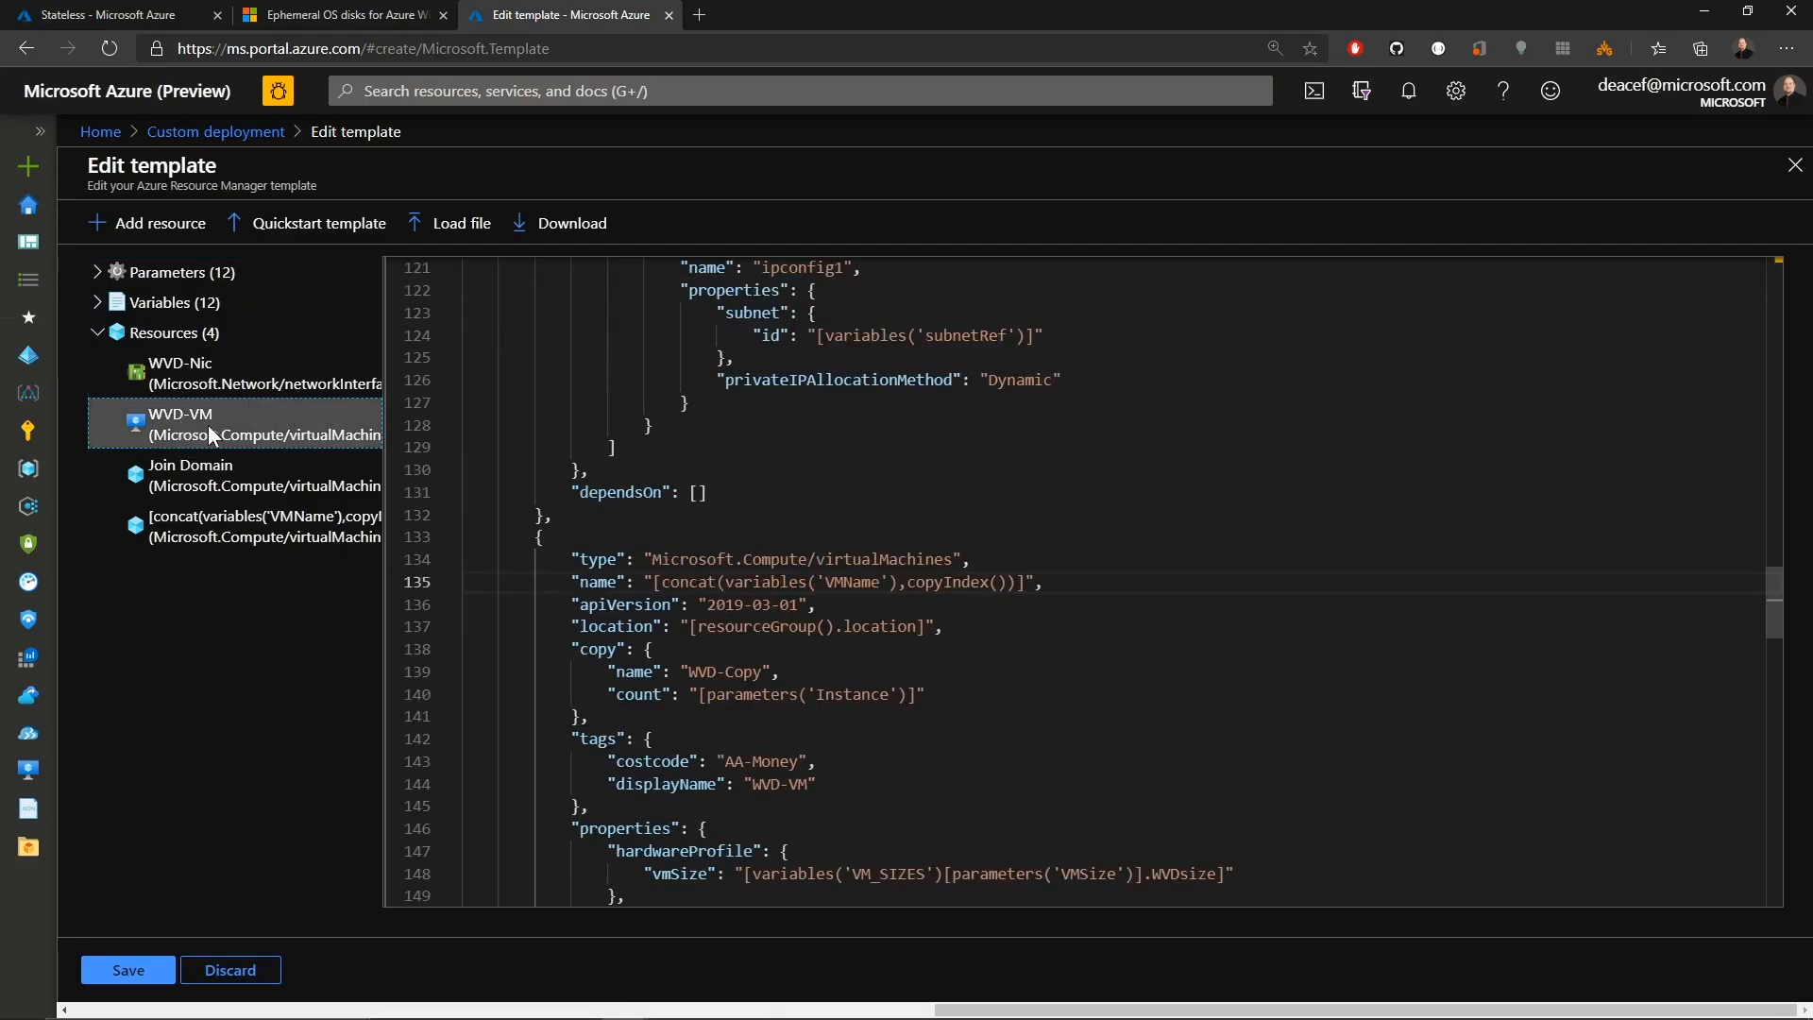
{"action": "scroll", "scroll_direction": "down", "scroll_amount": 3}
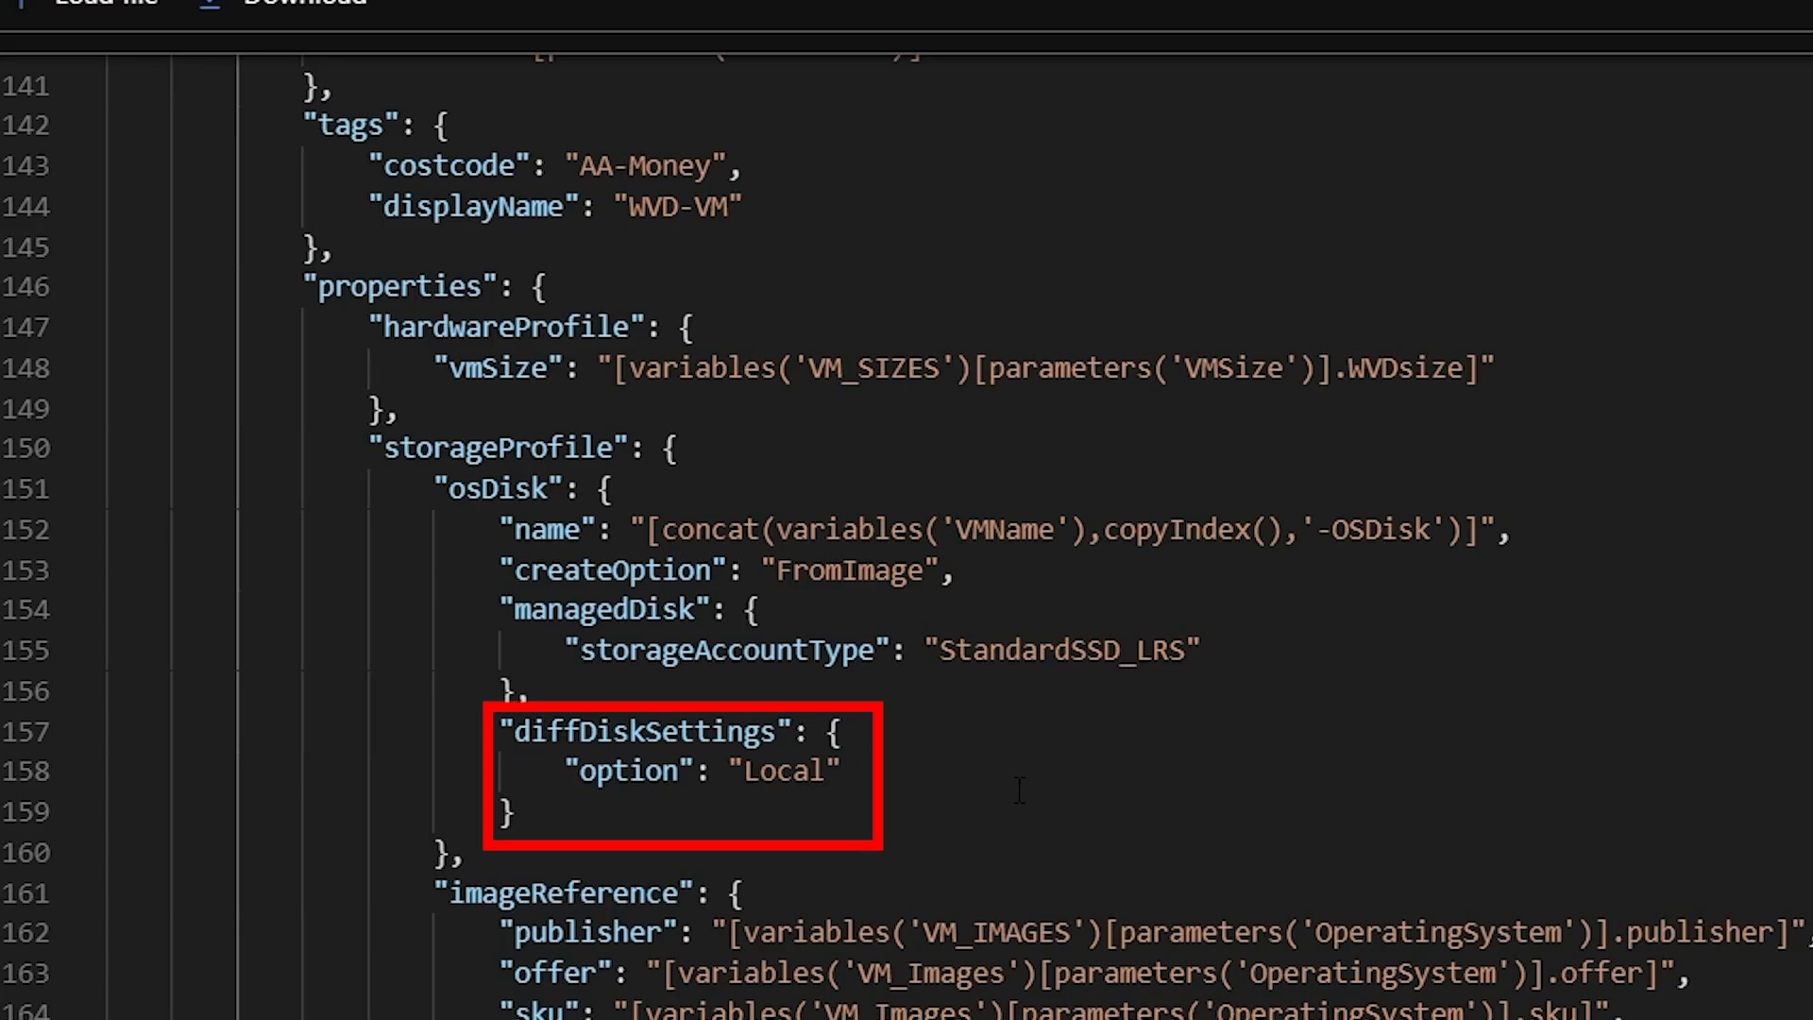
{"action": "scroll", "scroll_direction": "down", "scroll_amount": 3}
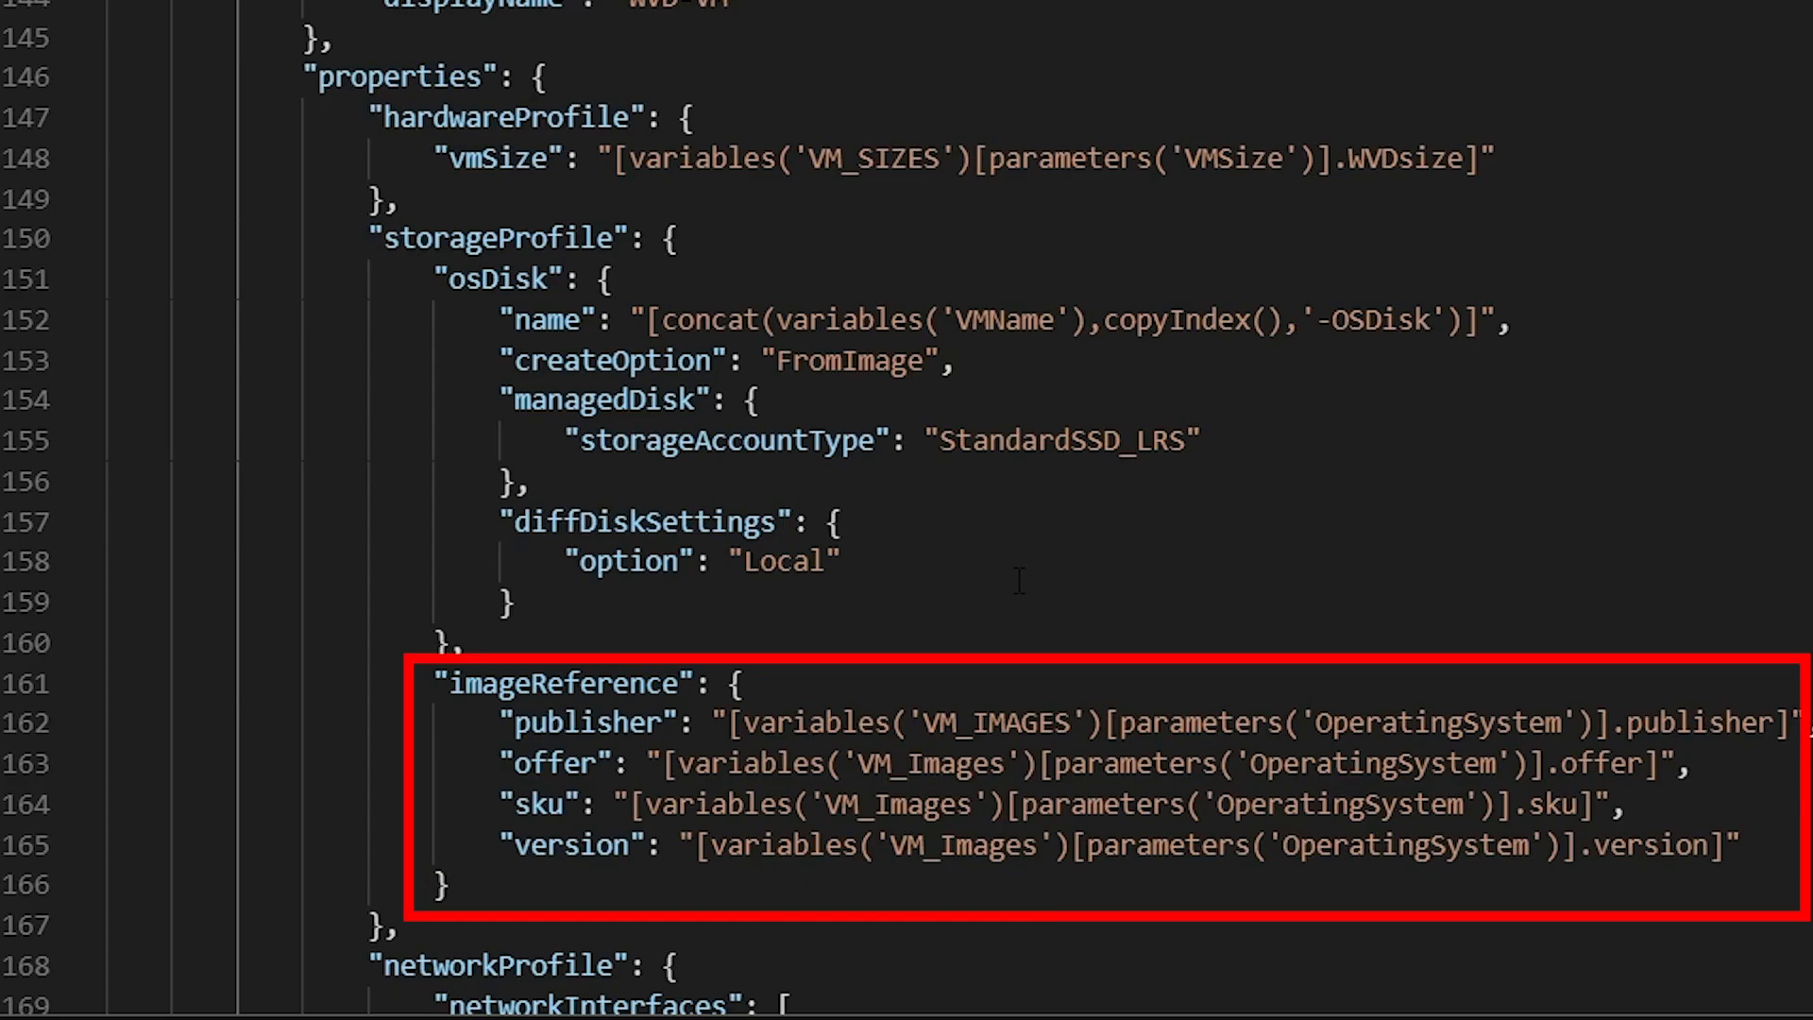
{"action": "mouse_move", "coordinate": [1003, 624]}
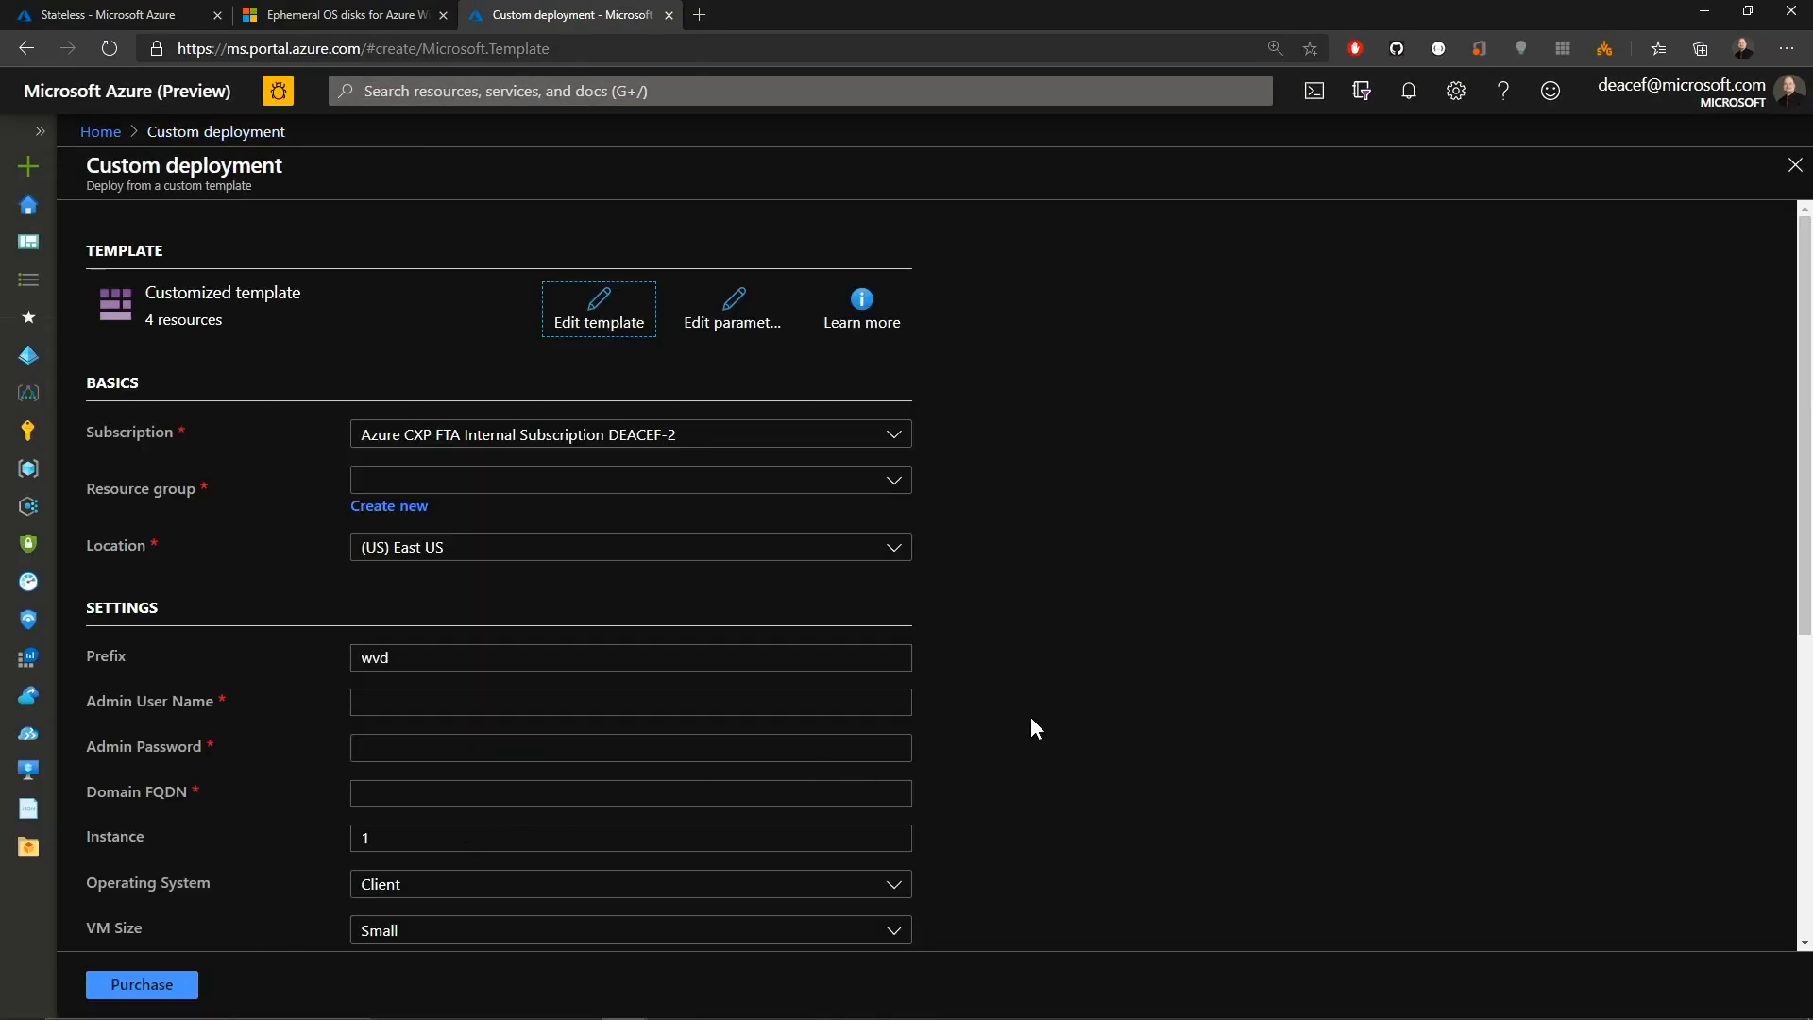
{"action": "mouse_move", "coordinate": [1075, 657]}
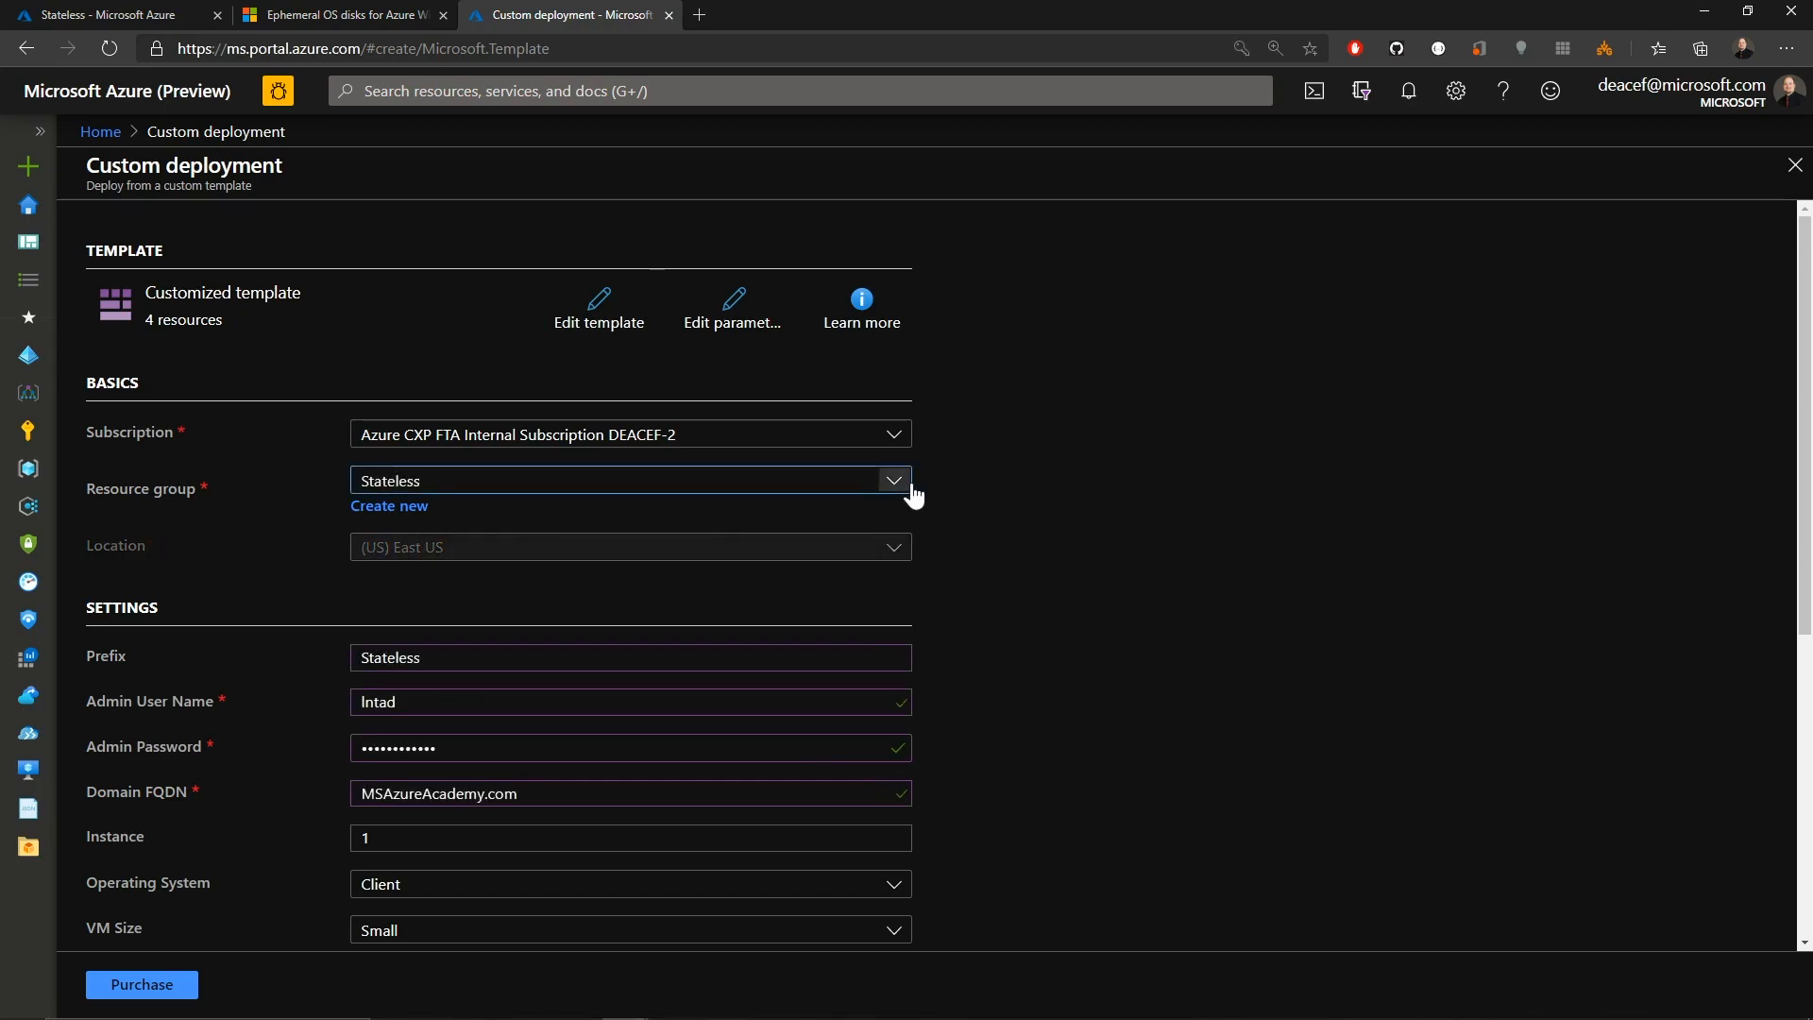
{"action": "mouse_move", "coordinate": [952, 484]}
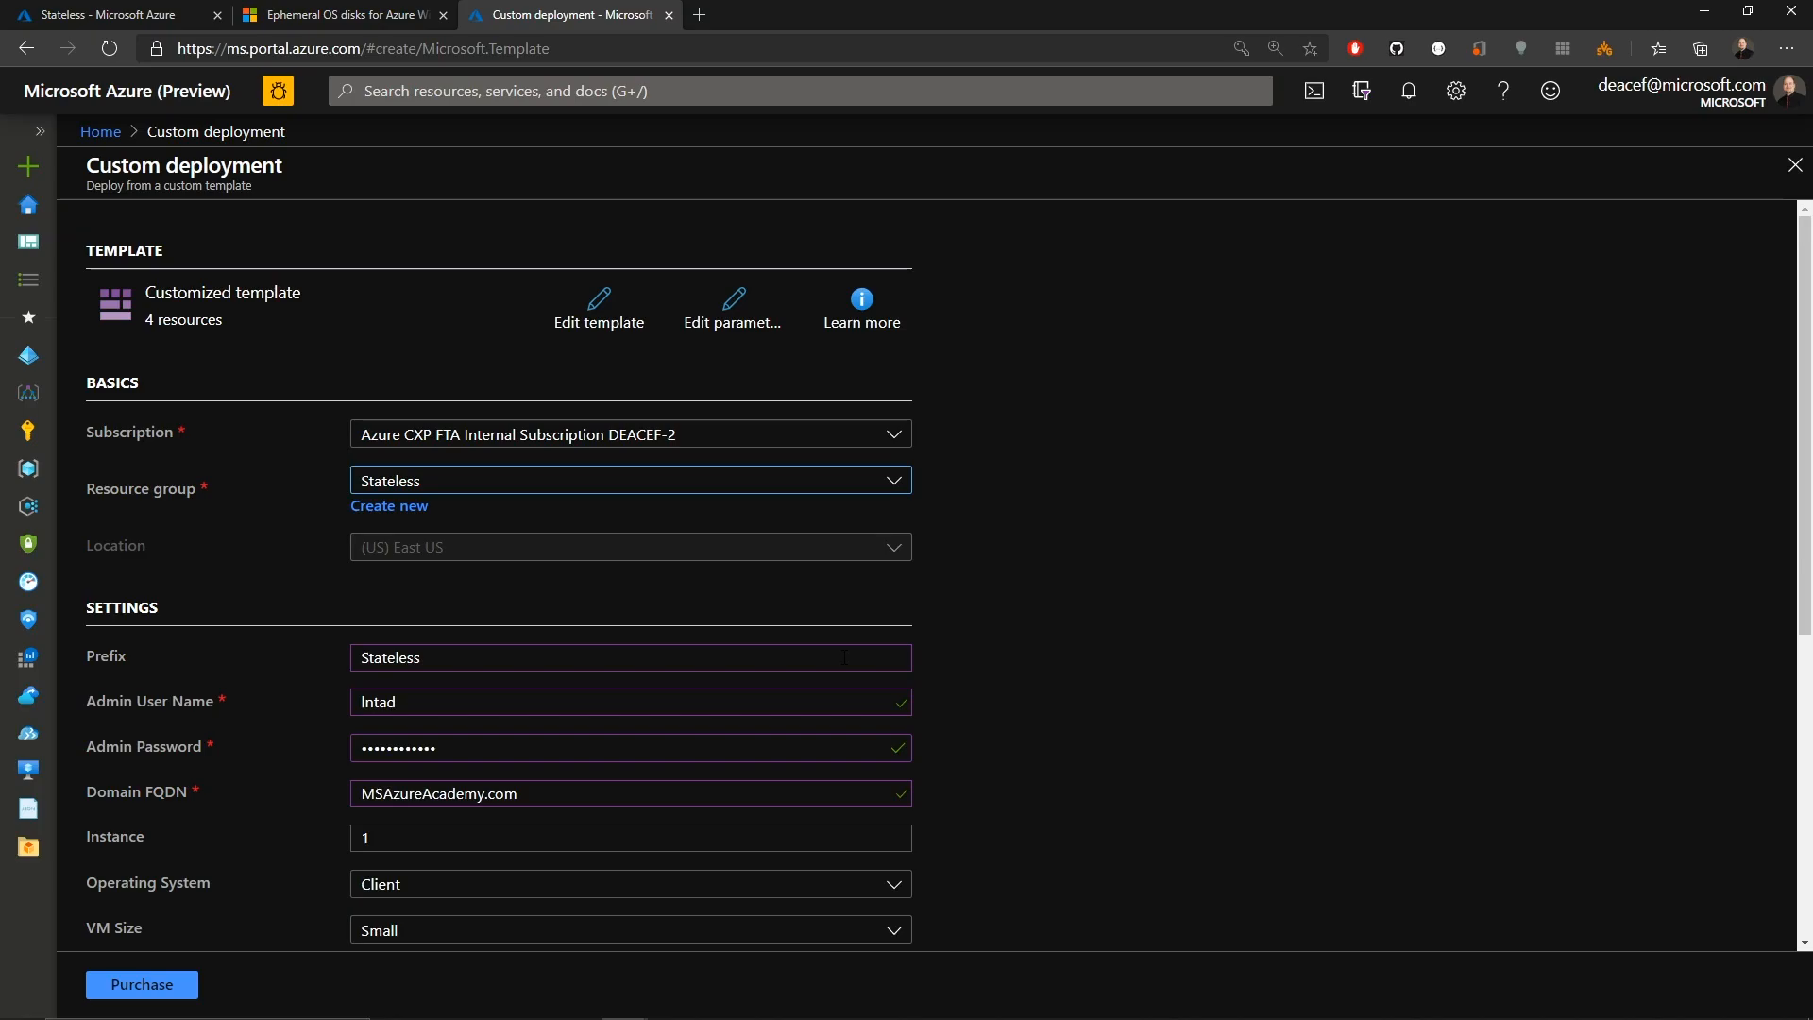
Step: Fill in the Stateless deployment settings, including the operating system choice
{"action": "scroll", "scroll_direction": "down", "scroll_amount": 3}
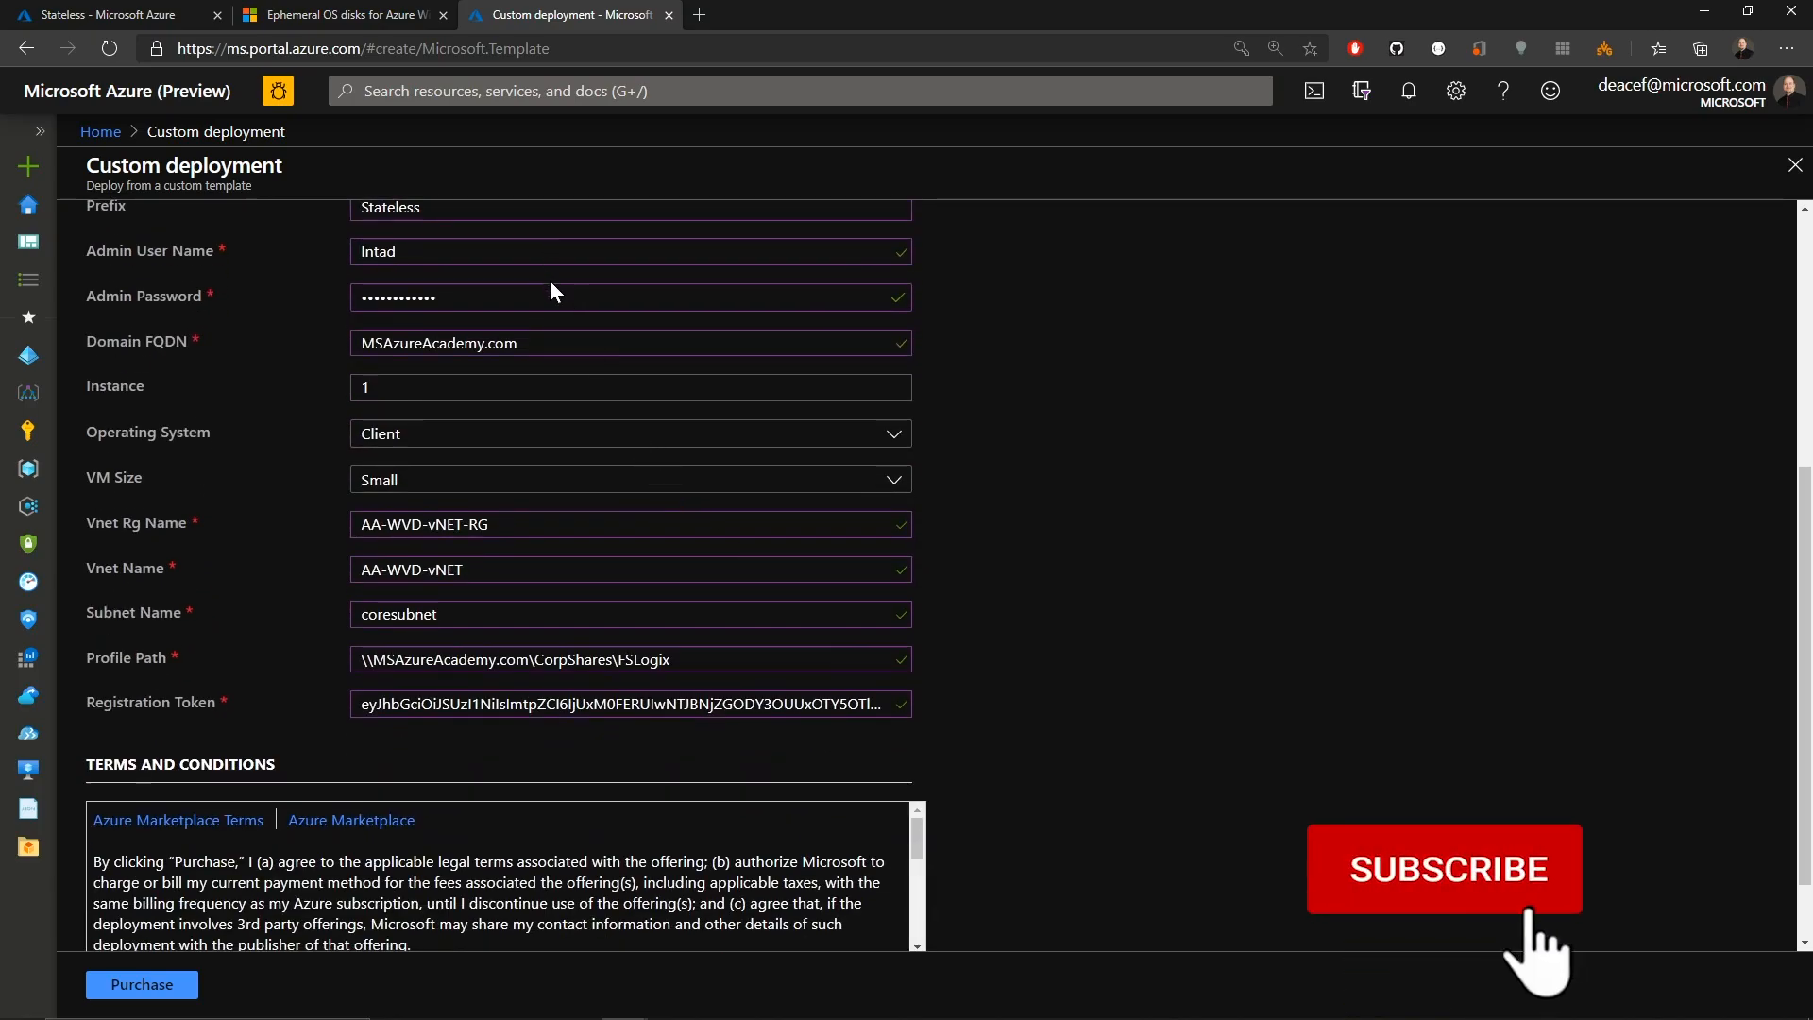
{"action": "left_click", "coordinate": [1443, 869]}
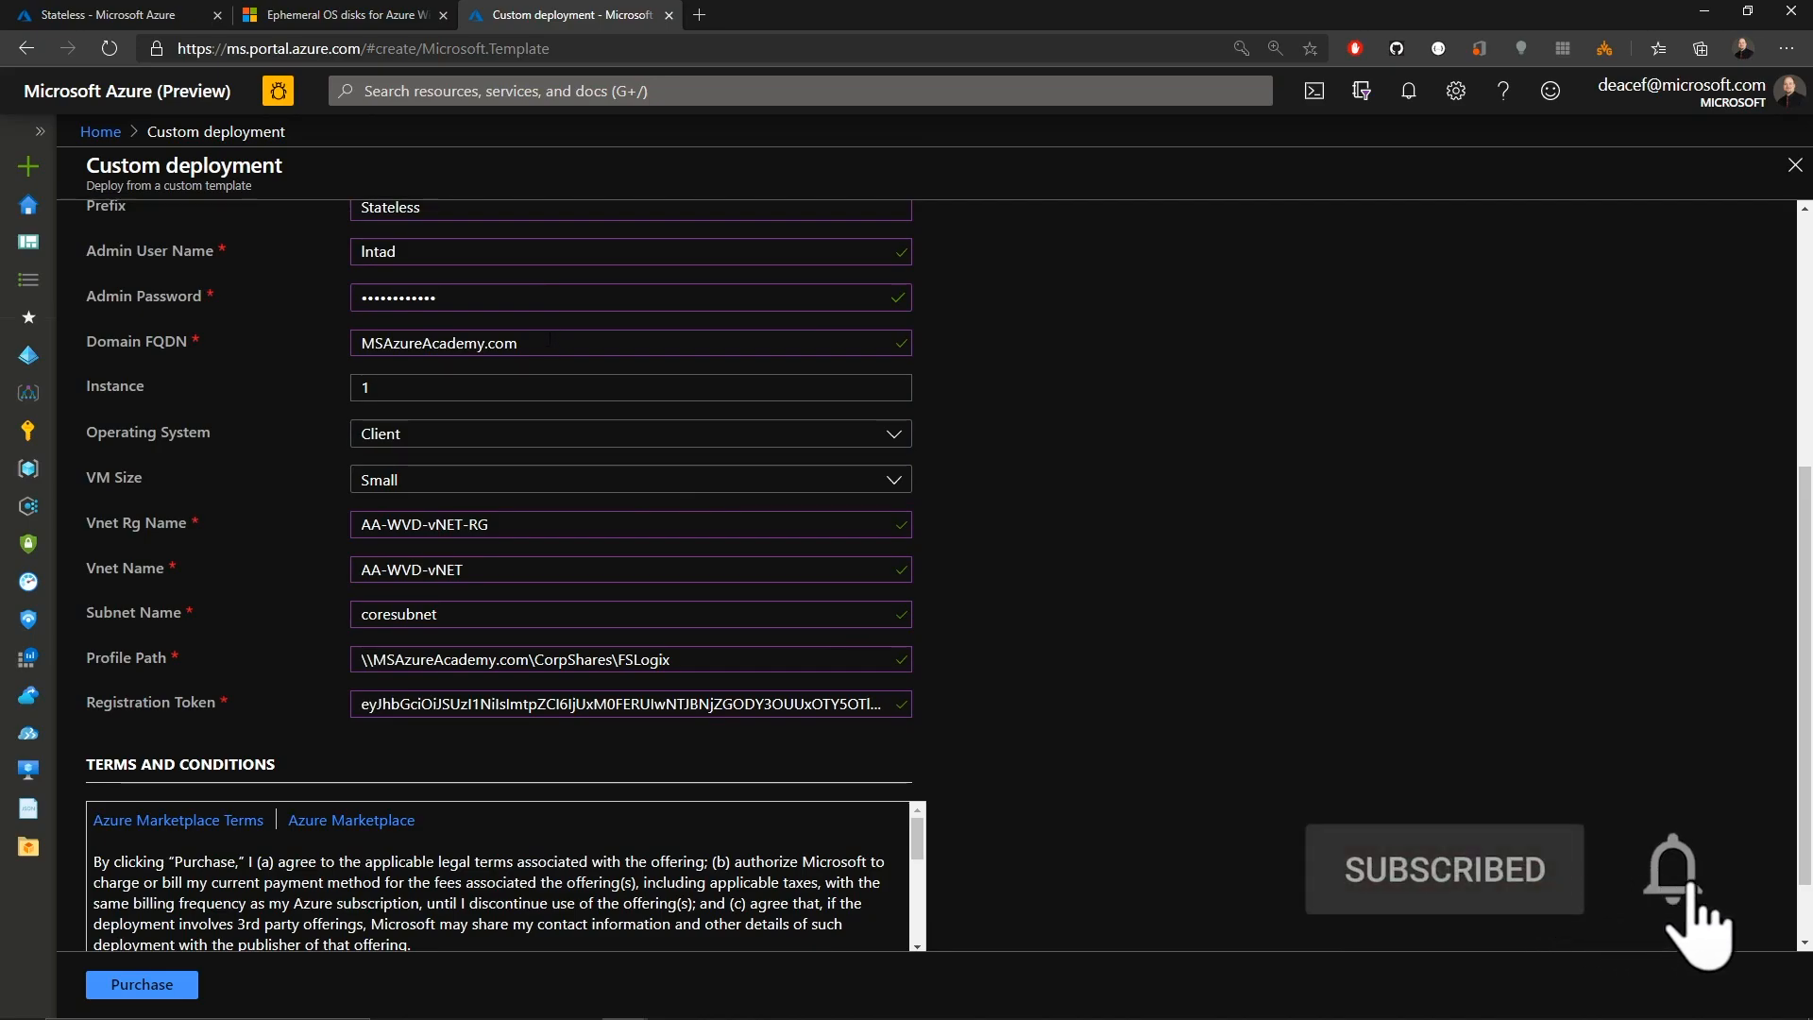
{"action": "left_click", "coordinate": [630, 434]}
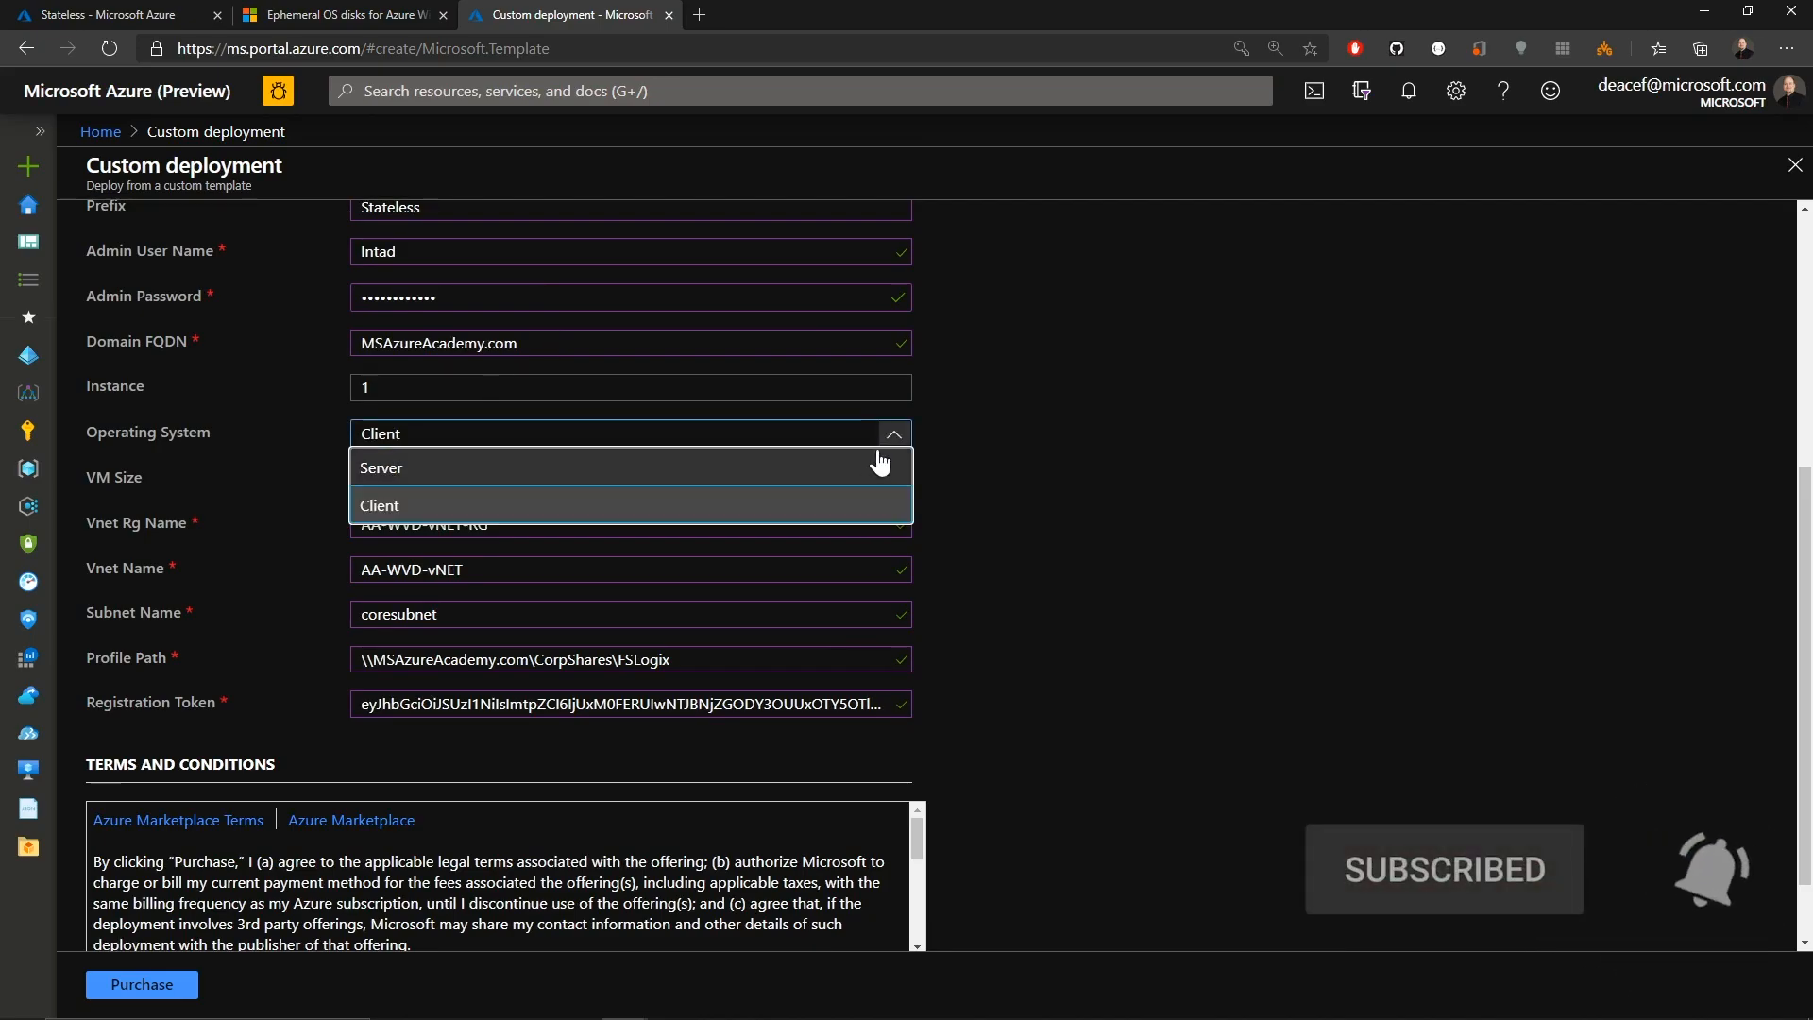
{"action": "mouse_move", "coordinate": [854, 512]}
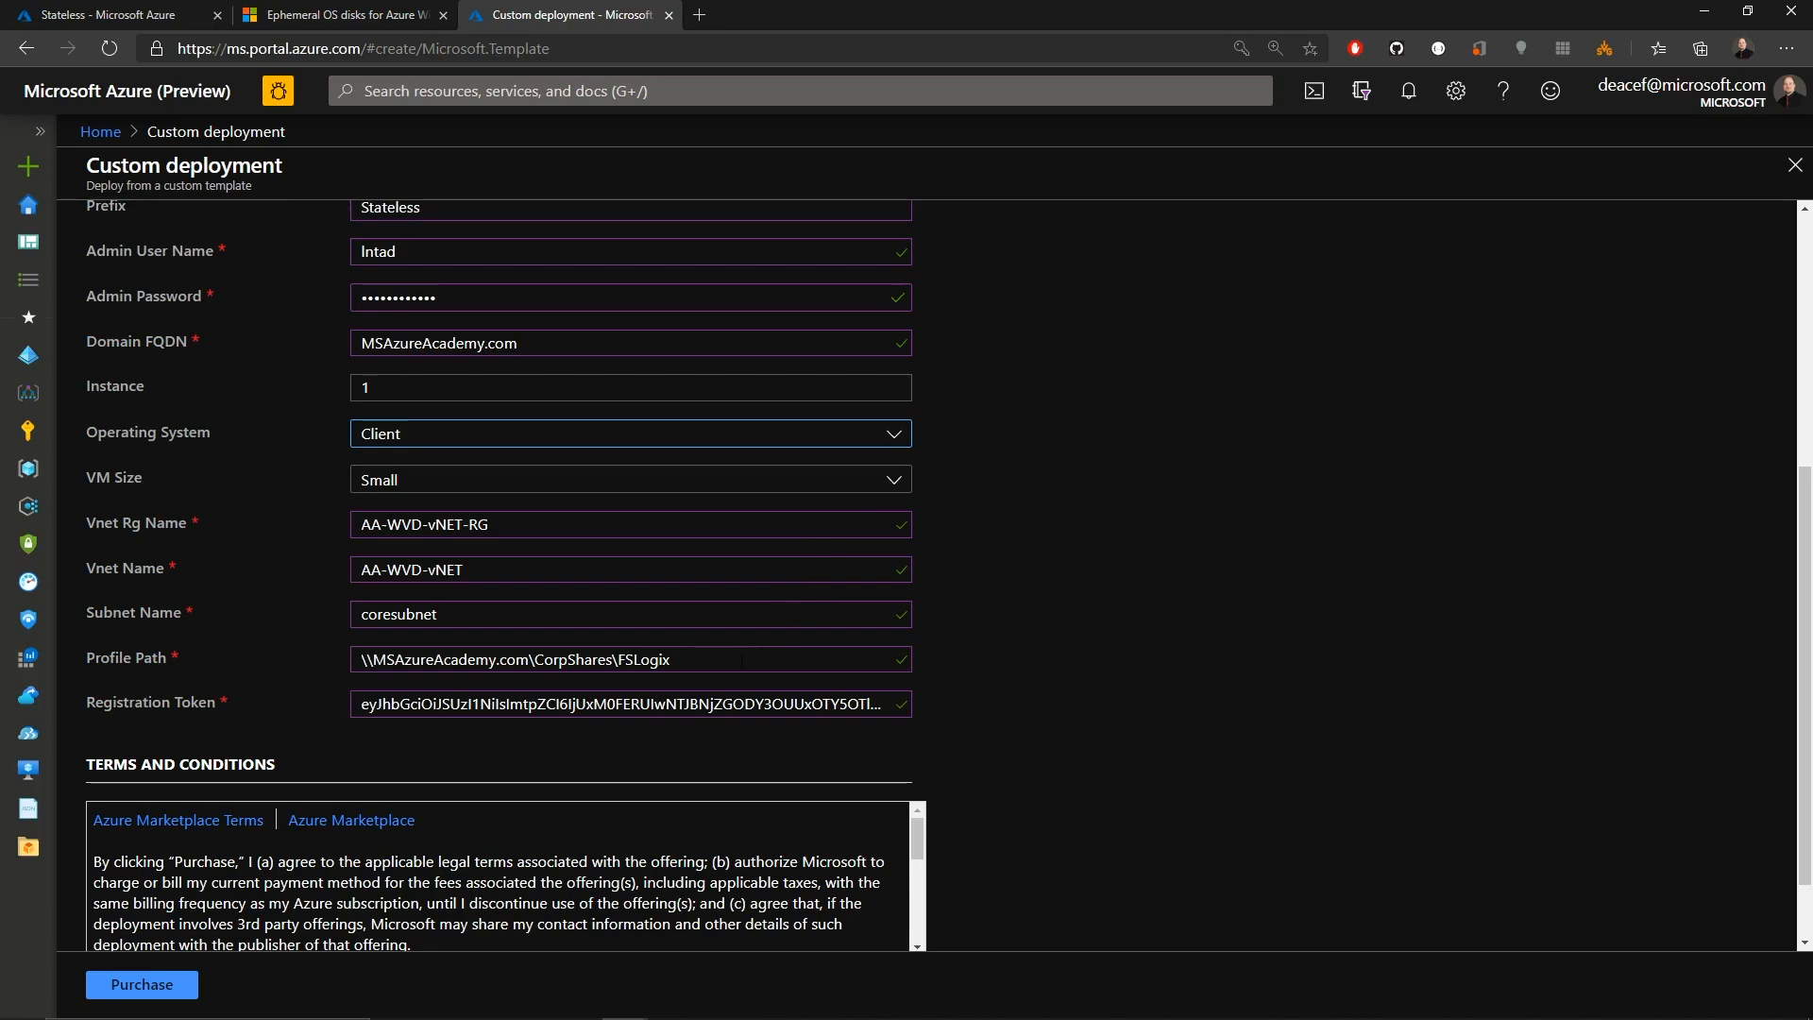
{"action": "mouse_move", "coordinate": [968, 720]}
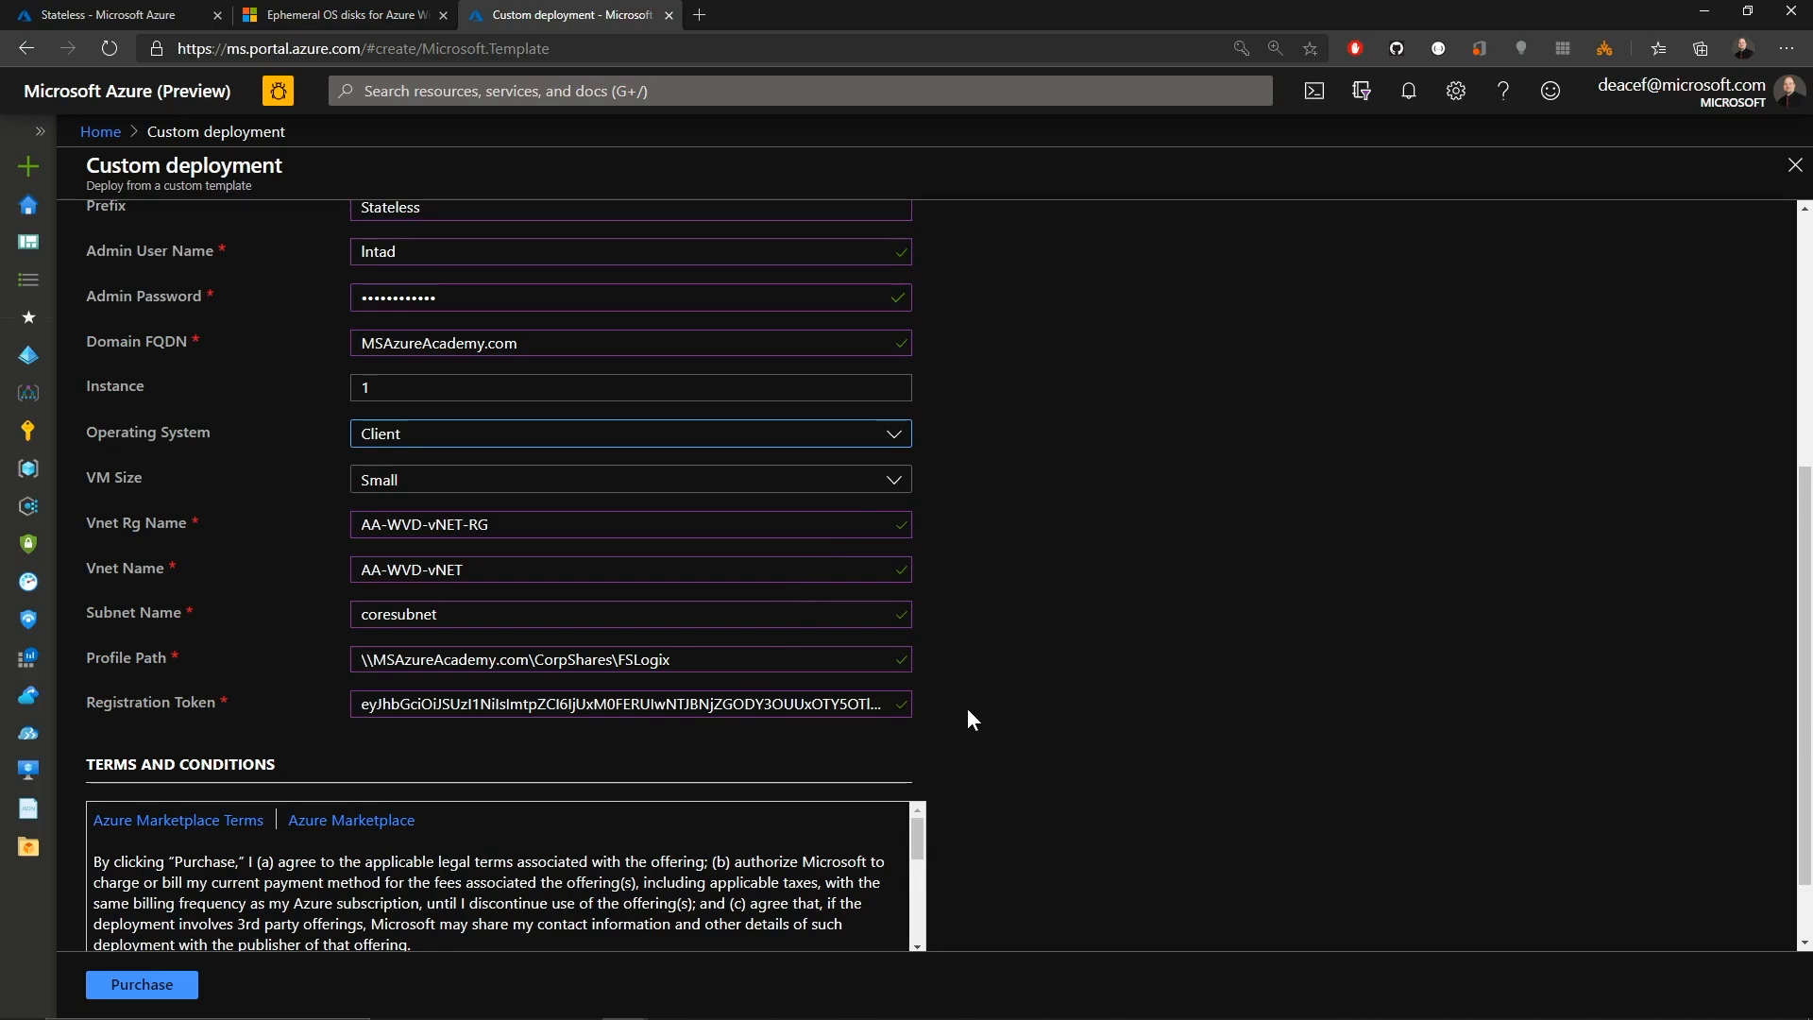
Step: Accept the terms and conditions and submit the deployment
{"action": "scroll", "scroll_direction": "down", "scroll_amount": 3}
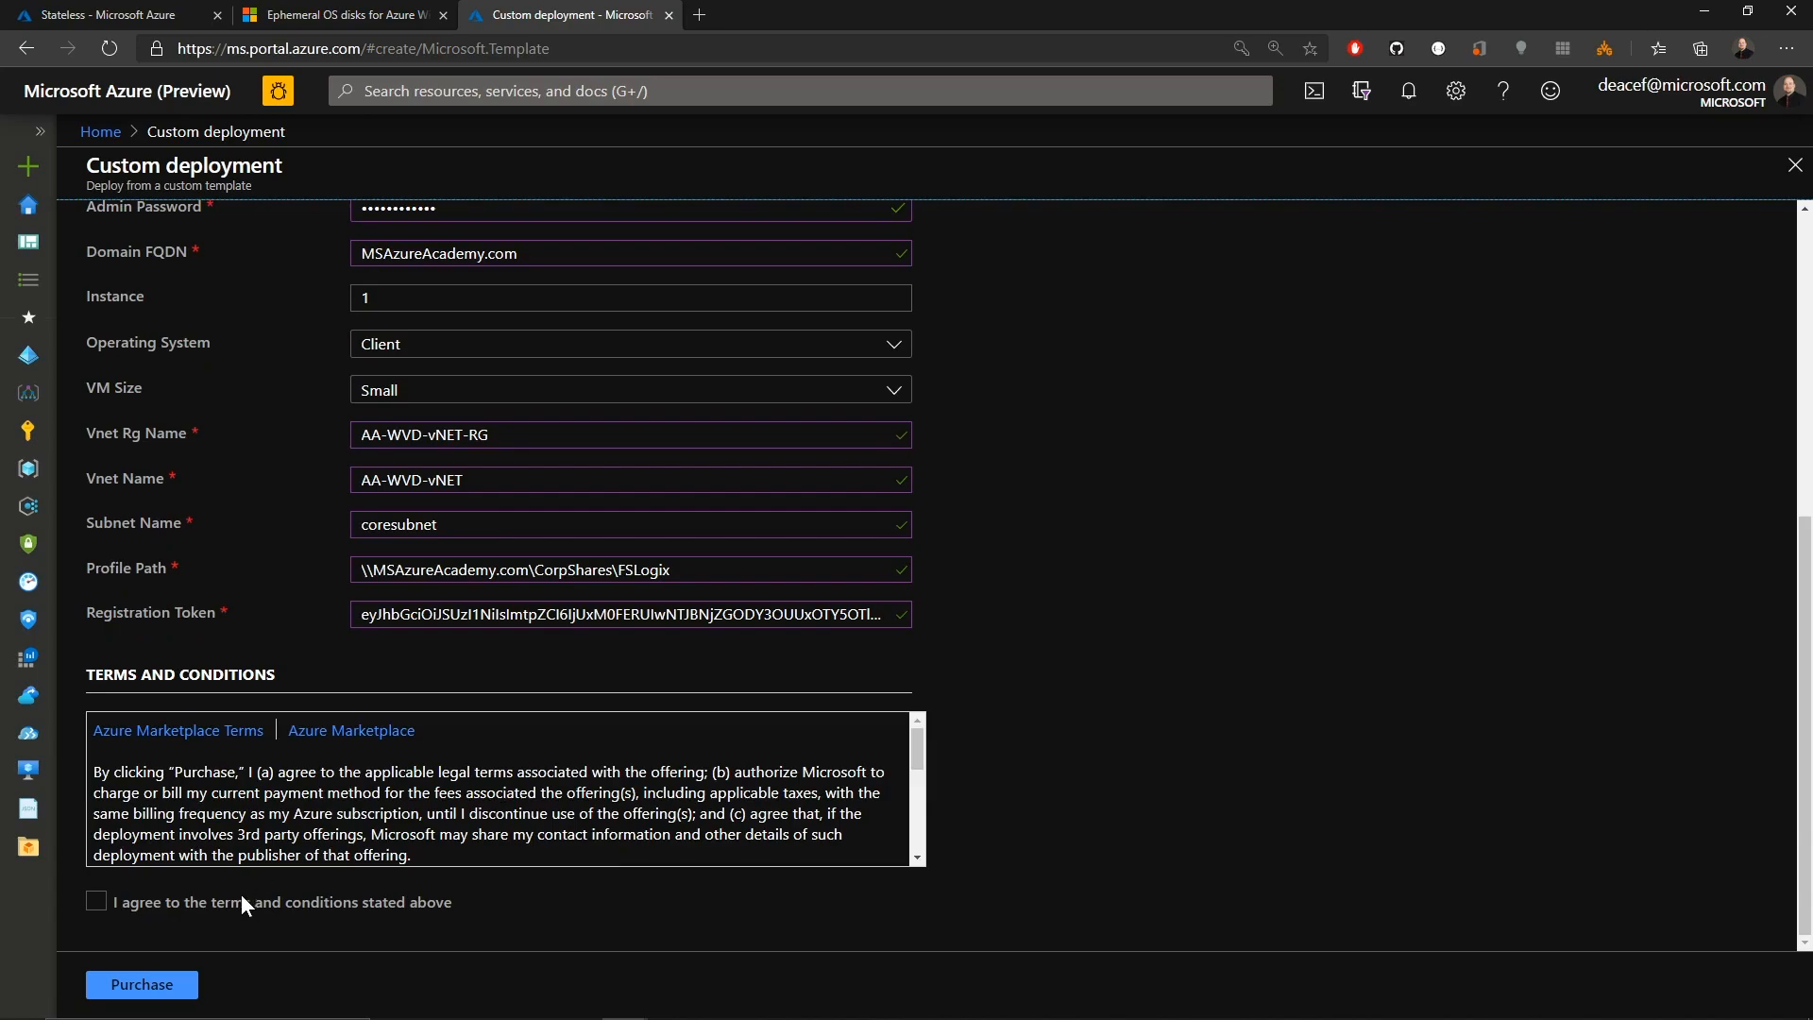
{"action": "left_click", "coordinate": [96, 901]}
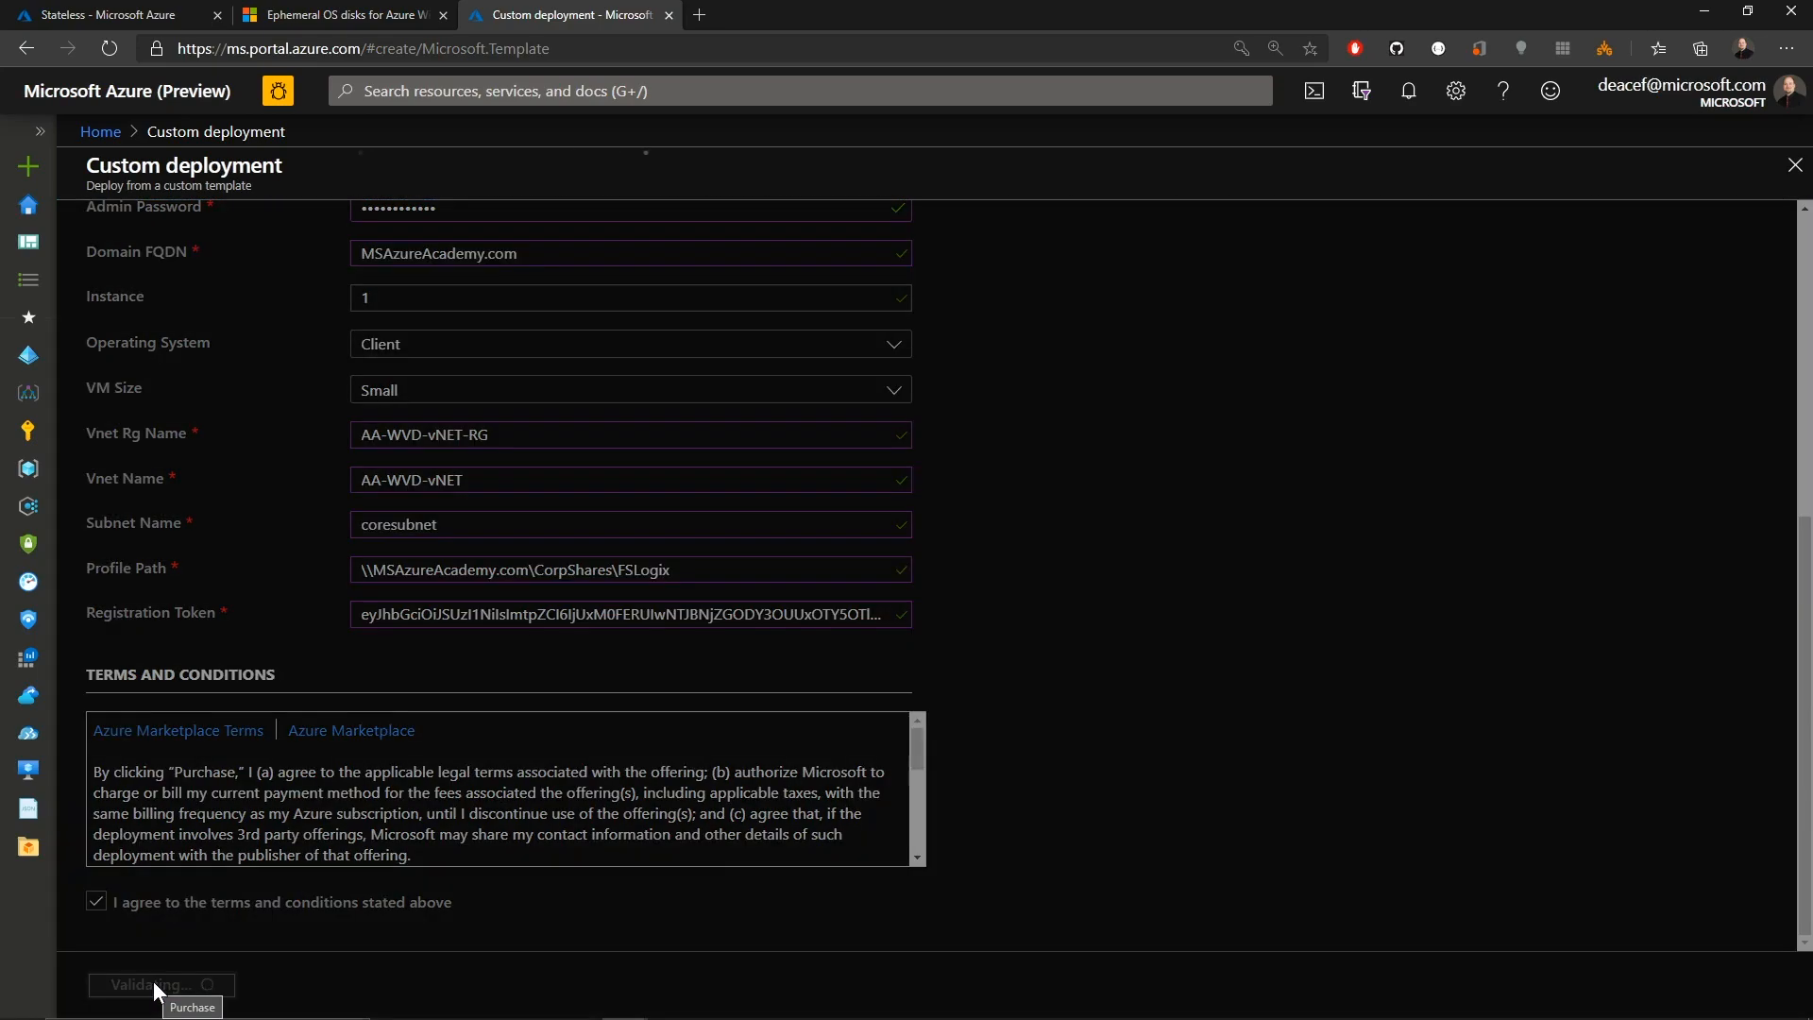
{"action": "left_click", "coordinate": [160, 984]}
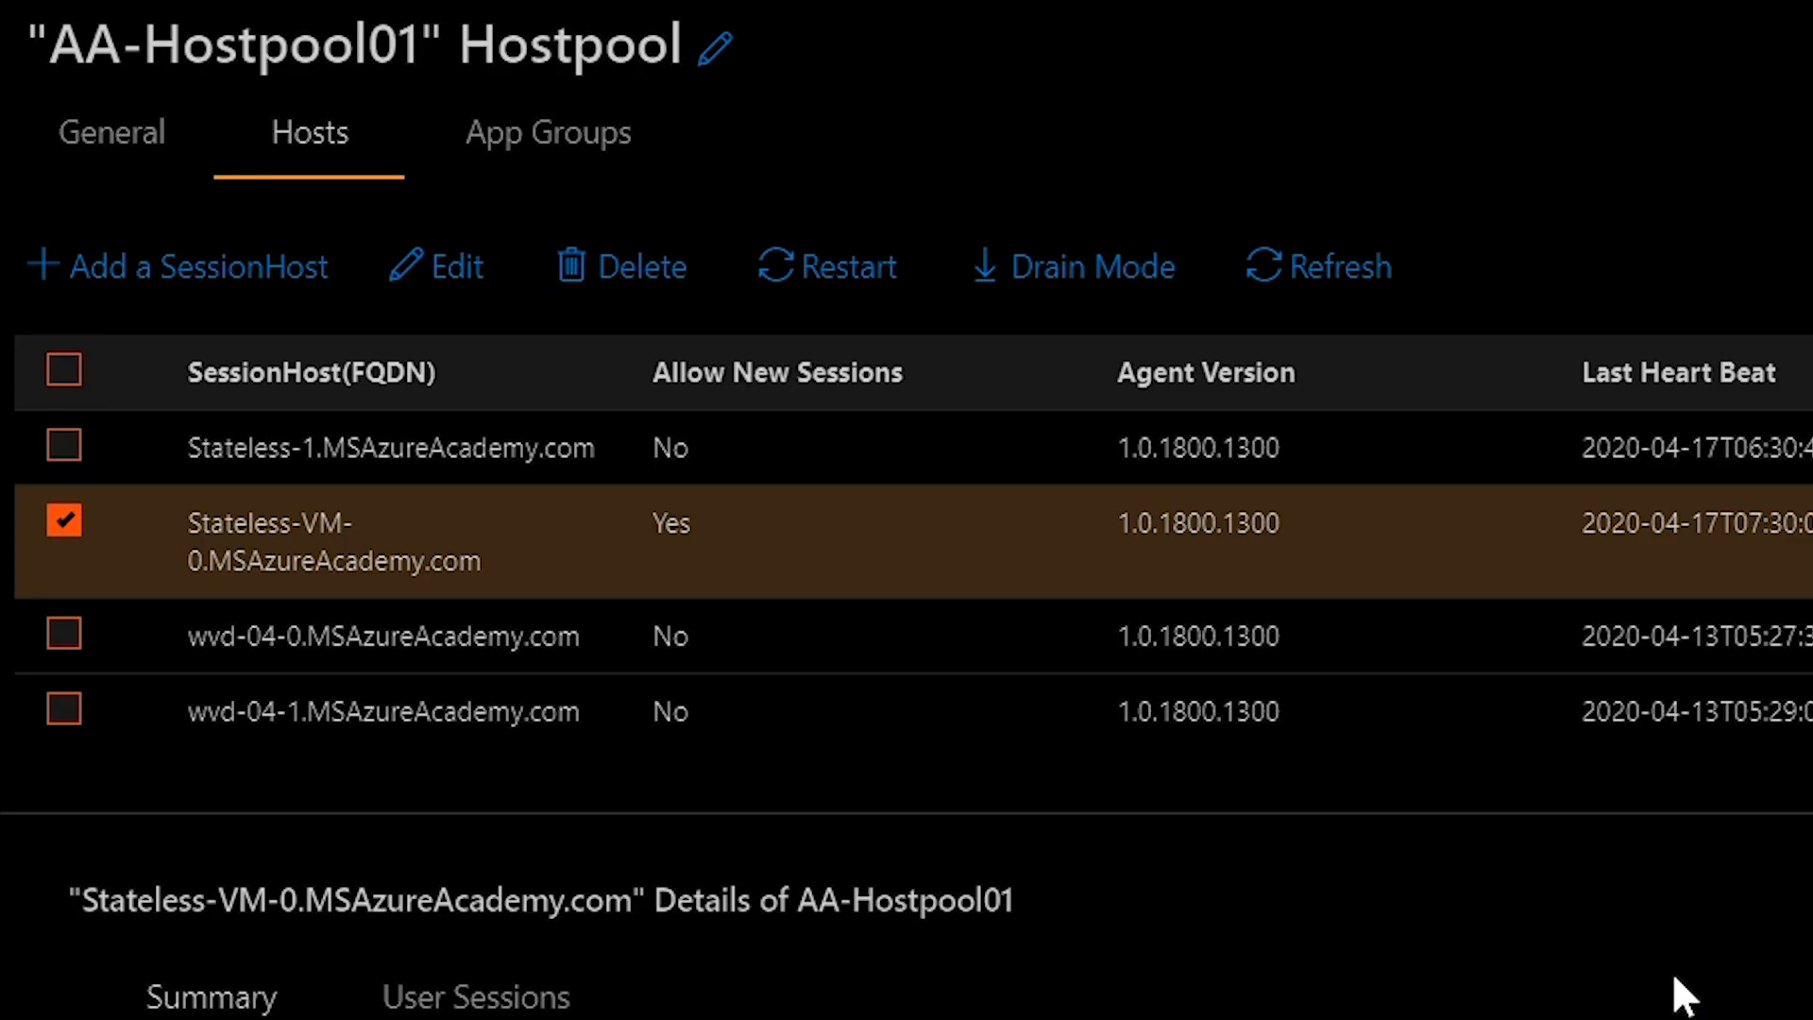
{"action": "mouse_move", "coordinate": [1002, 700]}
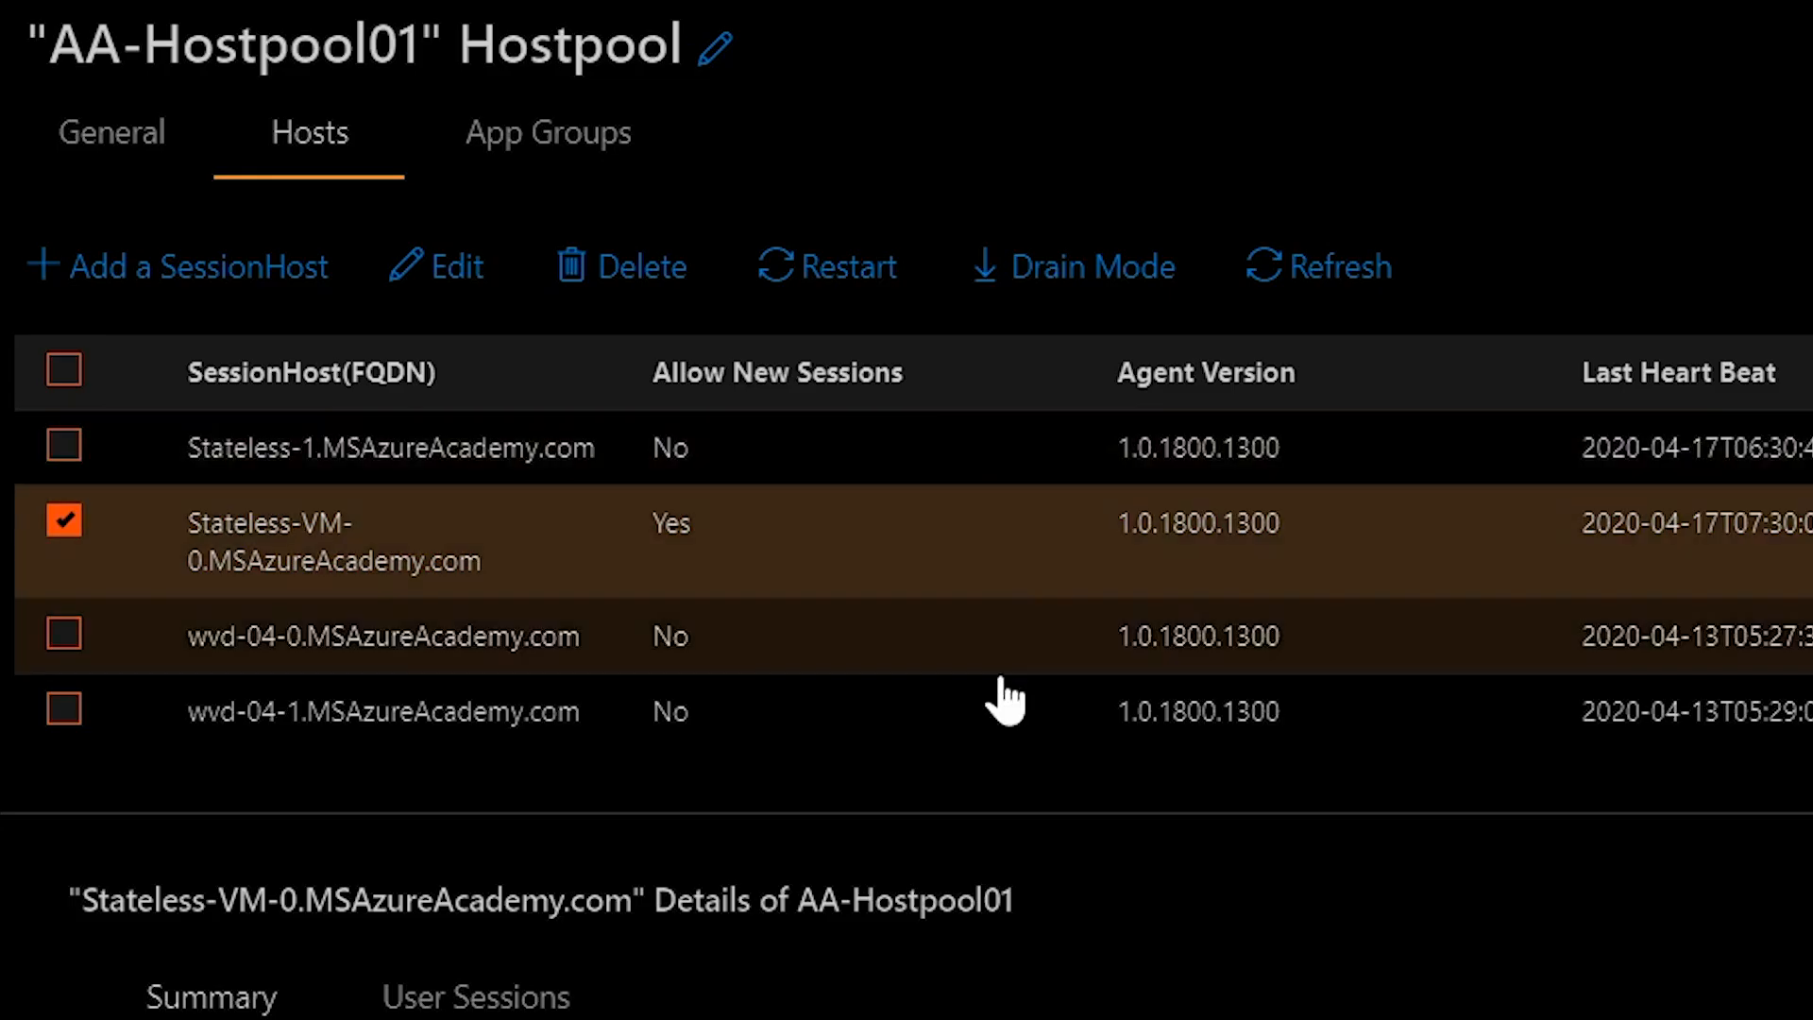
{"action": "mouse_move", "coordinate": [1205, 858]}
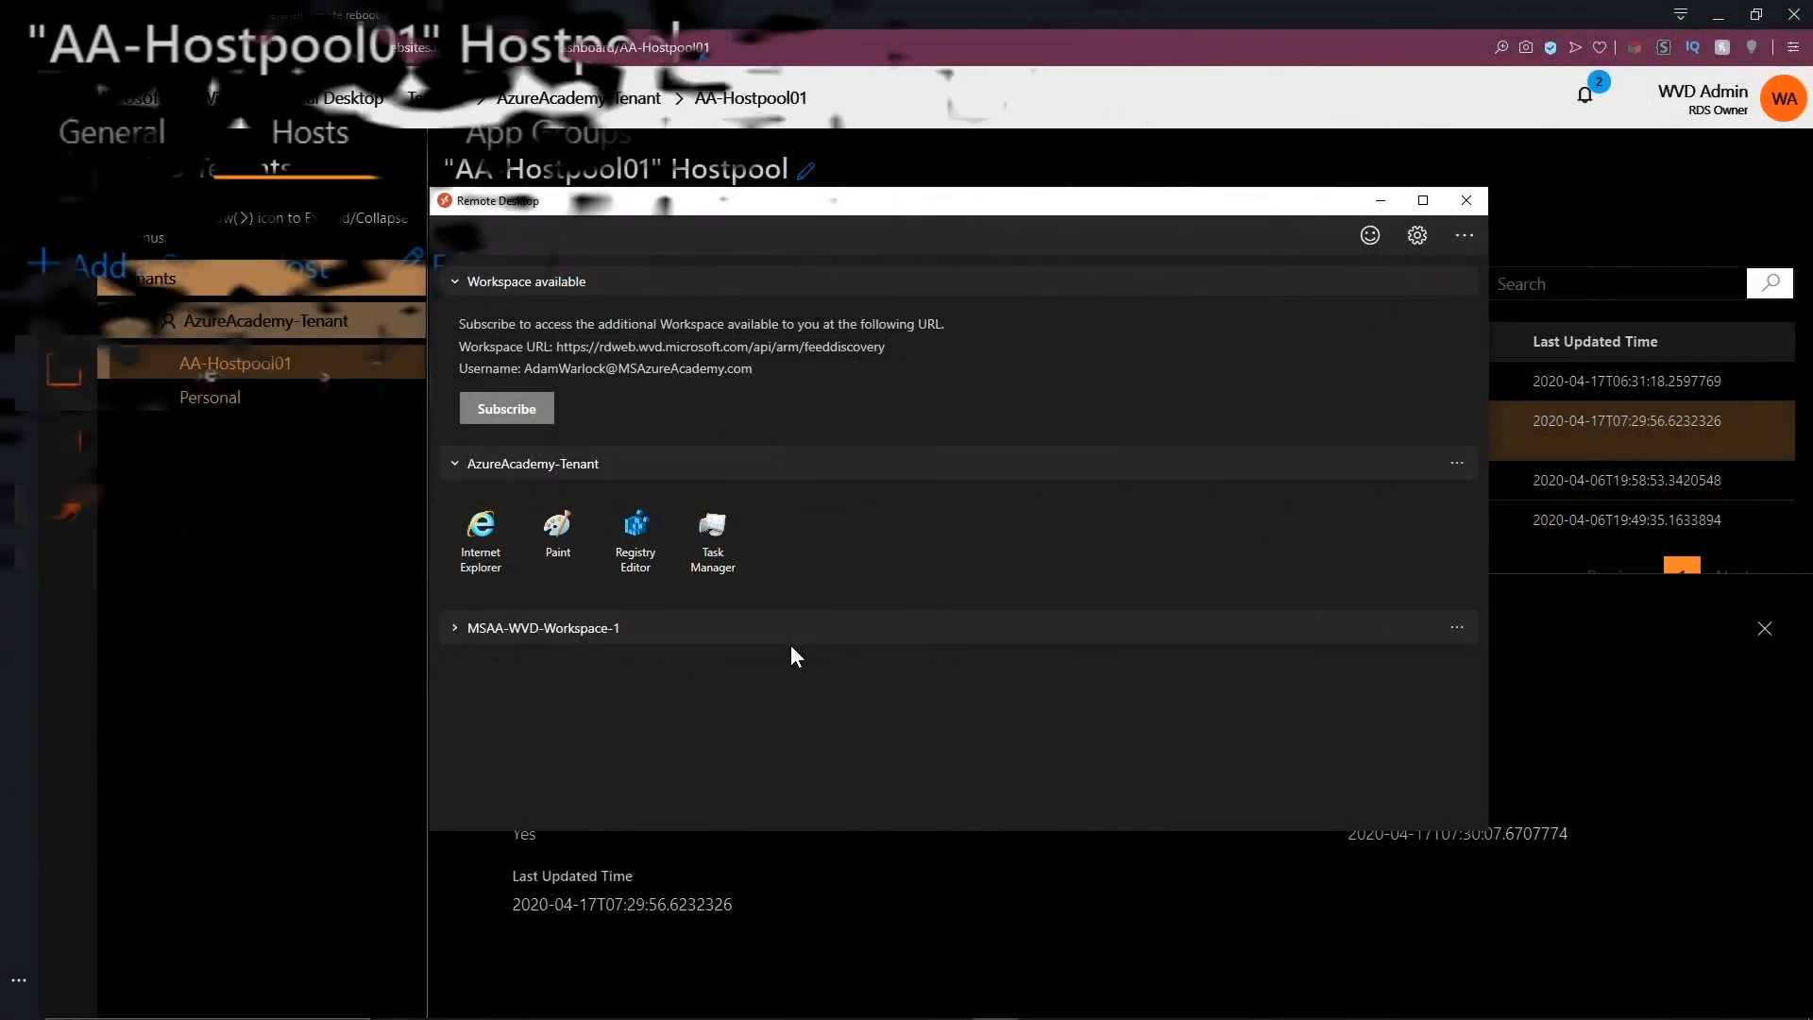
Step: Launch remote Task Manager, show its details, and start File > Run new task
{"action": "left_click", "coordinate": [712, 523]}
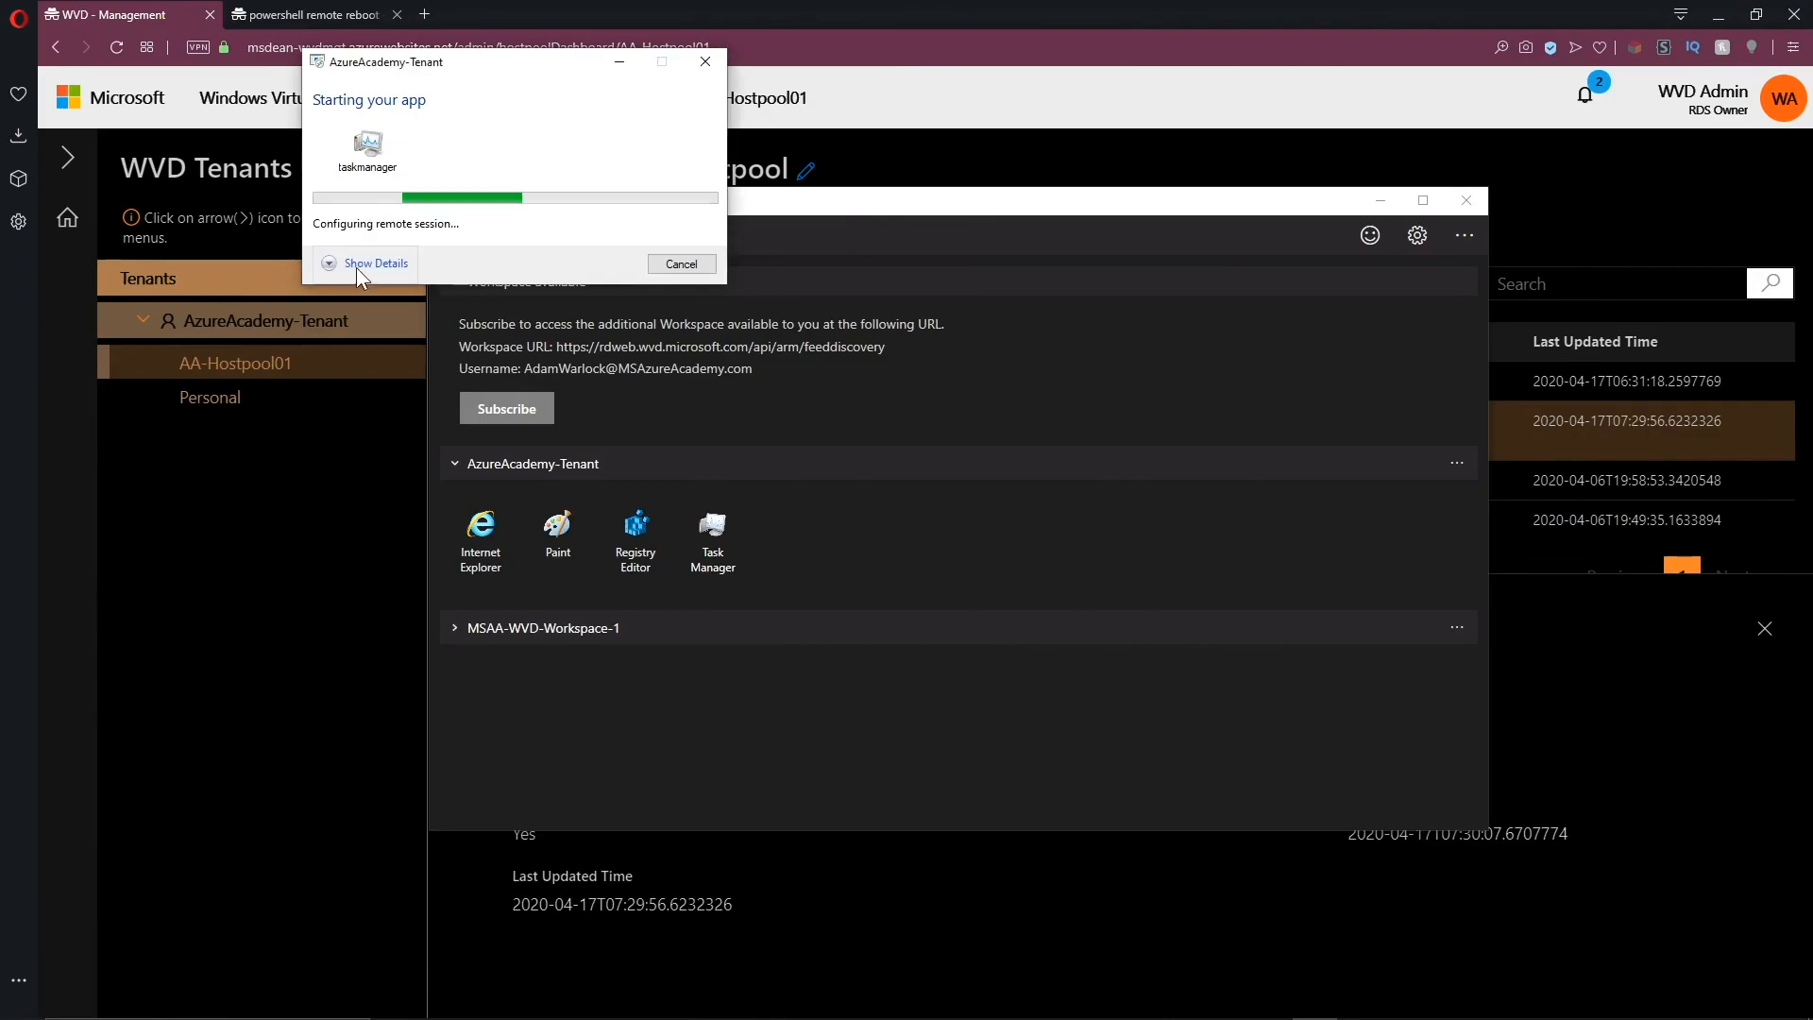
{"action": "left_click", "coordinate": [375, 262]}
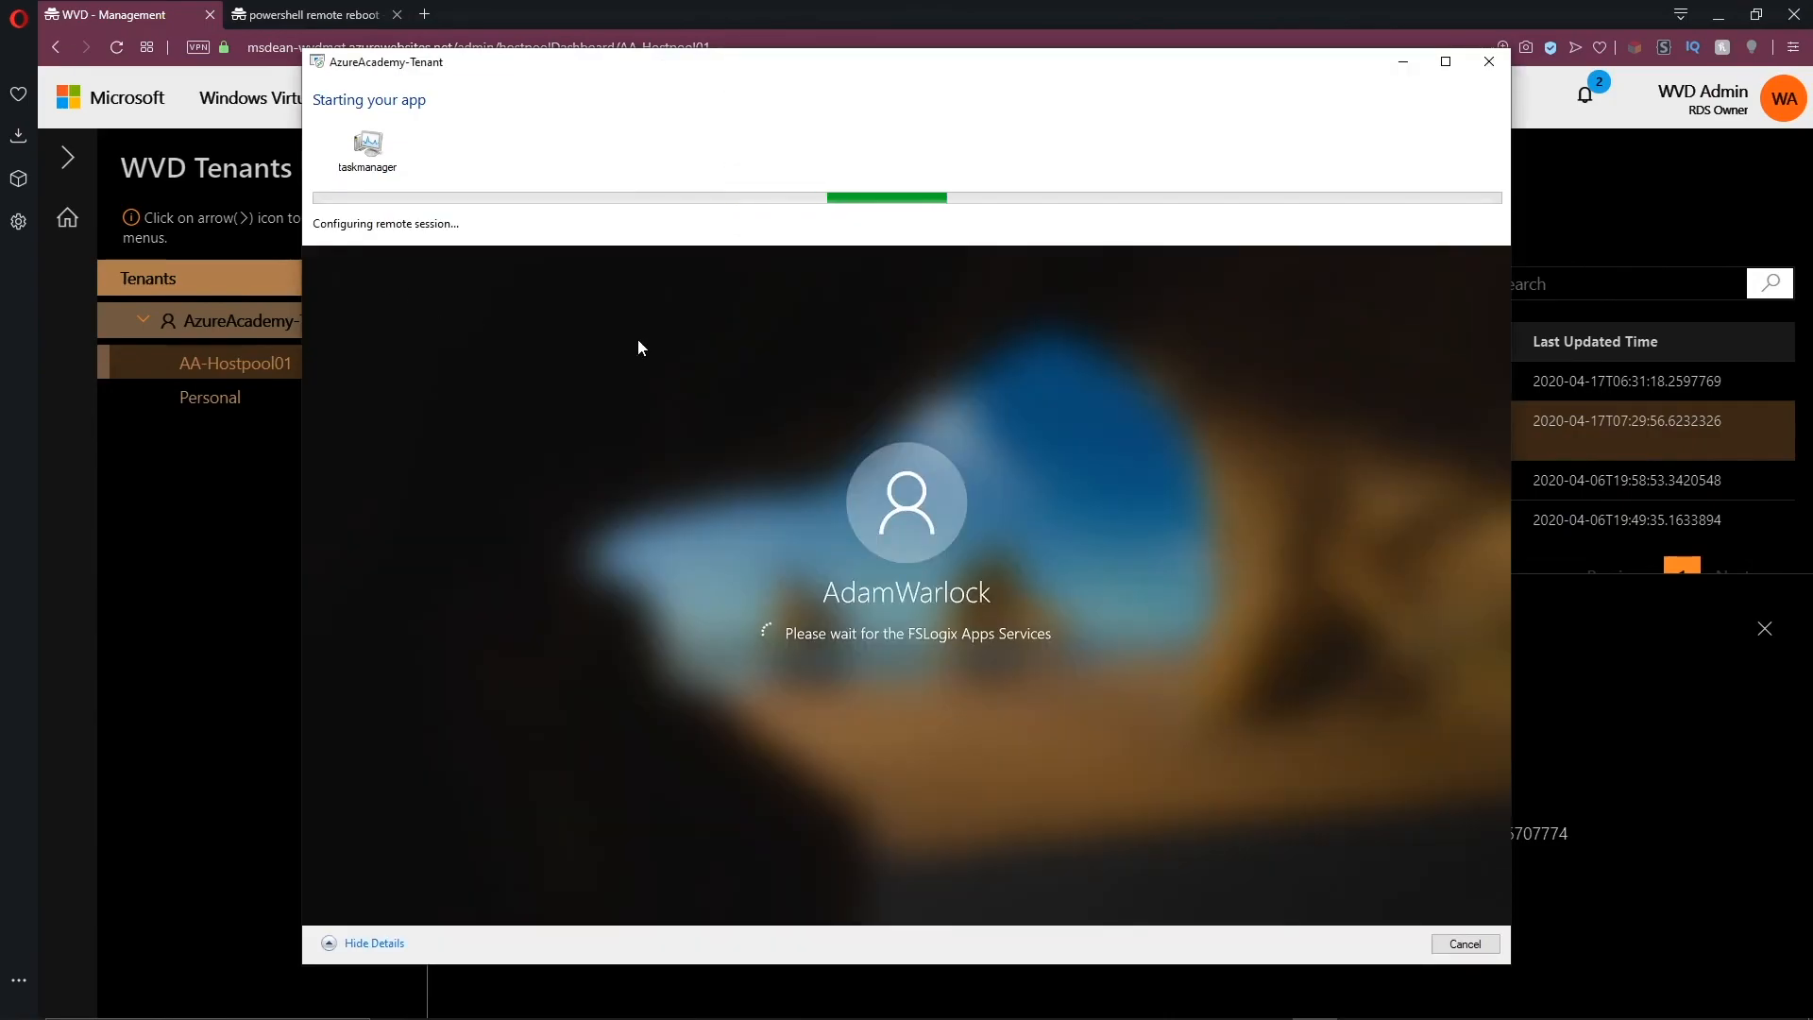
{"action": "mouse_move", "coordinate": [1128, 132]}
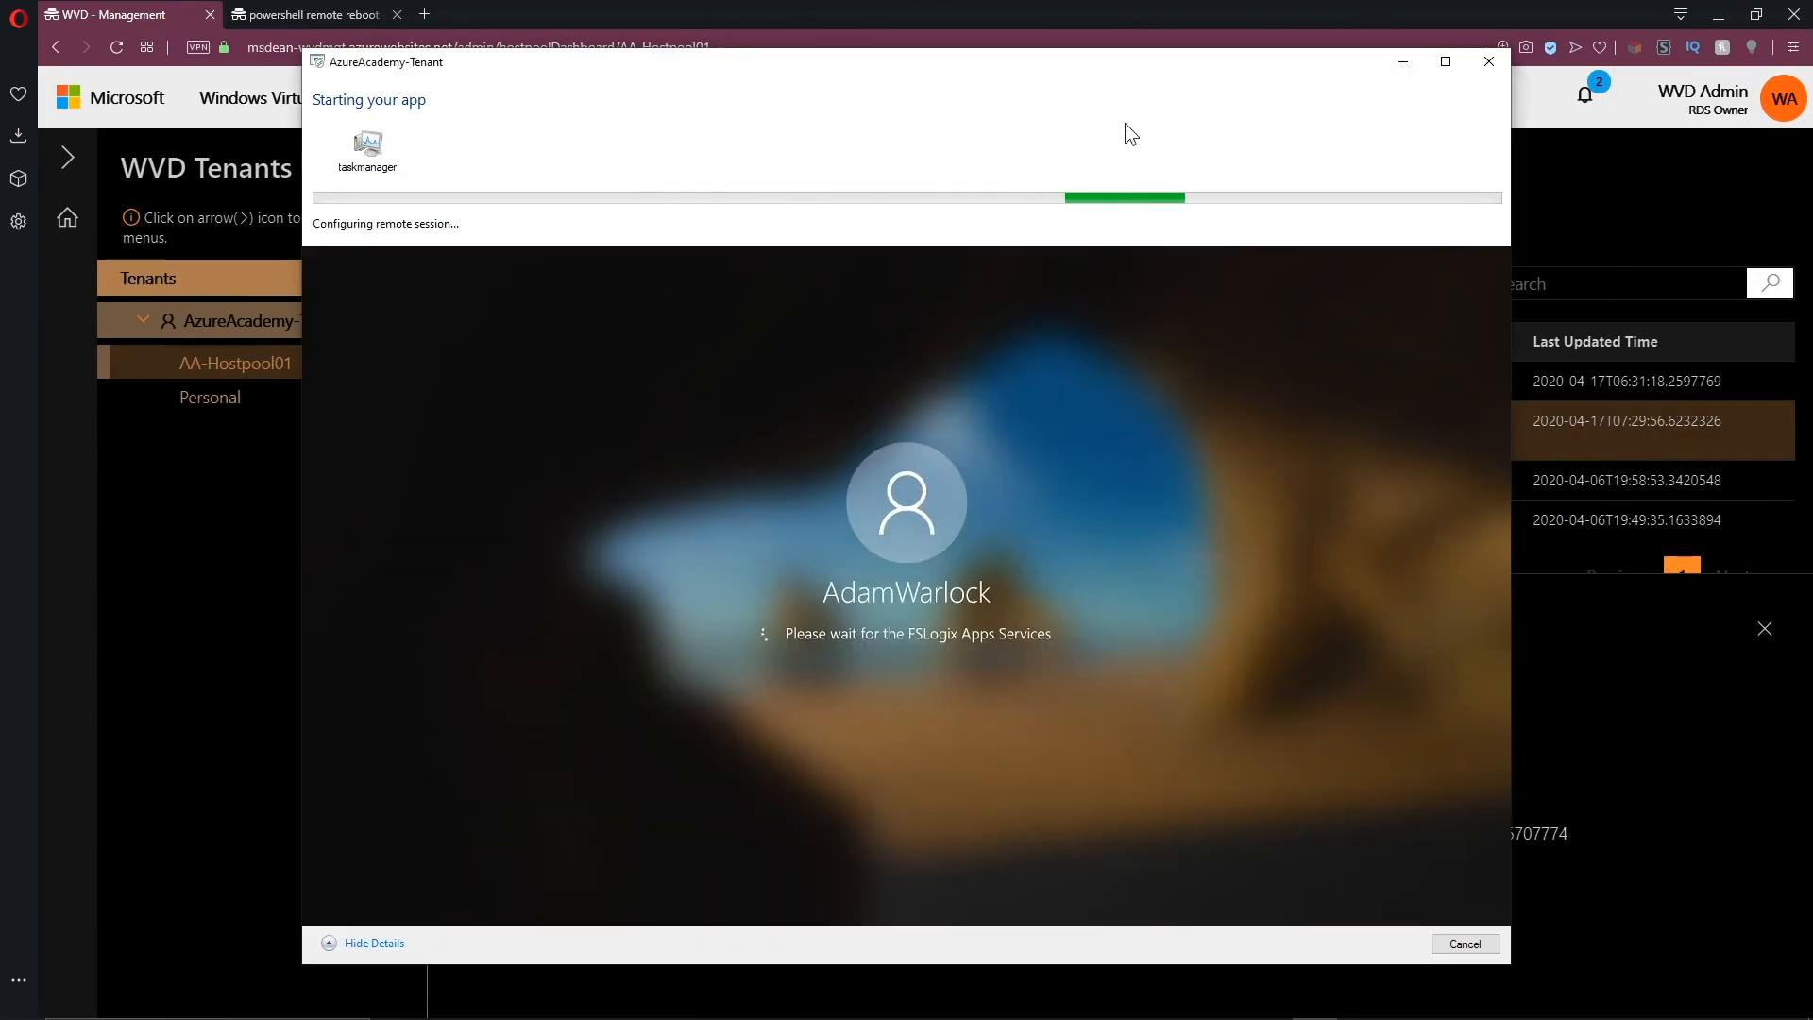
{"action": "left_click", "coordinate": [428, 208]}
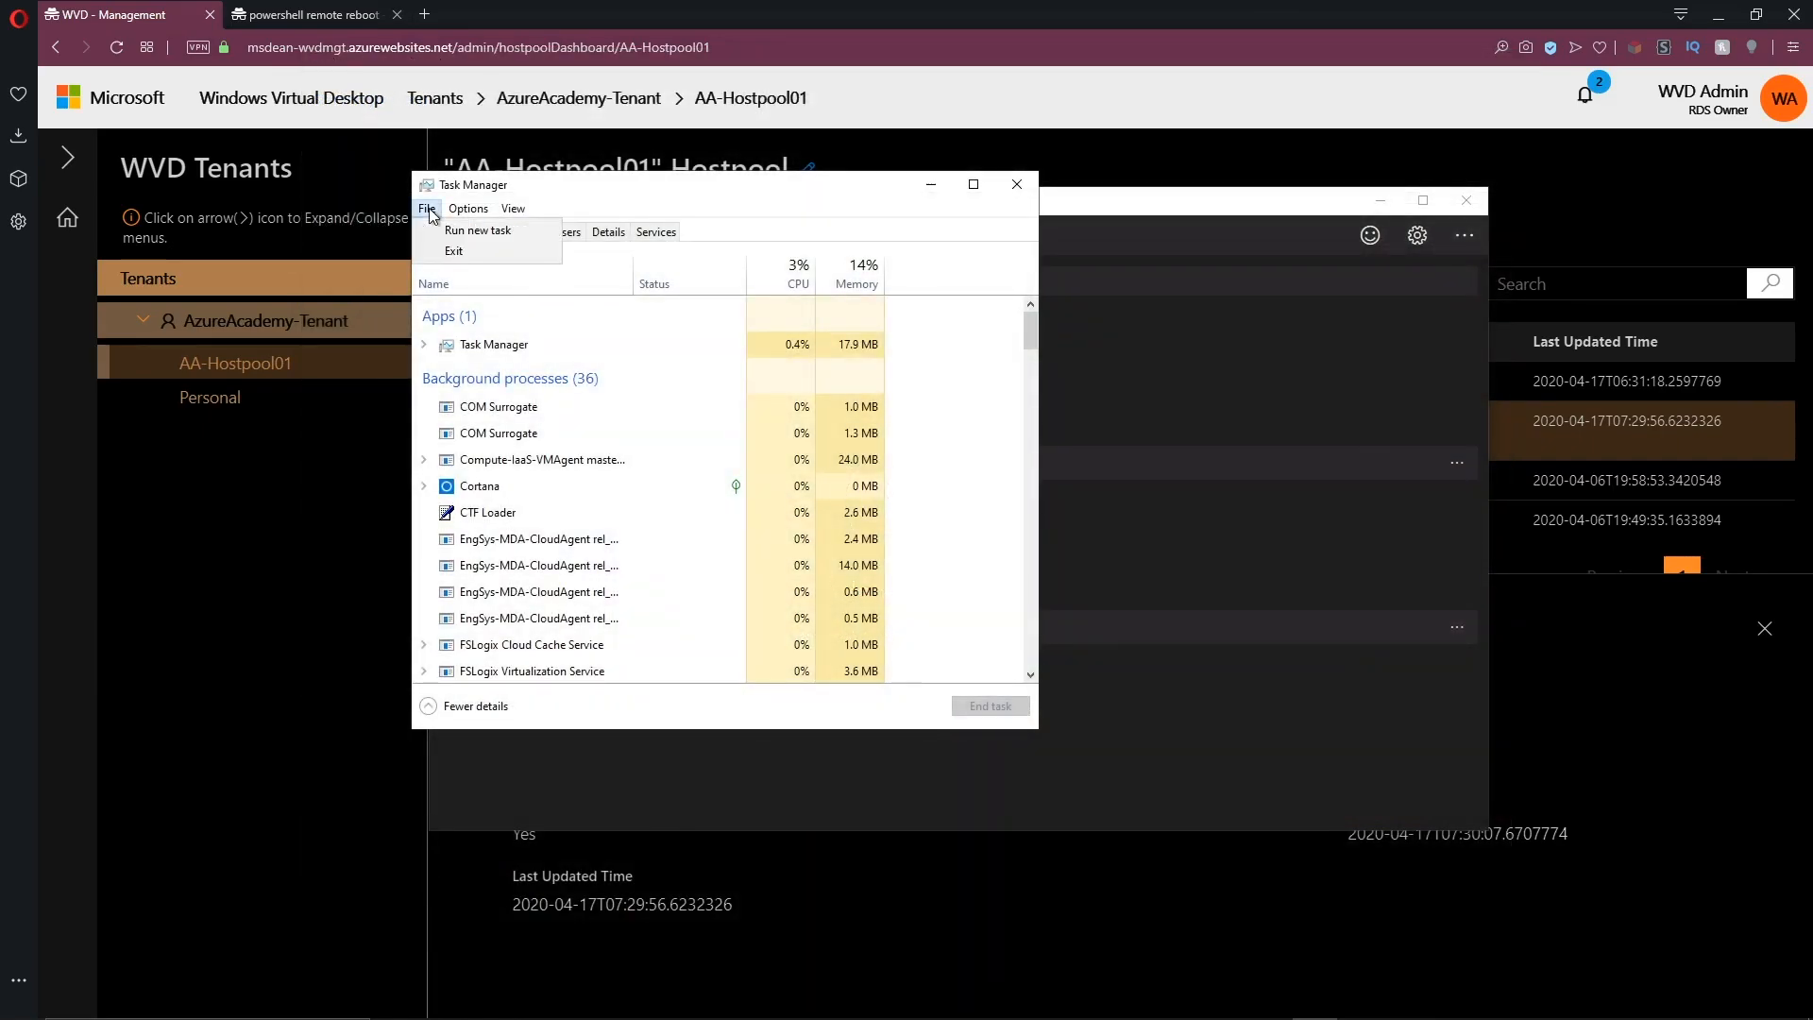
{"action": "left_click", "coordinate": [478, 228]}
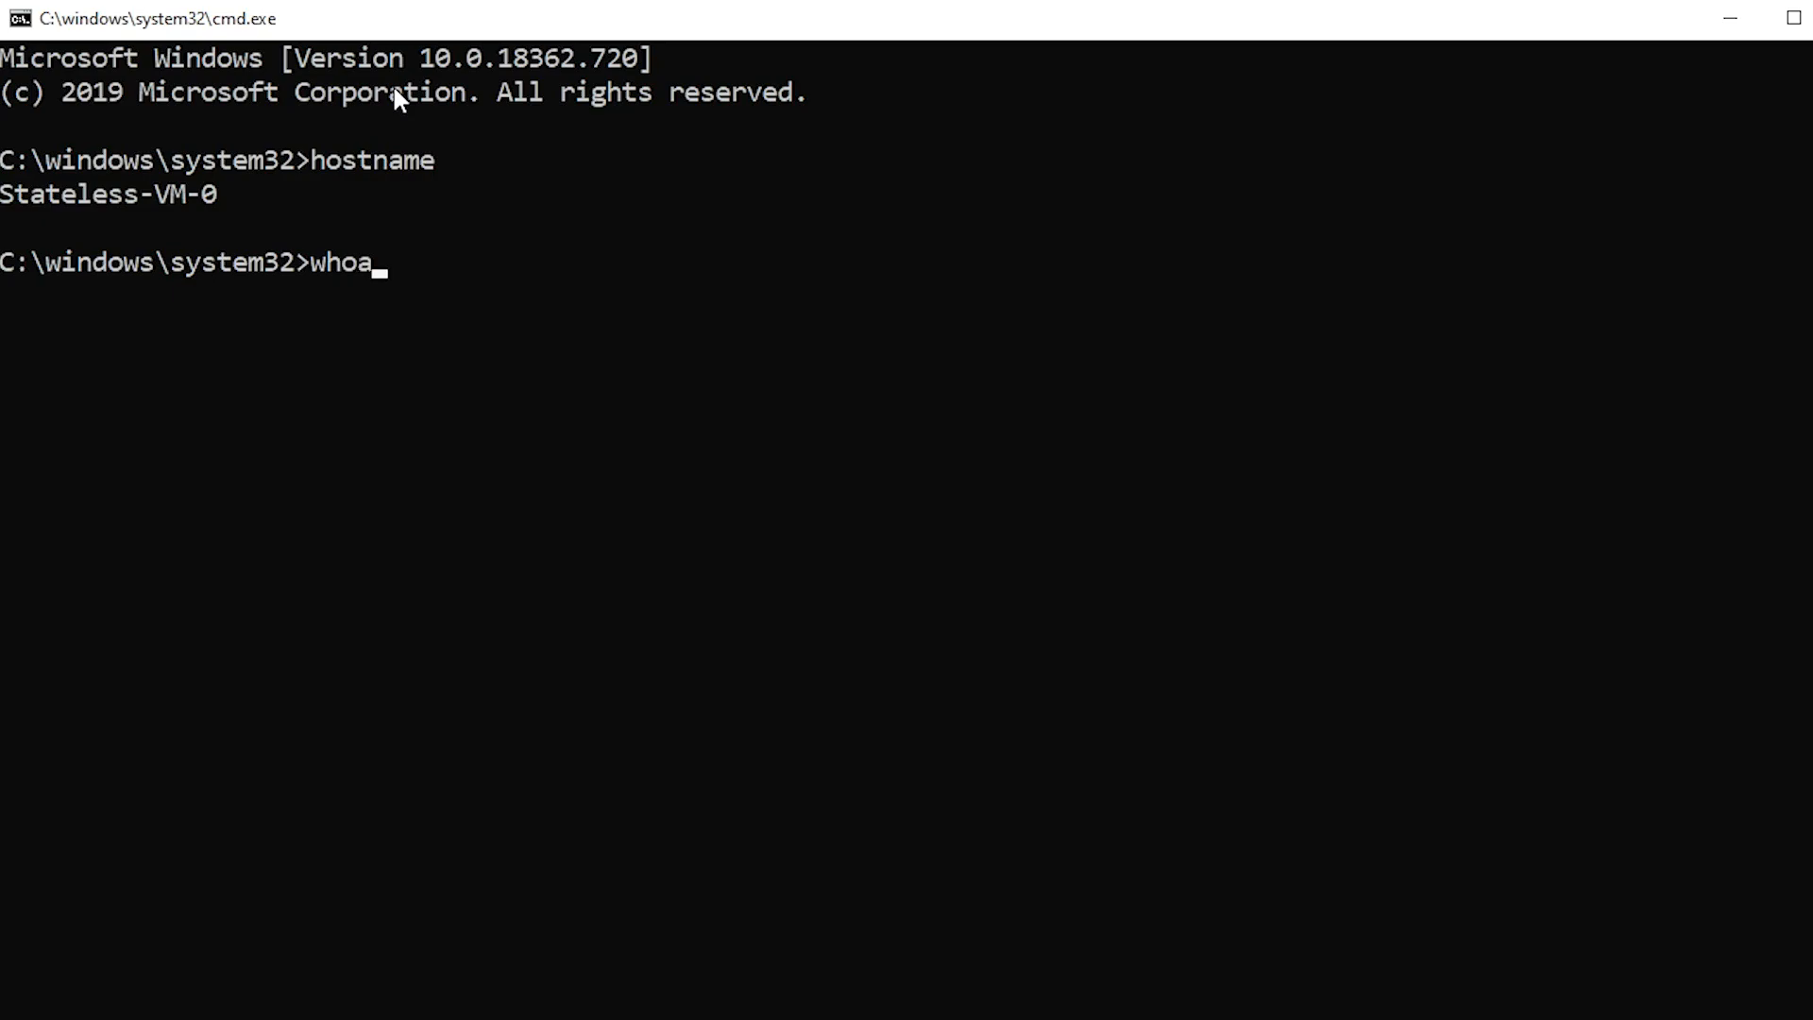
Step: Run whoami to confirm user msazureacademy\adamwarlock on Stateless-VM-0
{"action": "key", "text": "Return"}
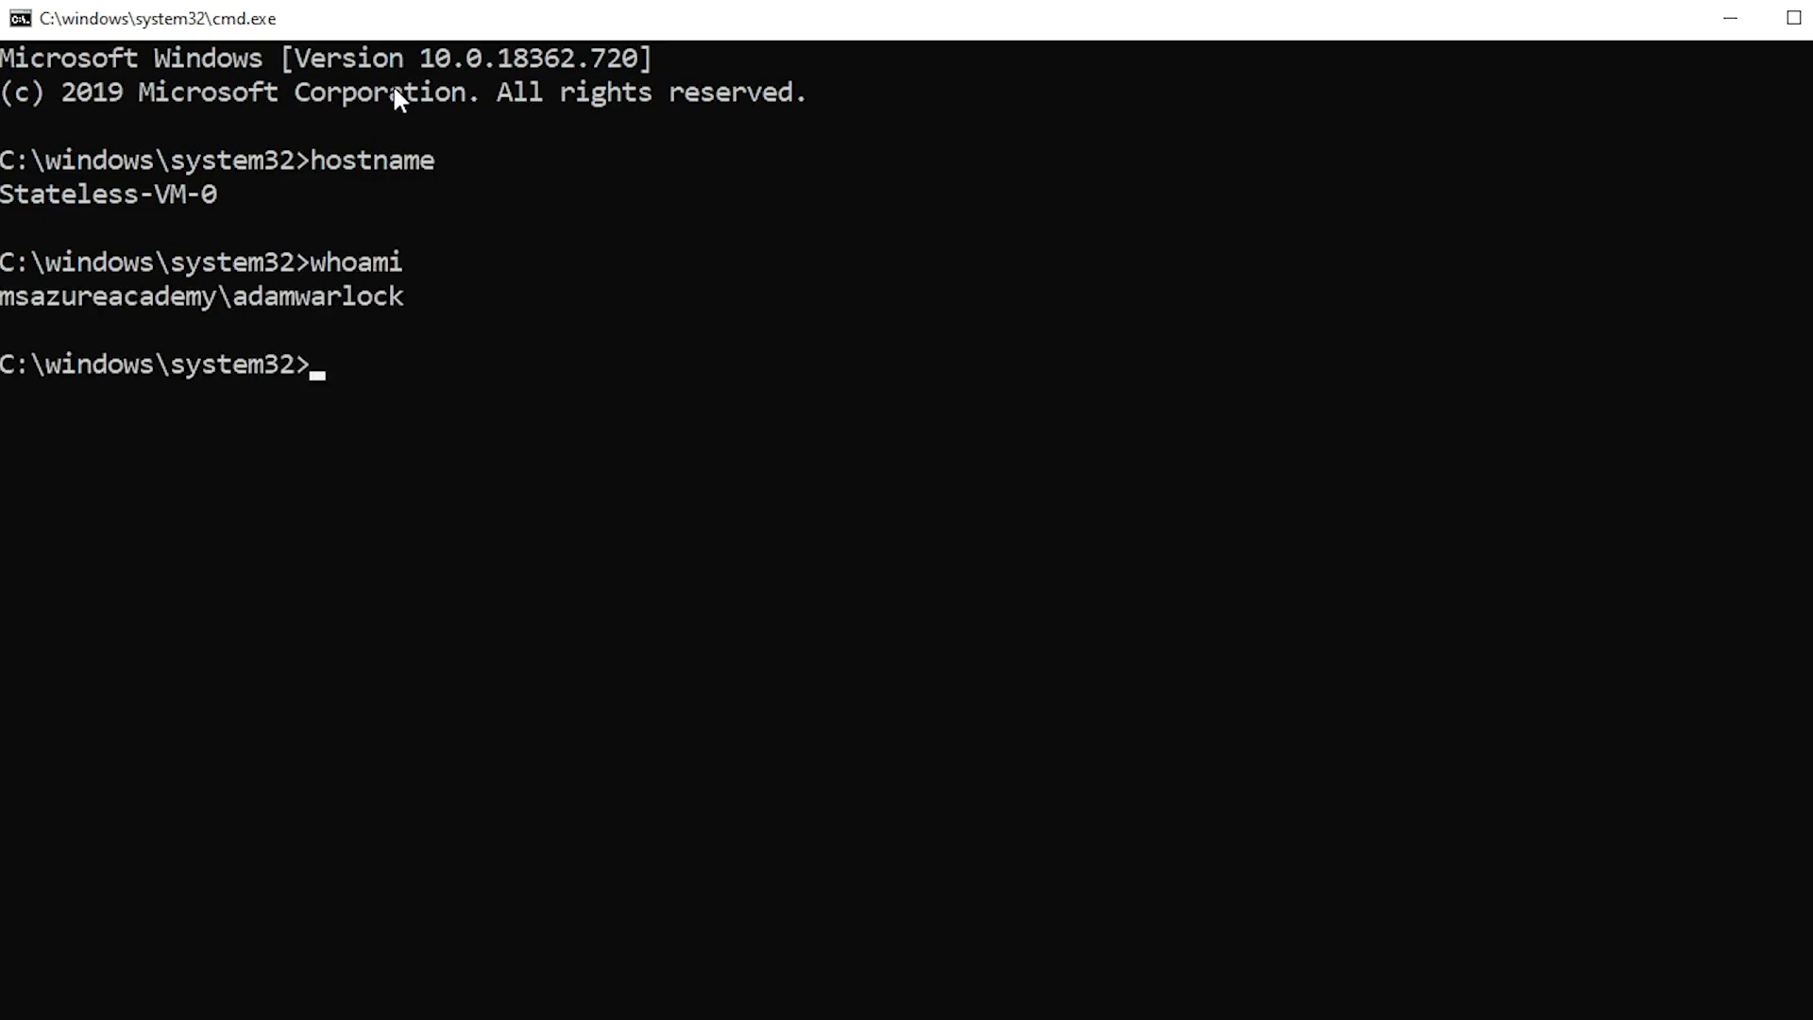